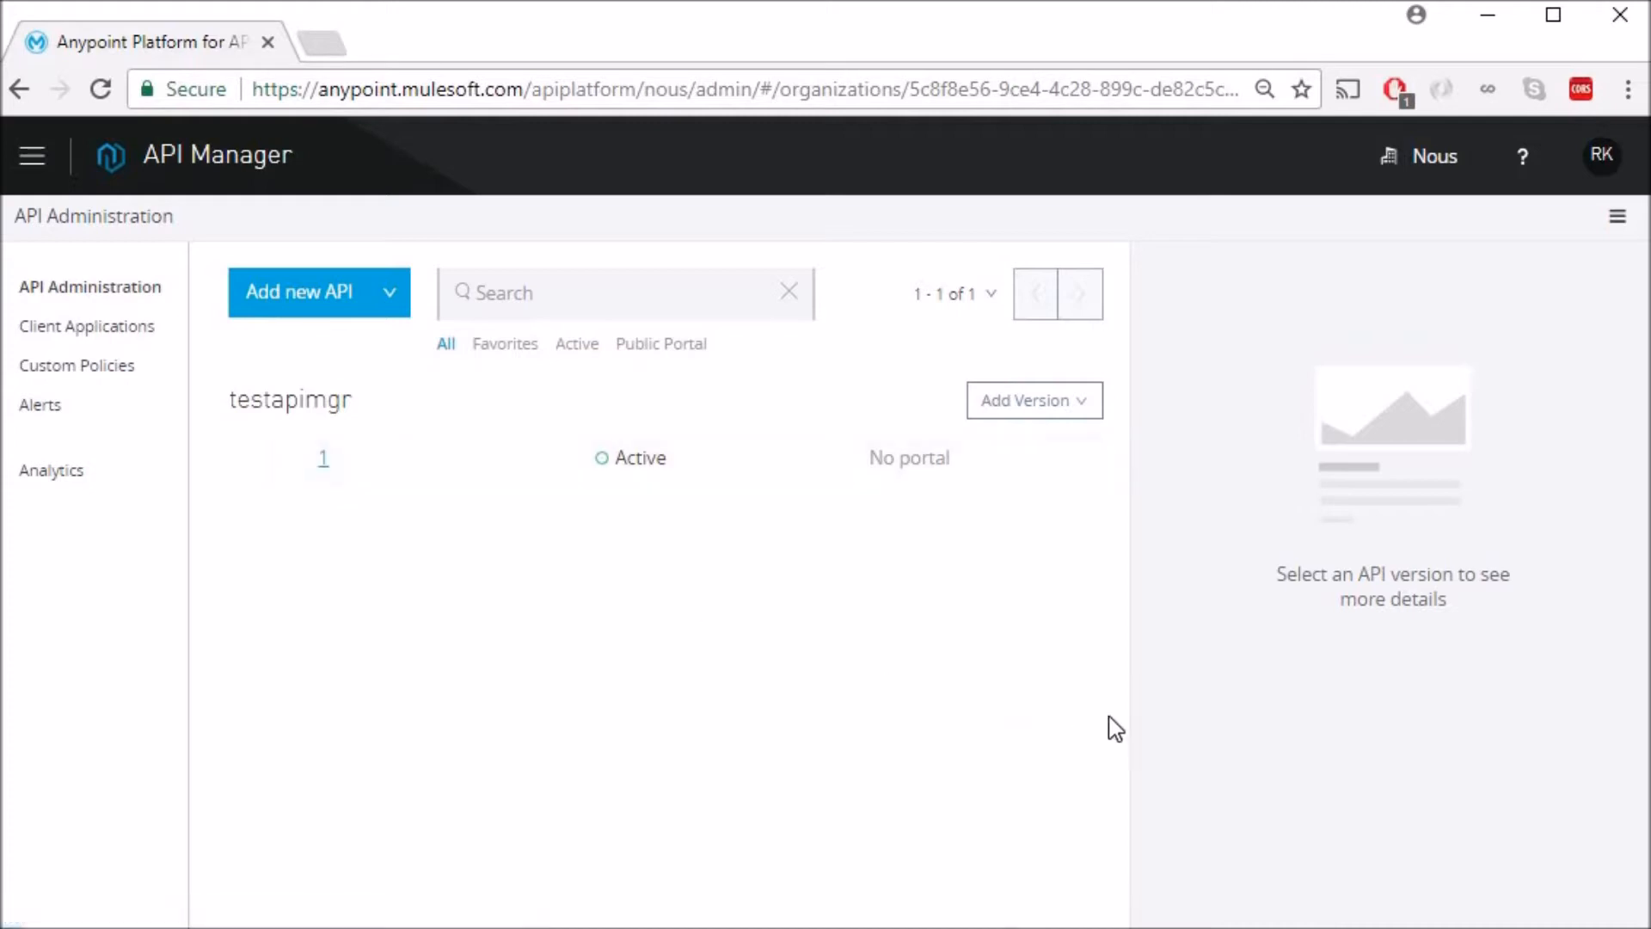
Go into testapimgr version 1 and view its Policies, then its empty SLA Tiers list.
click(322, 458)
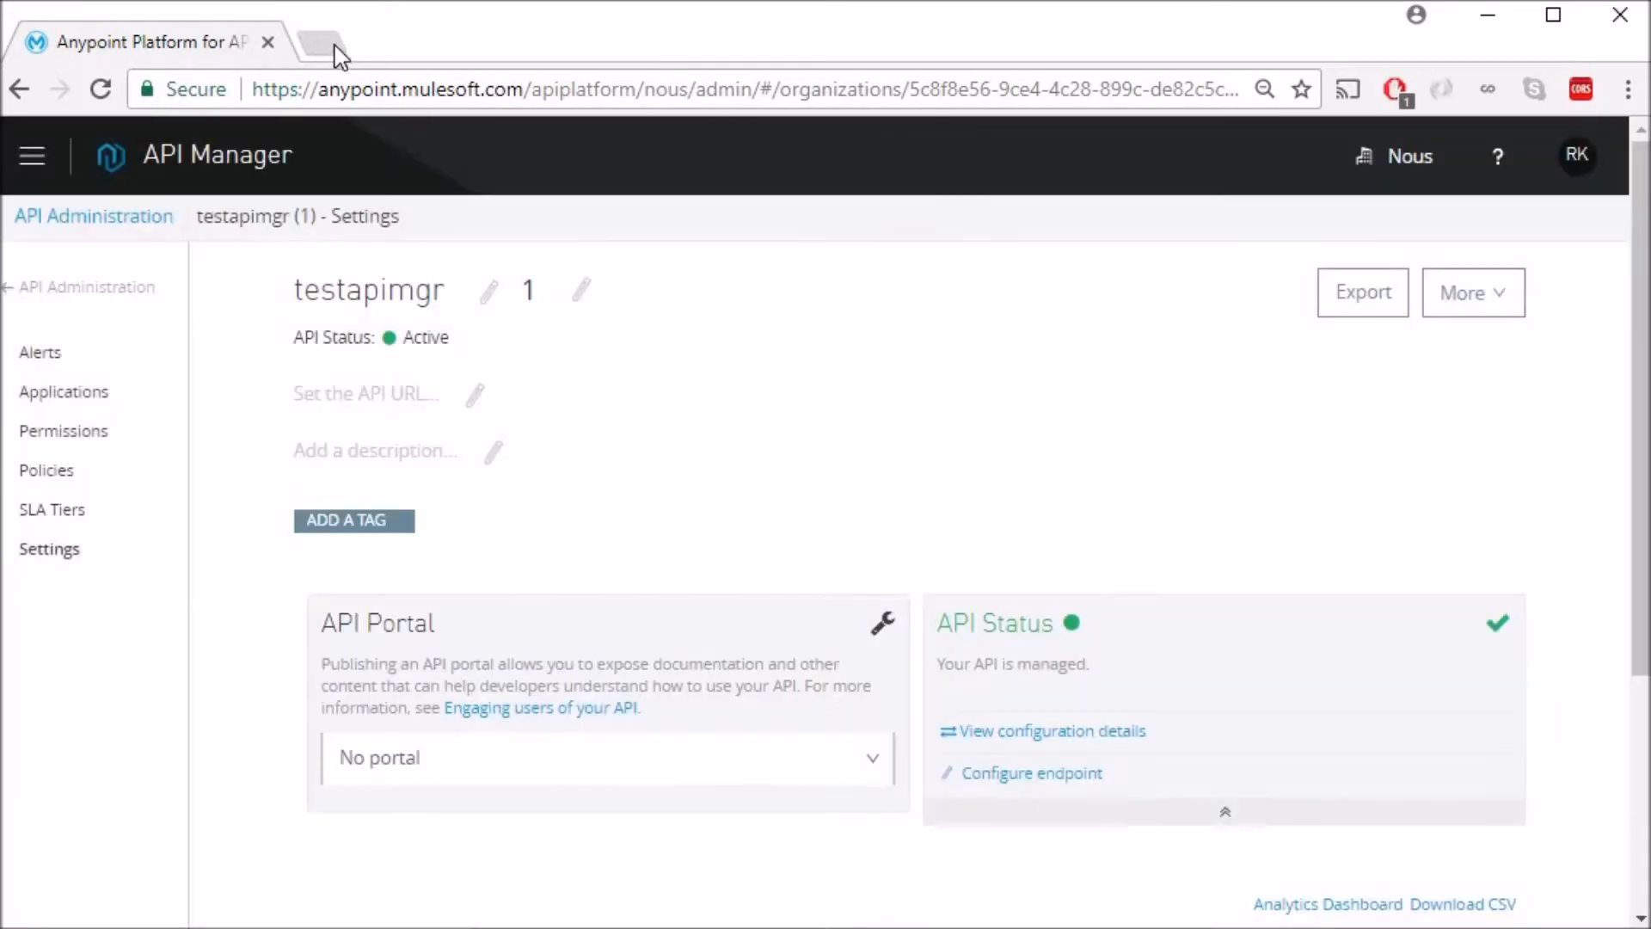
click(322, 41)
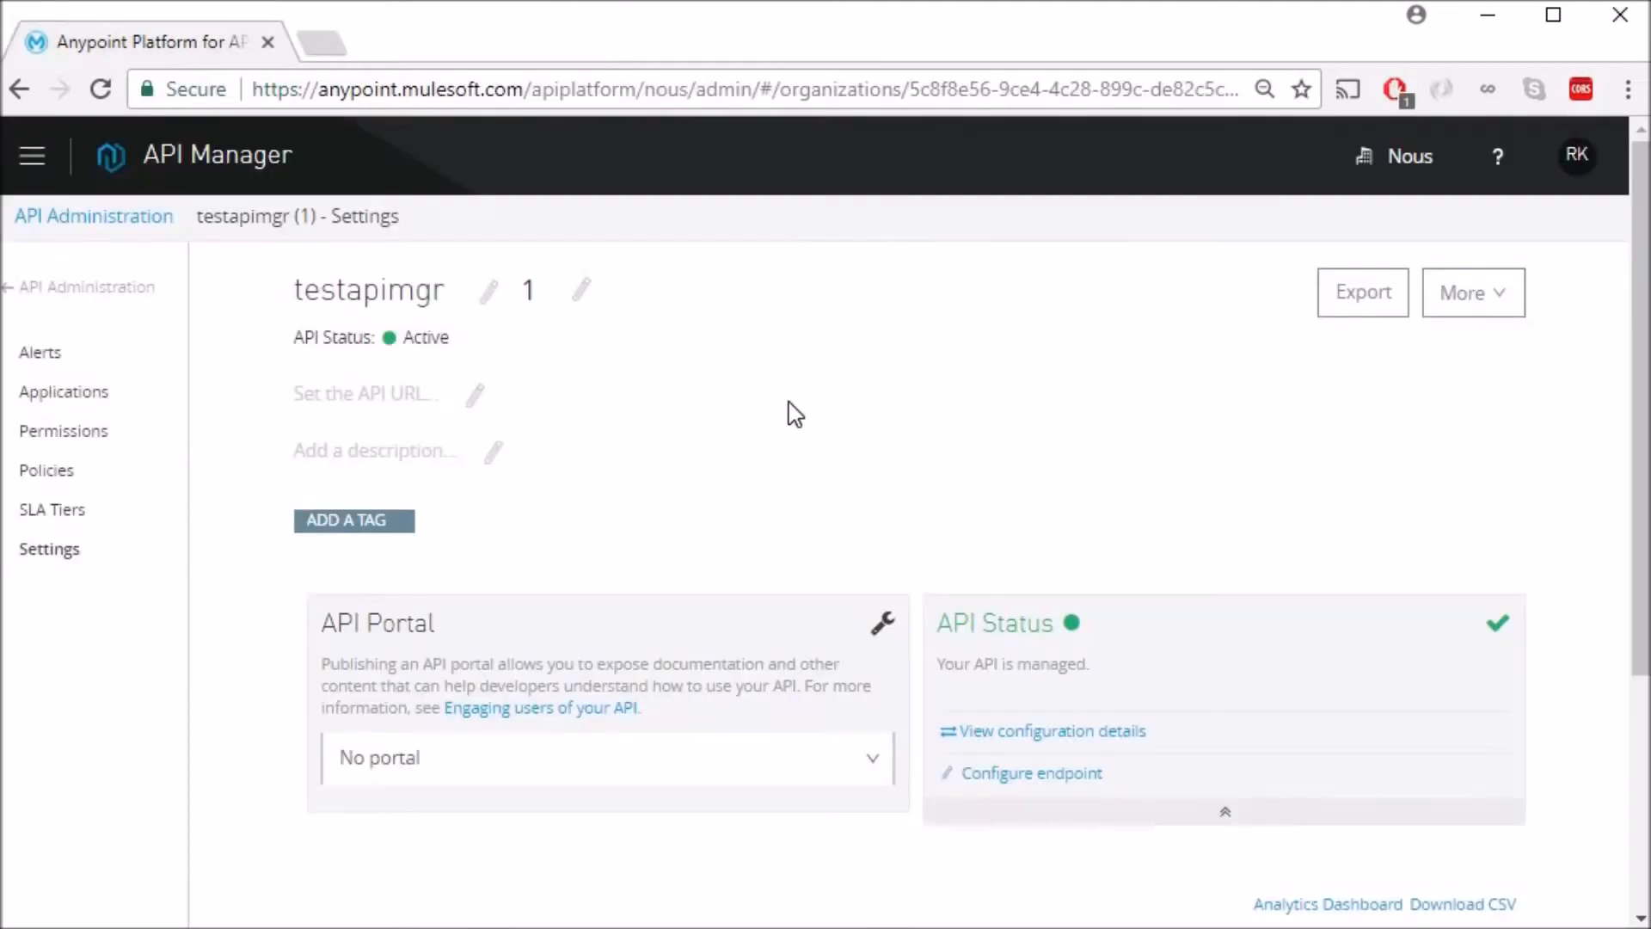
mouse_move(83, 487)
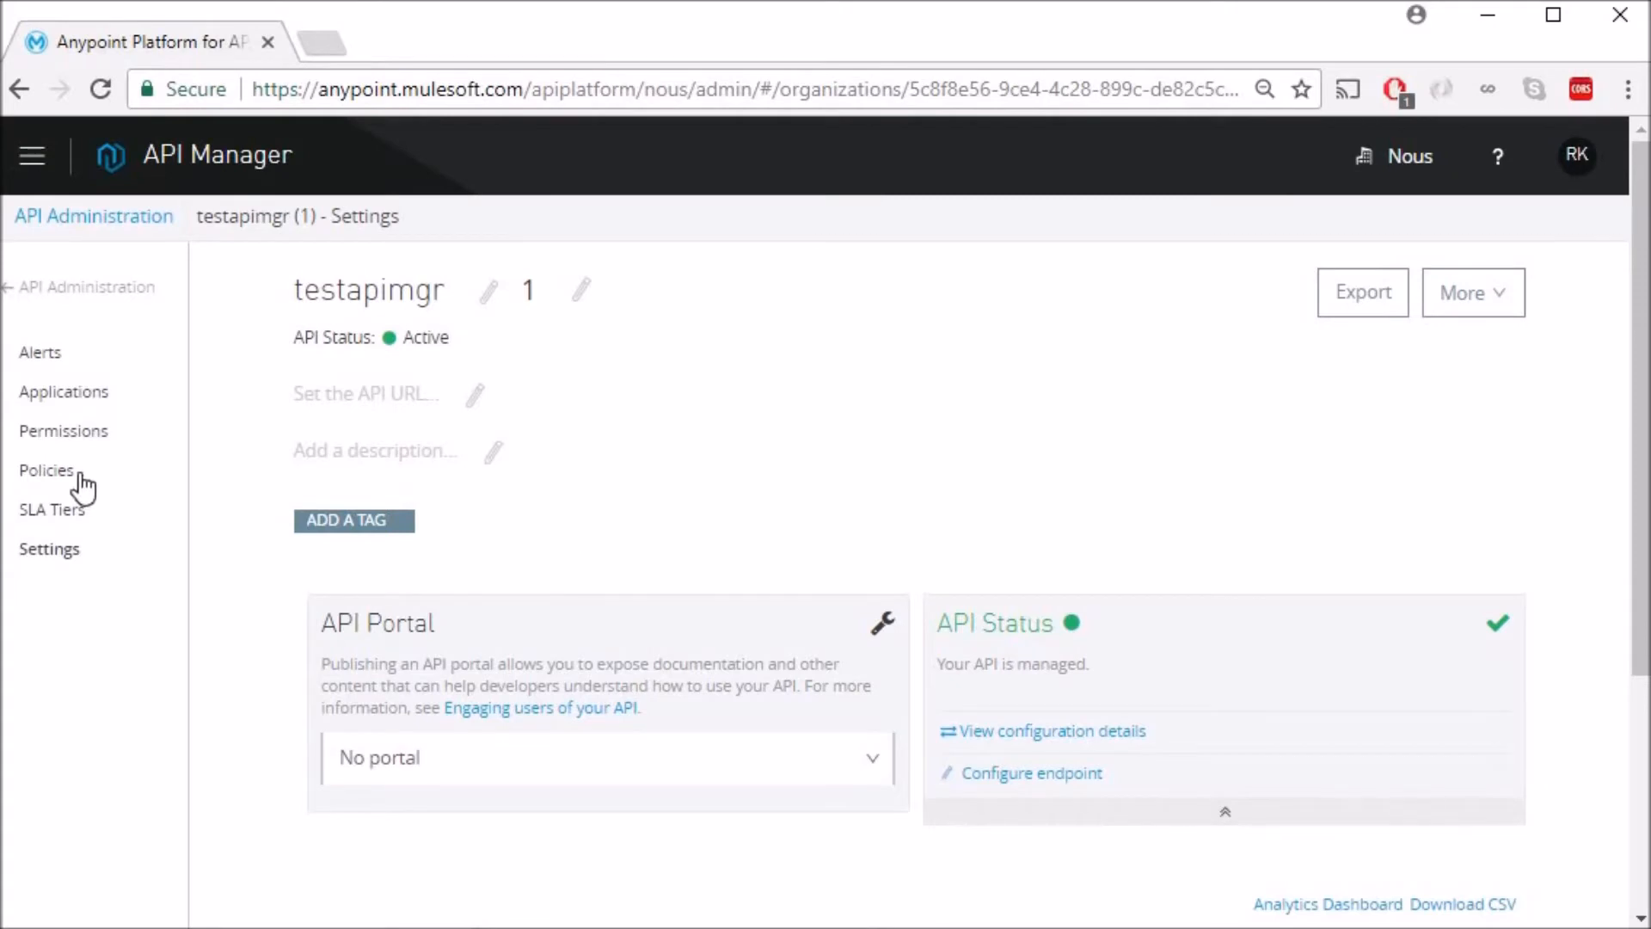
click(46, 469)
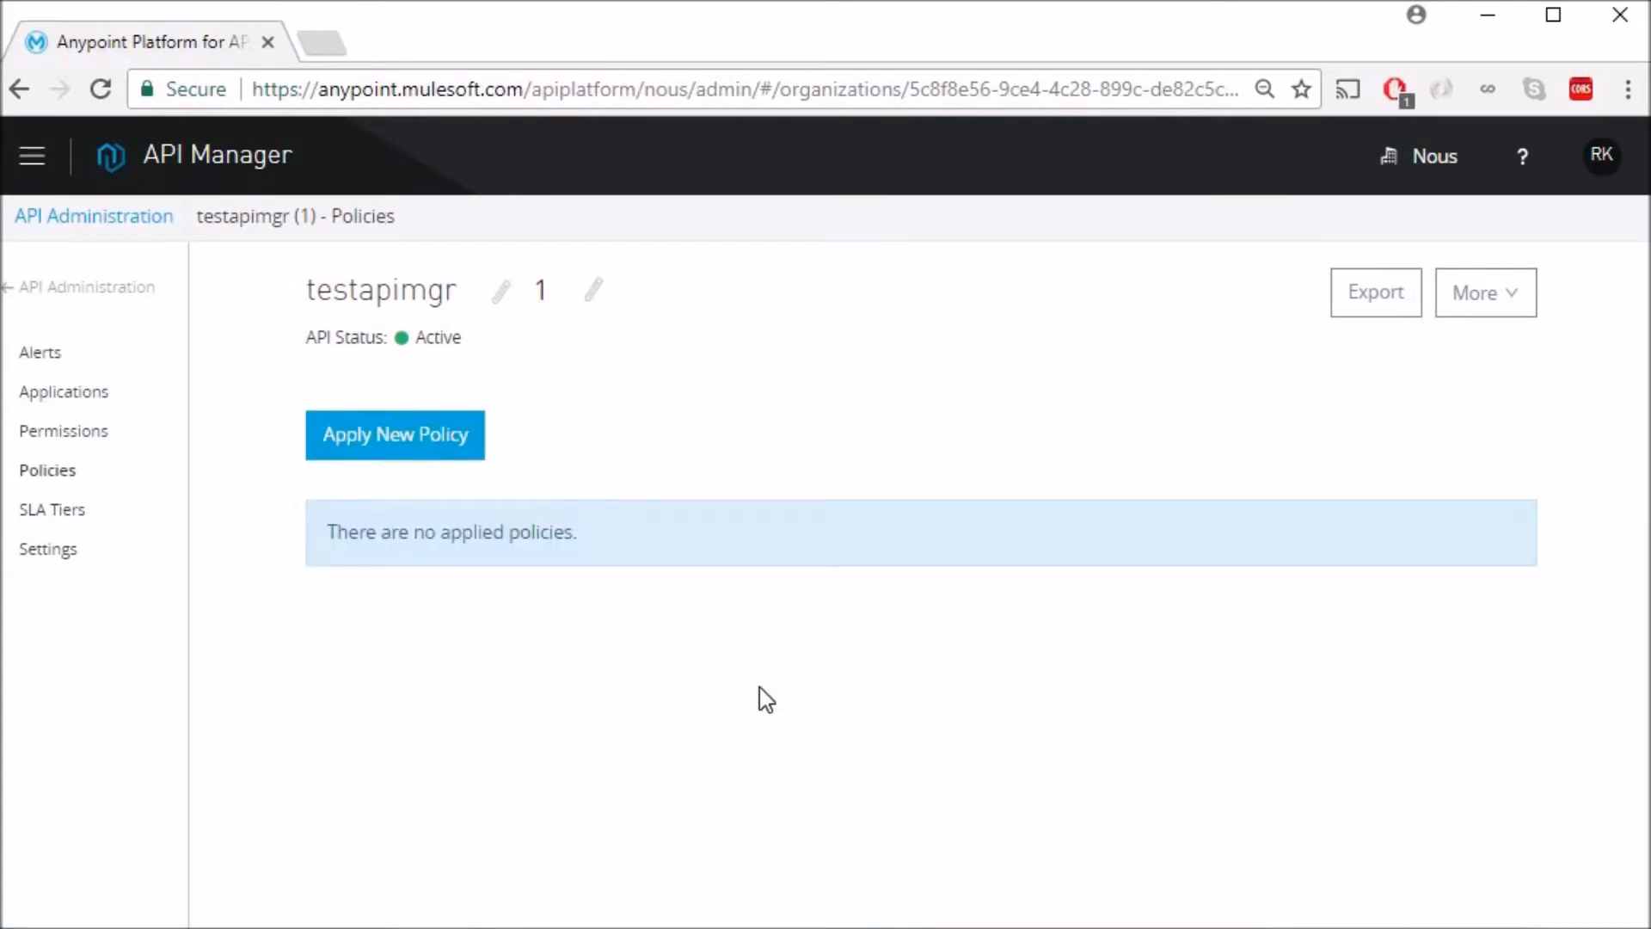
mouse_move(430, 577)
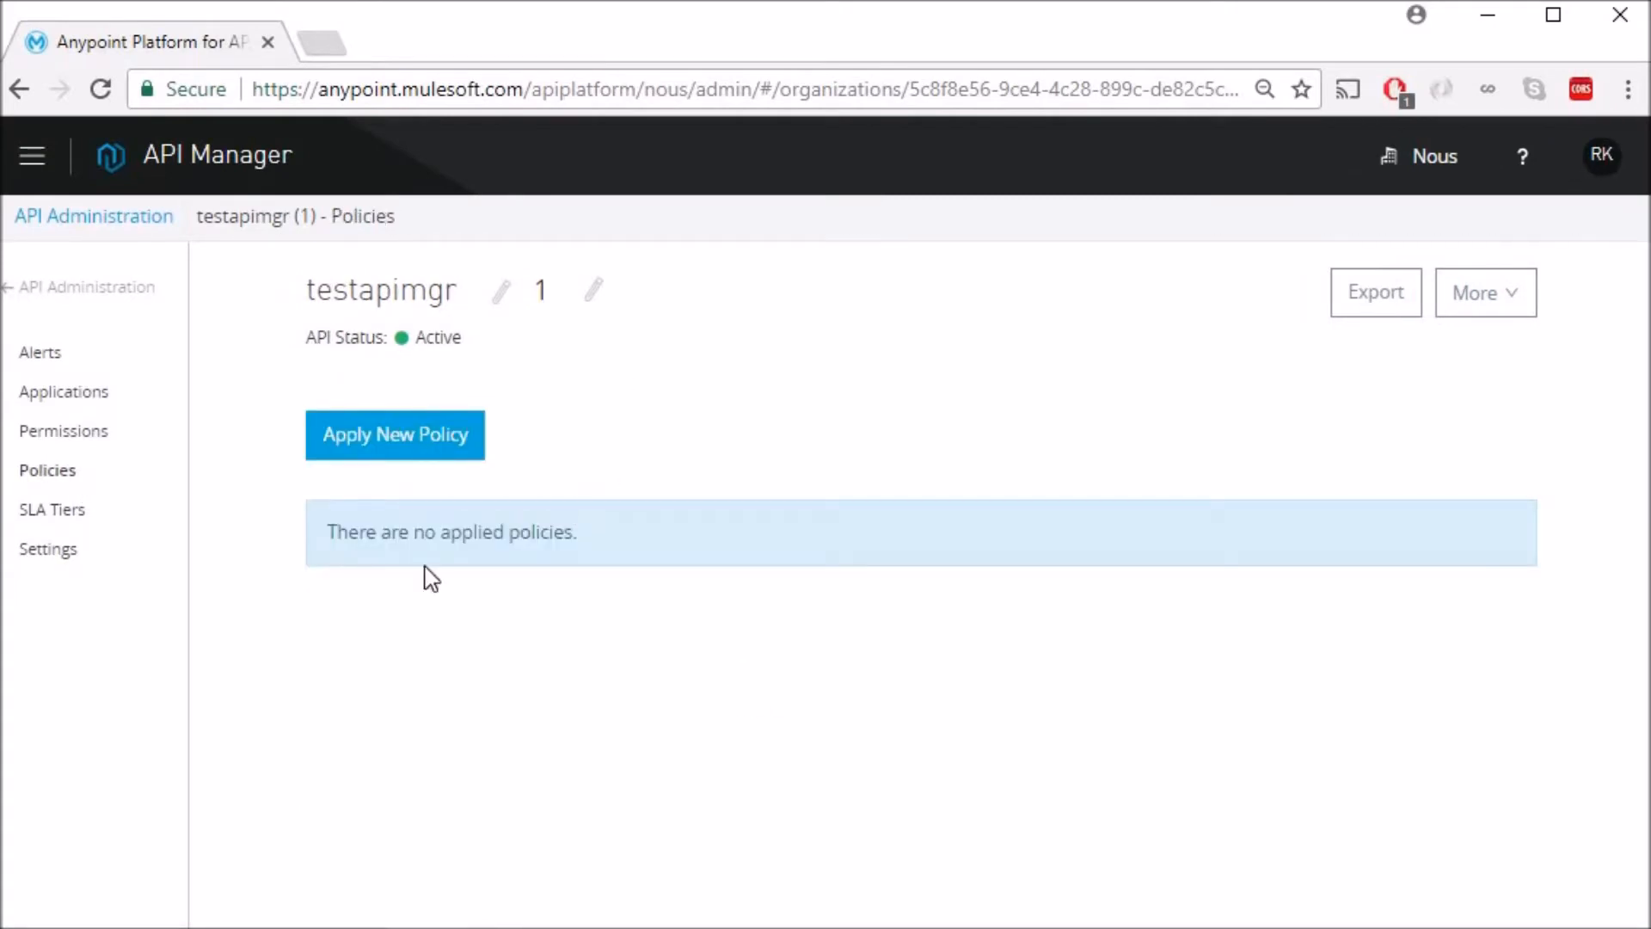
click(53, 509)
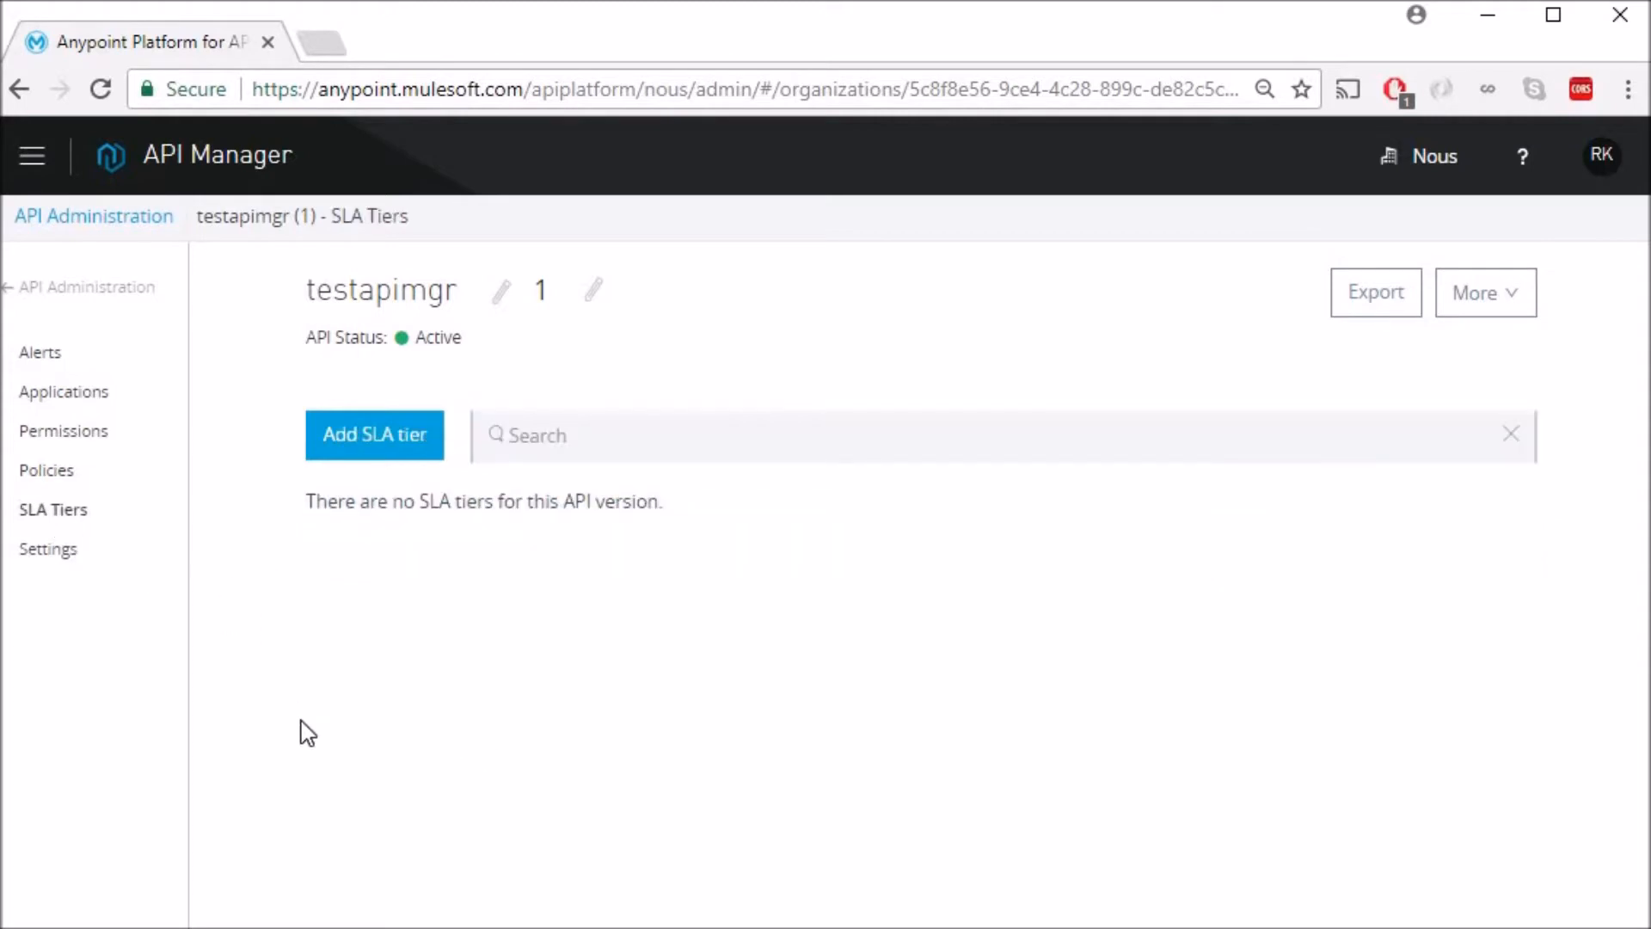
mouse_move(392, 762)
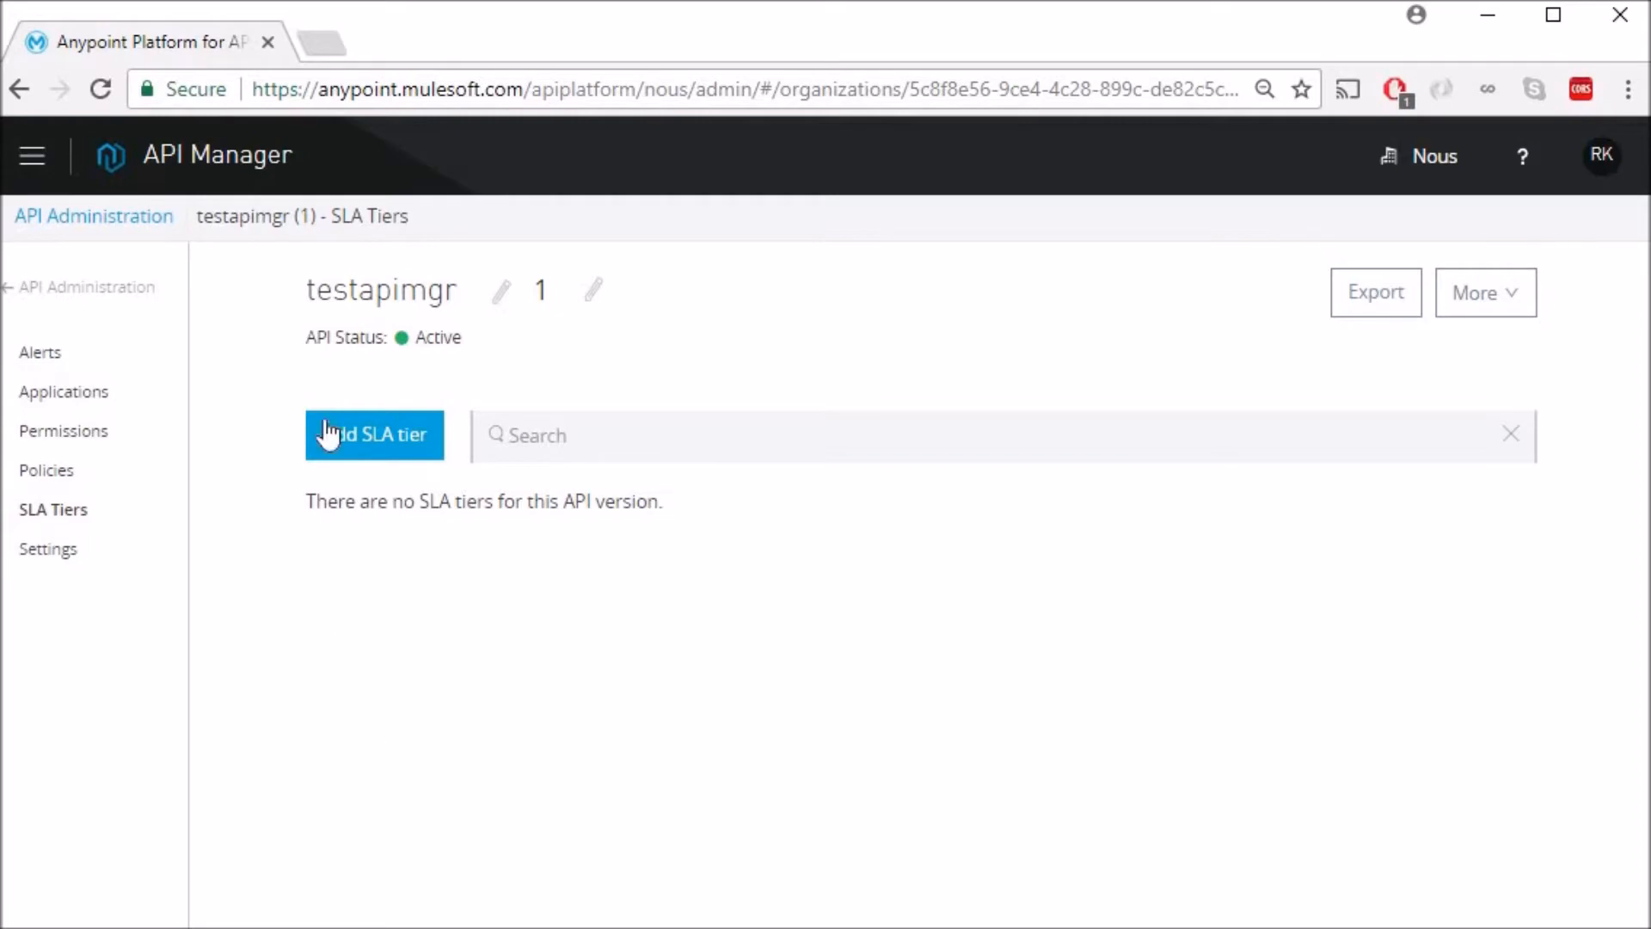
Start a new SLA tier named Basic with description 'This is basic tier'.
click(374, 434)
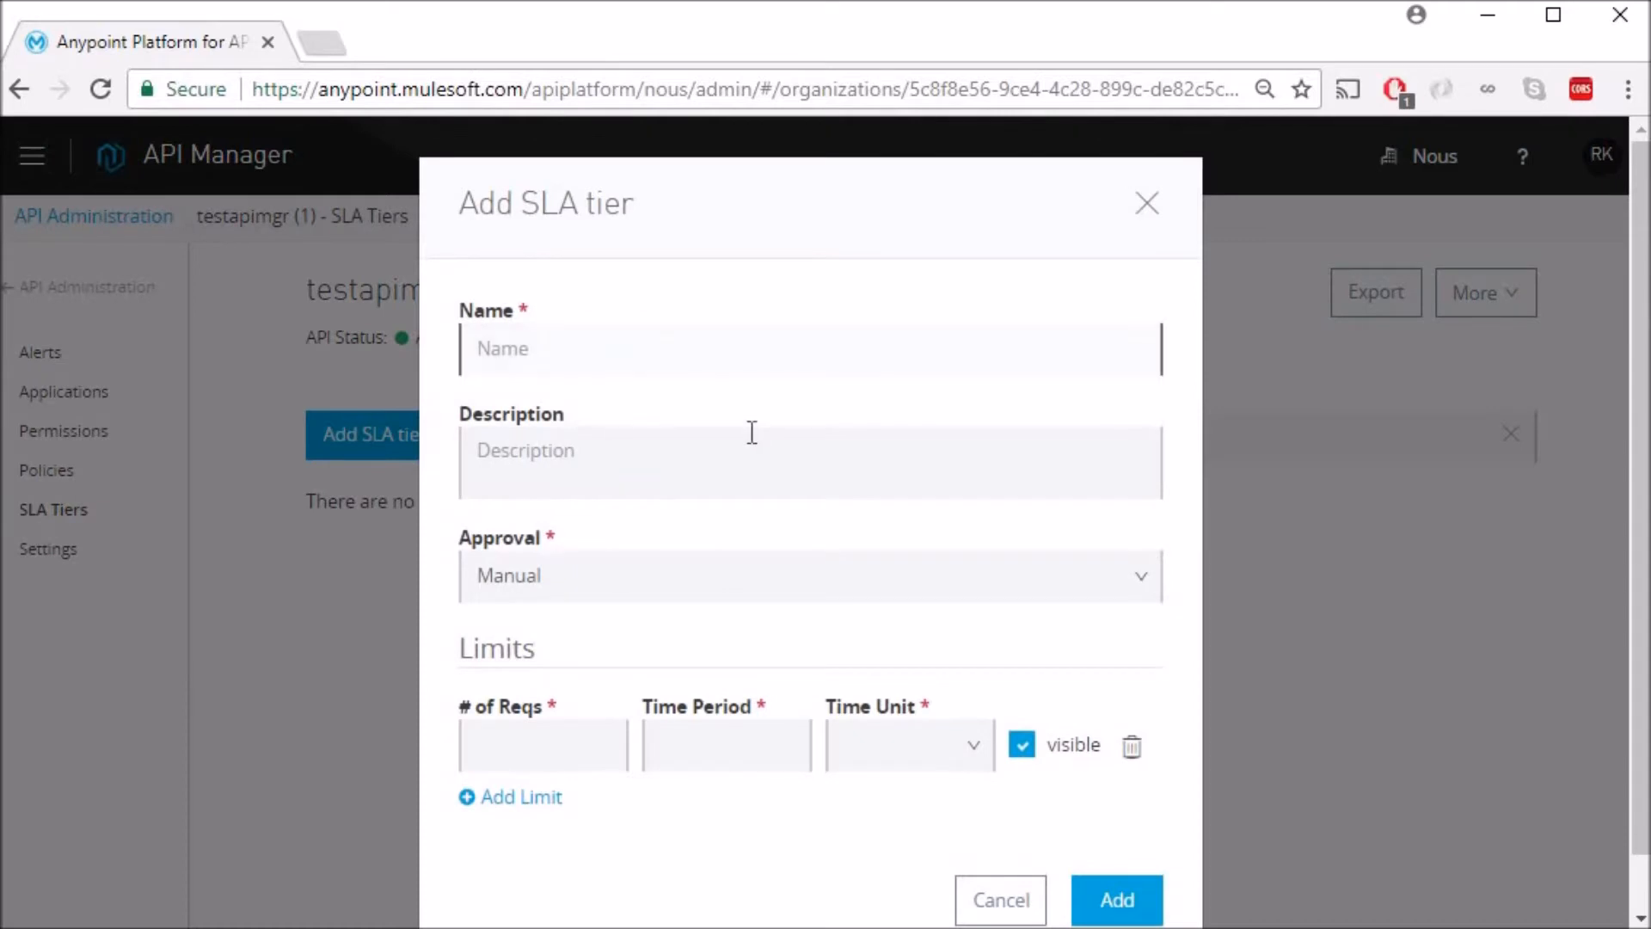
text(Basic)
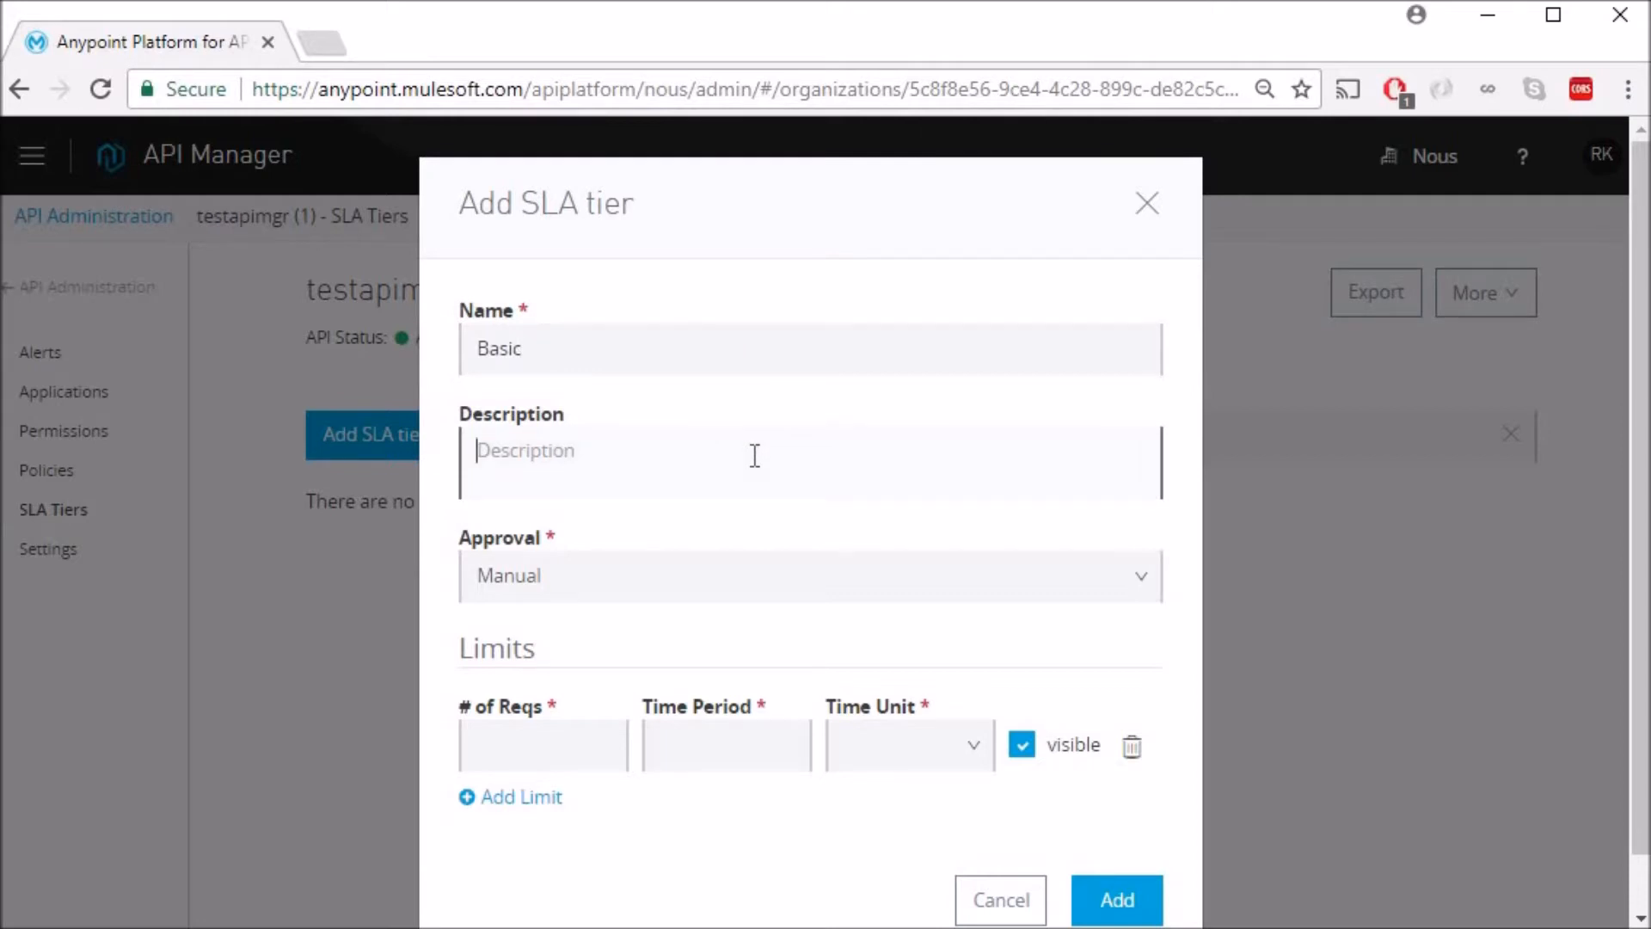
text(This)
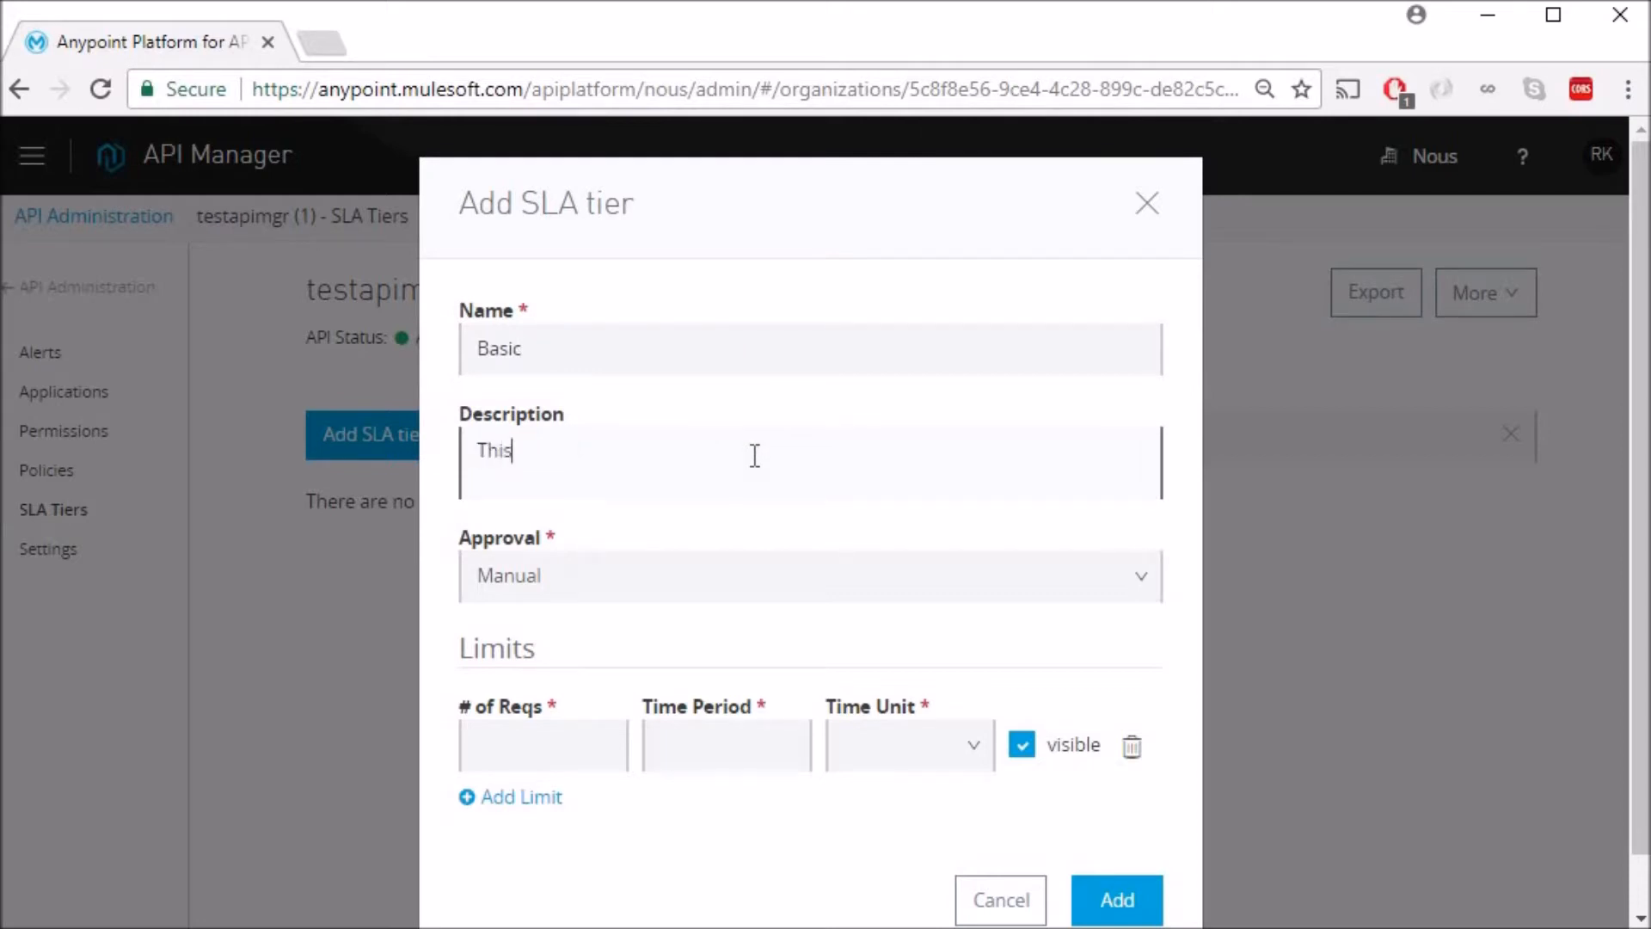
text(is basic tier)
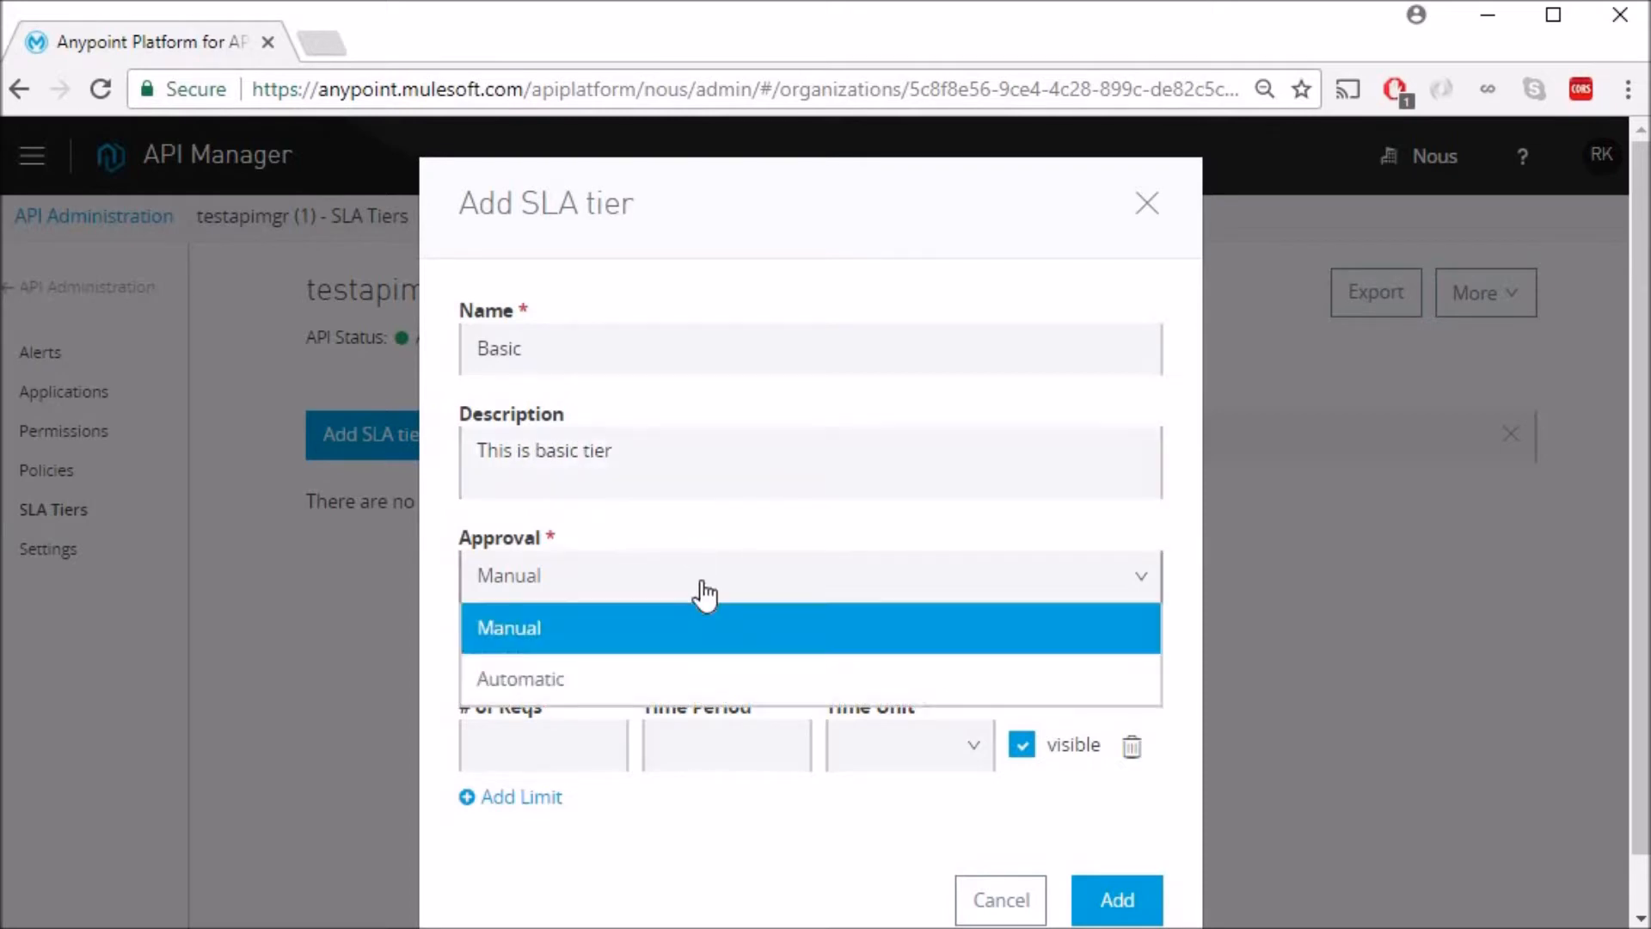
mouse_move(820, 676)
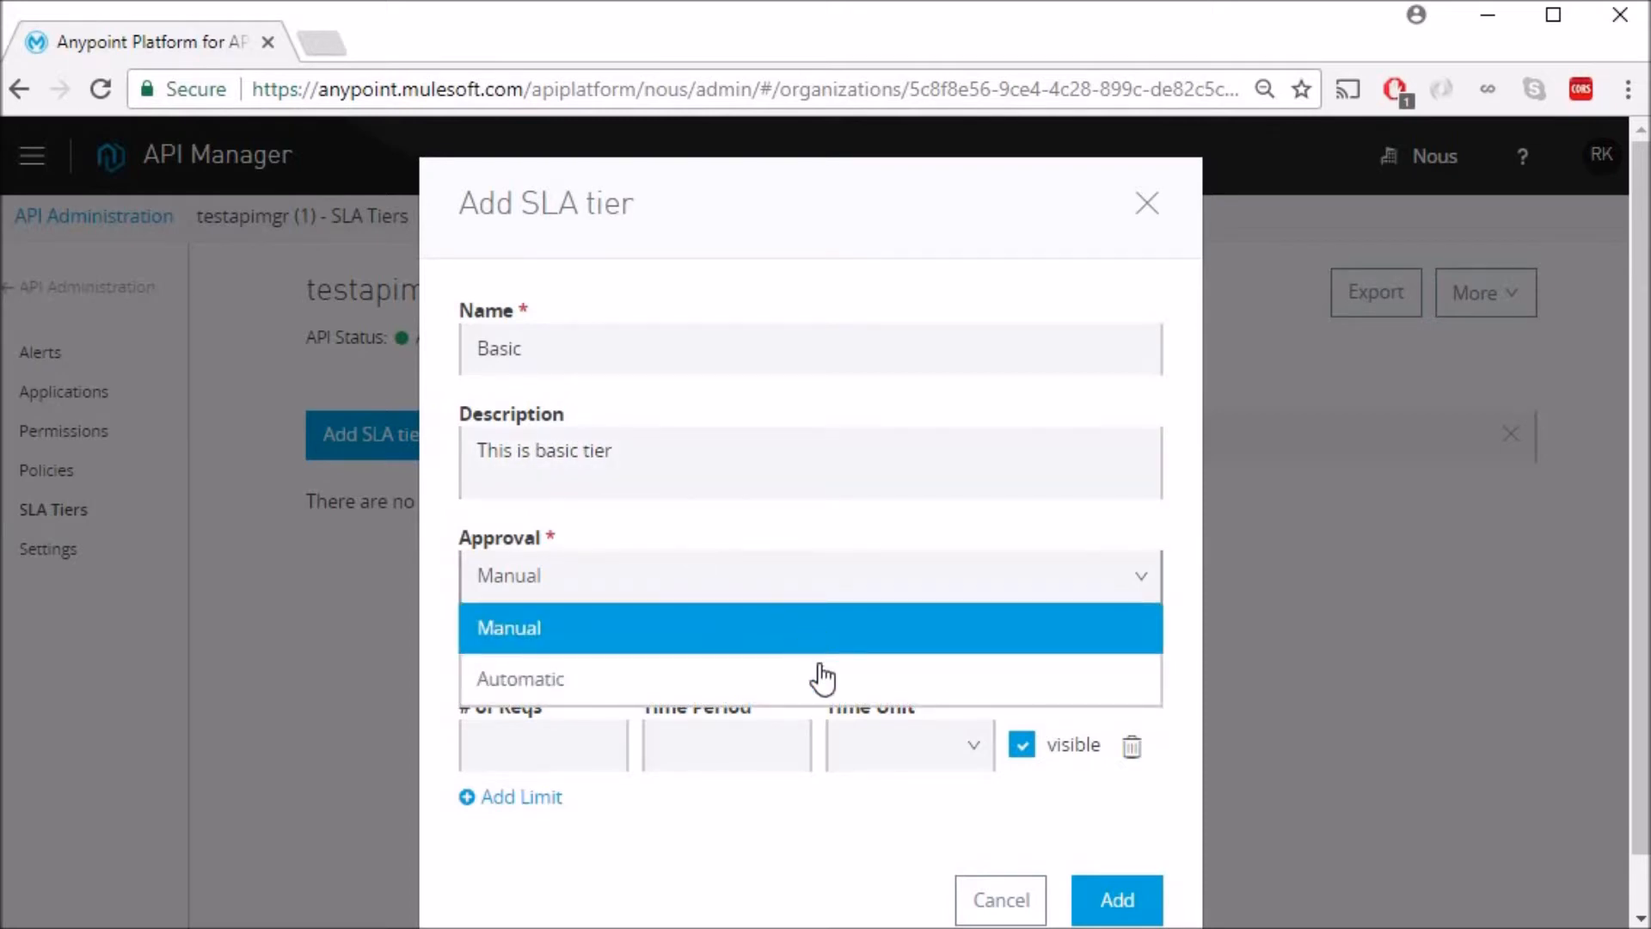
mouse_move(726, 724)
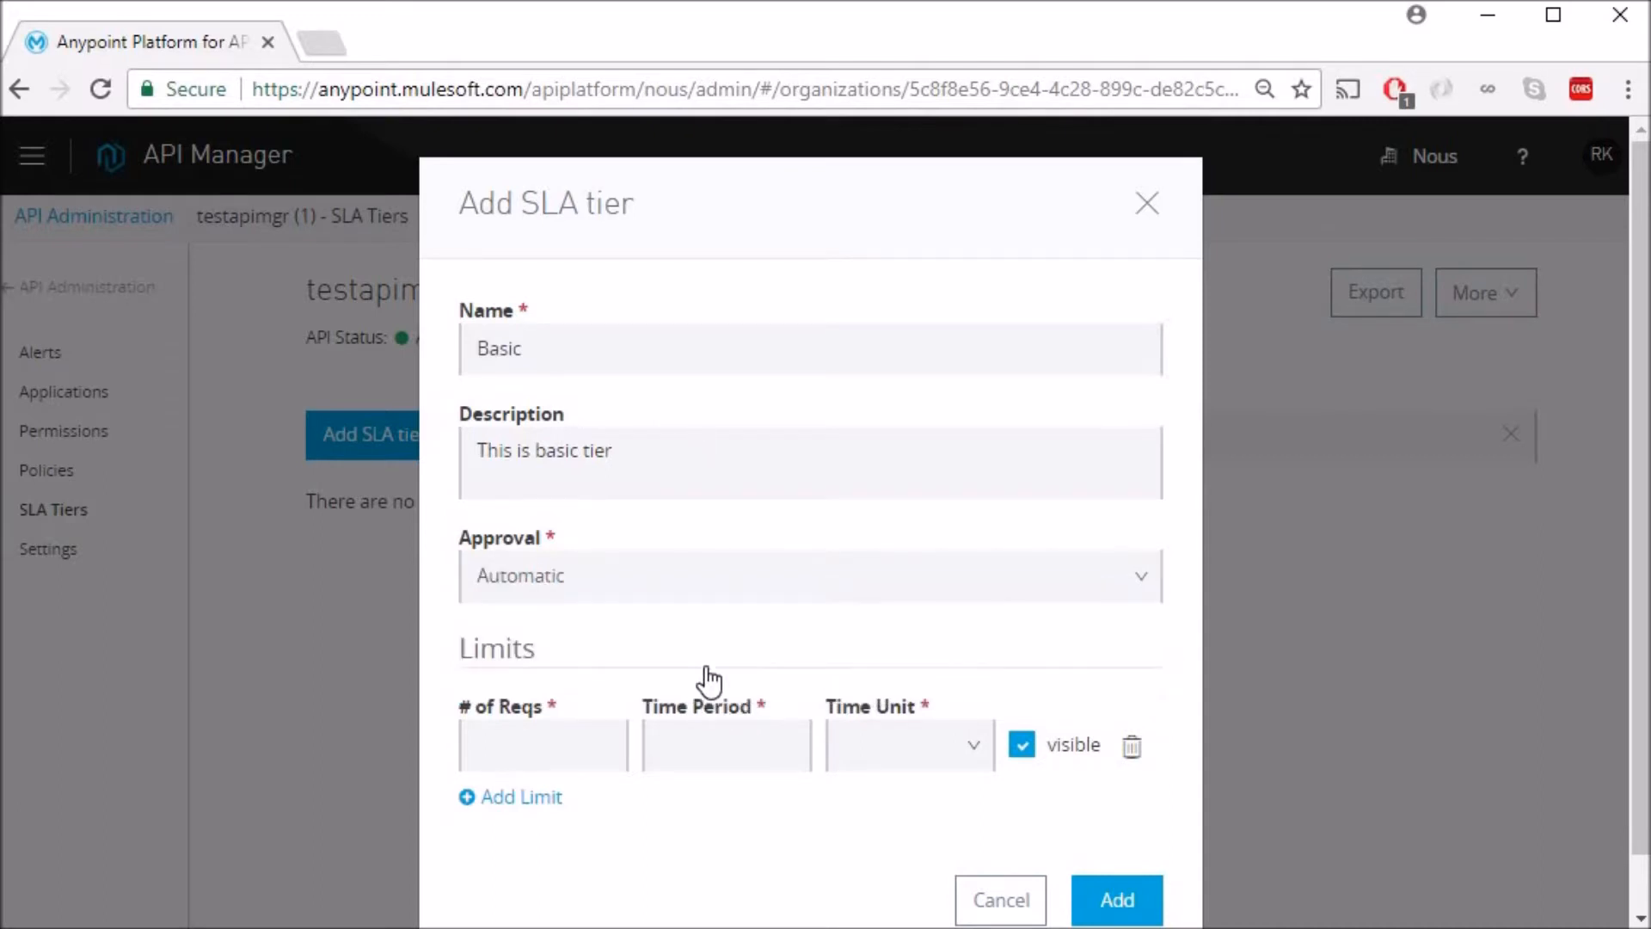
Limit the Basic tier to 3 requests per 30 seconds and add it.
click(542, 745)
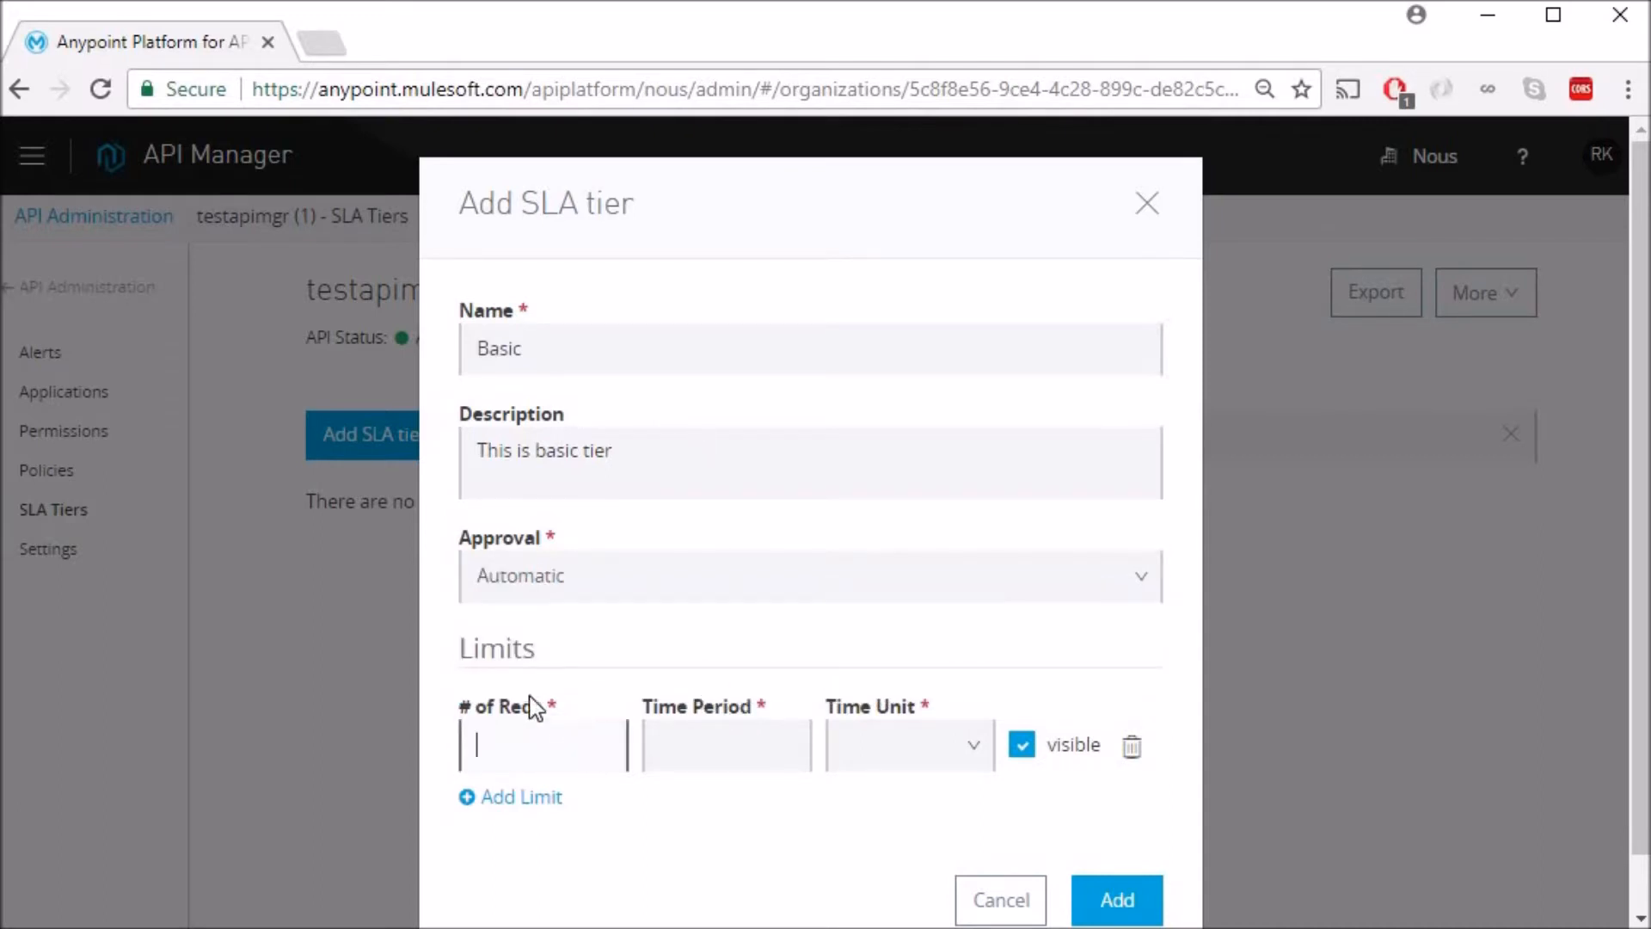
mouse_move(582, 753)
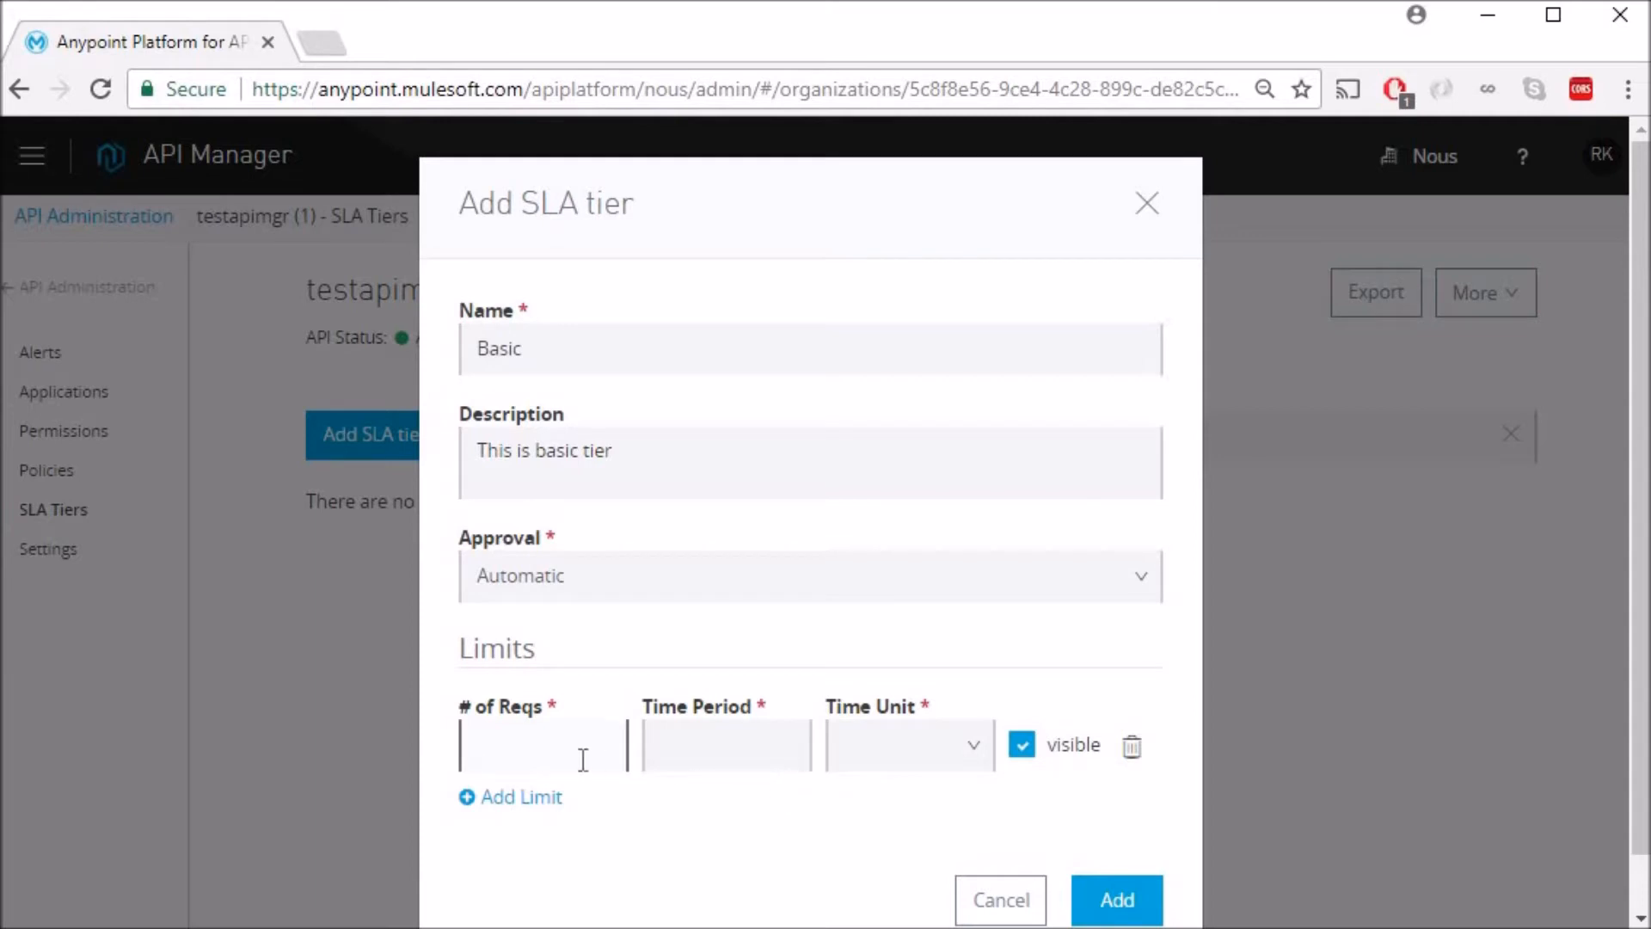
text(3)
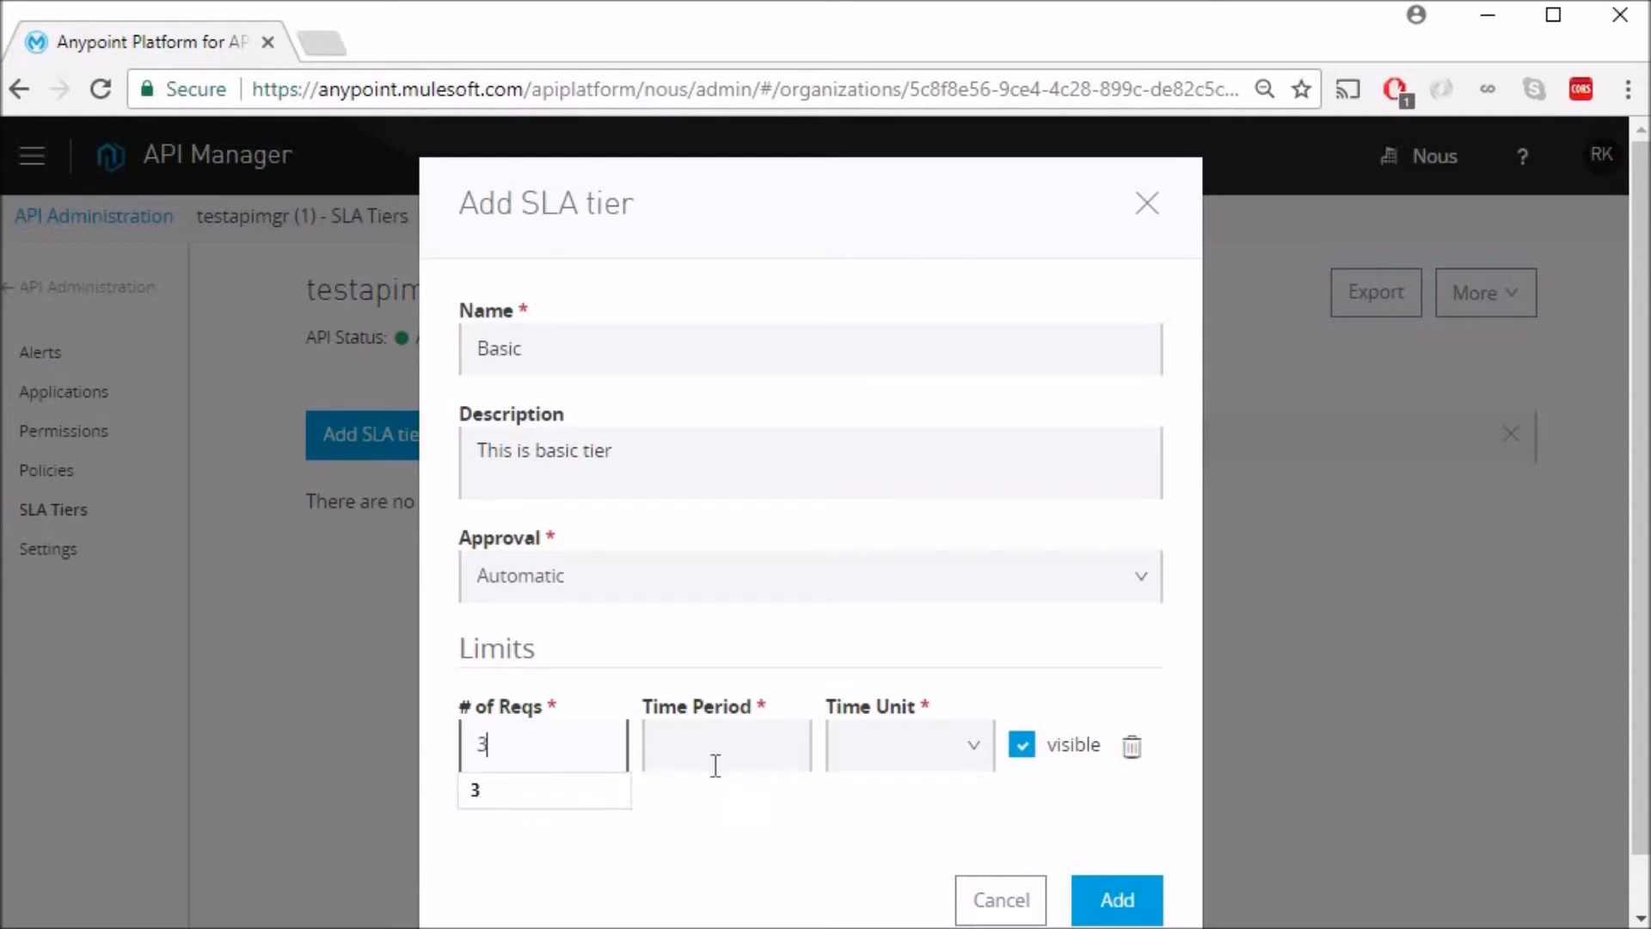
click(726, 745)
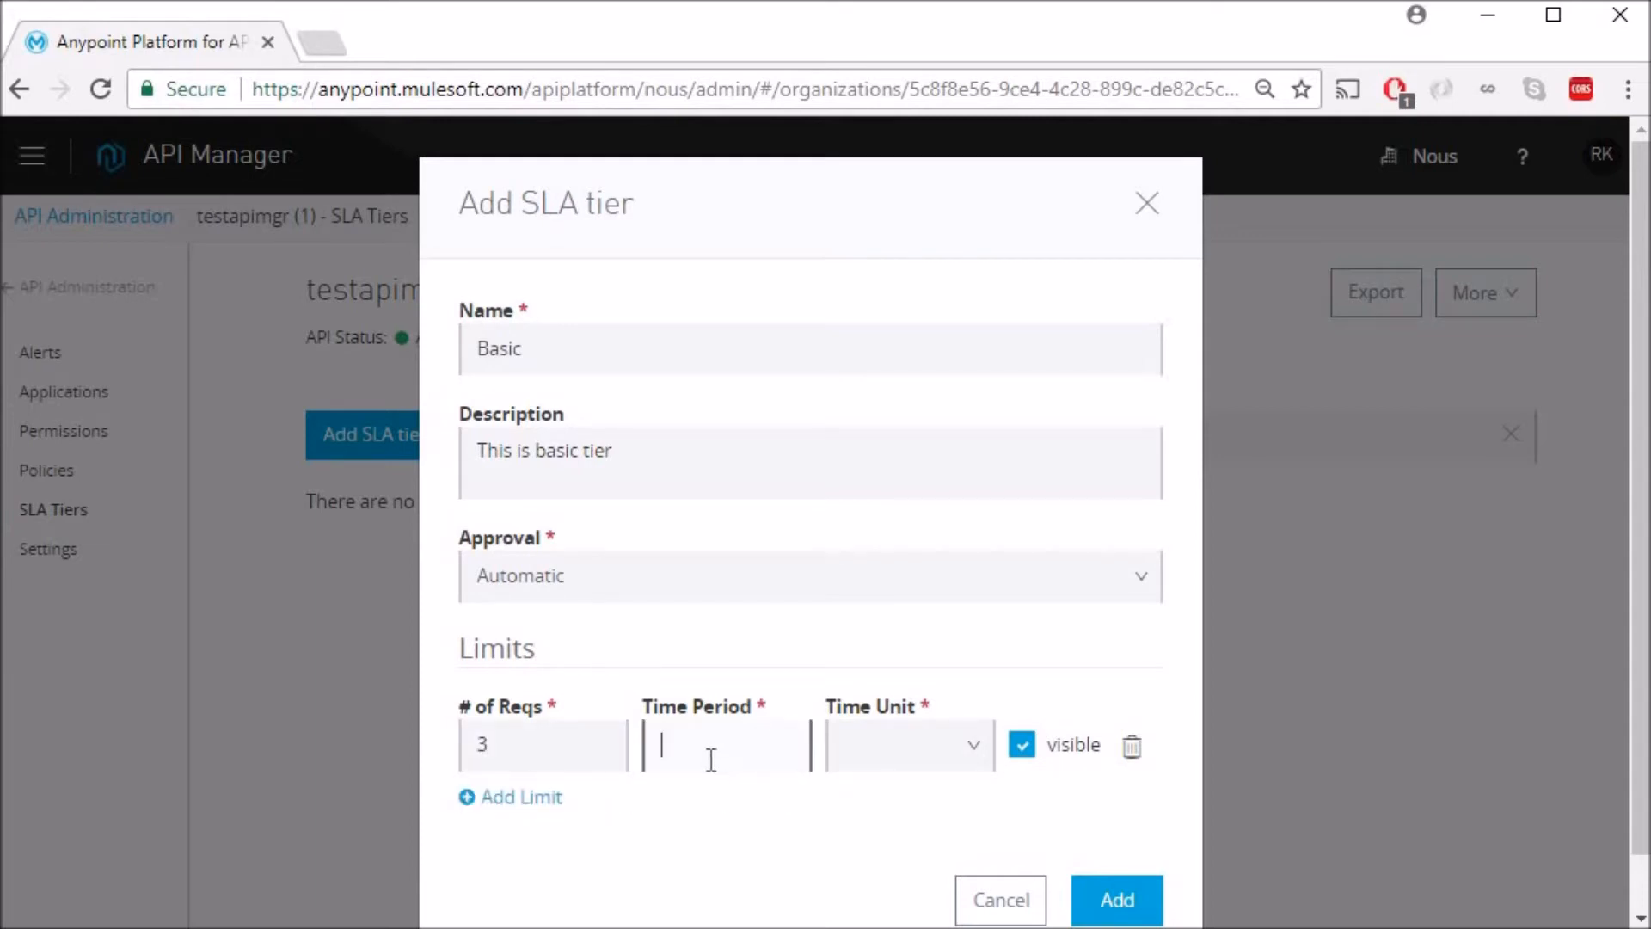
text(30)
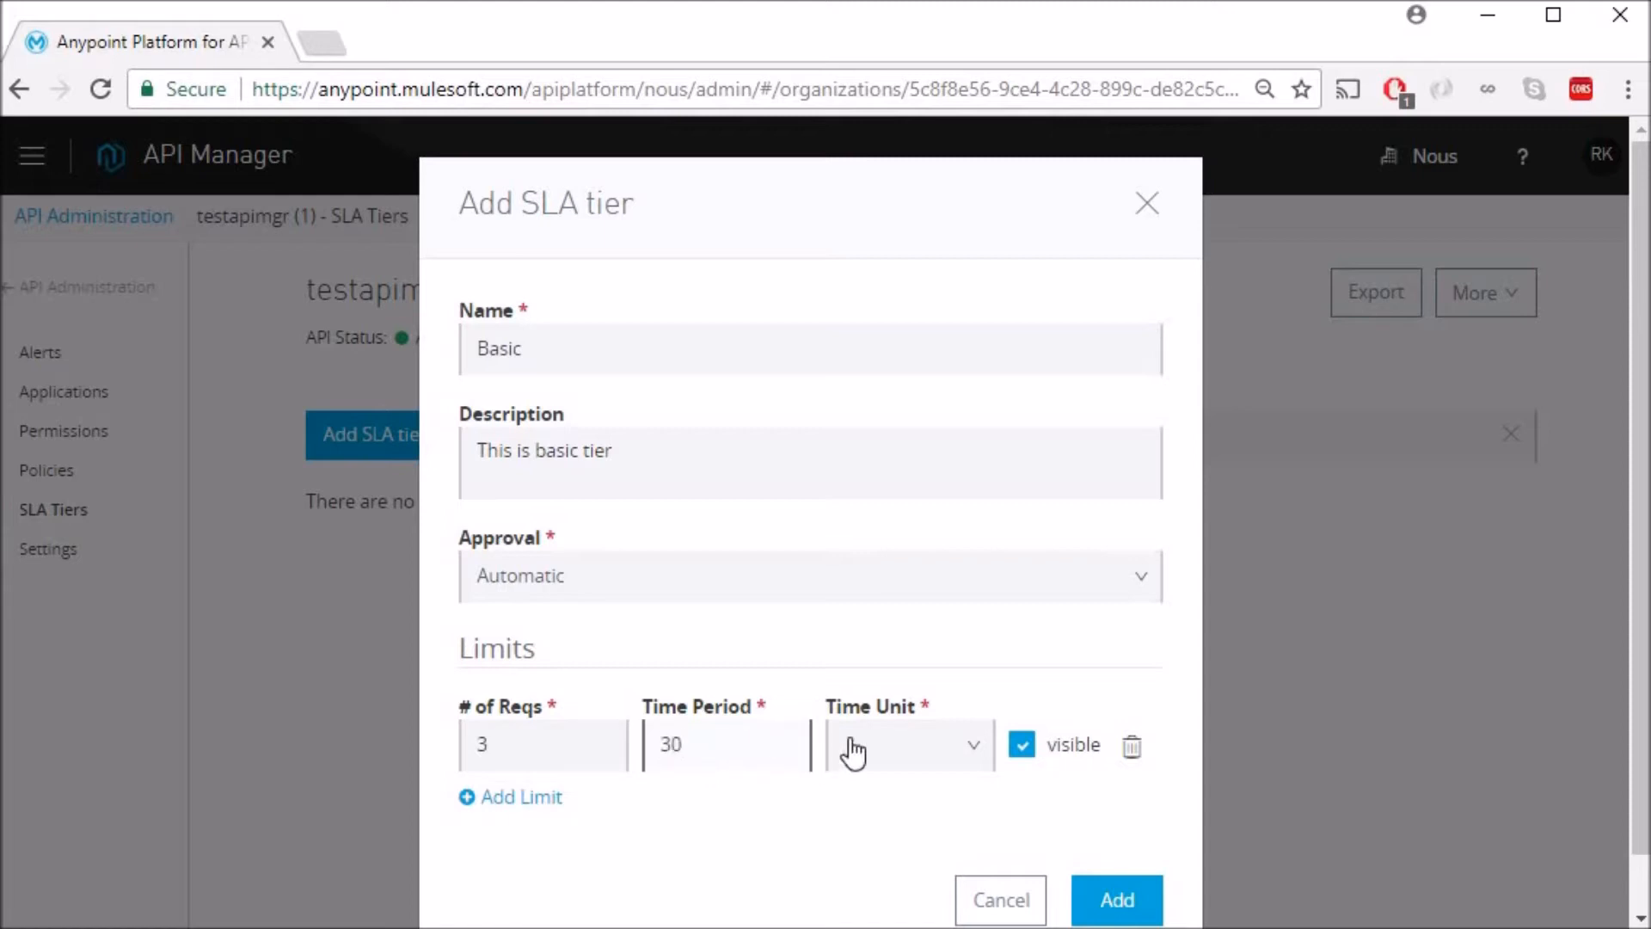
click(908, 745)
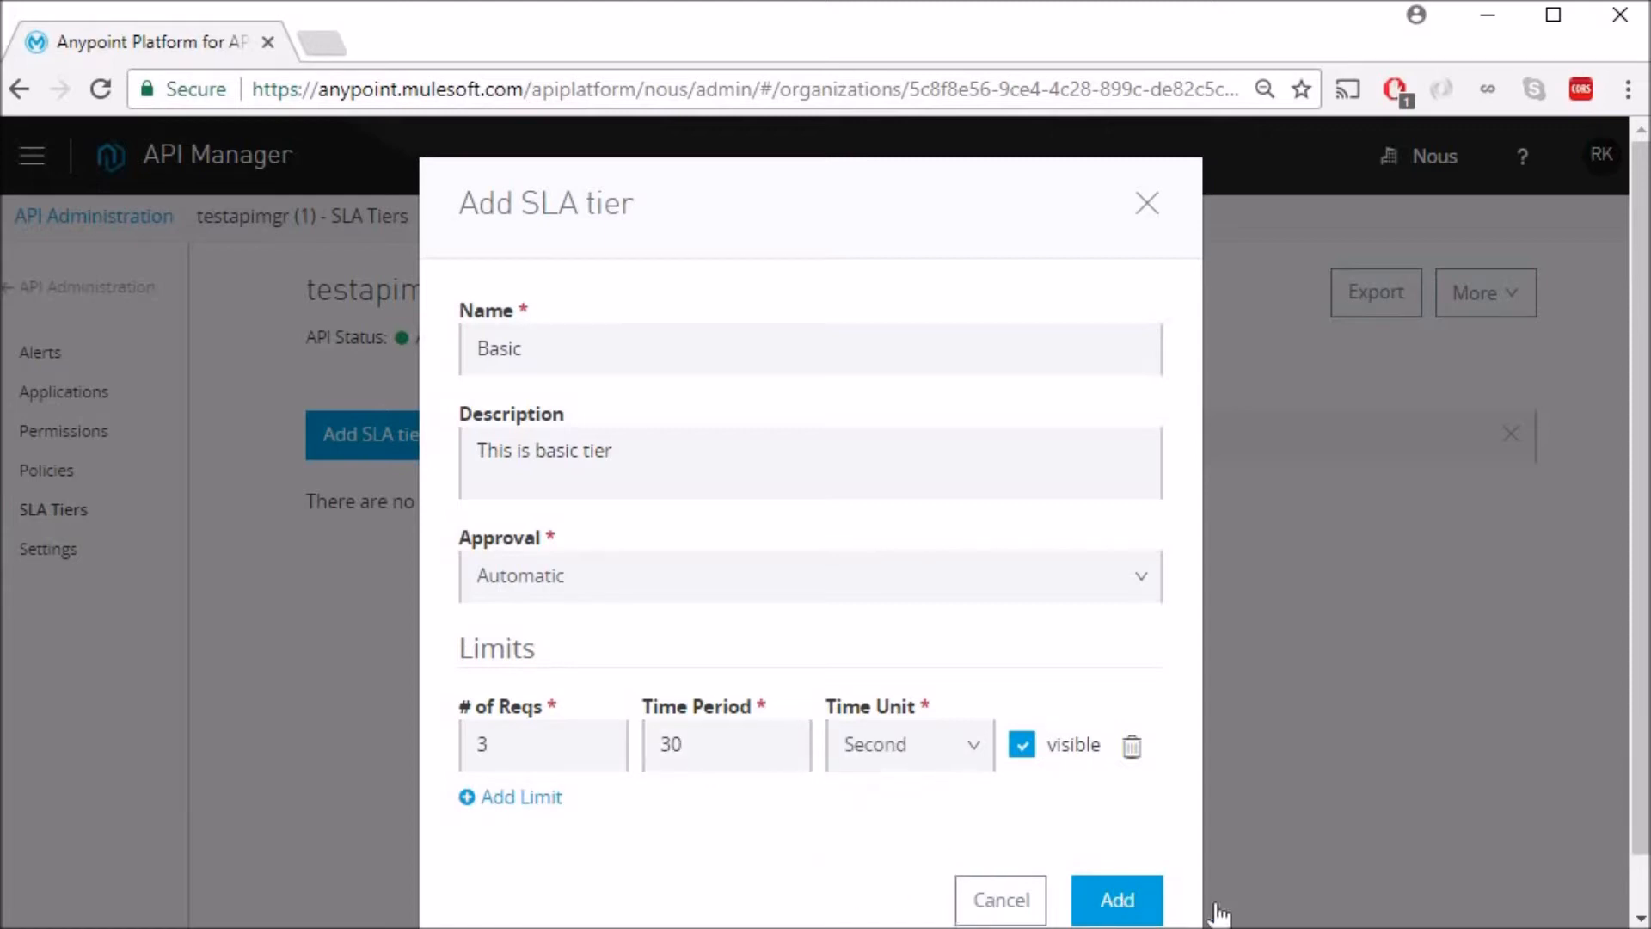
click(1115, 900)
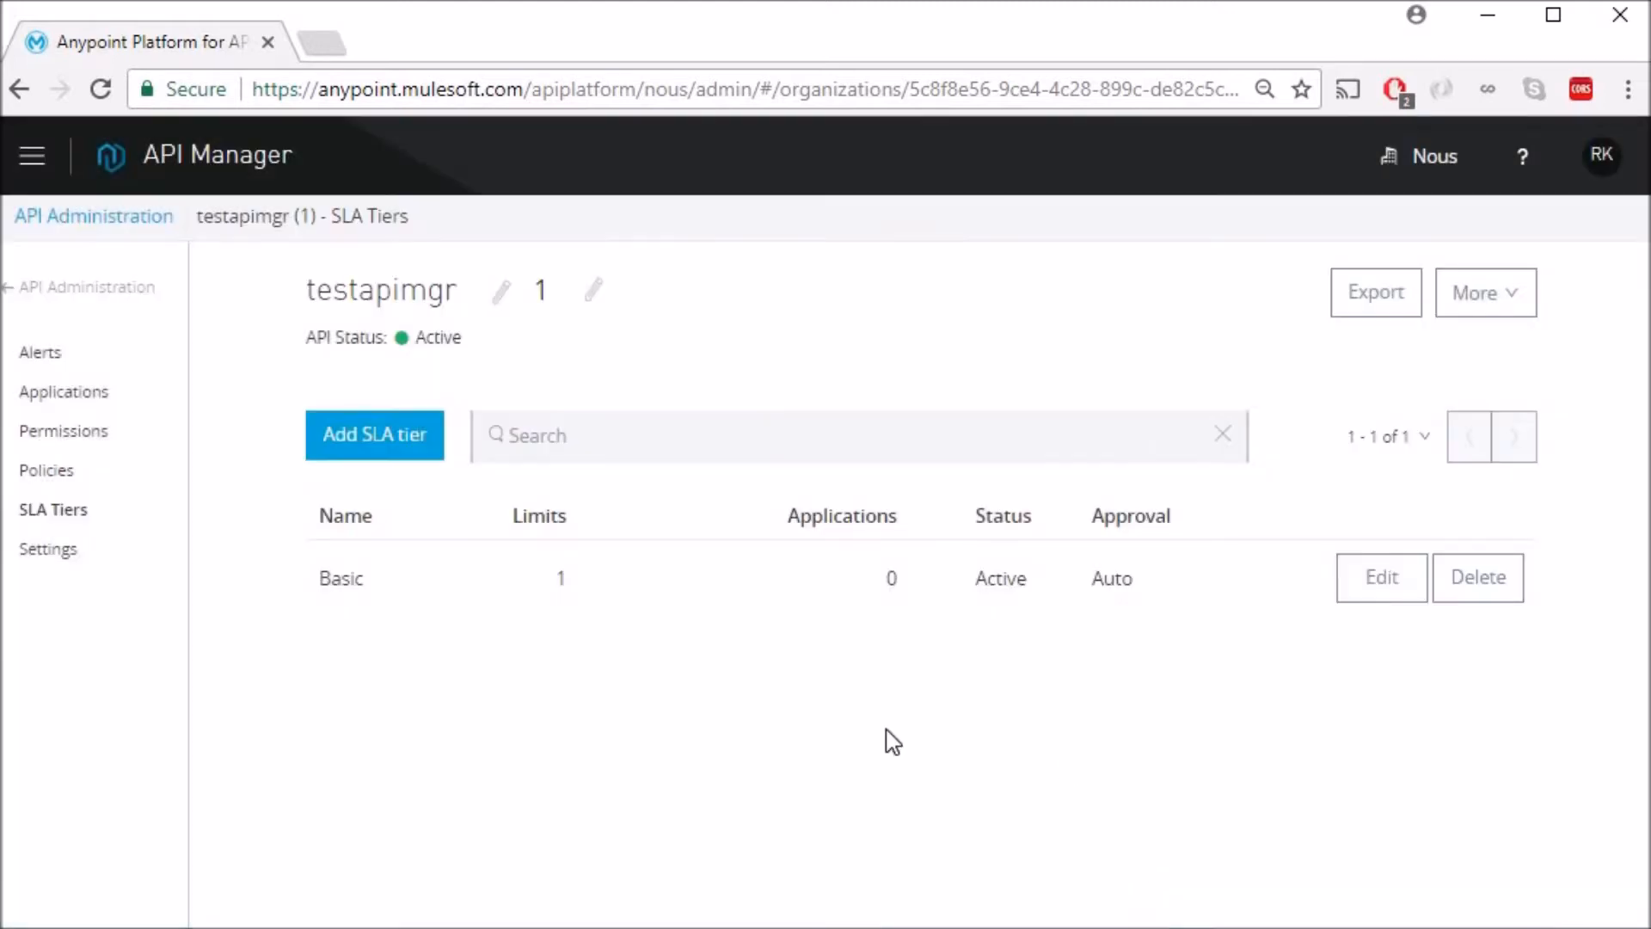
mouse_move(466, 678)
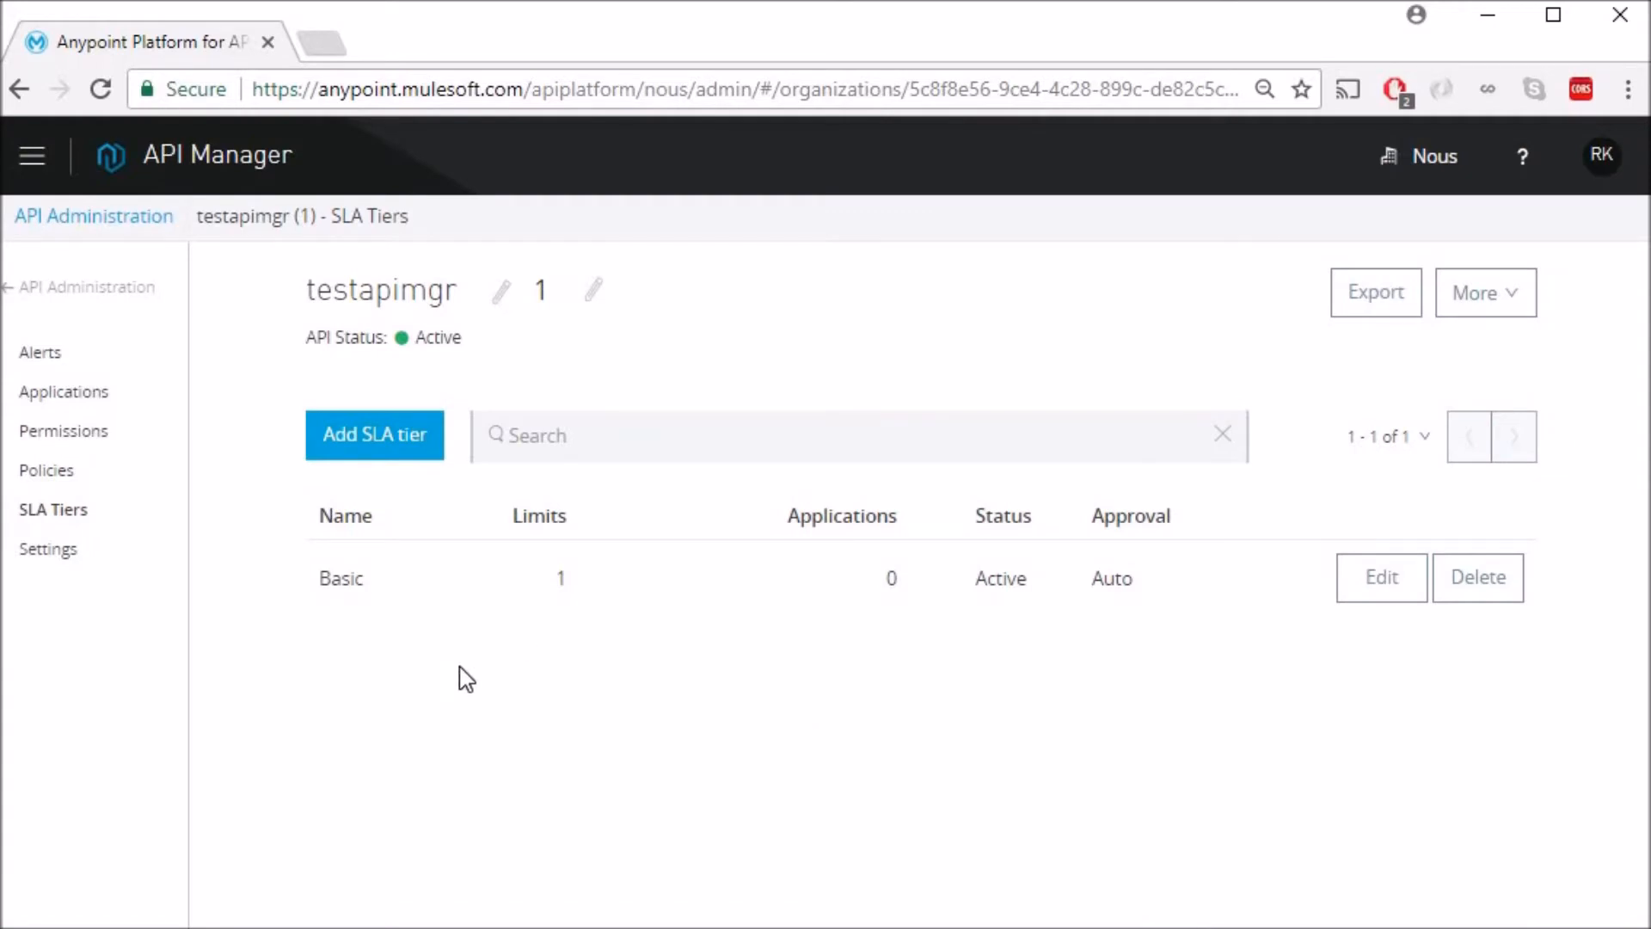
Start another SLA tier named Premium with description 'This is premium'.
click(373, 433)
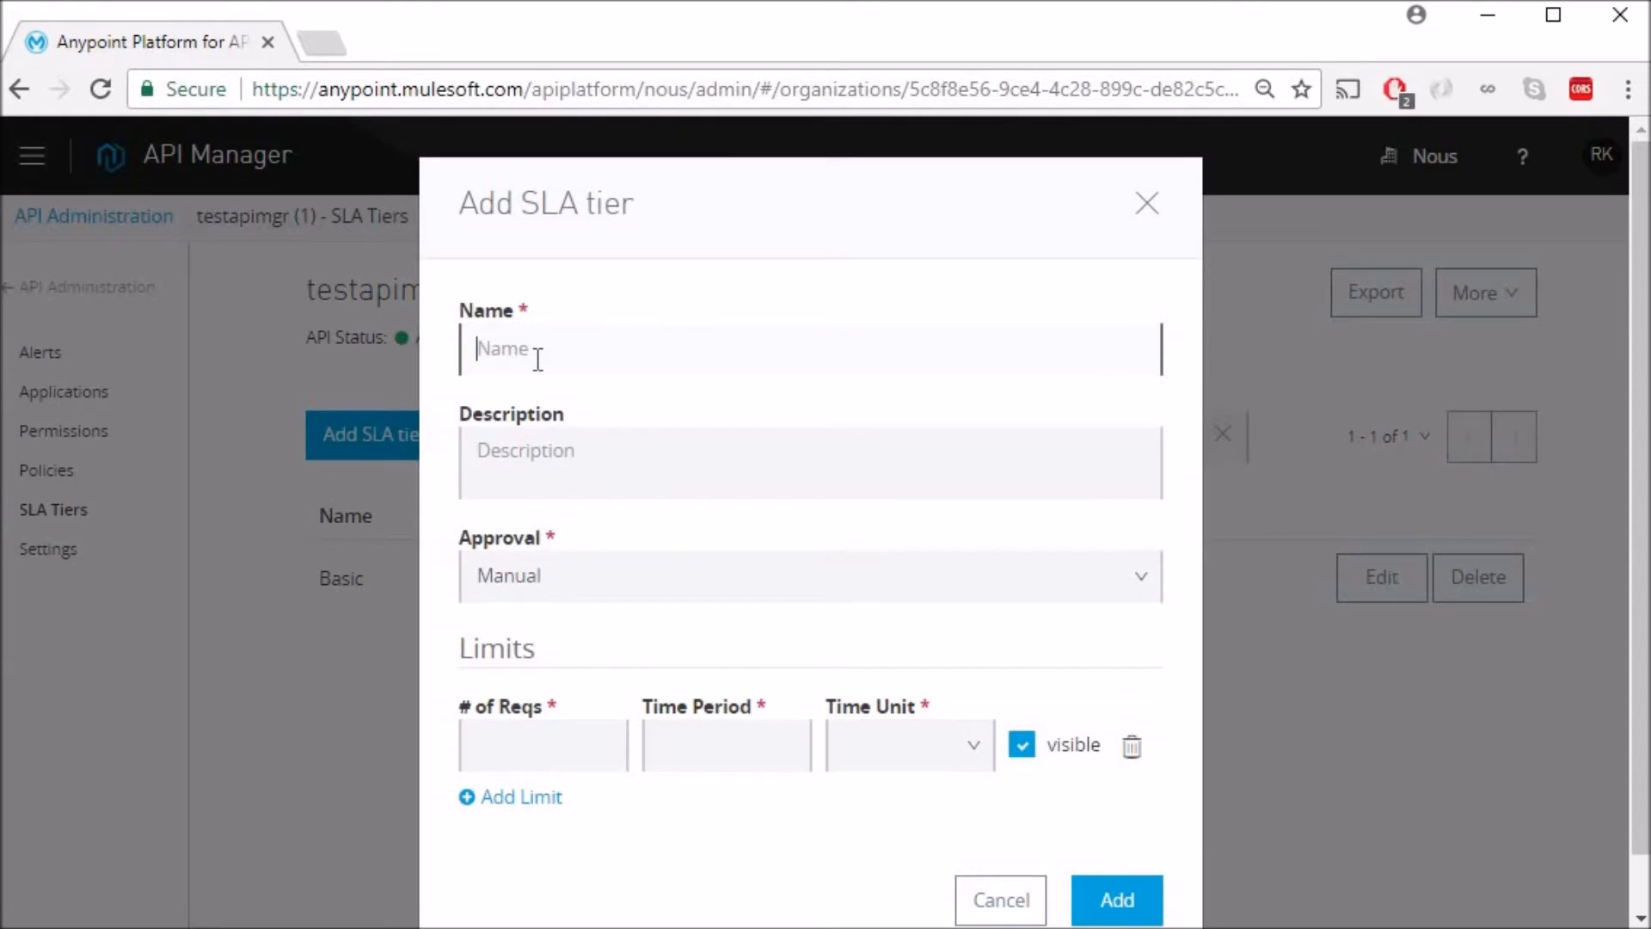
text(Prem)
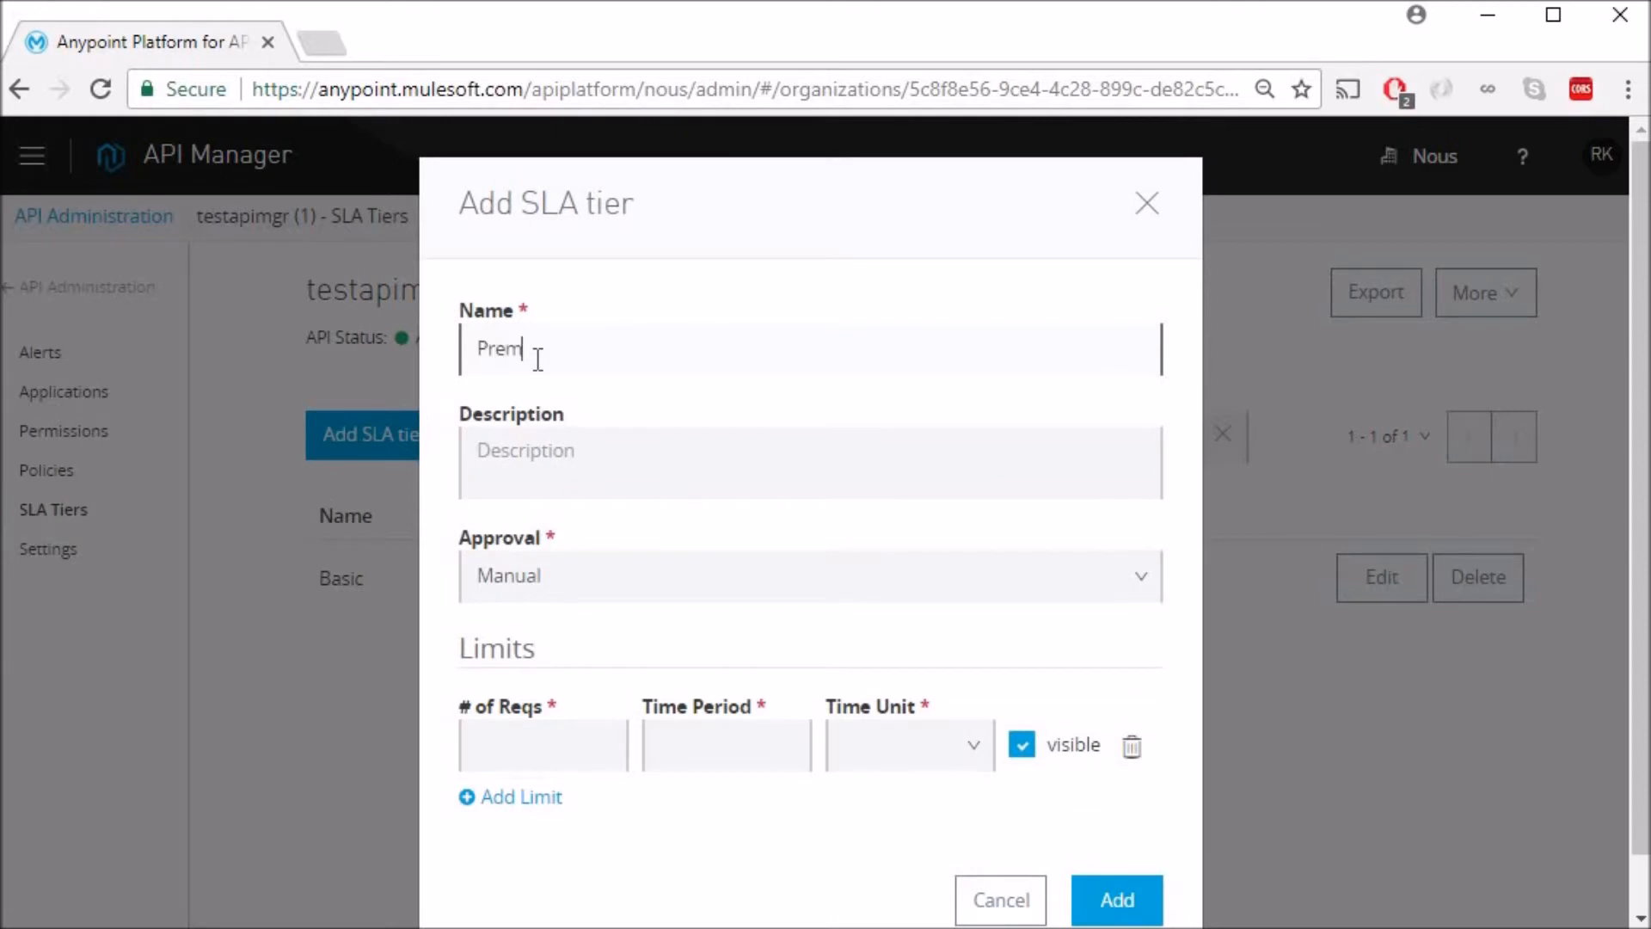
text(ium)
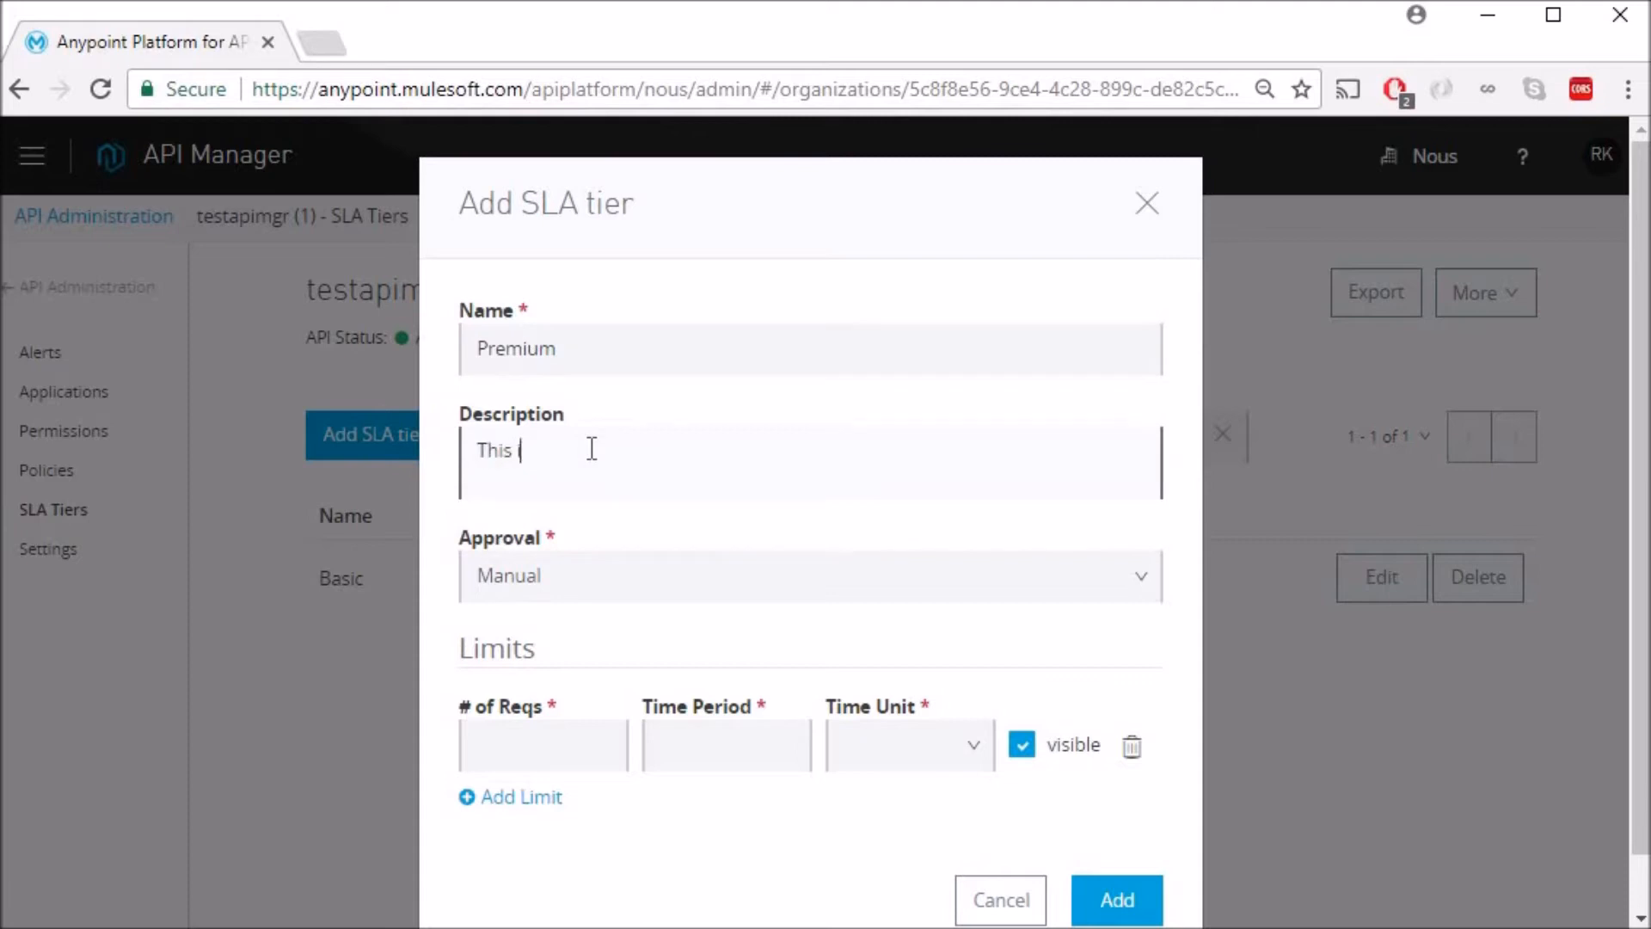
text(is premium)
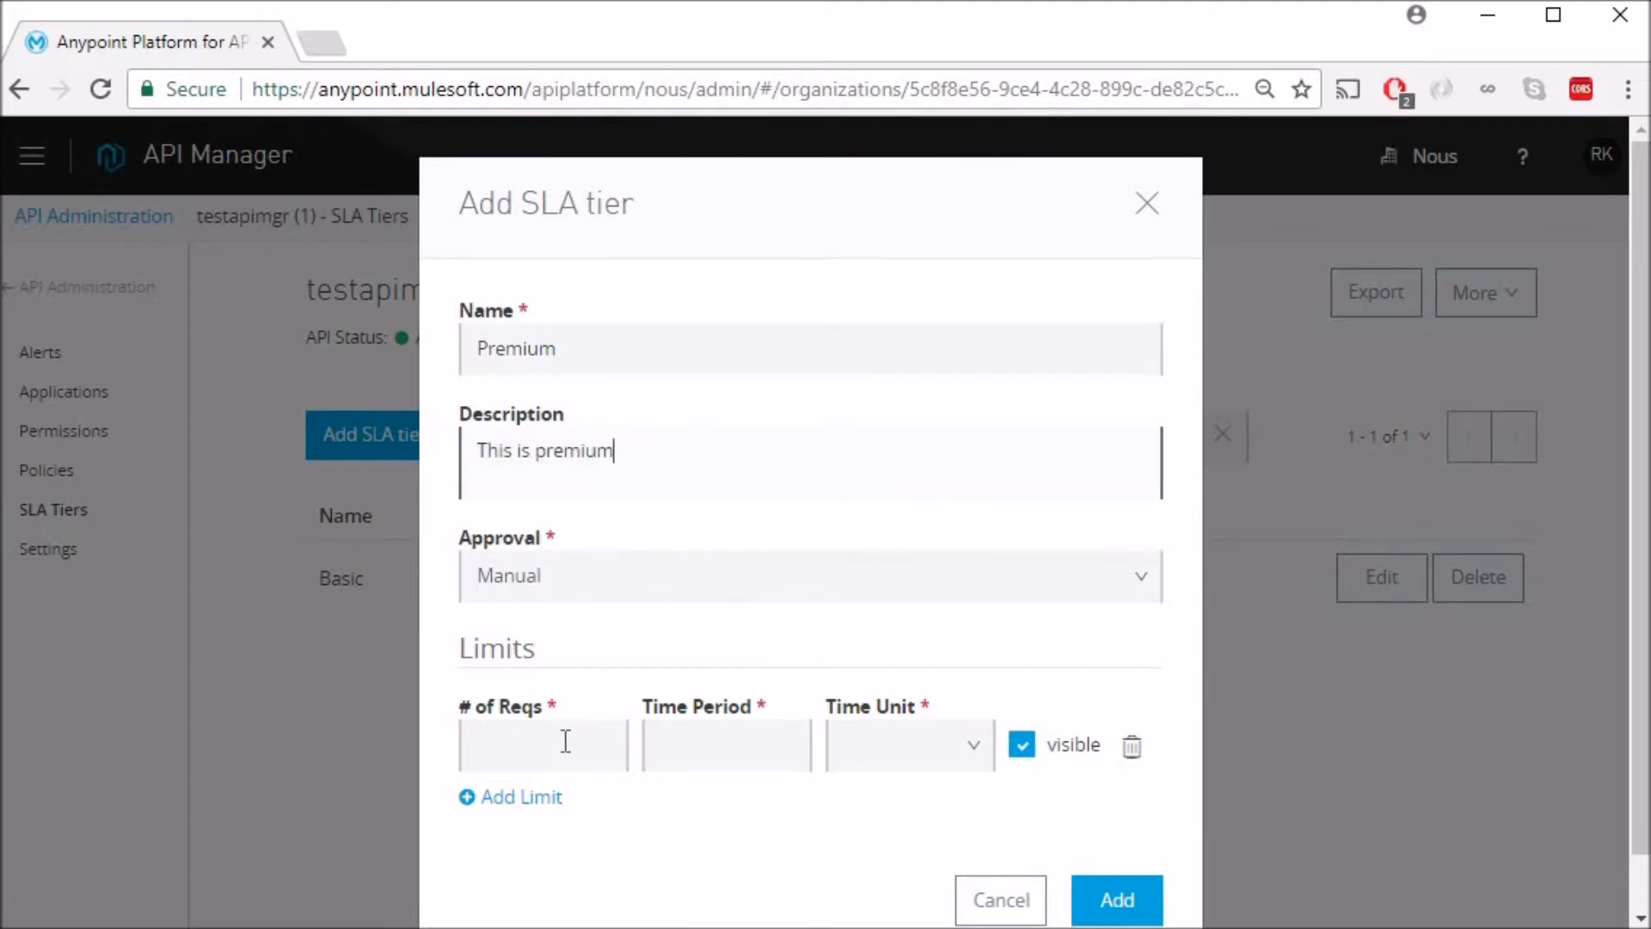
Set the Premium tier limit to 10 requests with its time period and unit.
click(541, 745)
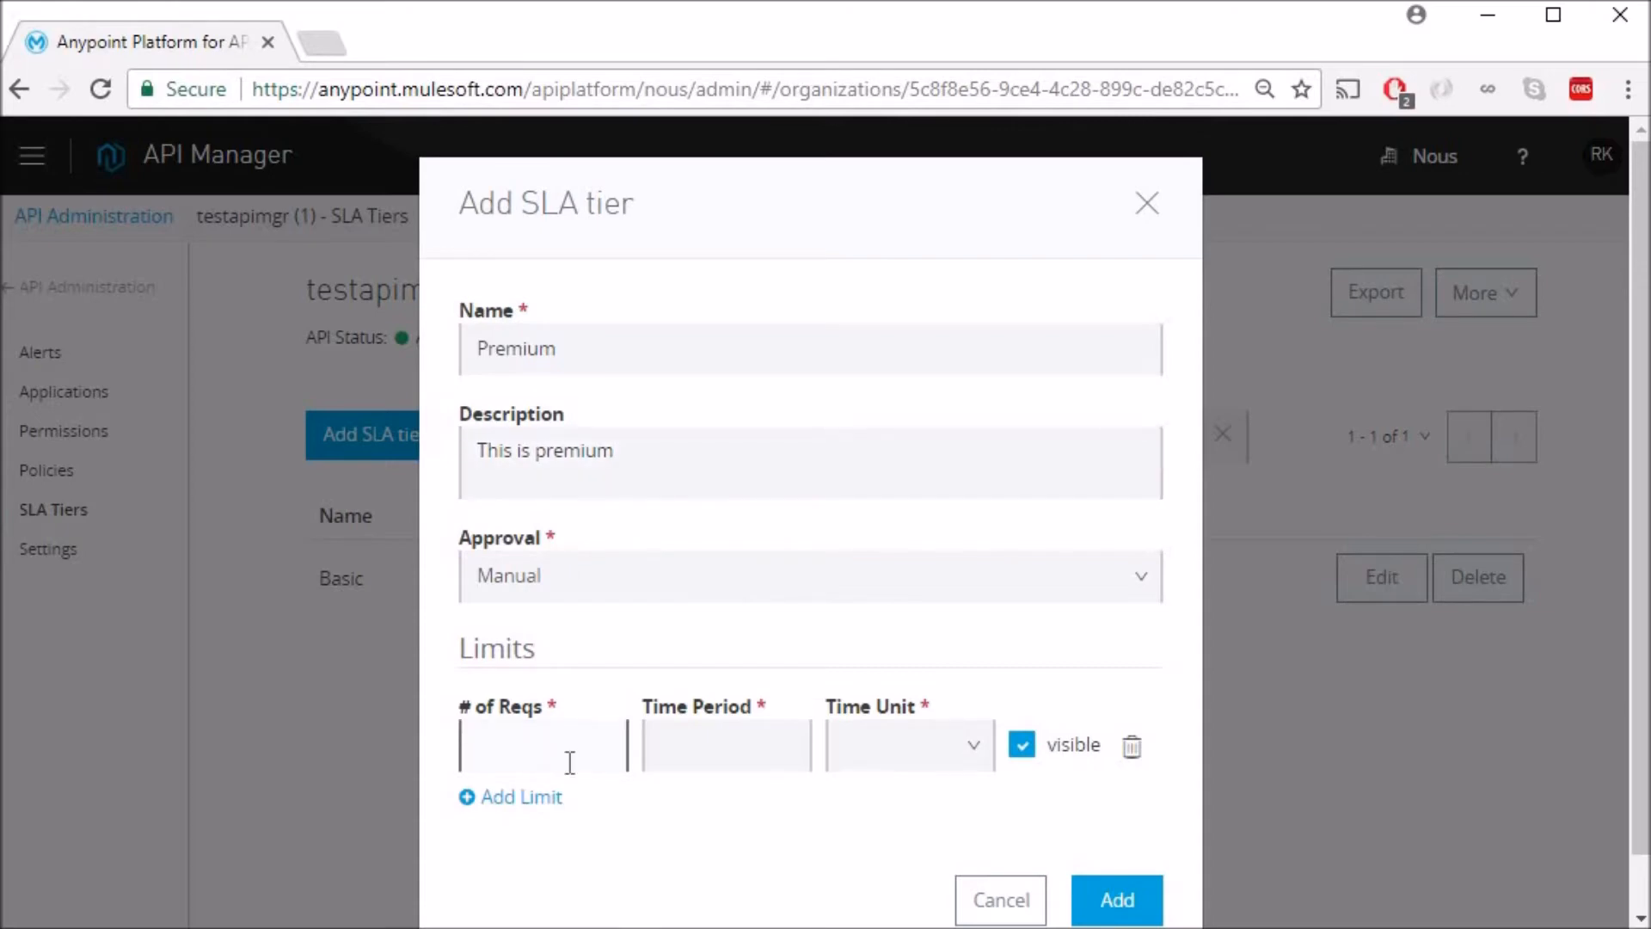
text(10)
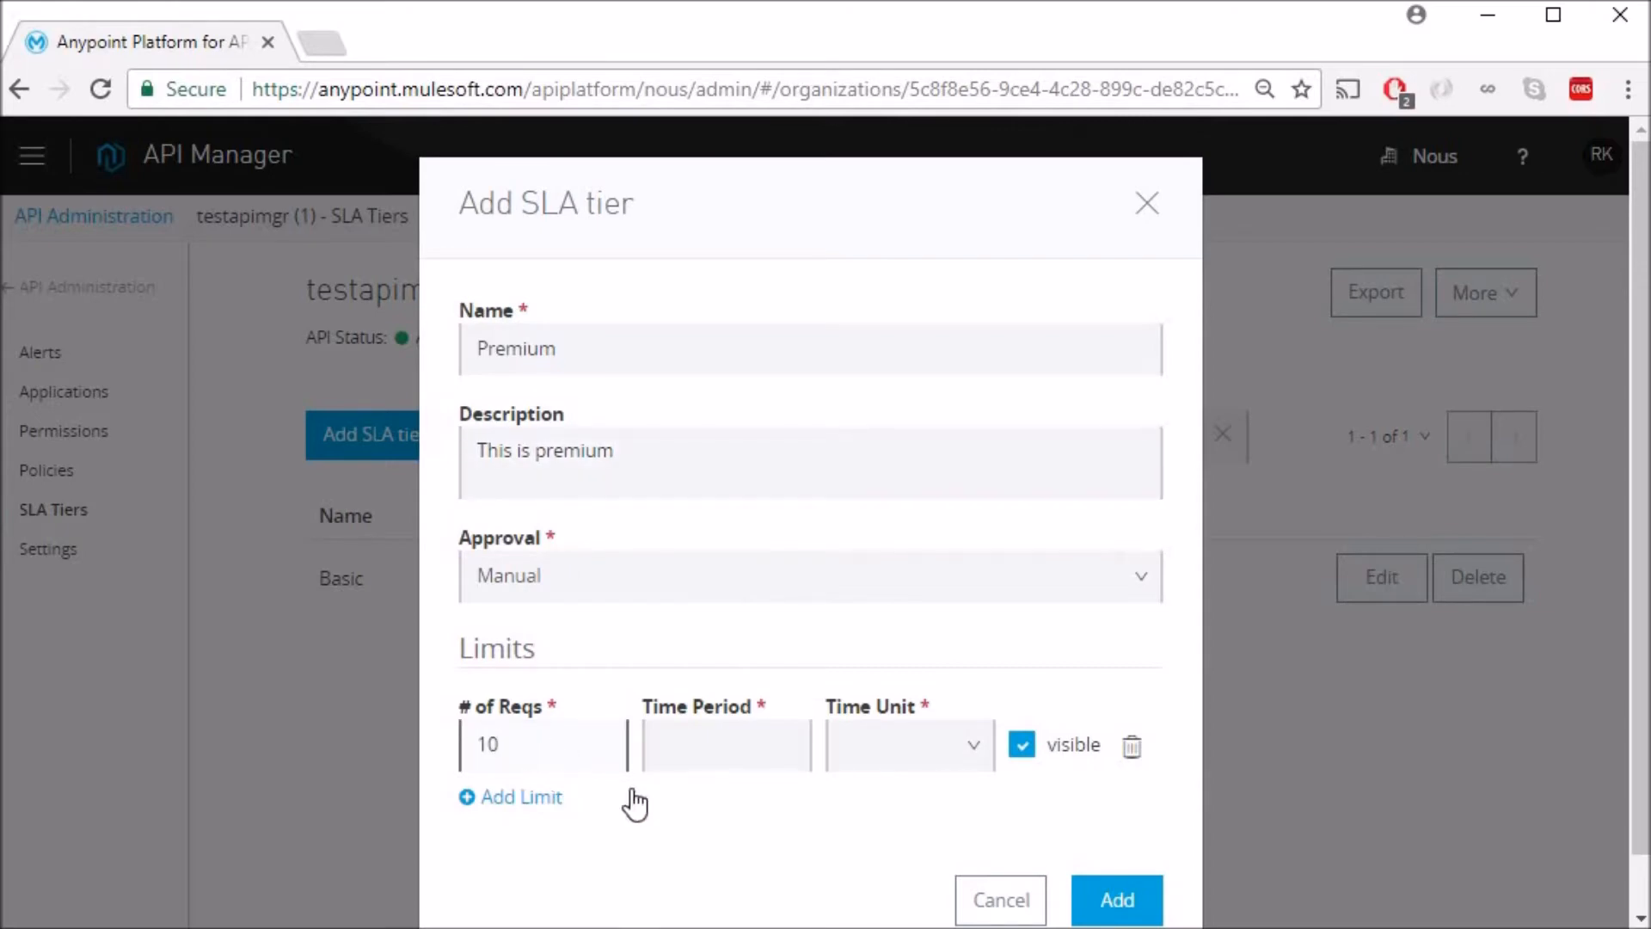
click(724, 745)
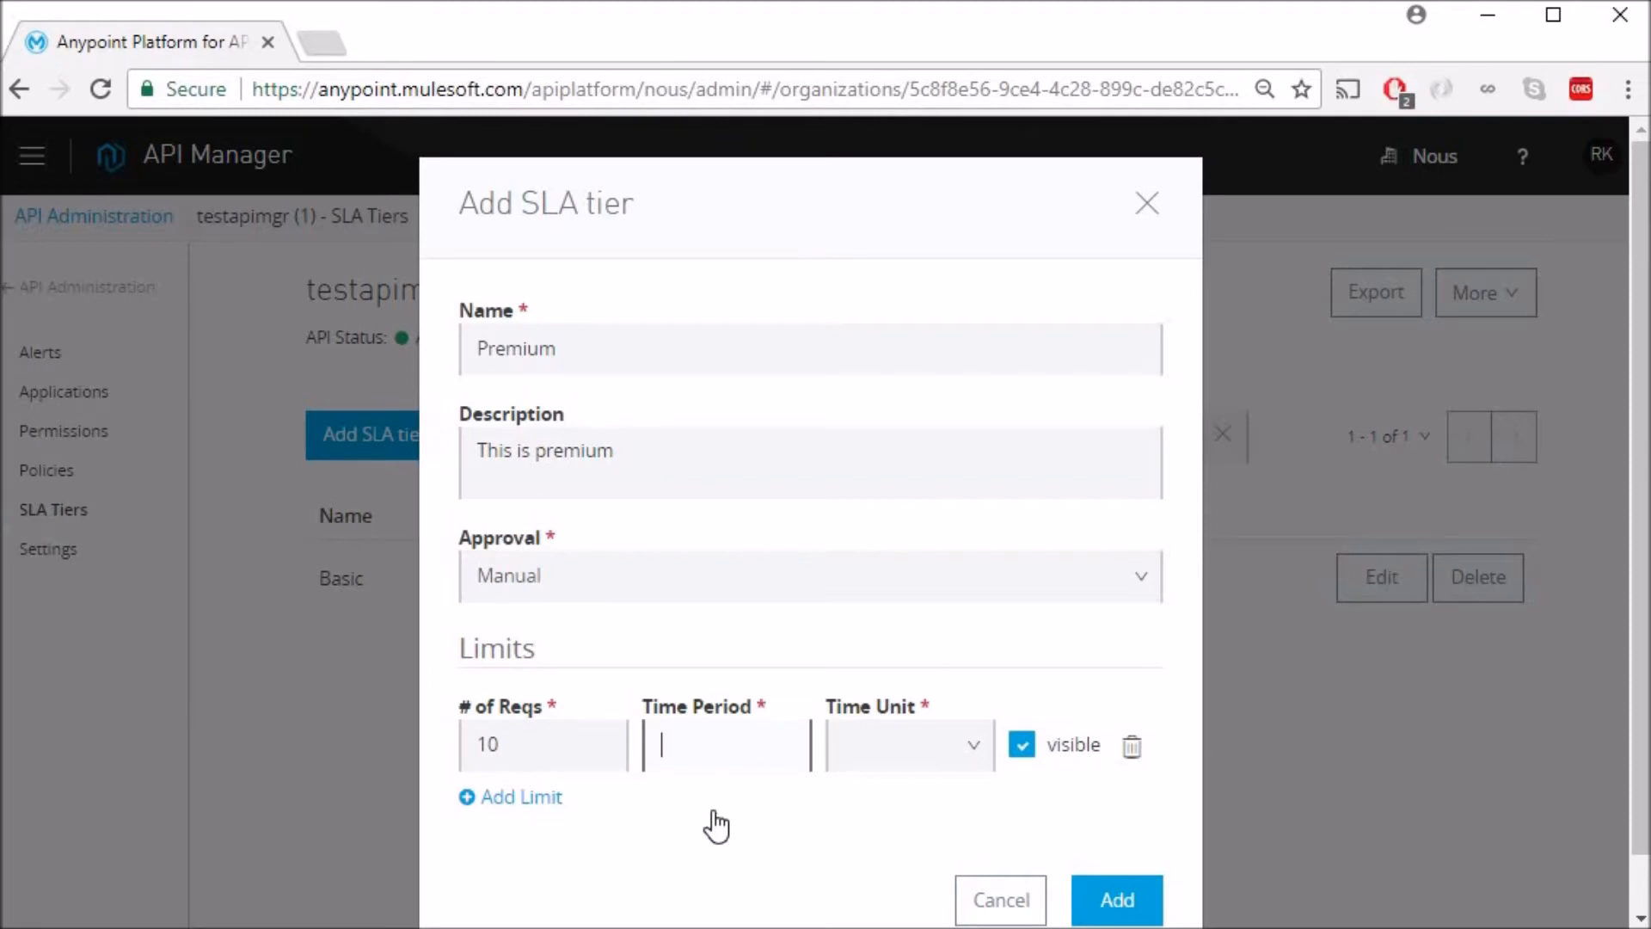
click(909, 745)
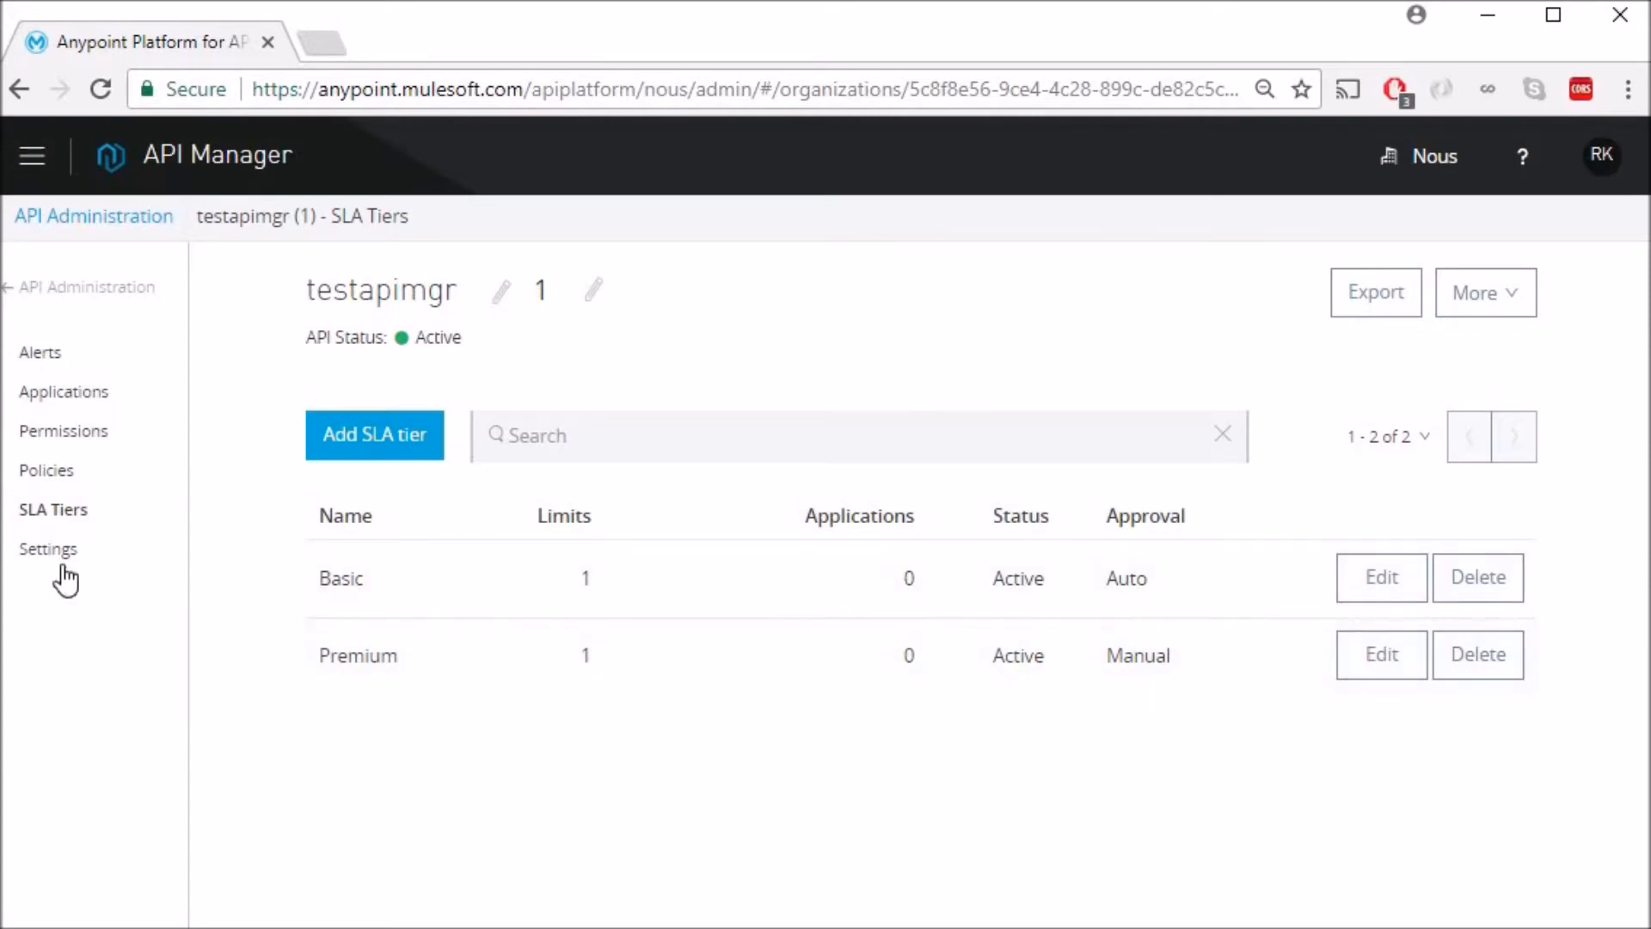
mouse_move(65, 583)
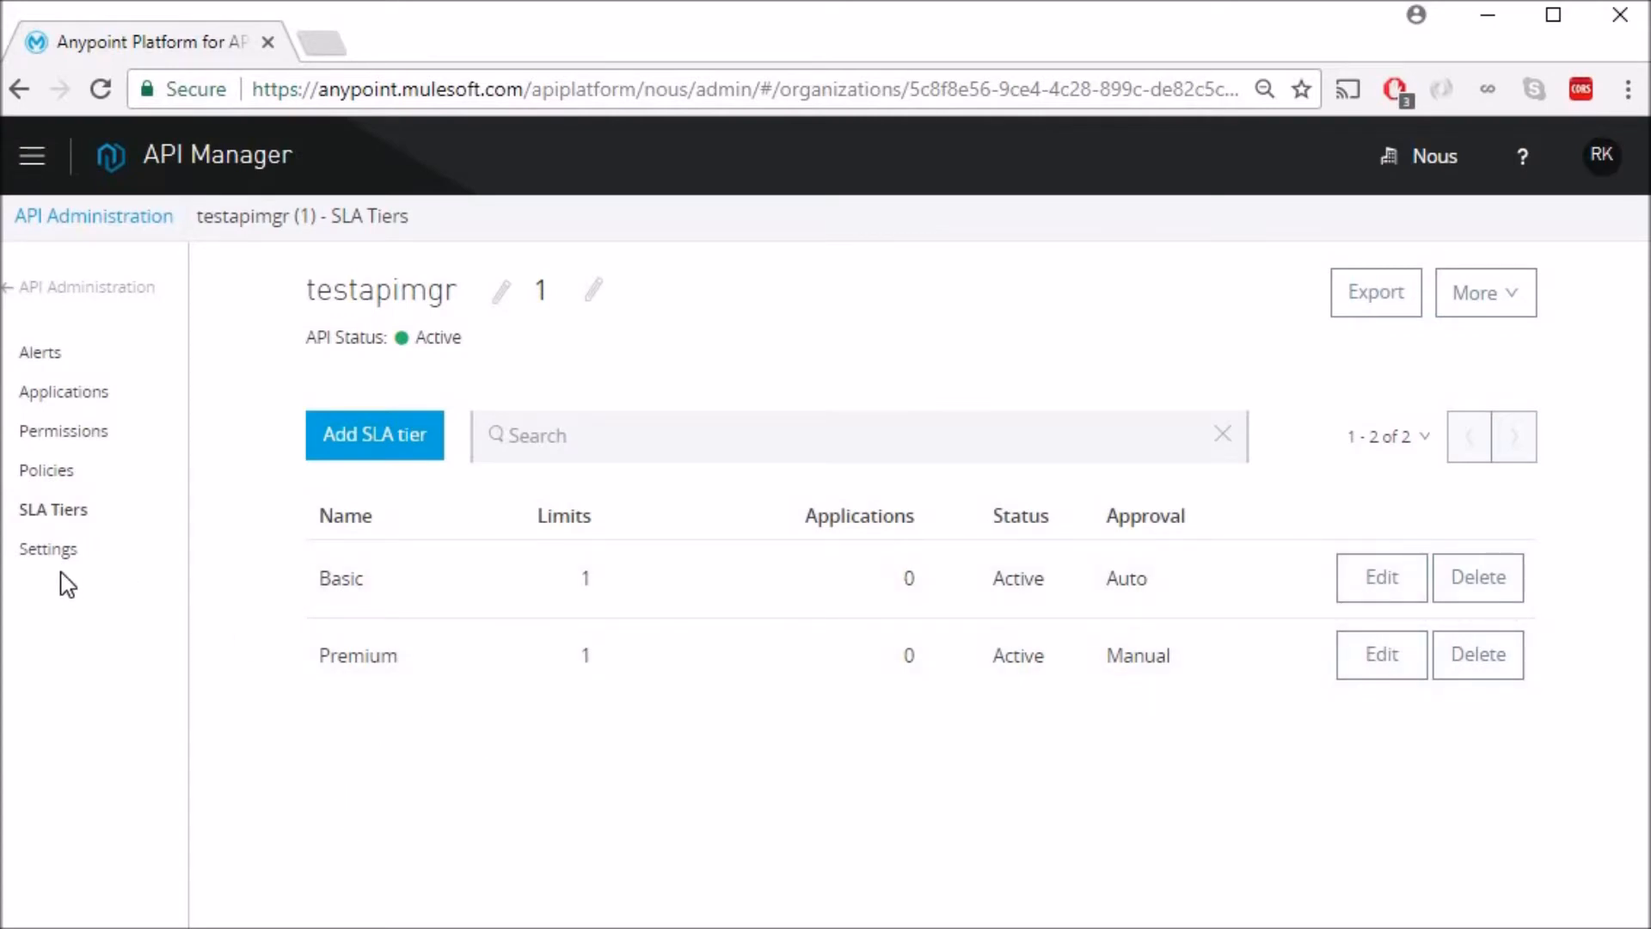
Load testautodiscovery.cloudhub.io in a new tab to see Success, then return to Anypoint.
click(48, 547)
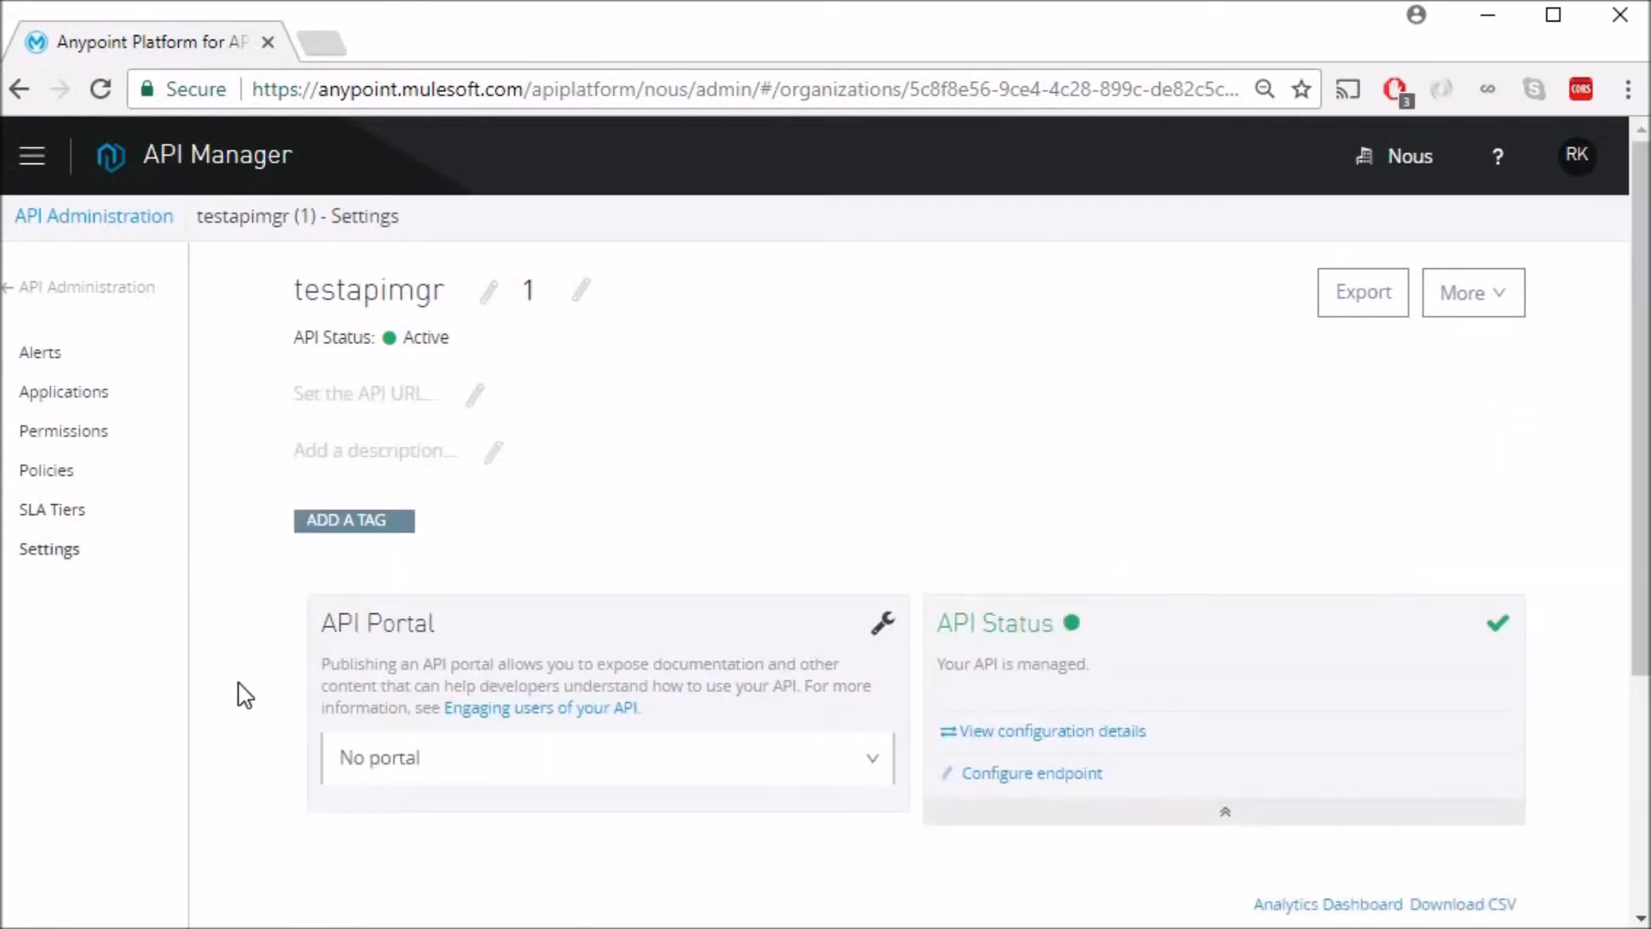
mouse_move(236, 471)
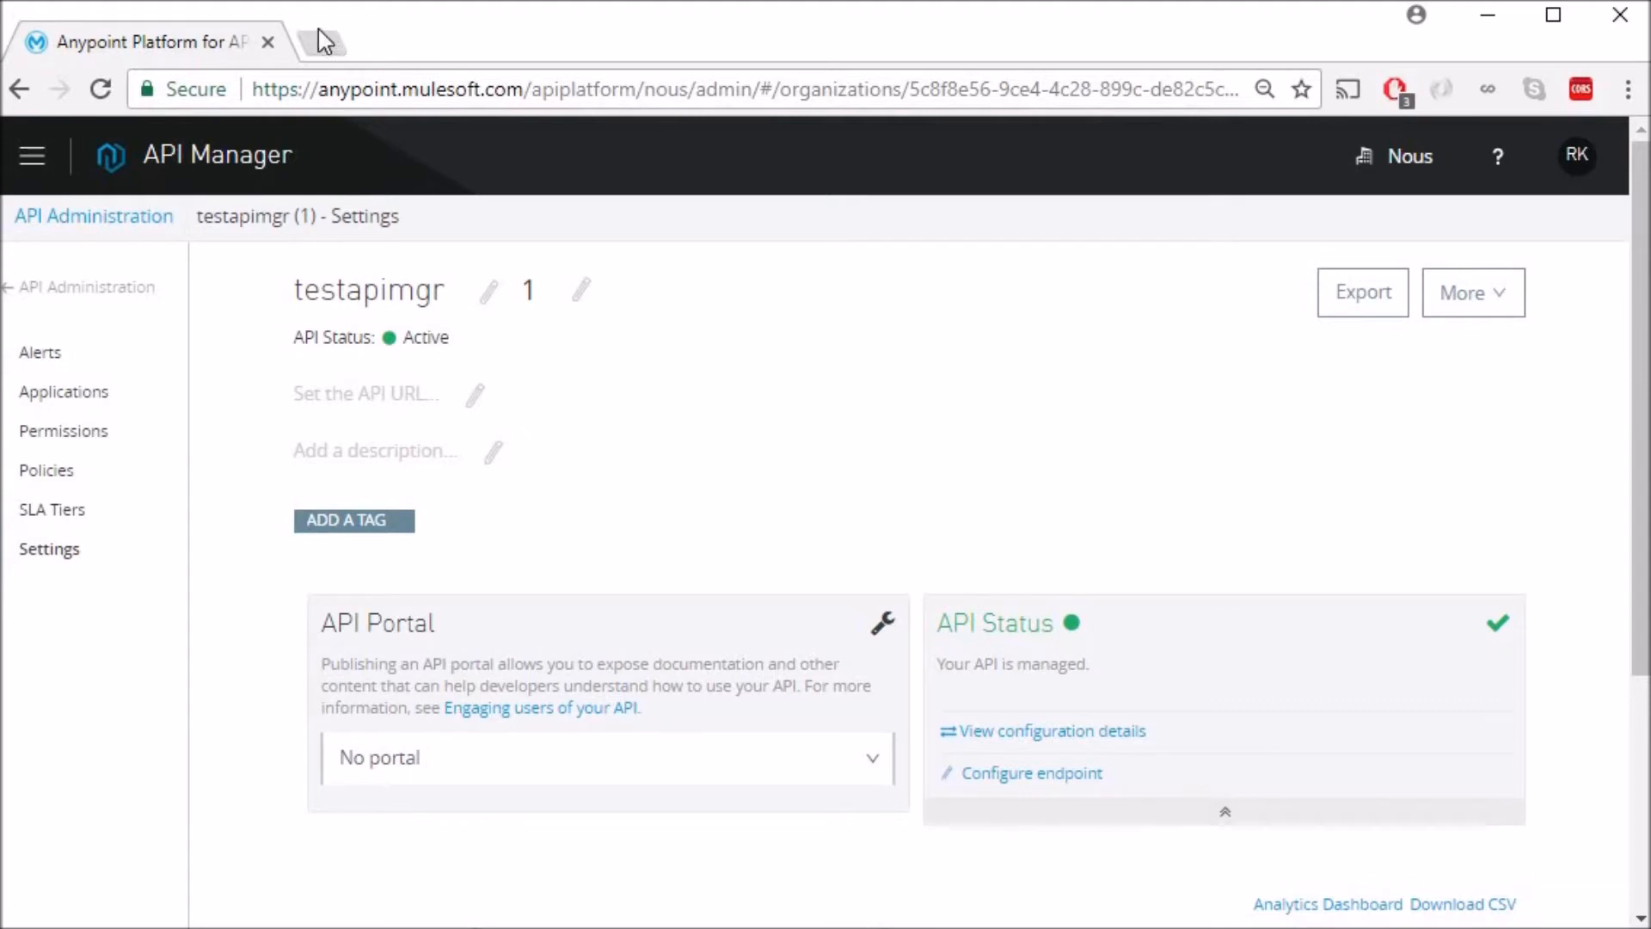
click(602, 41)
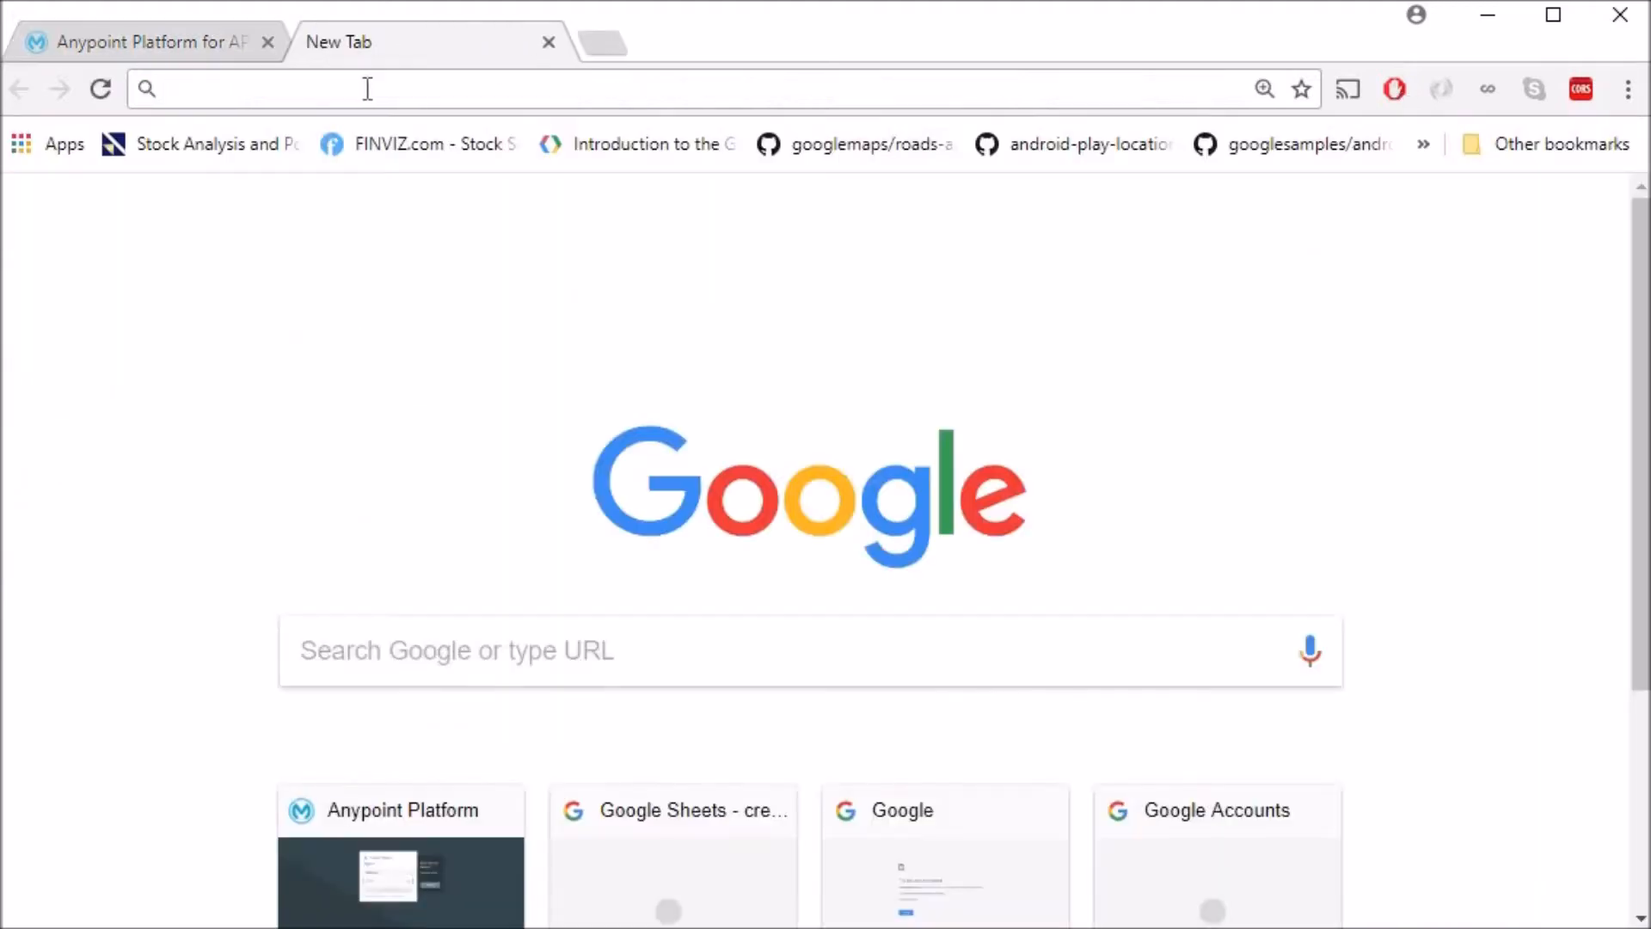
text(testautodiscovery.cloudhub.io)
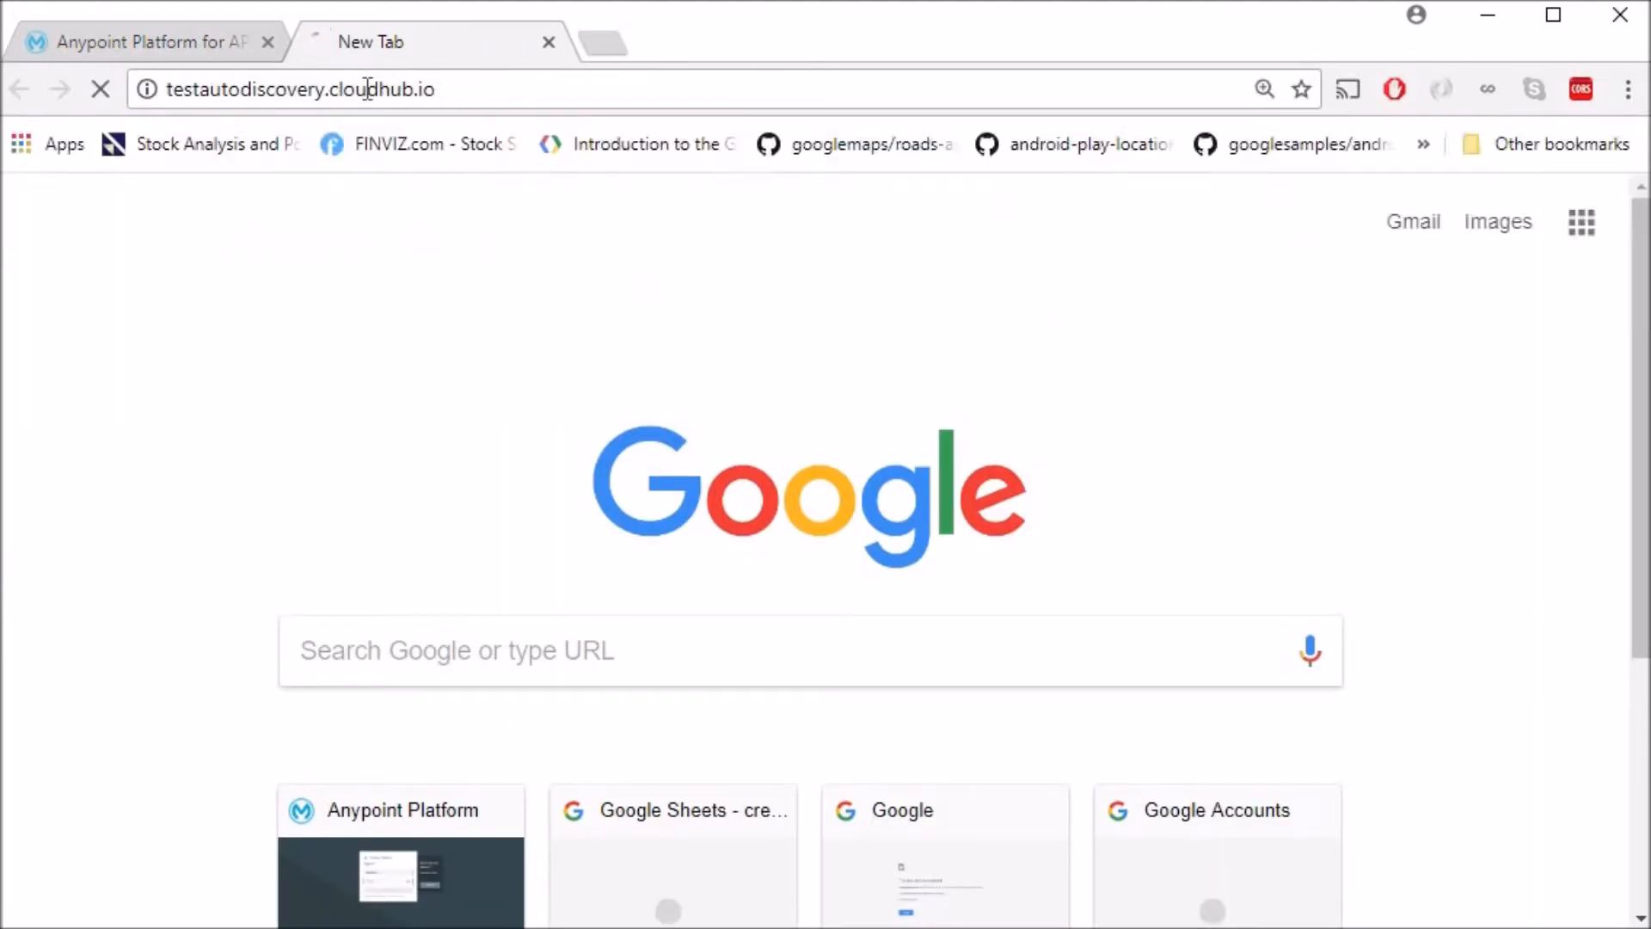
key(Return)
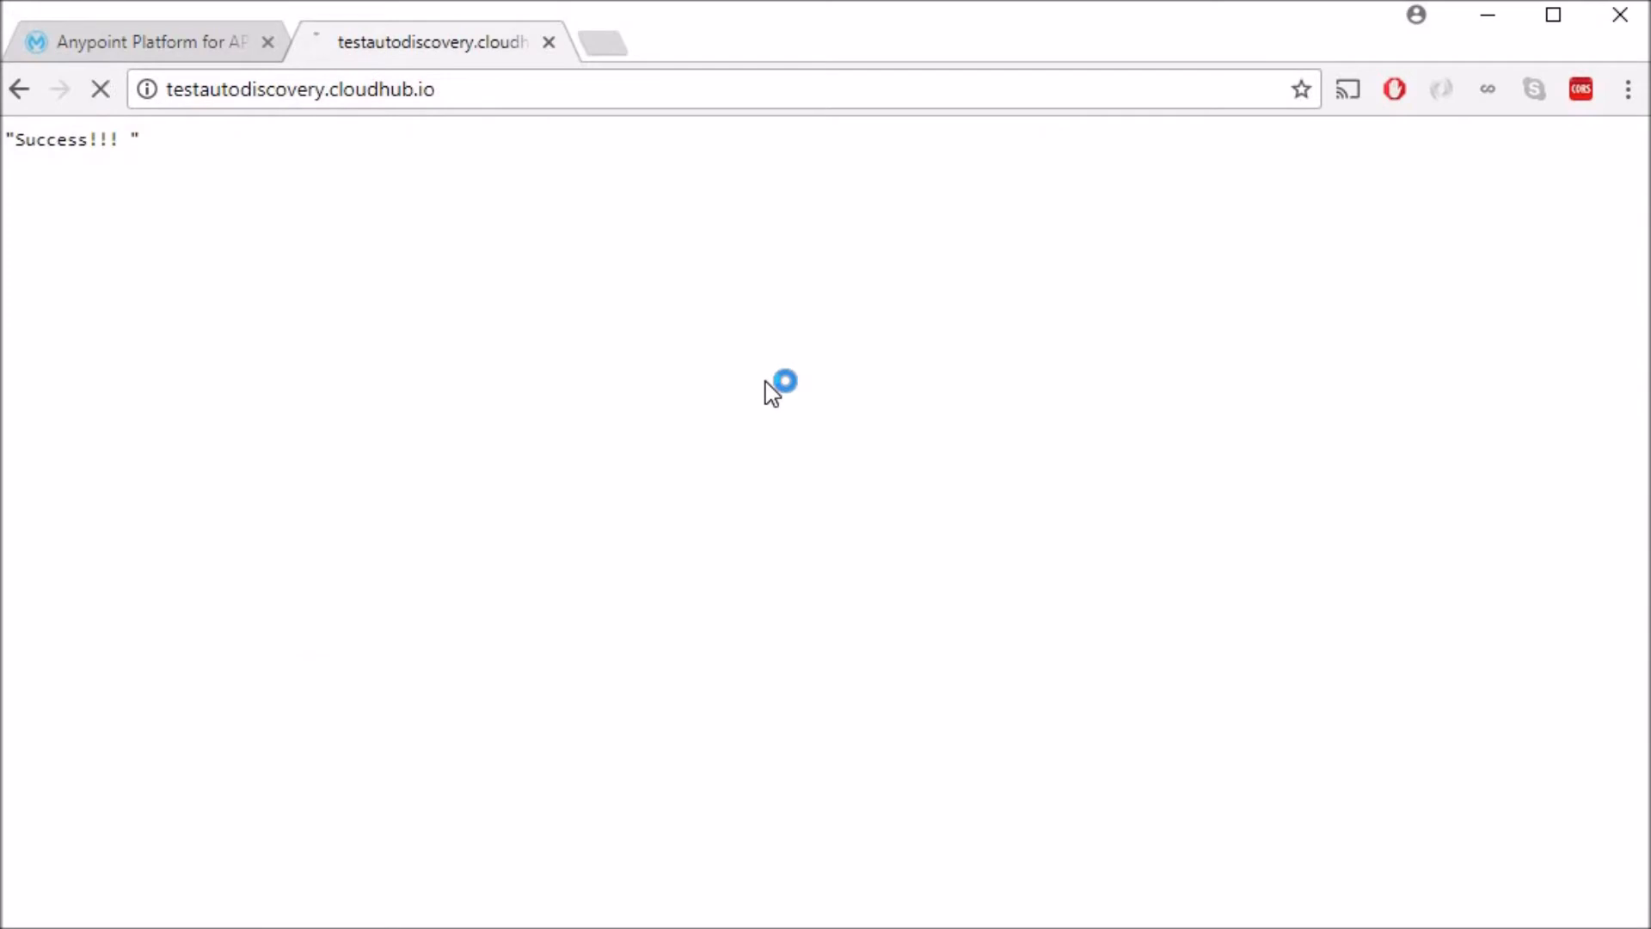
click(147, 41)
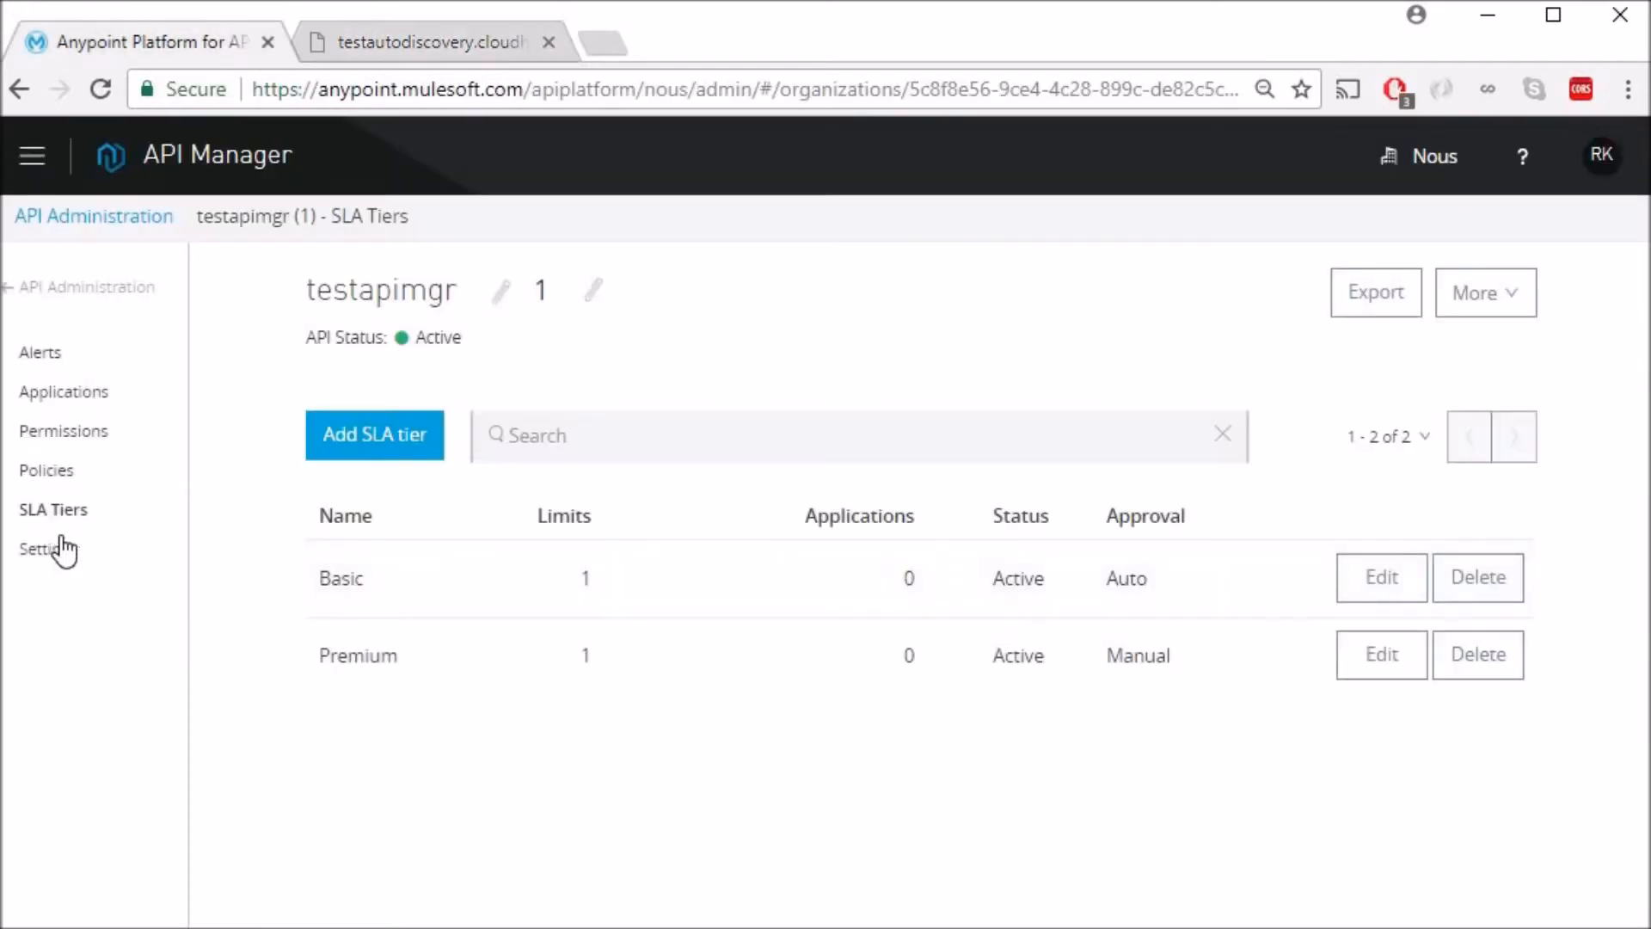
Create the API portal with home text 'test sla tiers', save it, make it public and view it live.
click(48, 547)
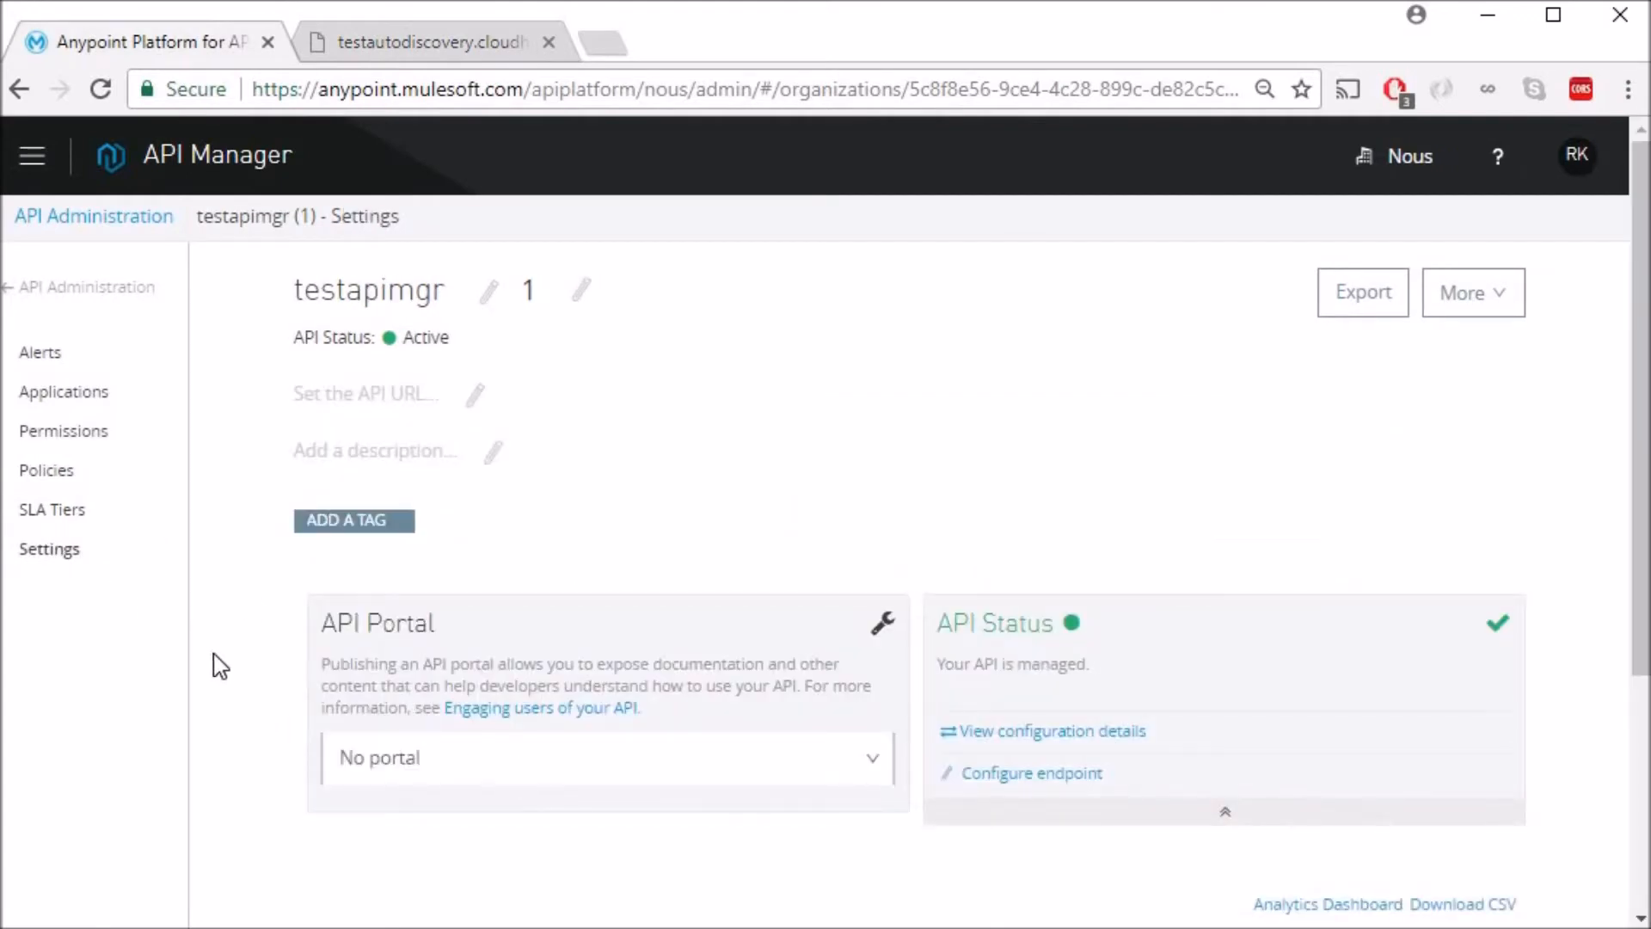
mouse_move(482, 764)
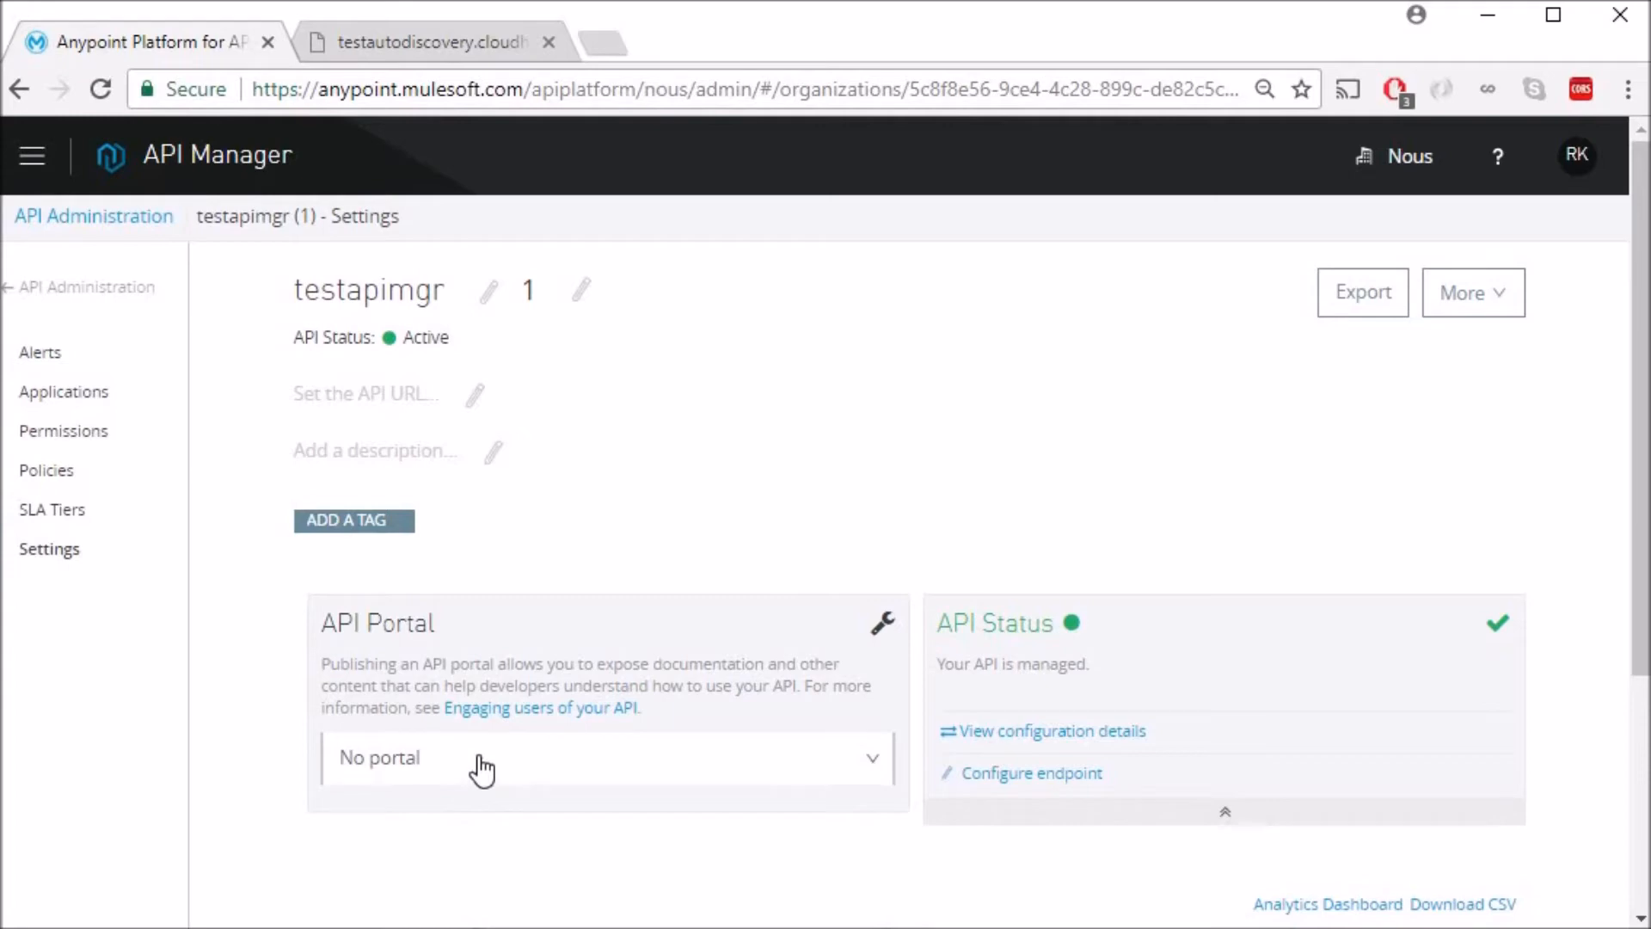
click(606, 757)
text(te)
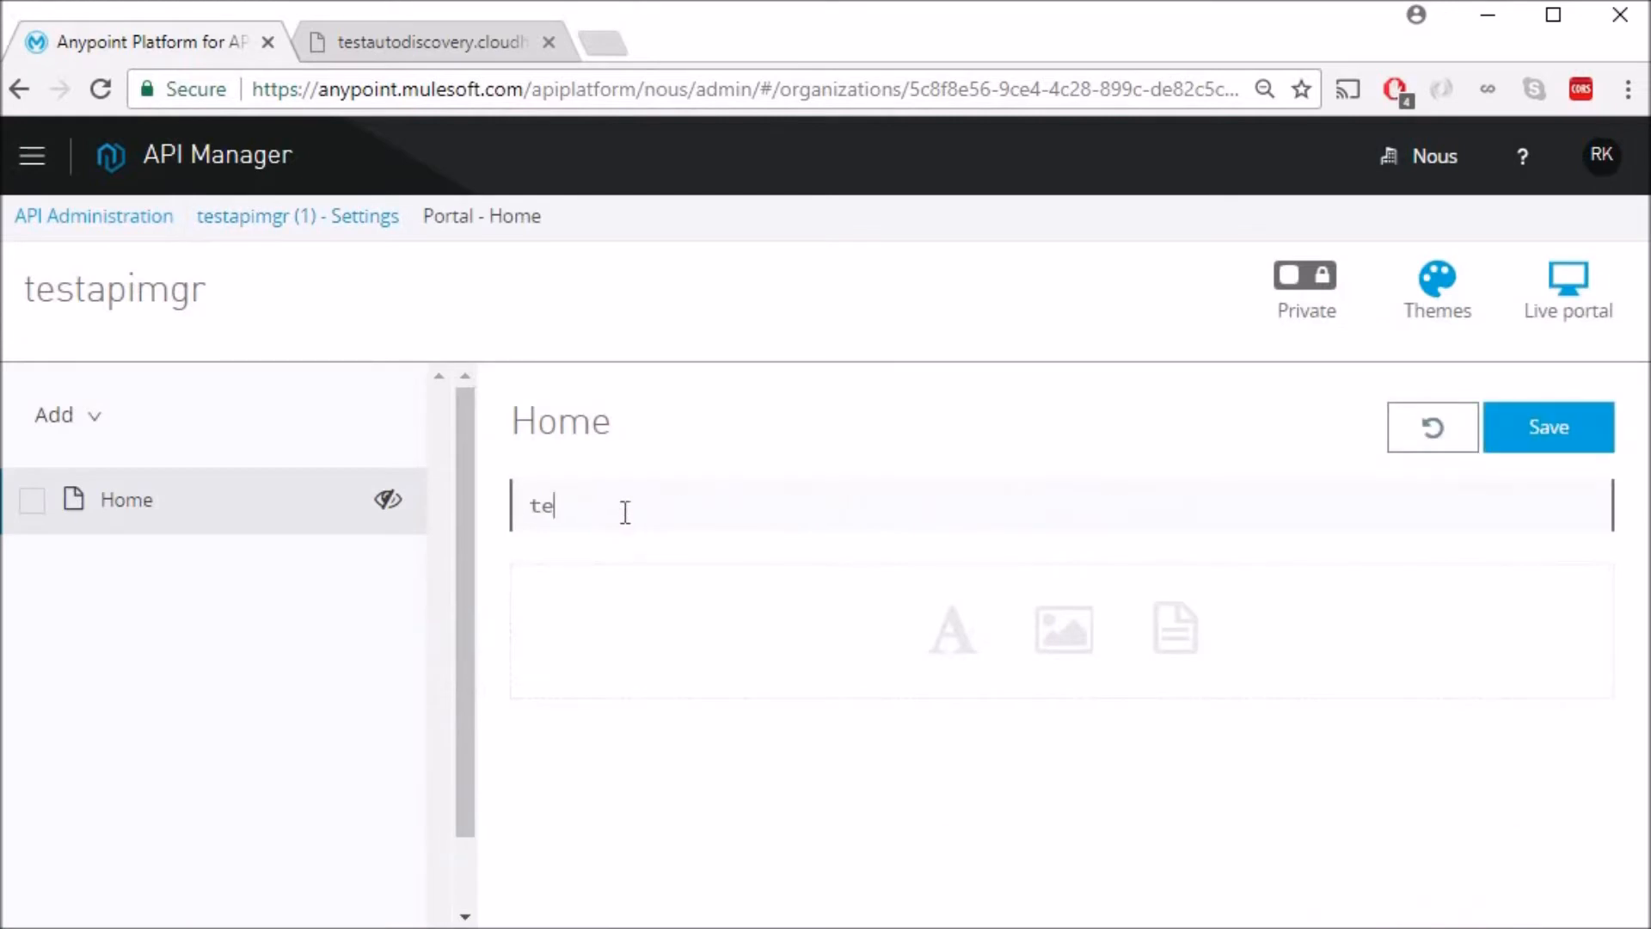
text(st sl)
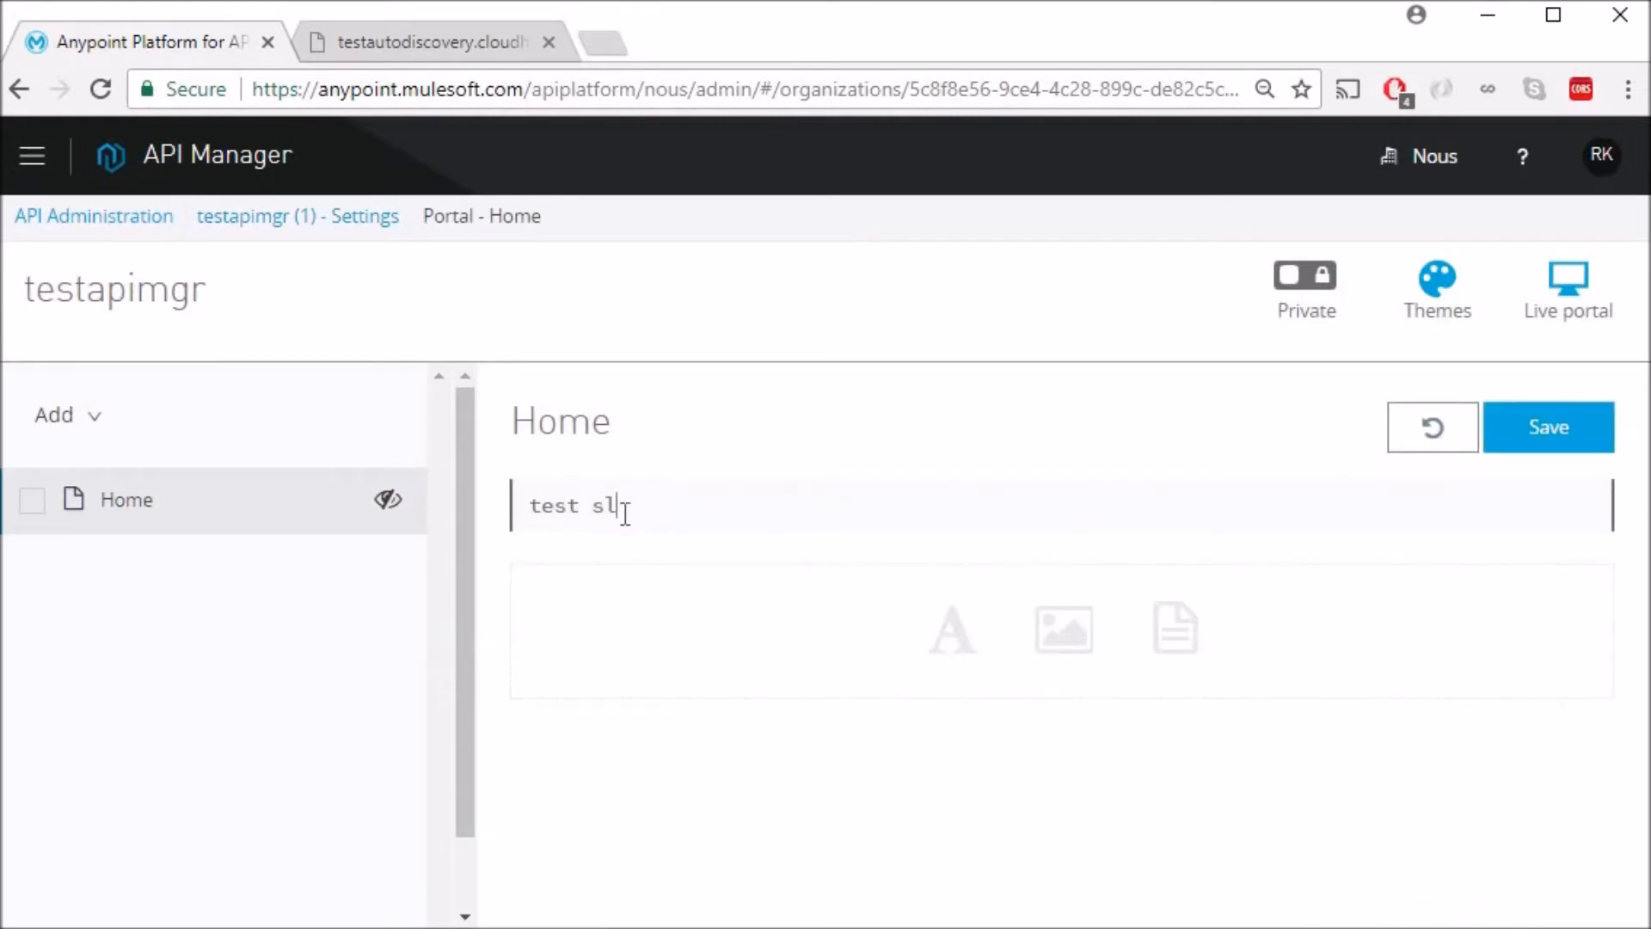
text(a tiers)
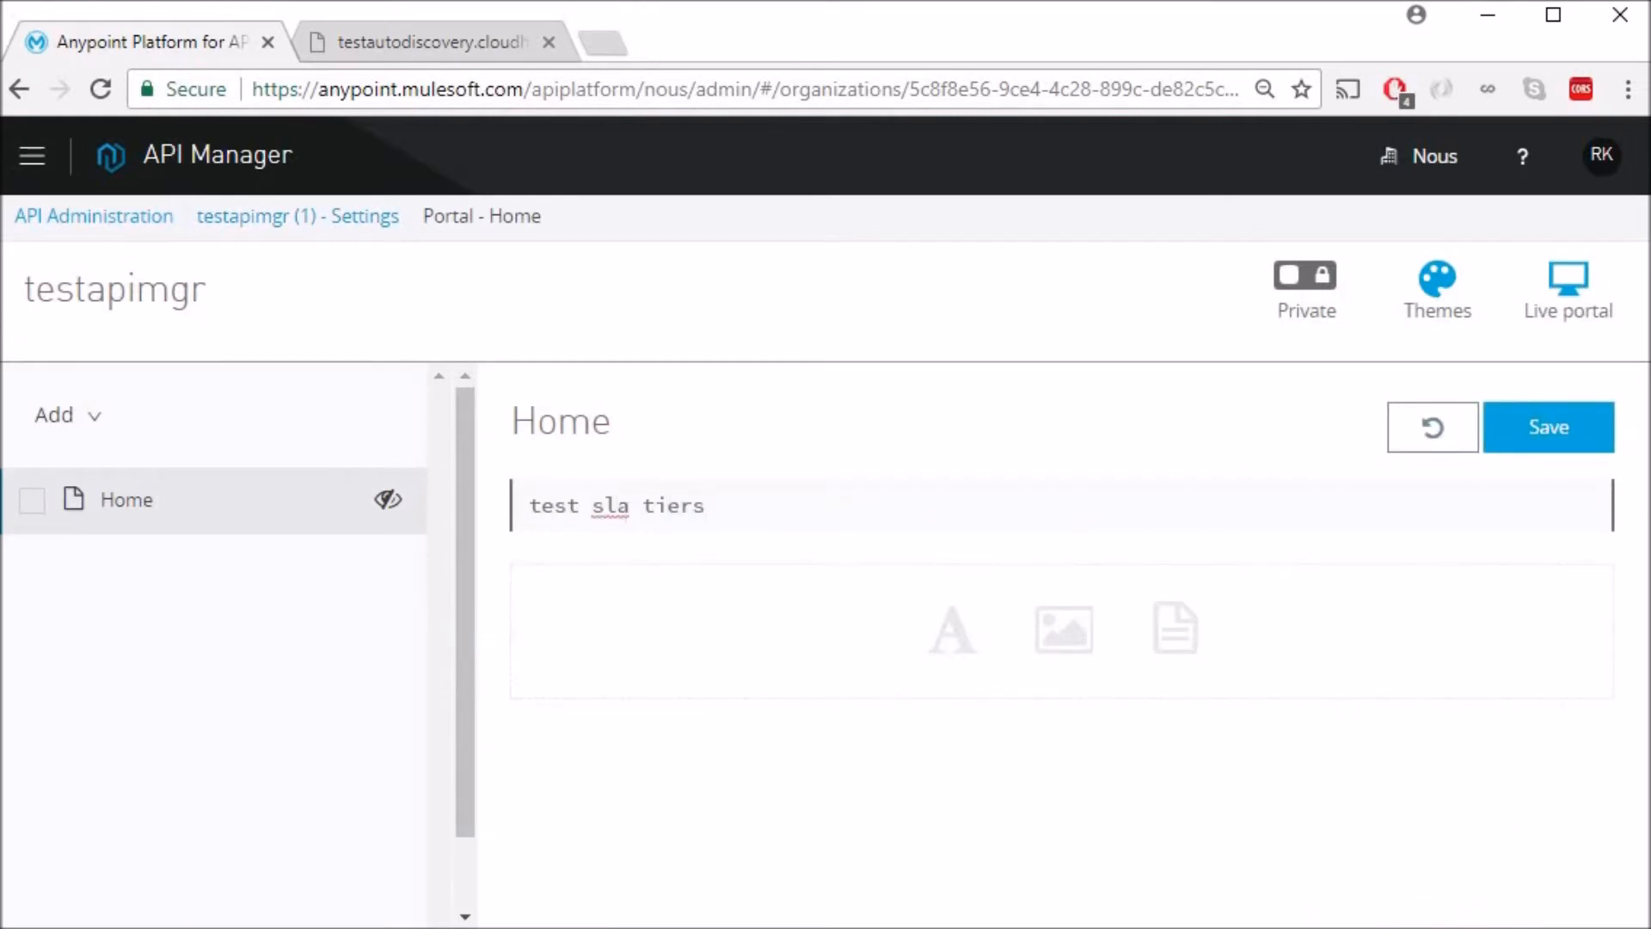
click(1548, 427)
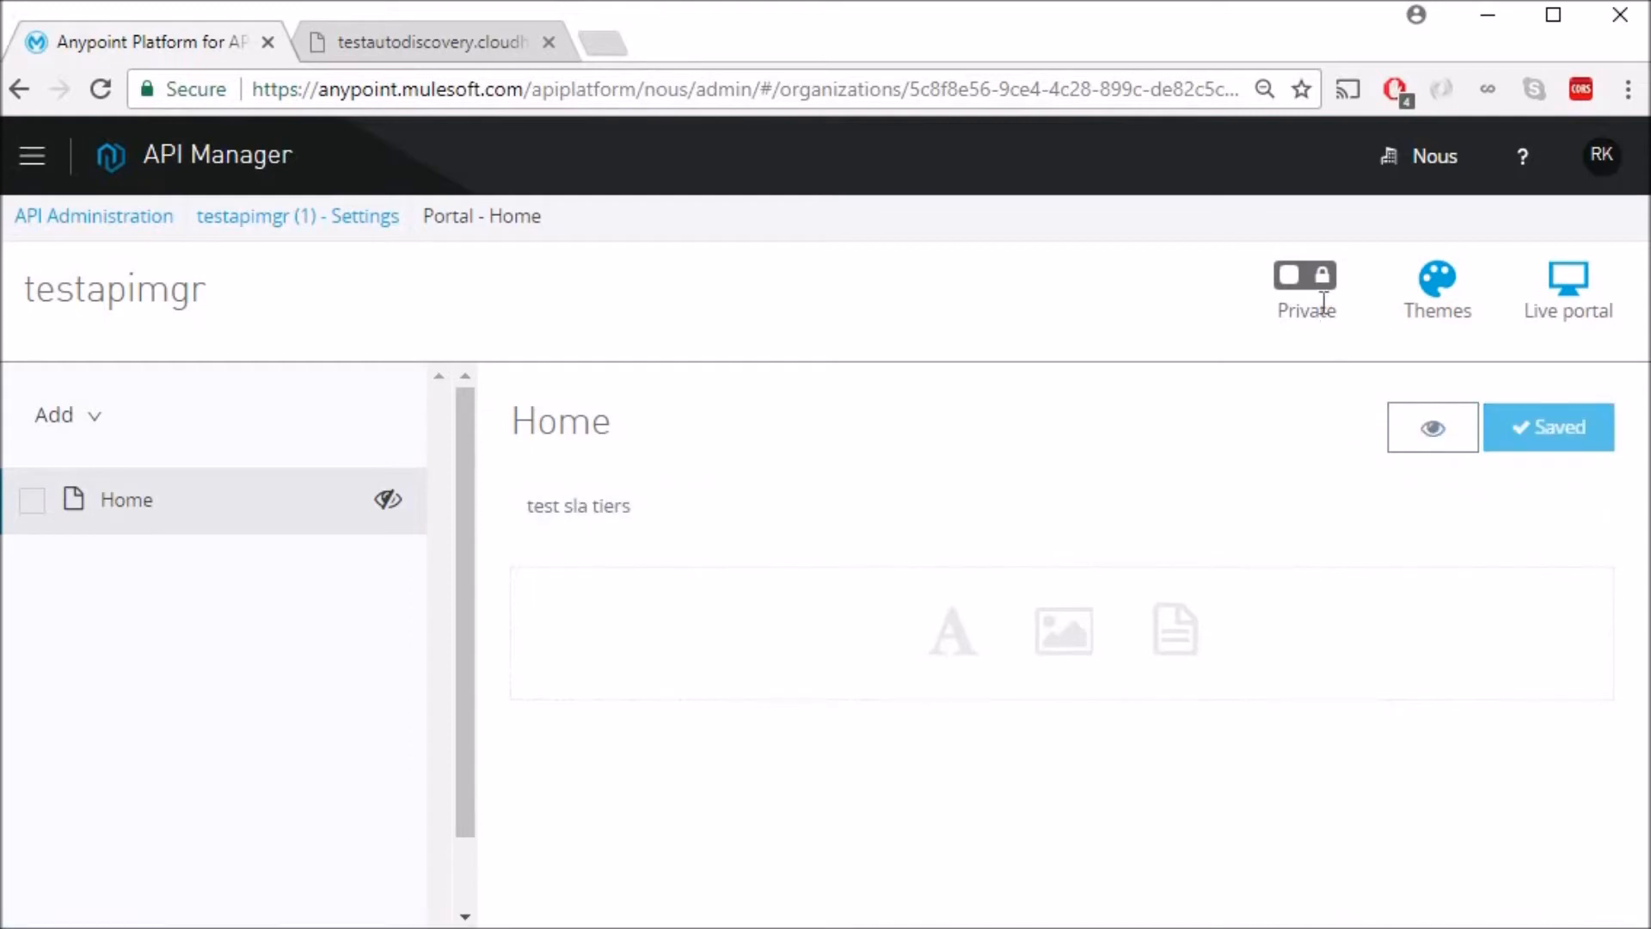
click(1304, 275)
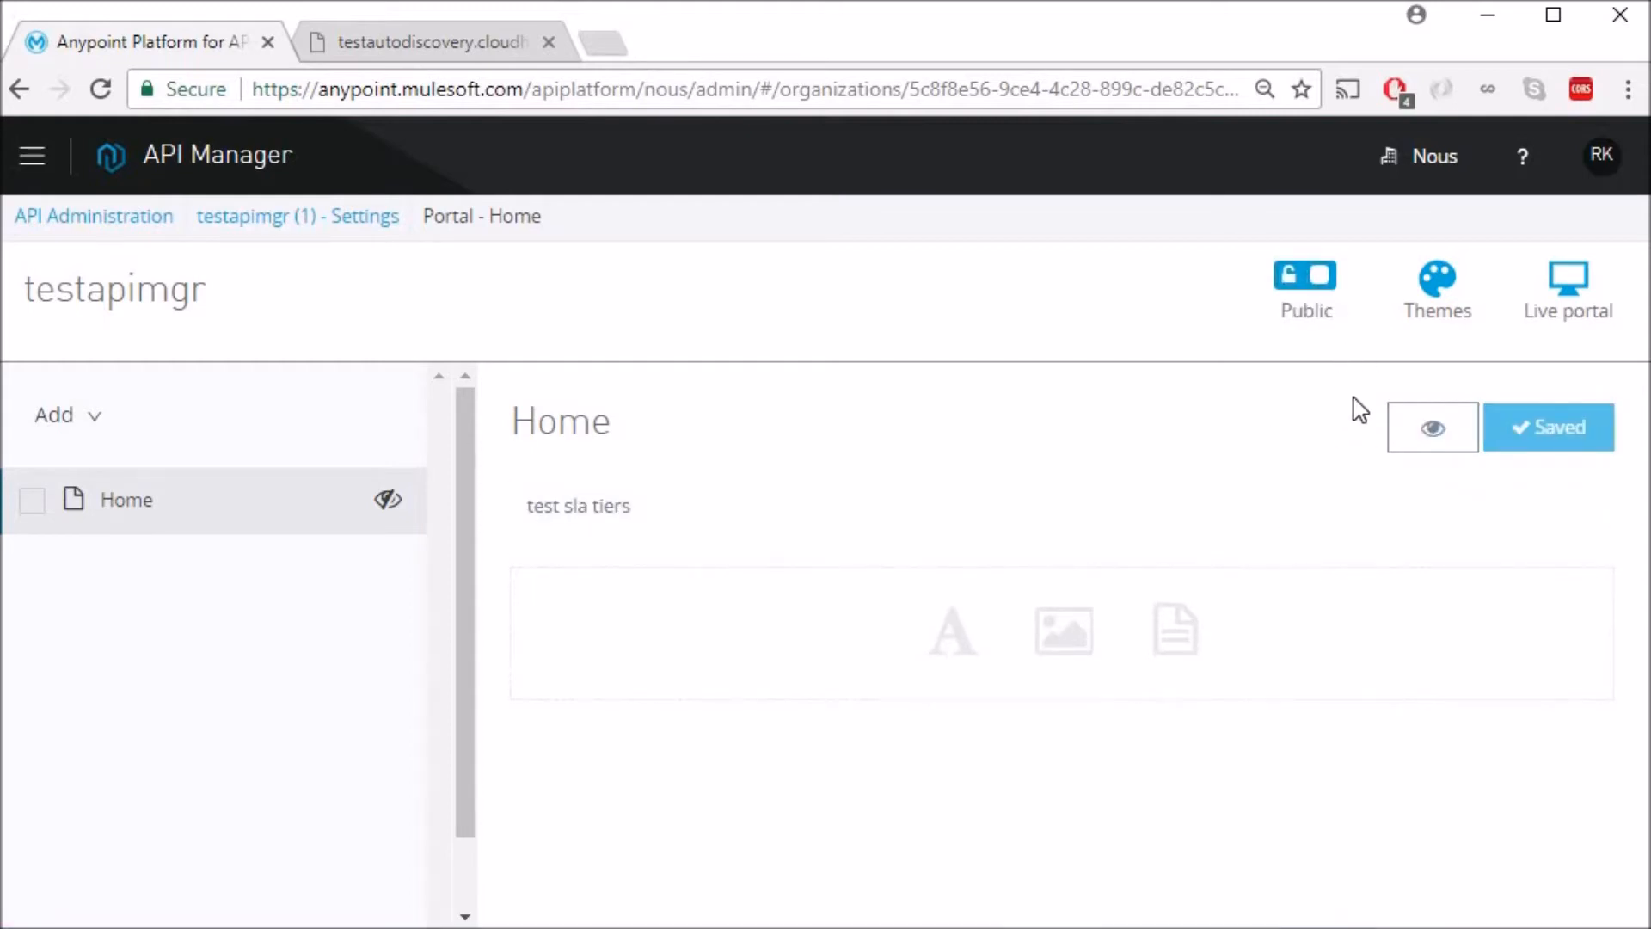
click(1567, 289)
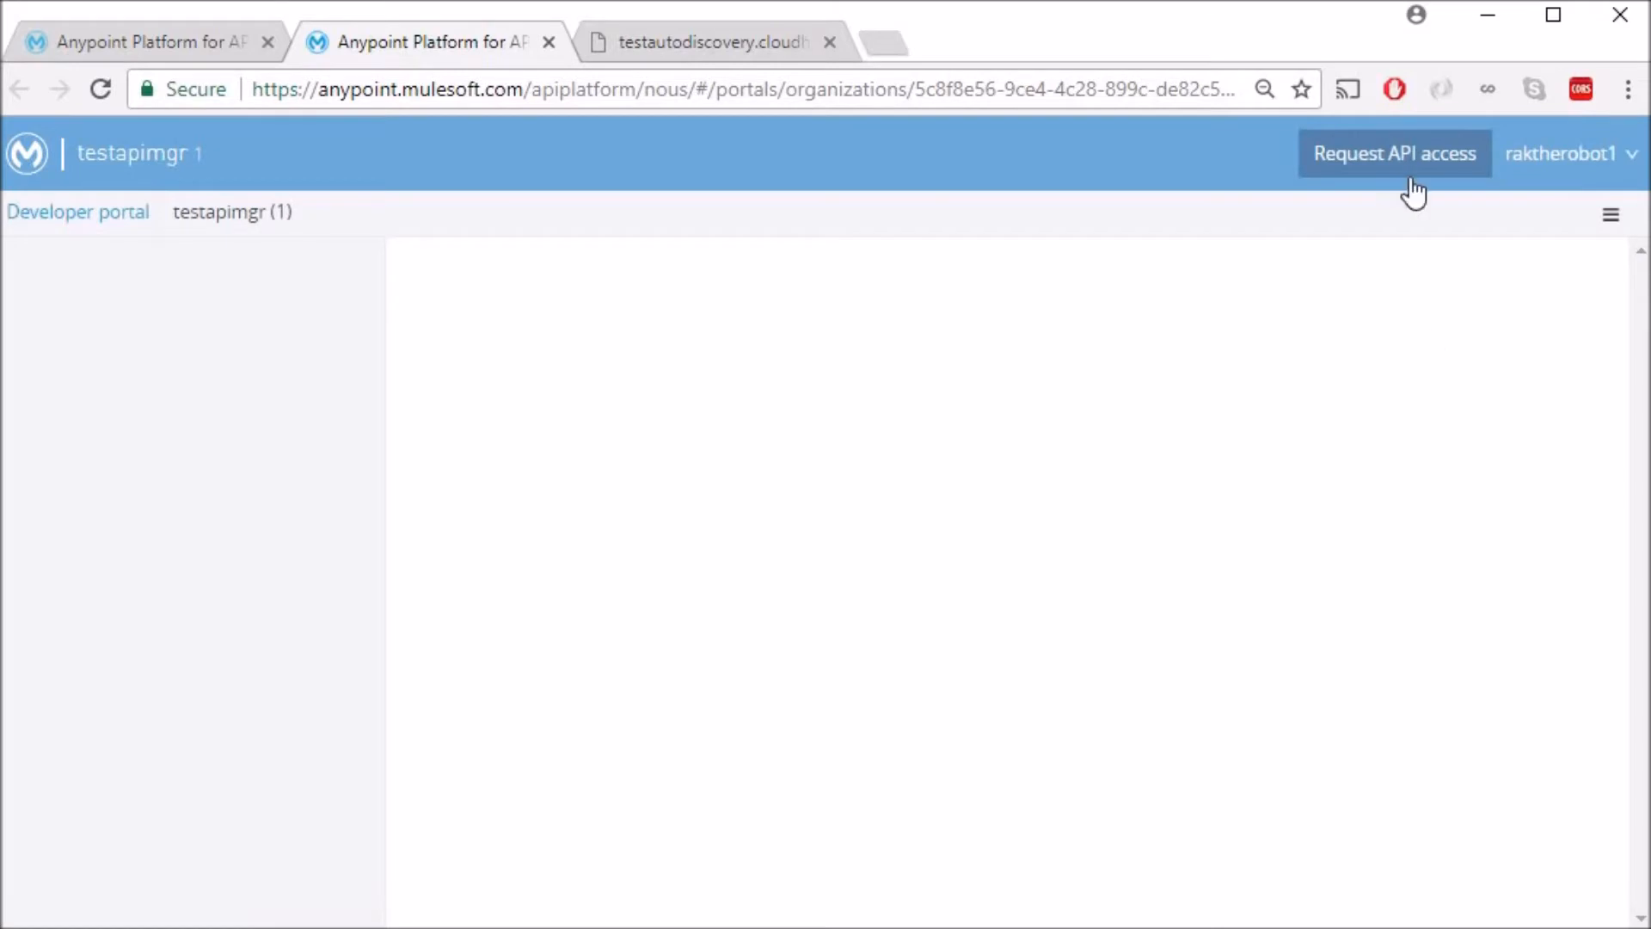
Request API access with a new application named basicclient.
click(1393, 153)
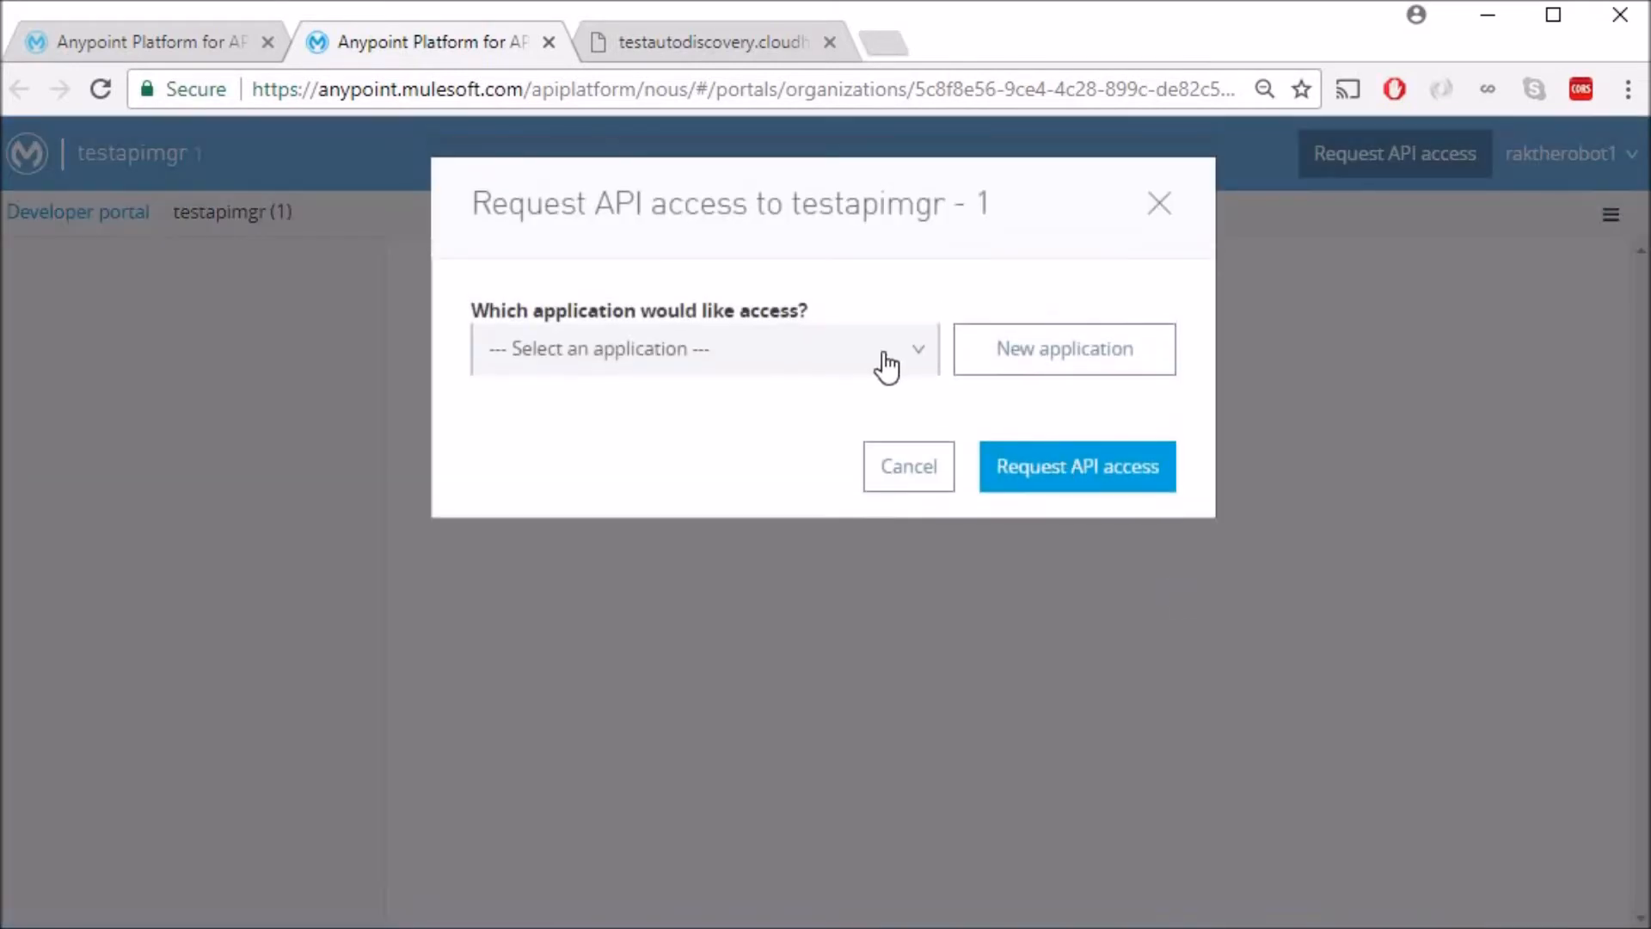
mouse_move(1063, 350)
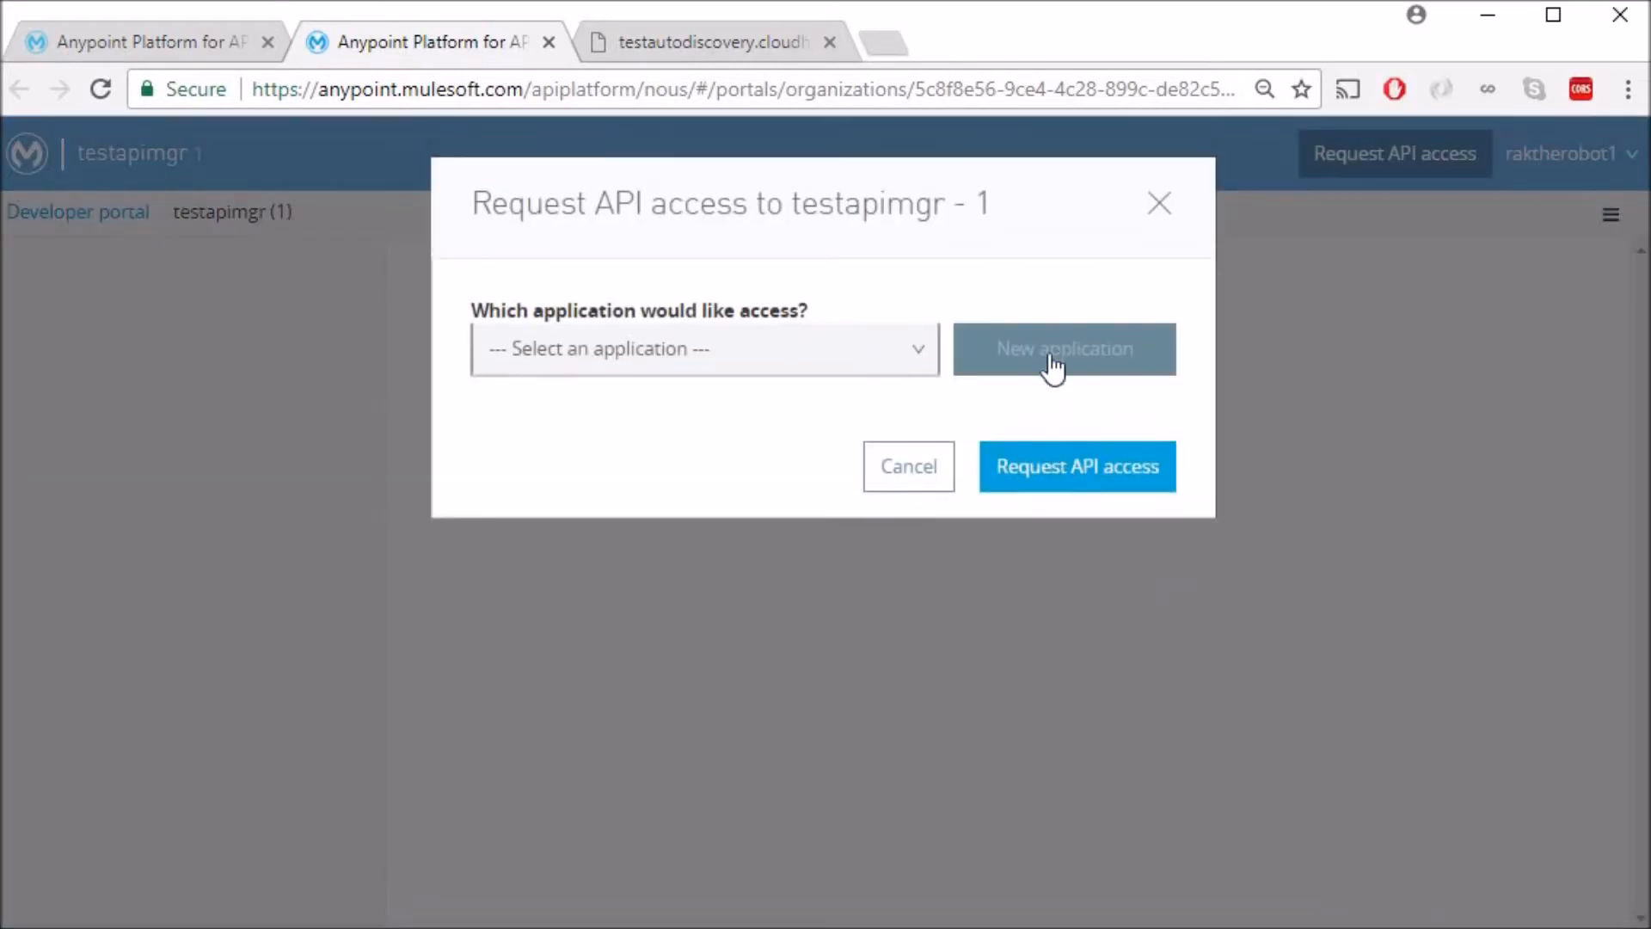
click(1063, 349)
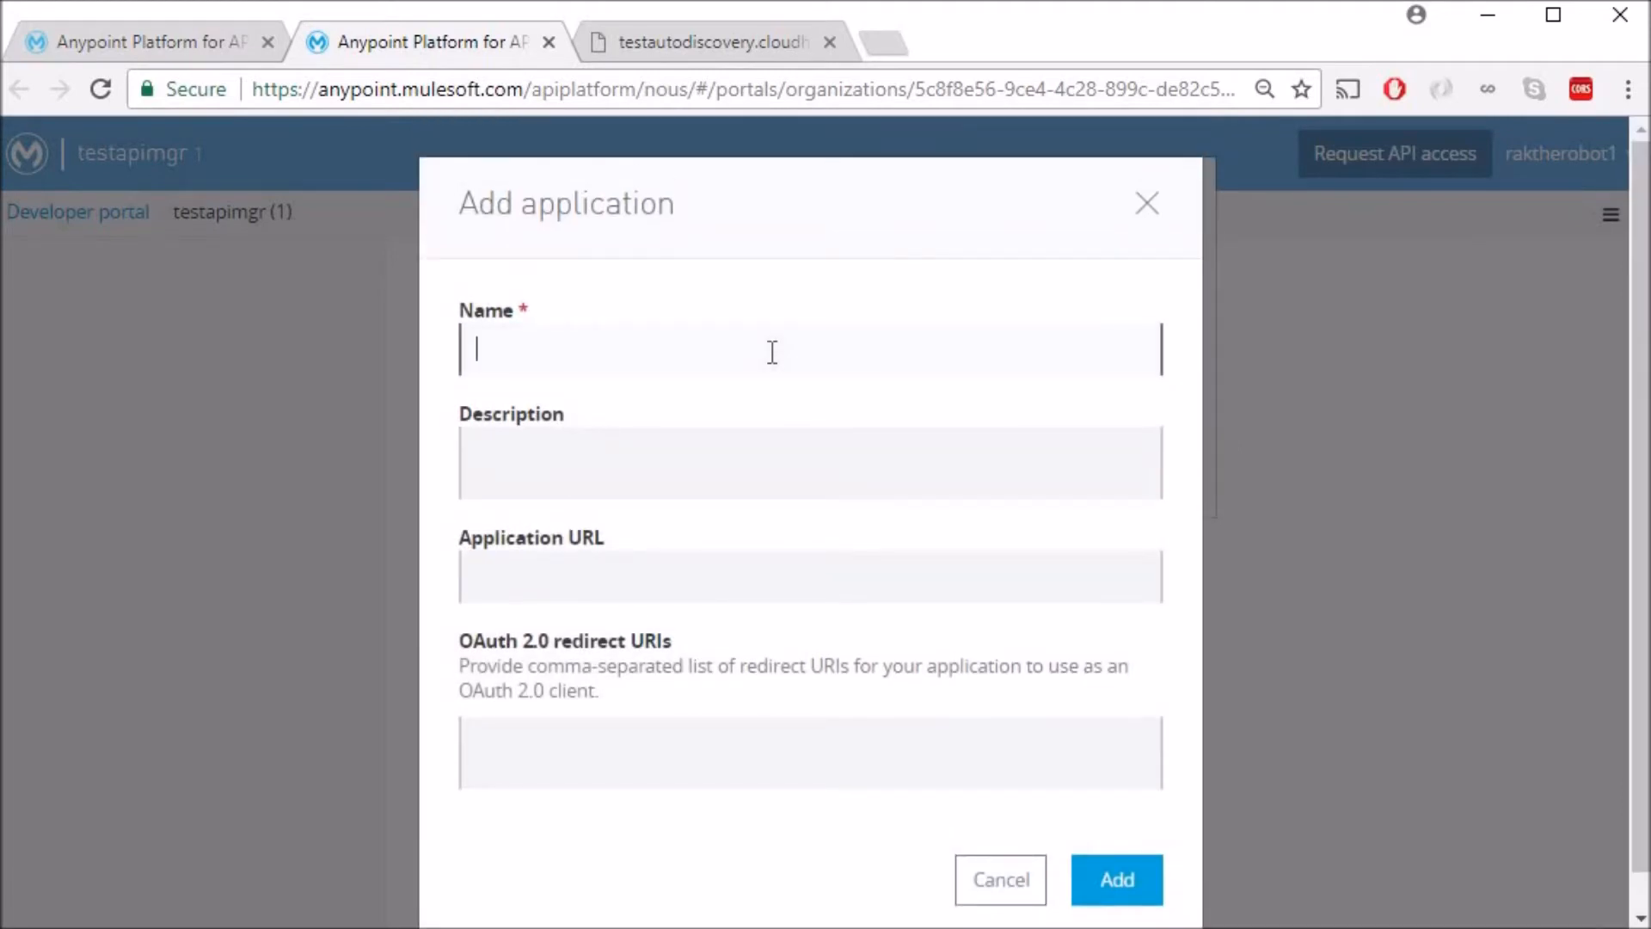
text(basic)
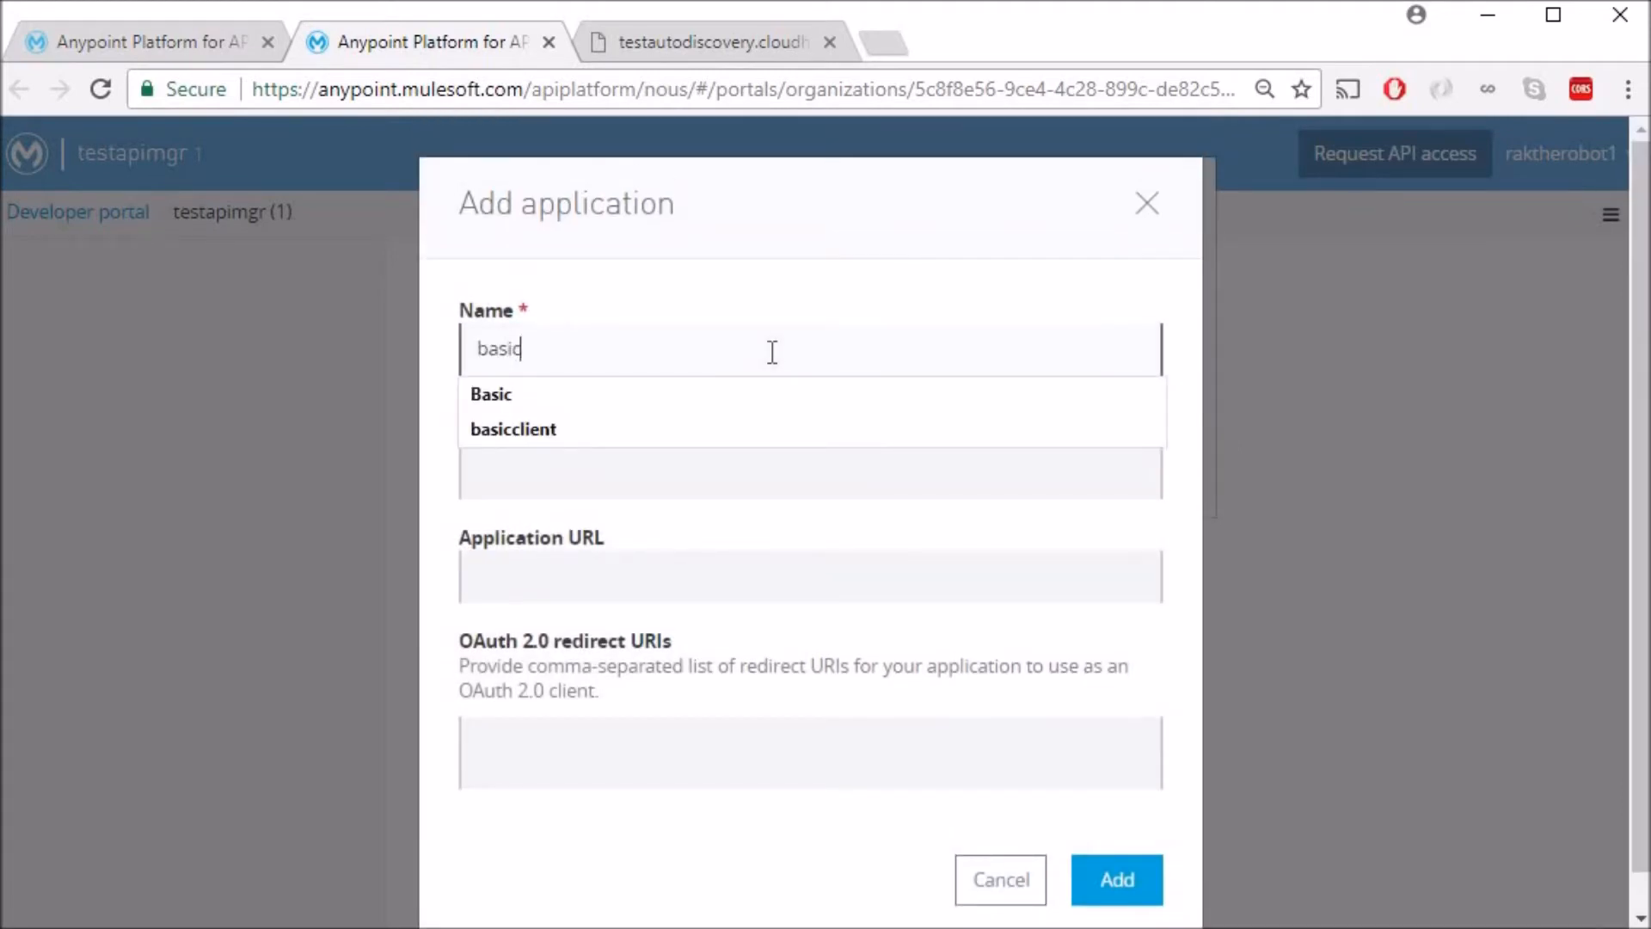
click(512, 429)
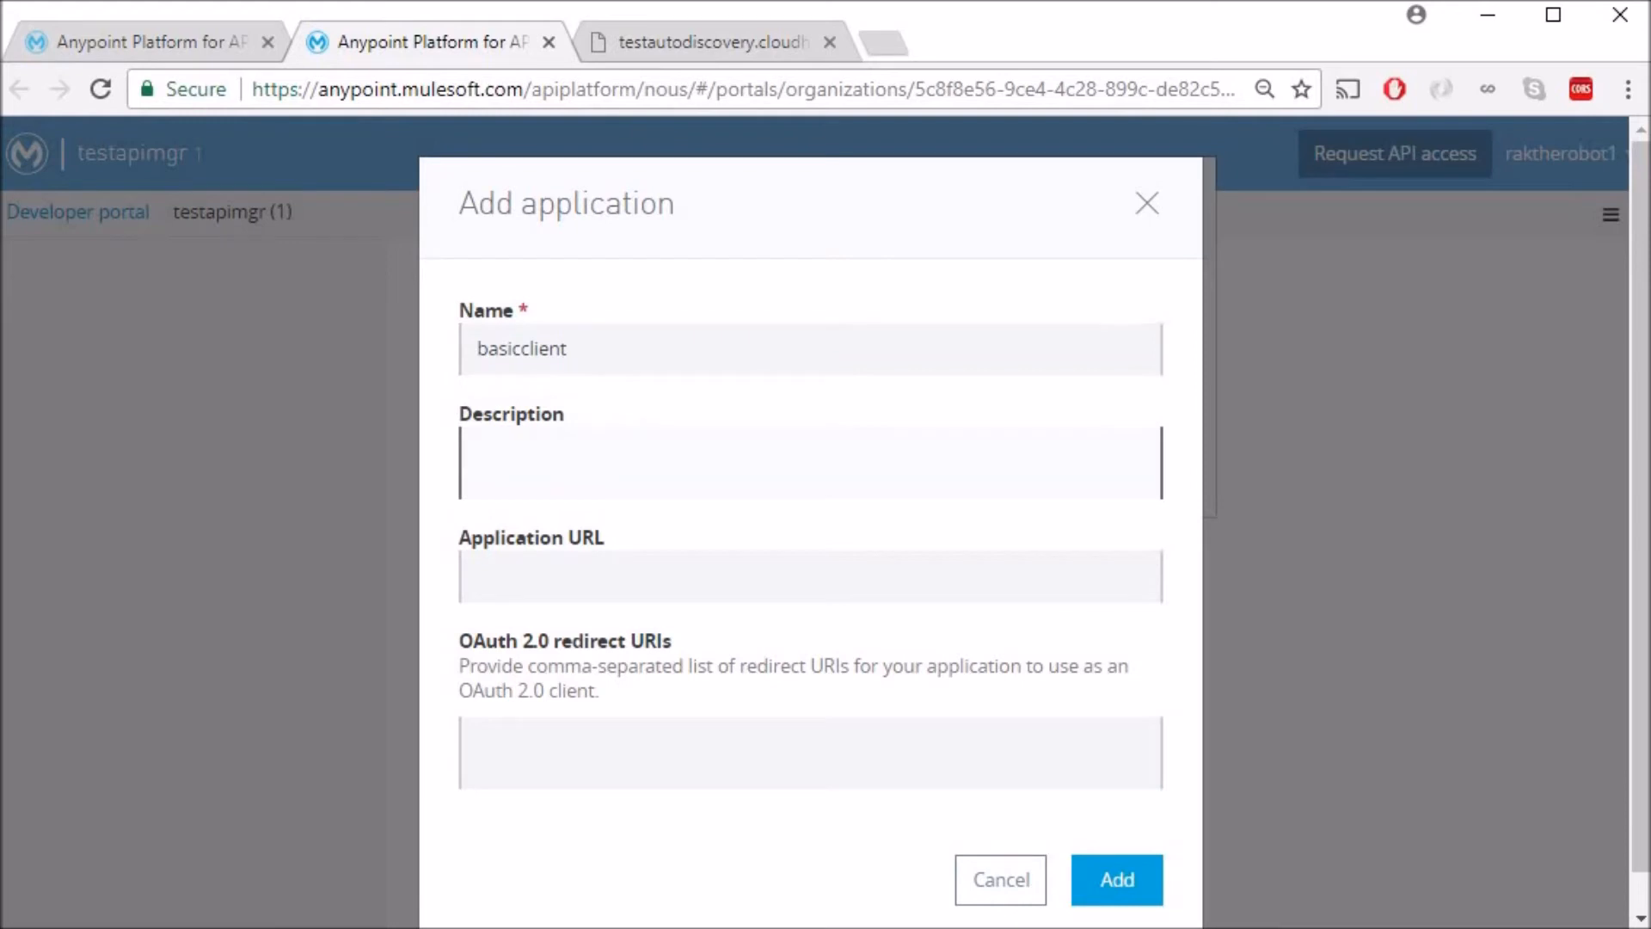
Describe it as 'Test to use basic SLA tier' and choose the Basic SLA tier.
text(Te)
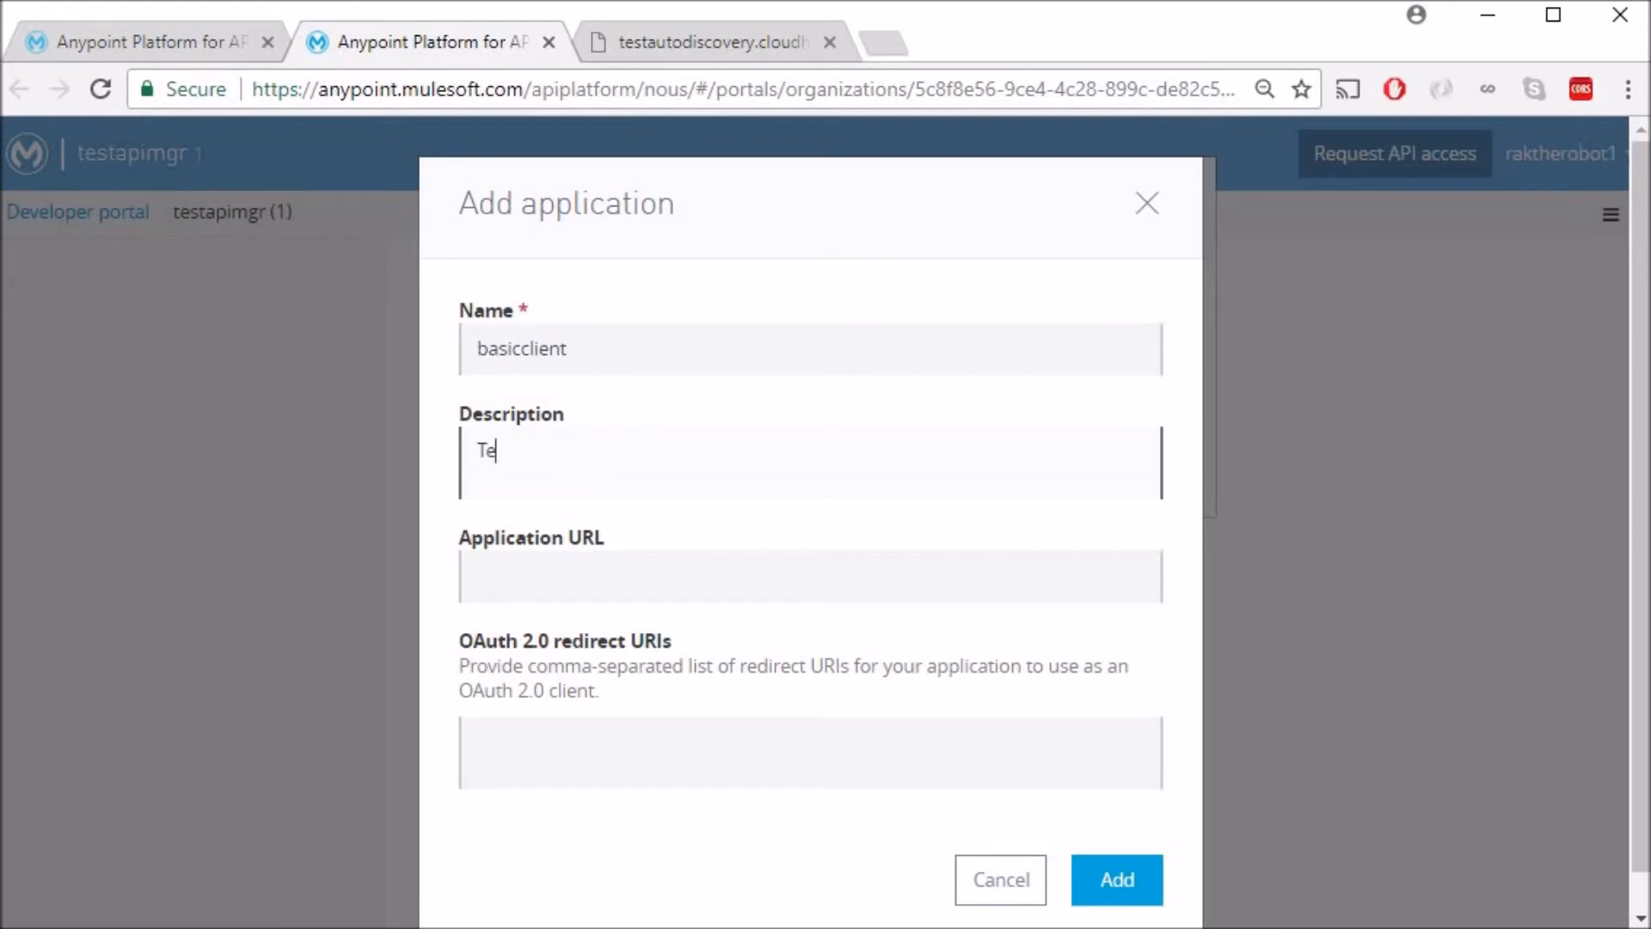
text(st to use)
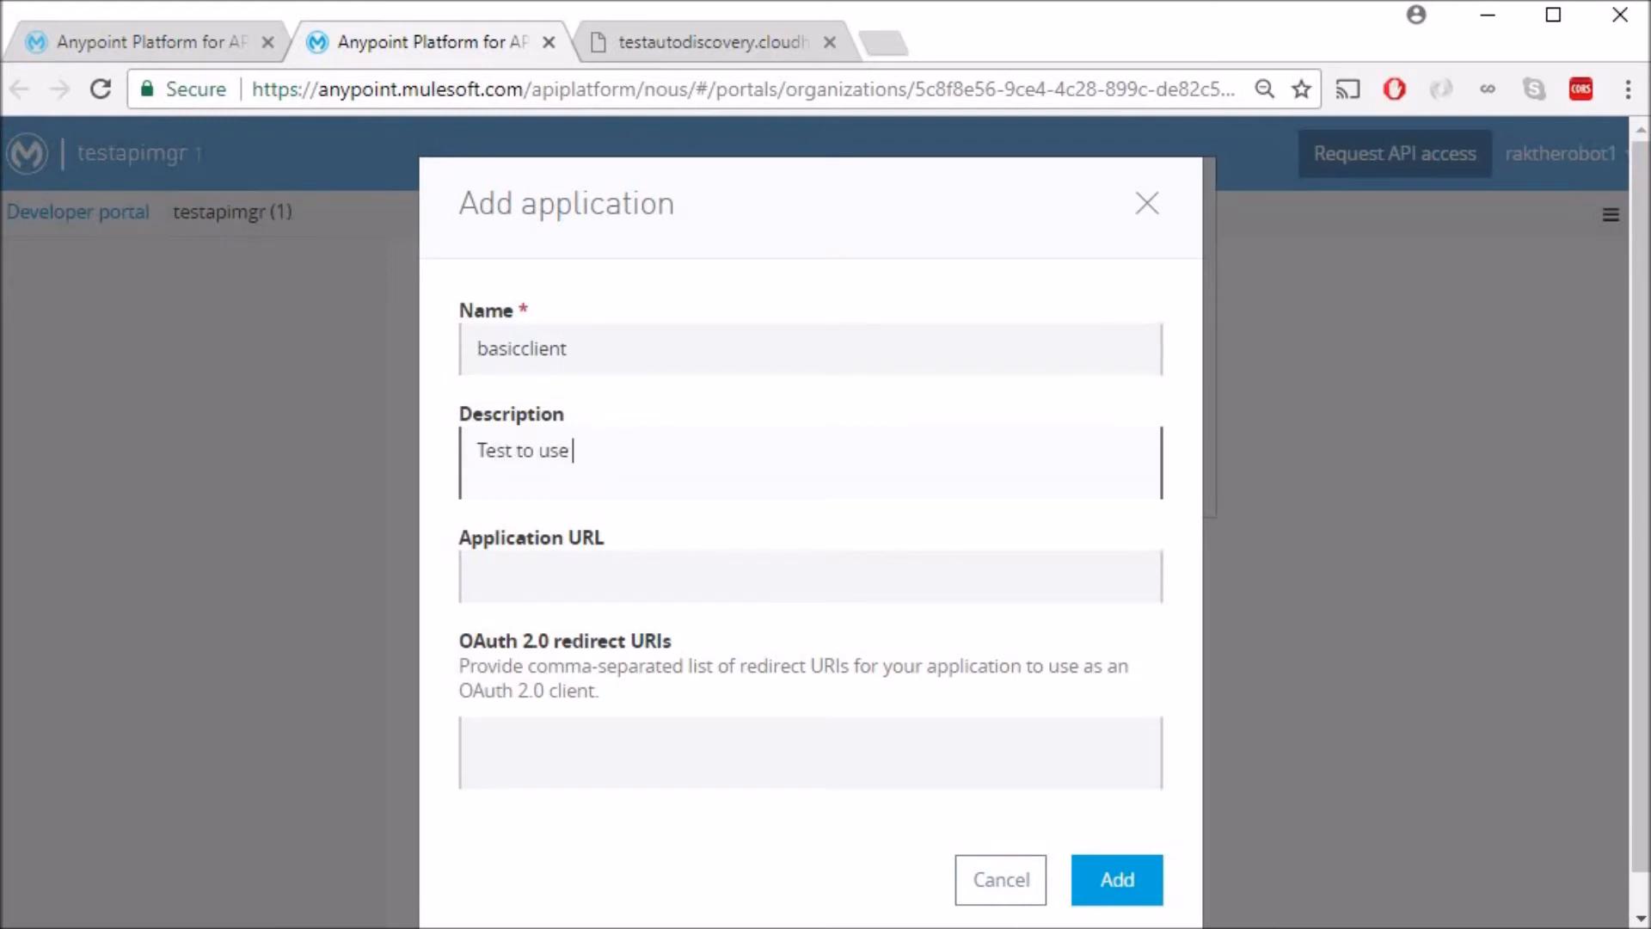
text(basic SLA)
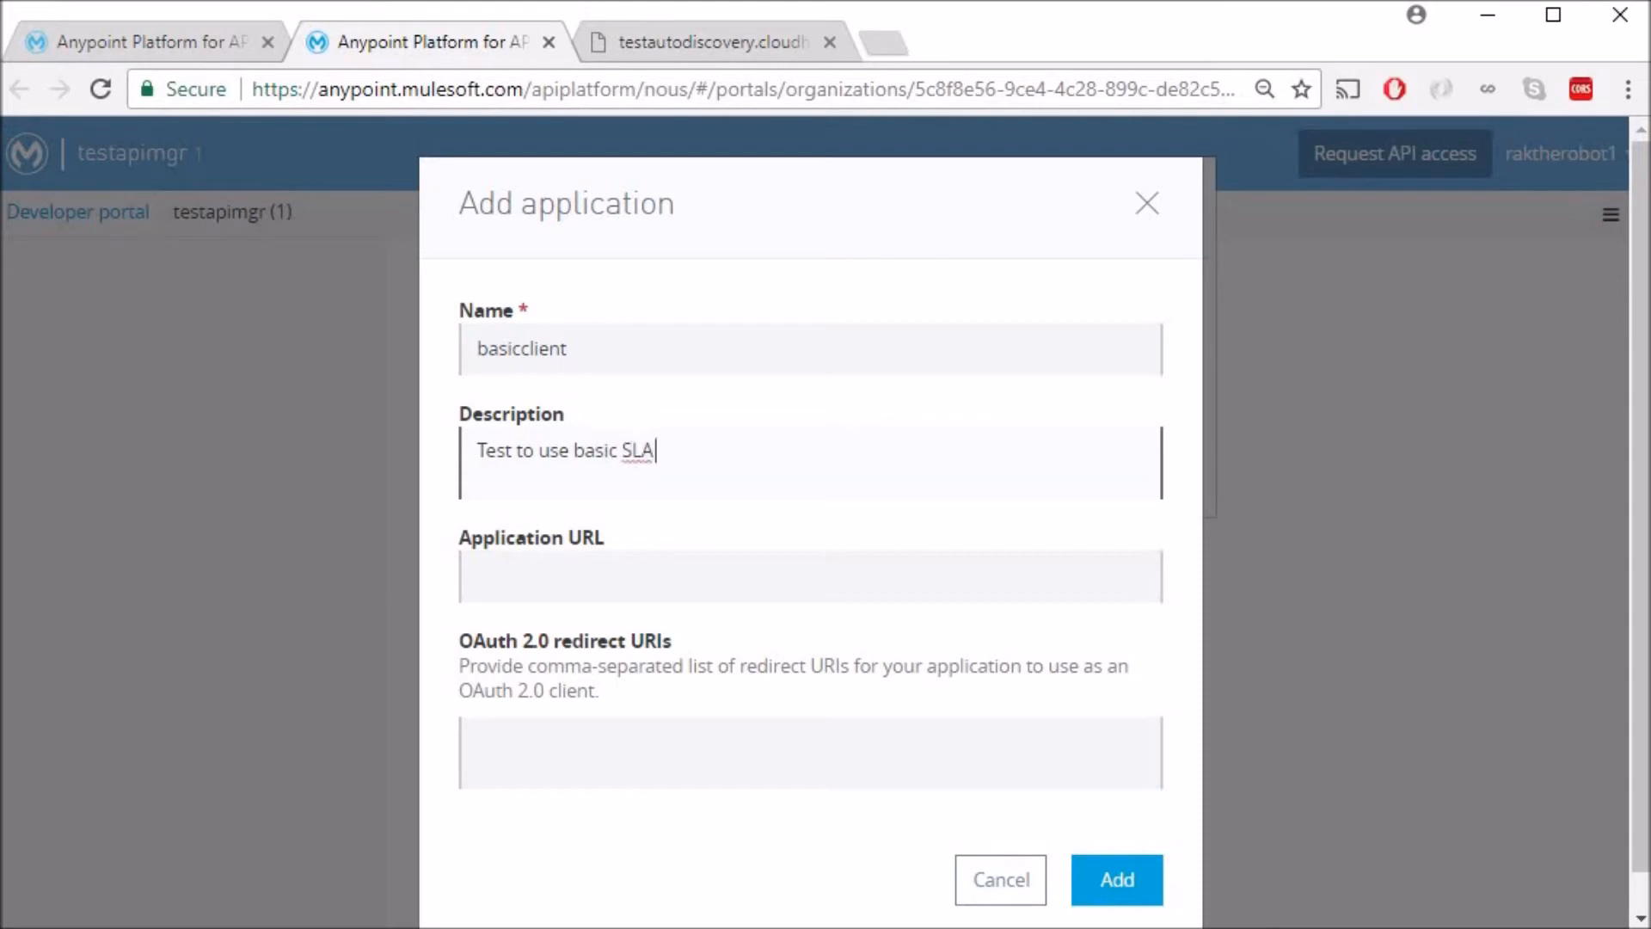
text(tier)
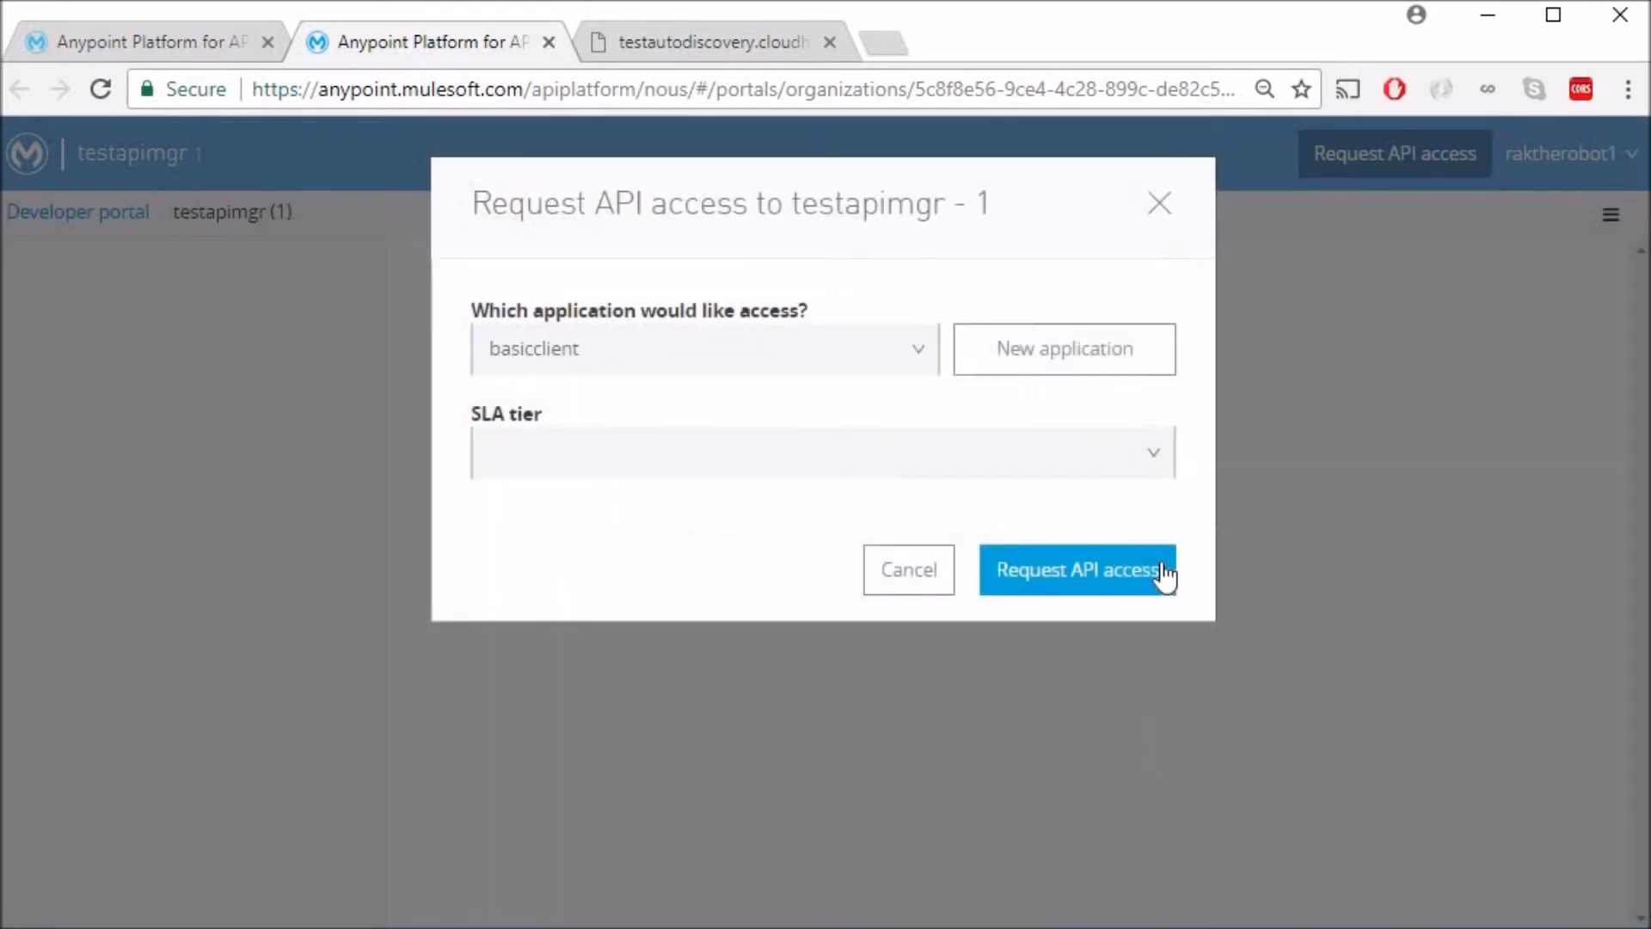
mouse_move(1155, 463)
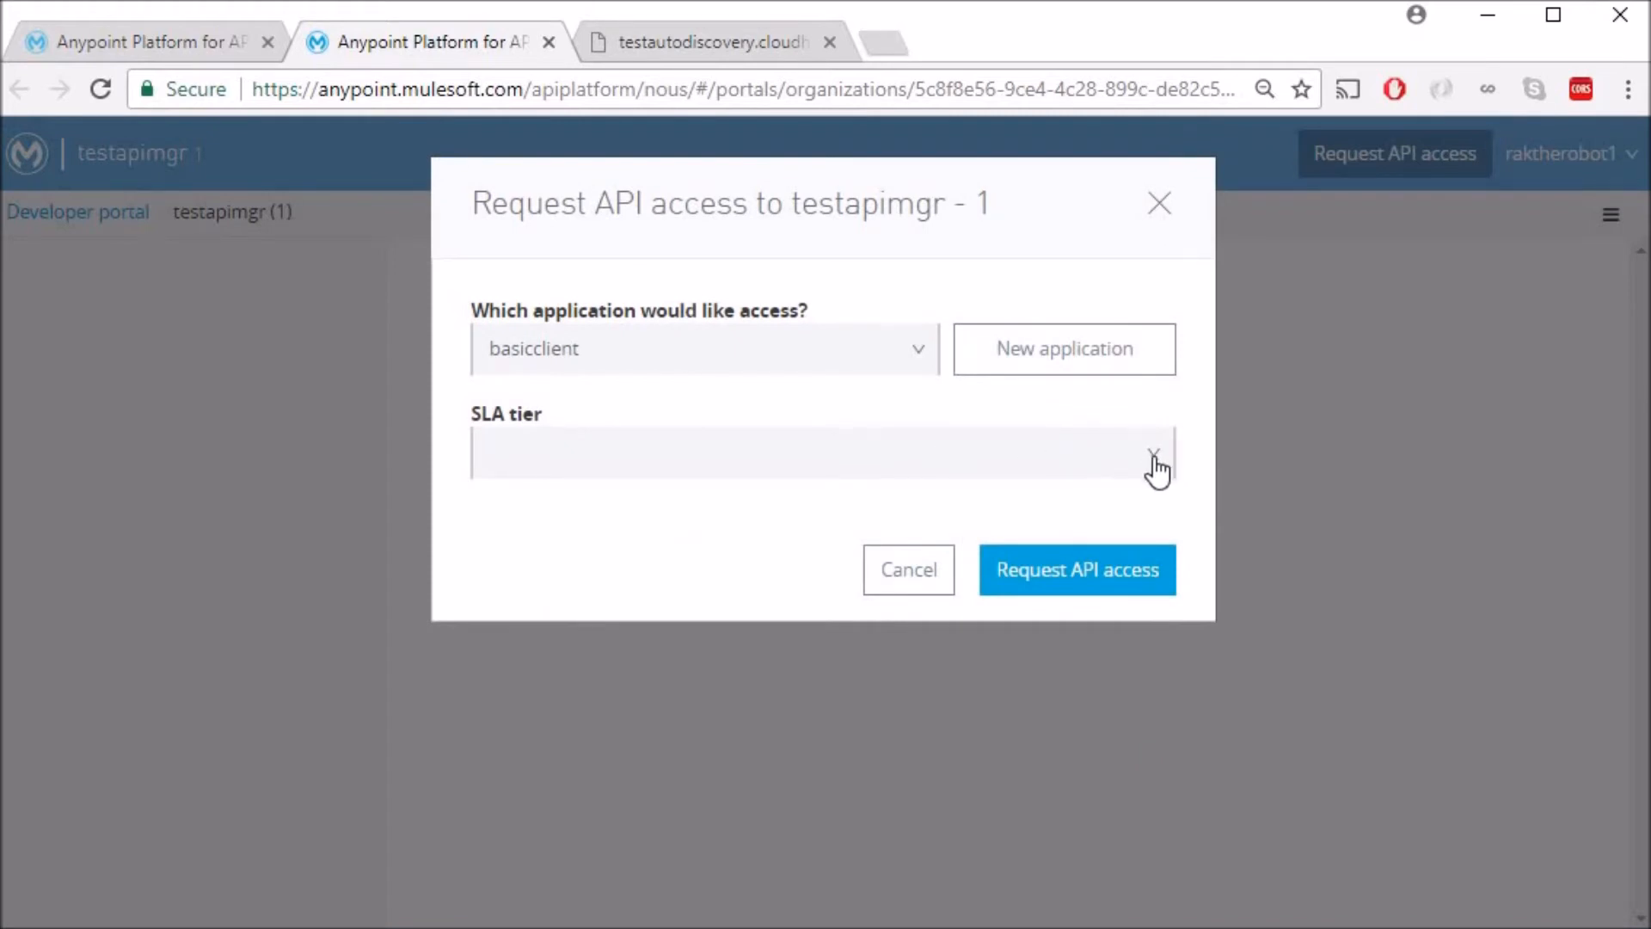
click(1155, 452)
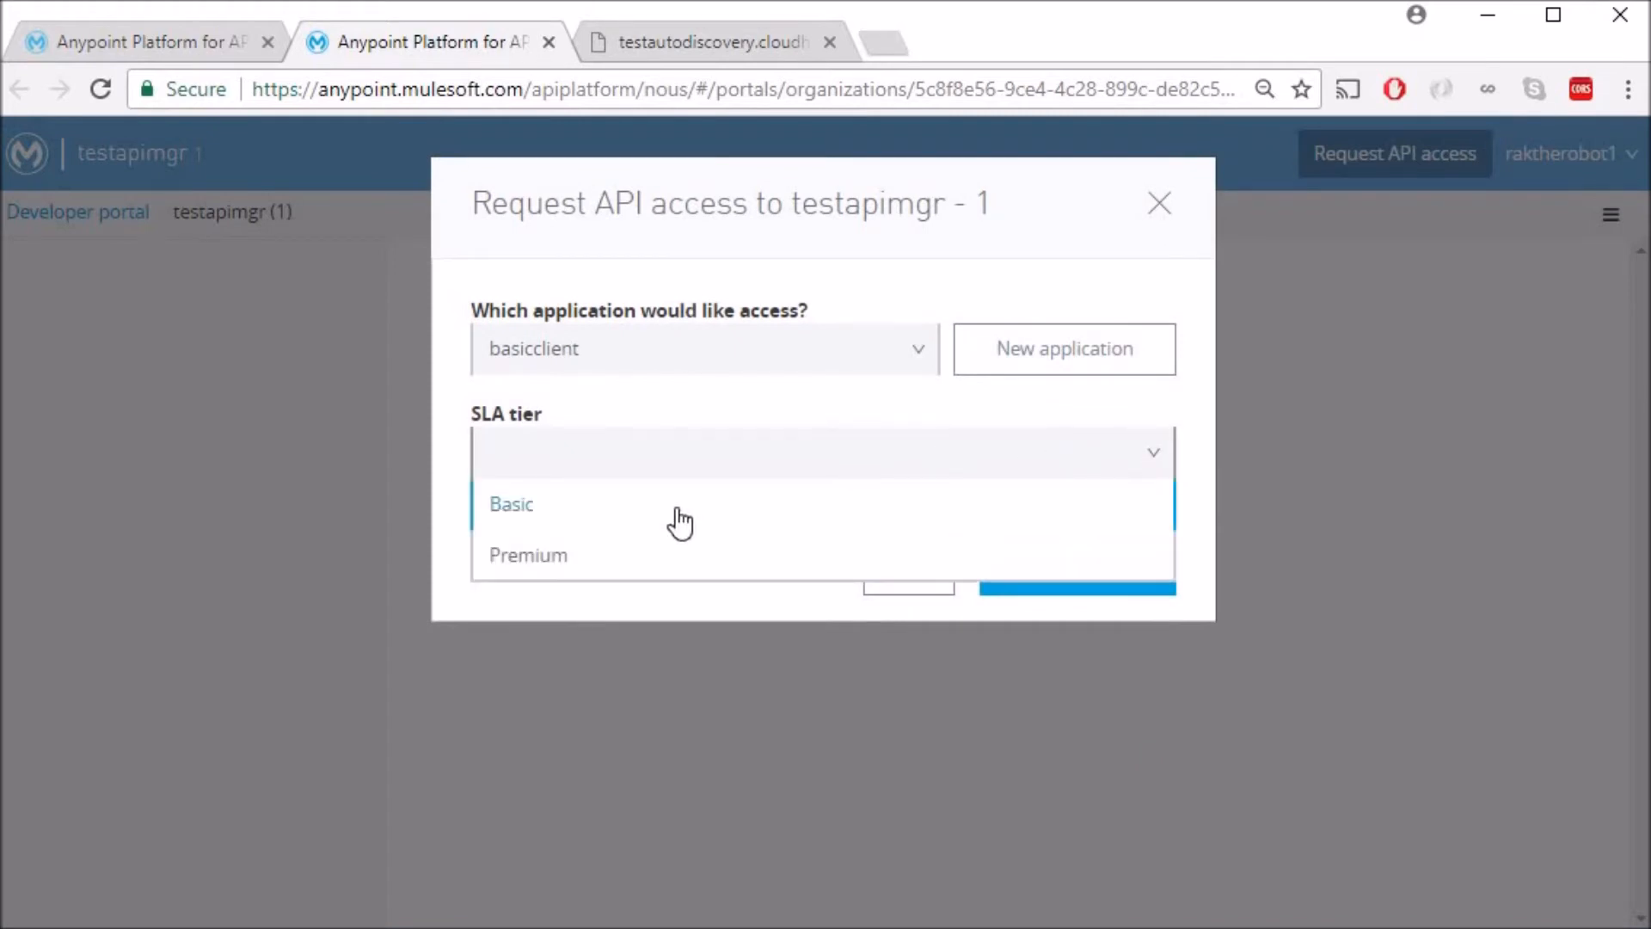
click(511, 504)
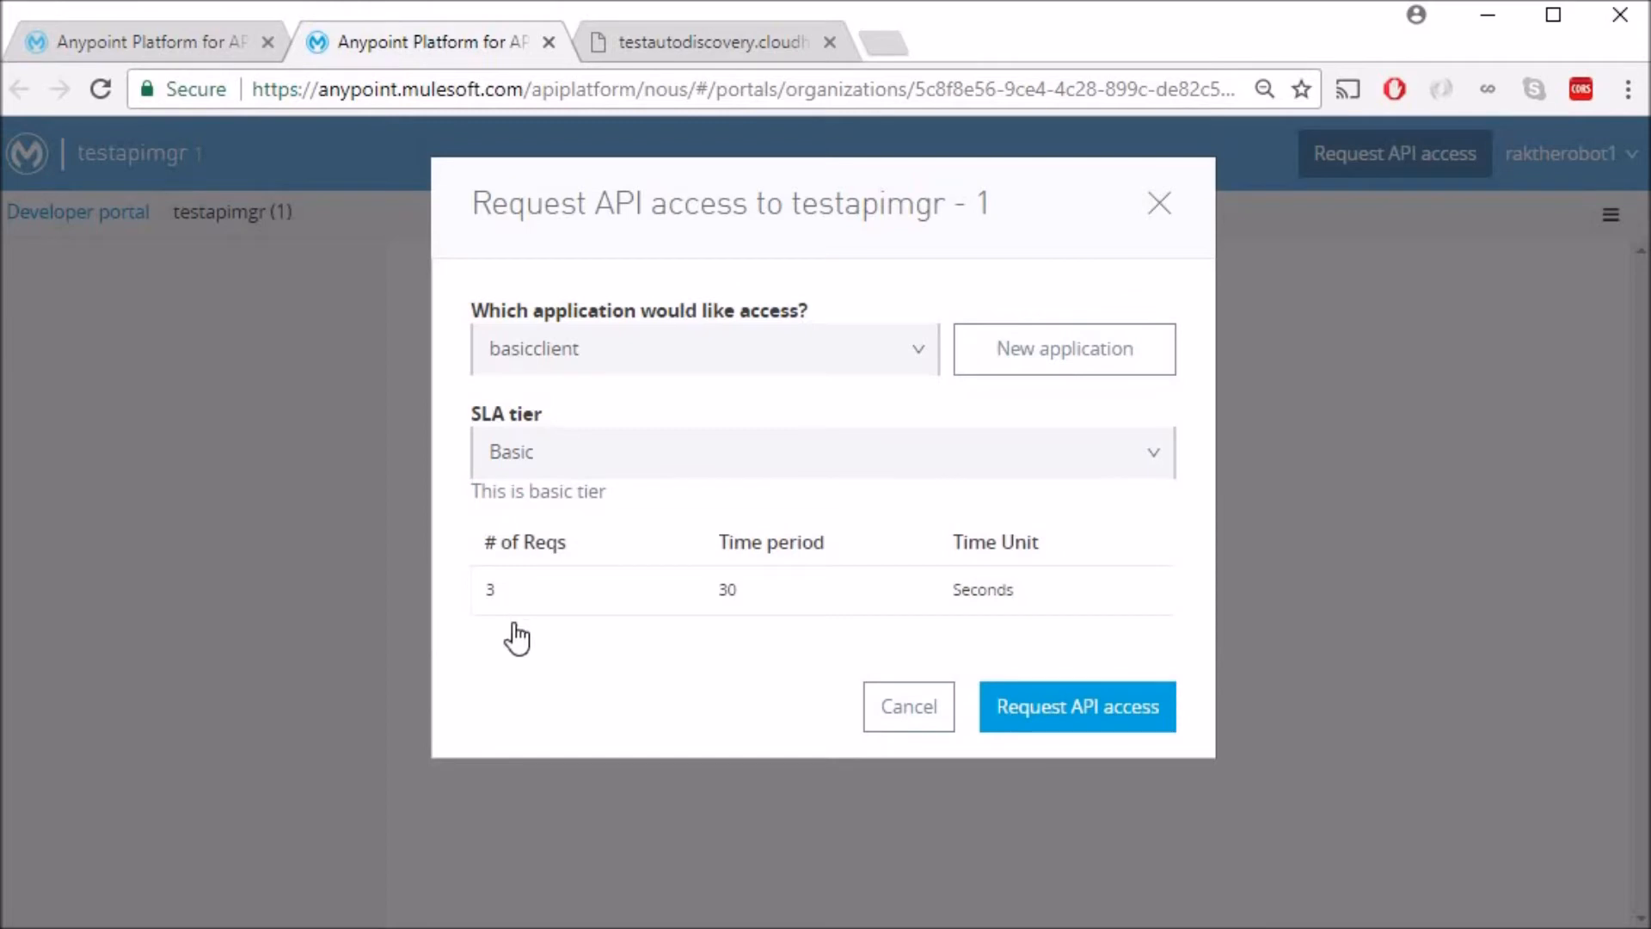
mouse_move(1074, 694)
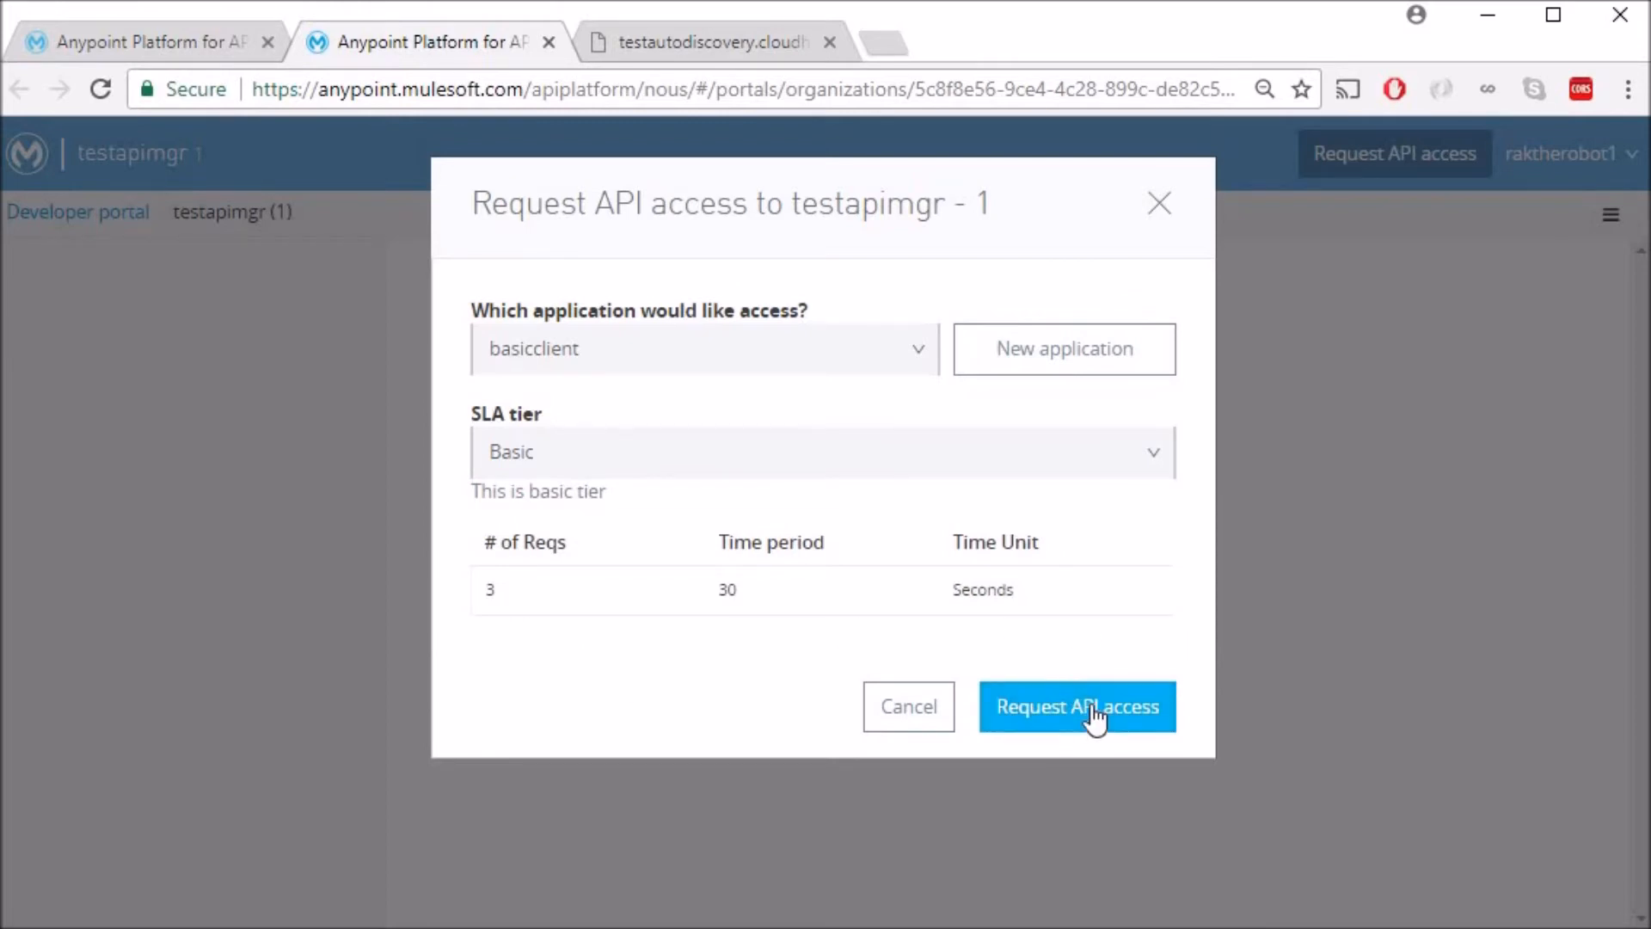
Submit the request, copy the approved client ID and secret into the test app tab.
click(1076, 707)
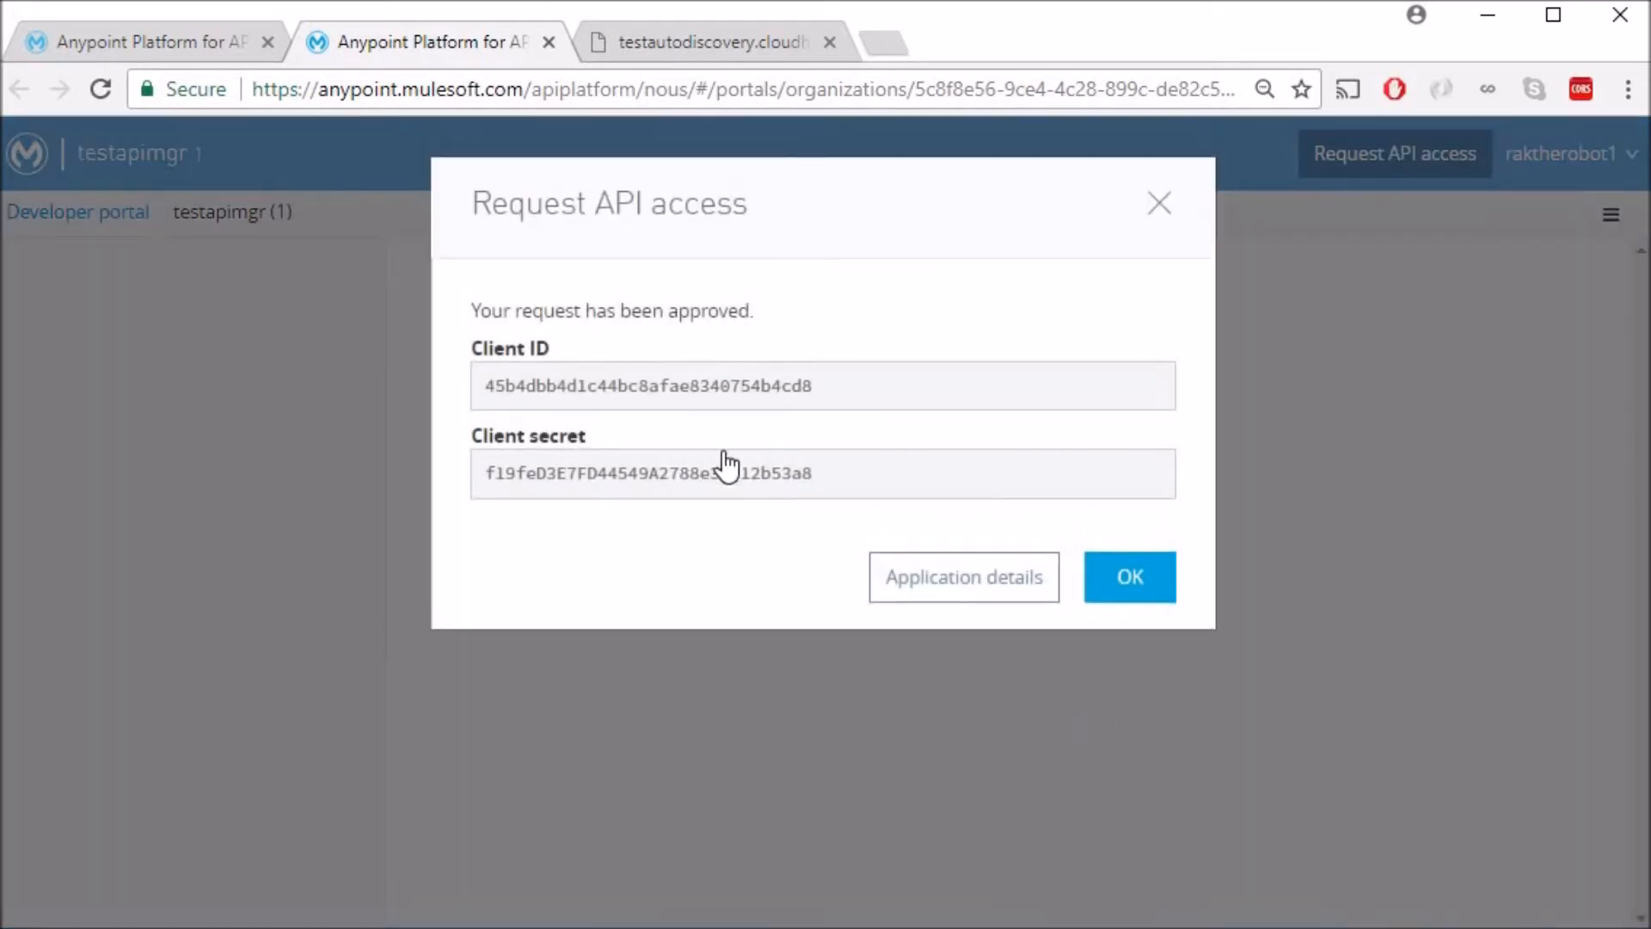
mouse_move(828, 387)
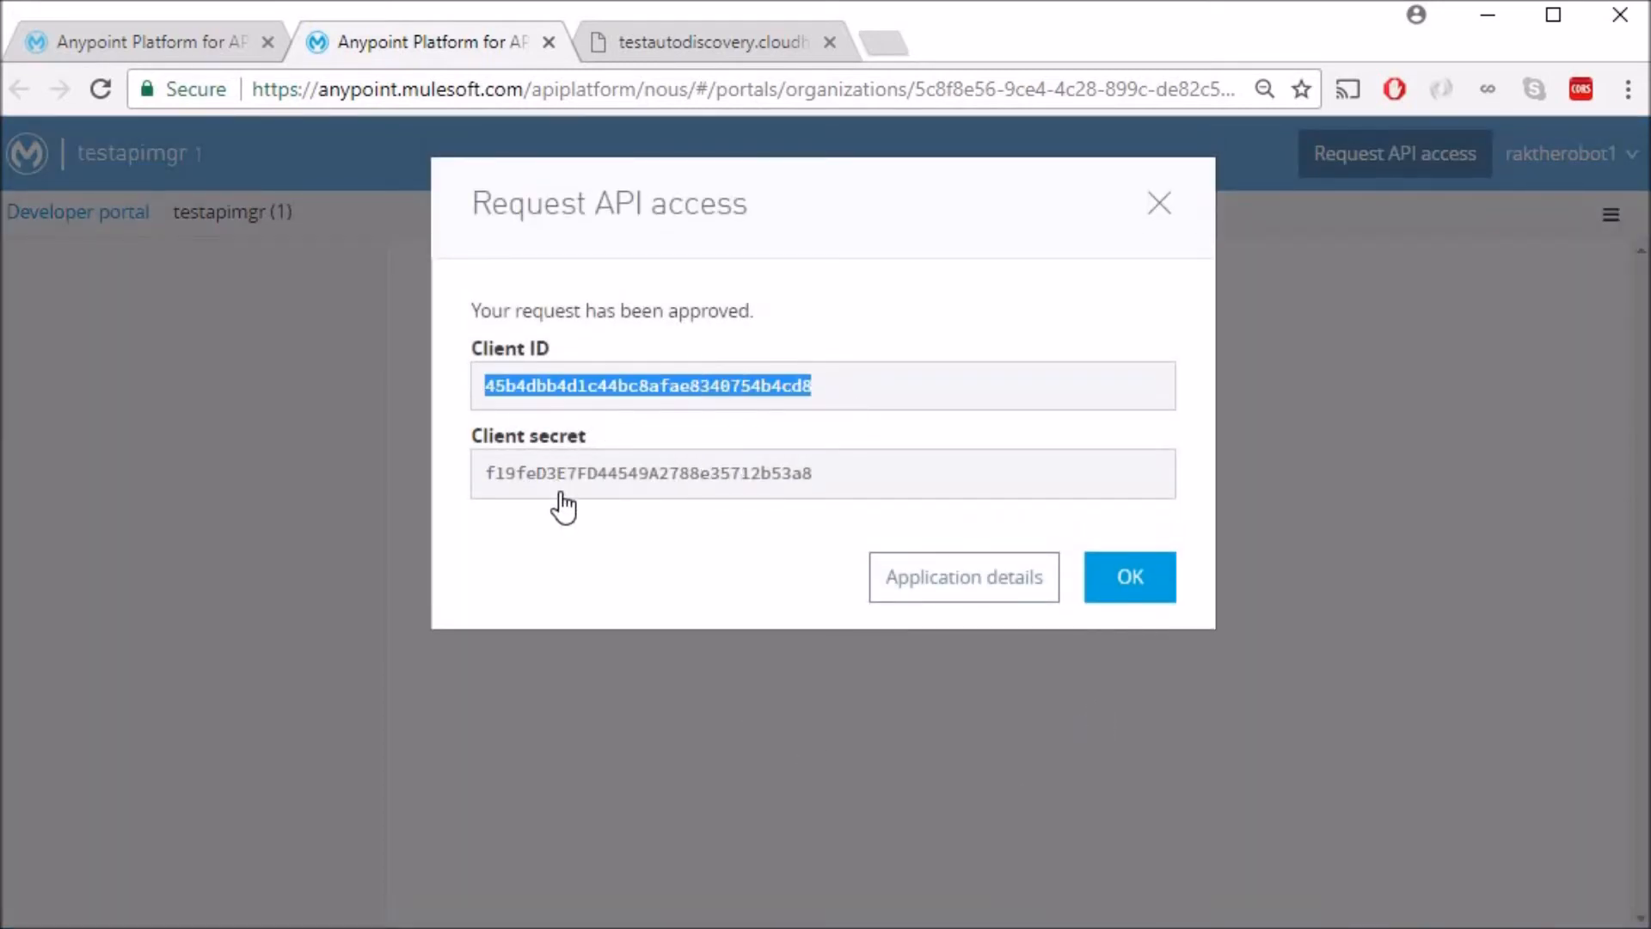
right_click(645, 385)
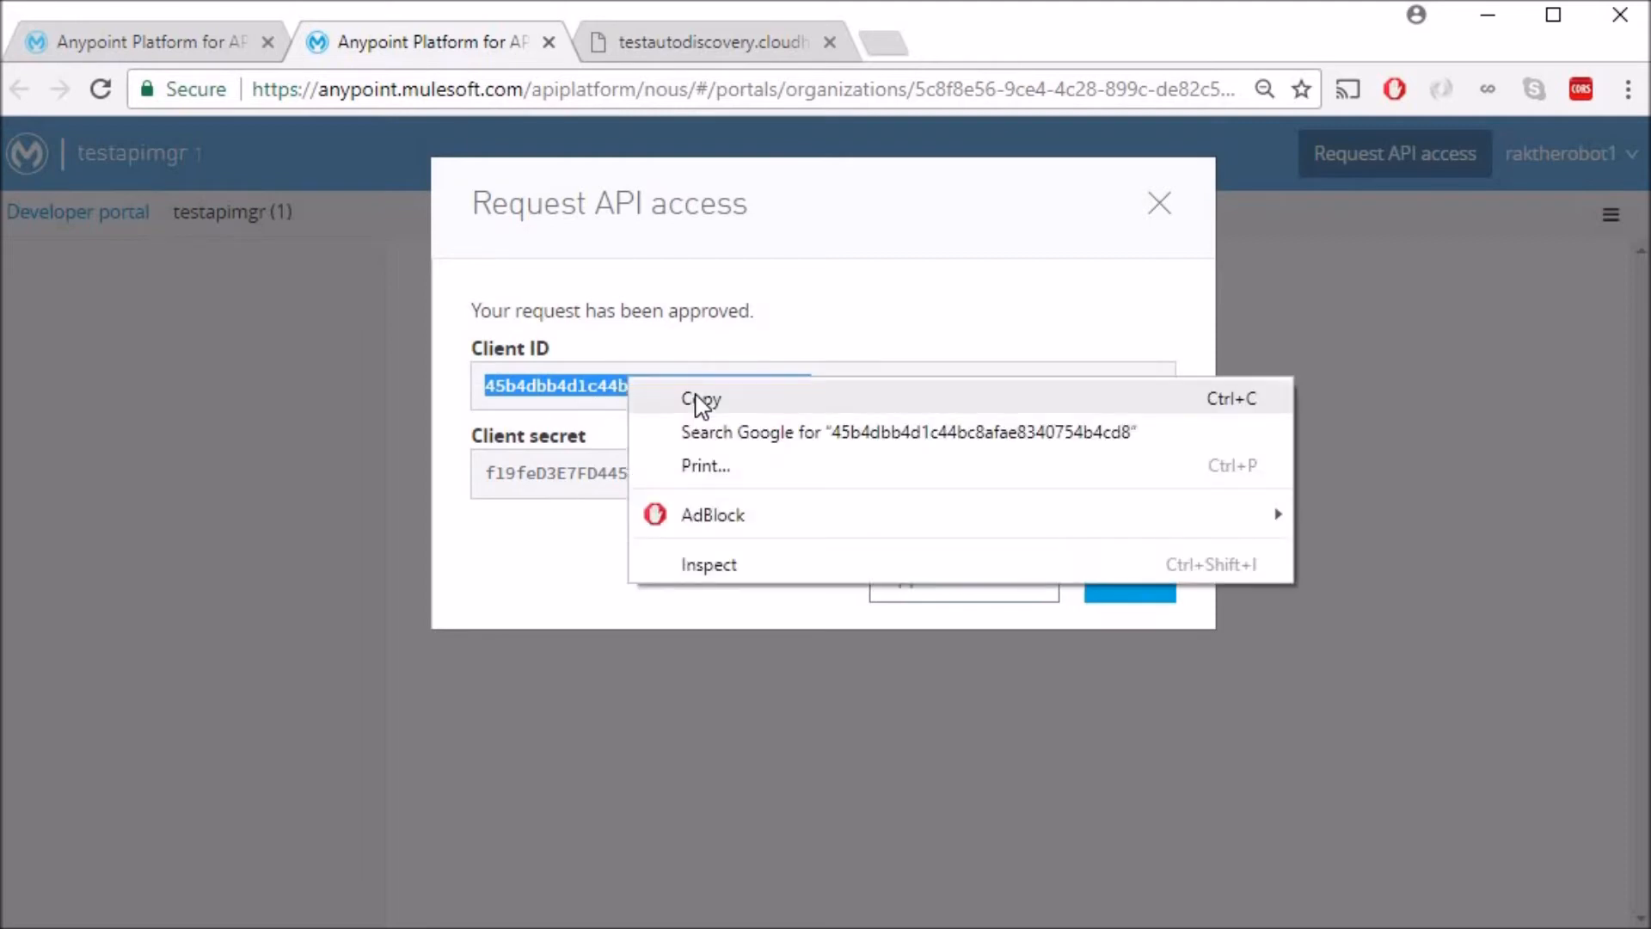
click(711, 41)
text(testautodiscovery.cloudhub.io?)
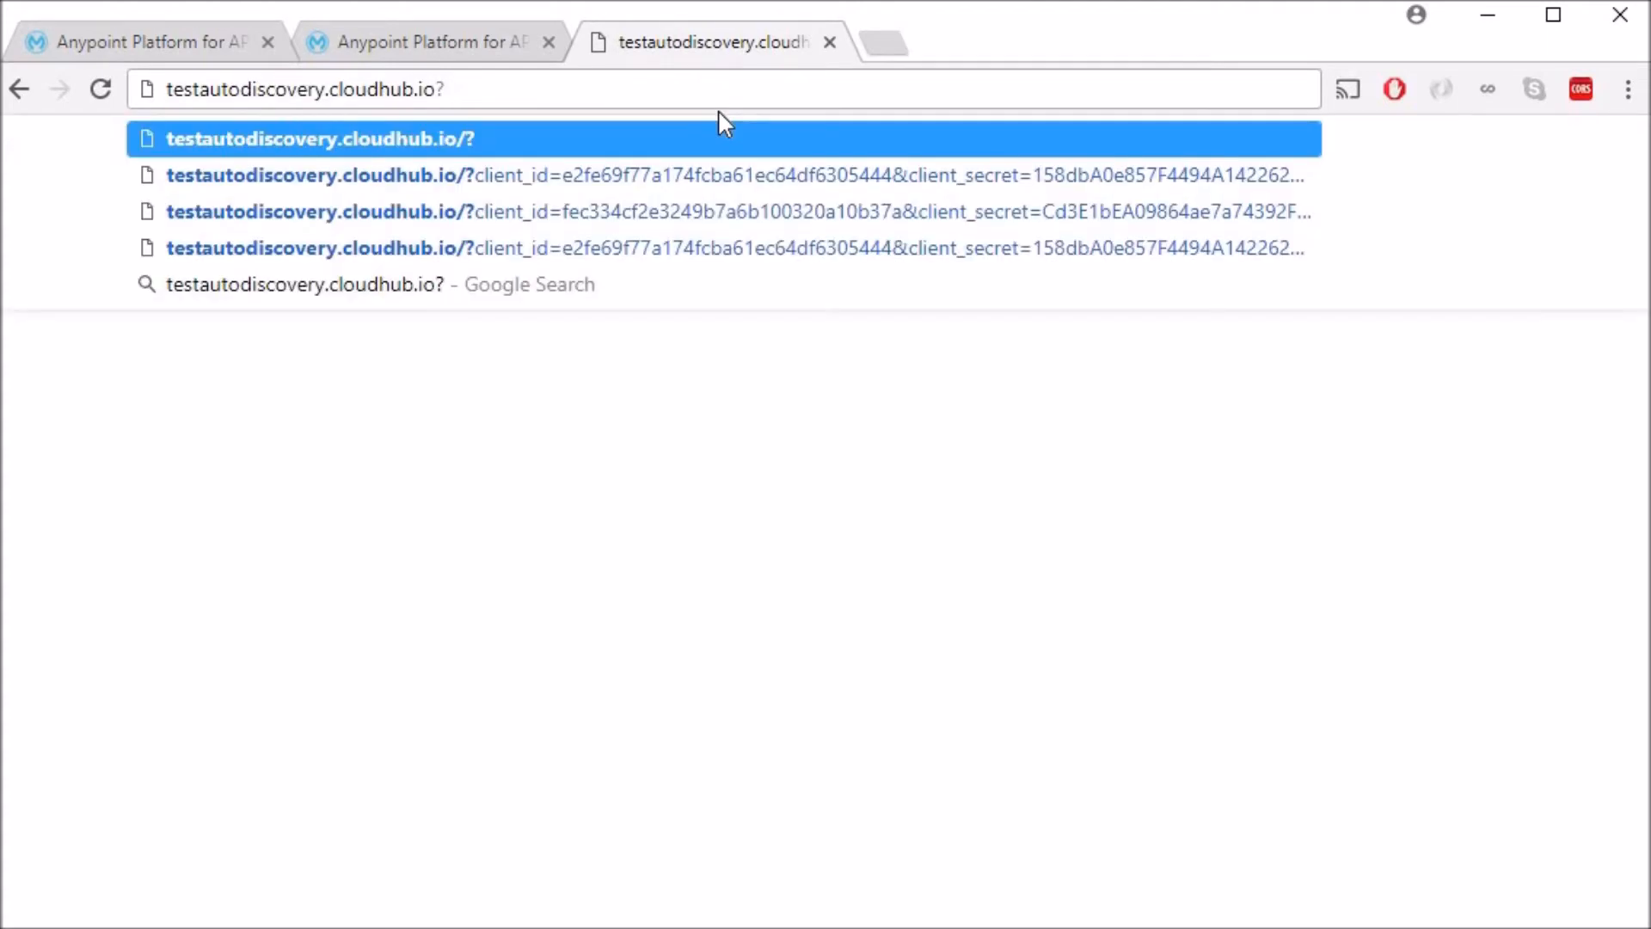
text(client_id)
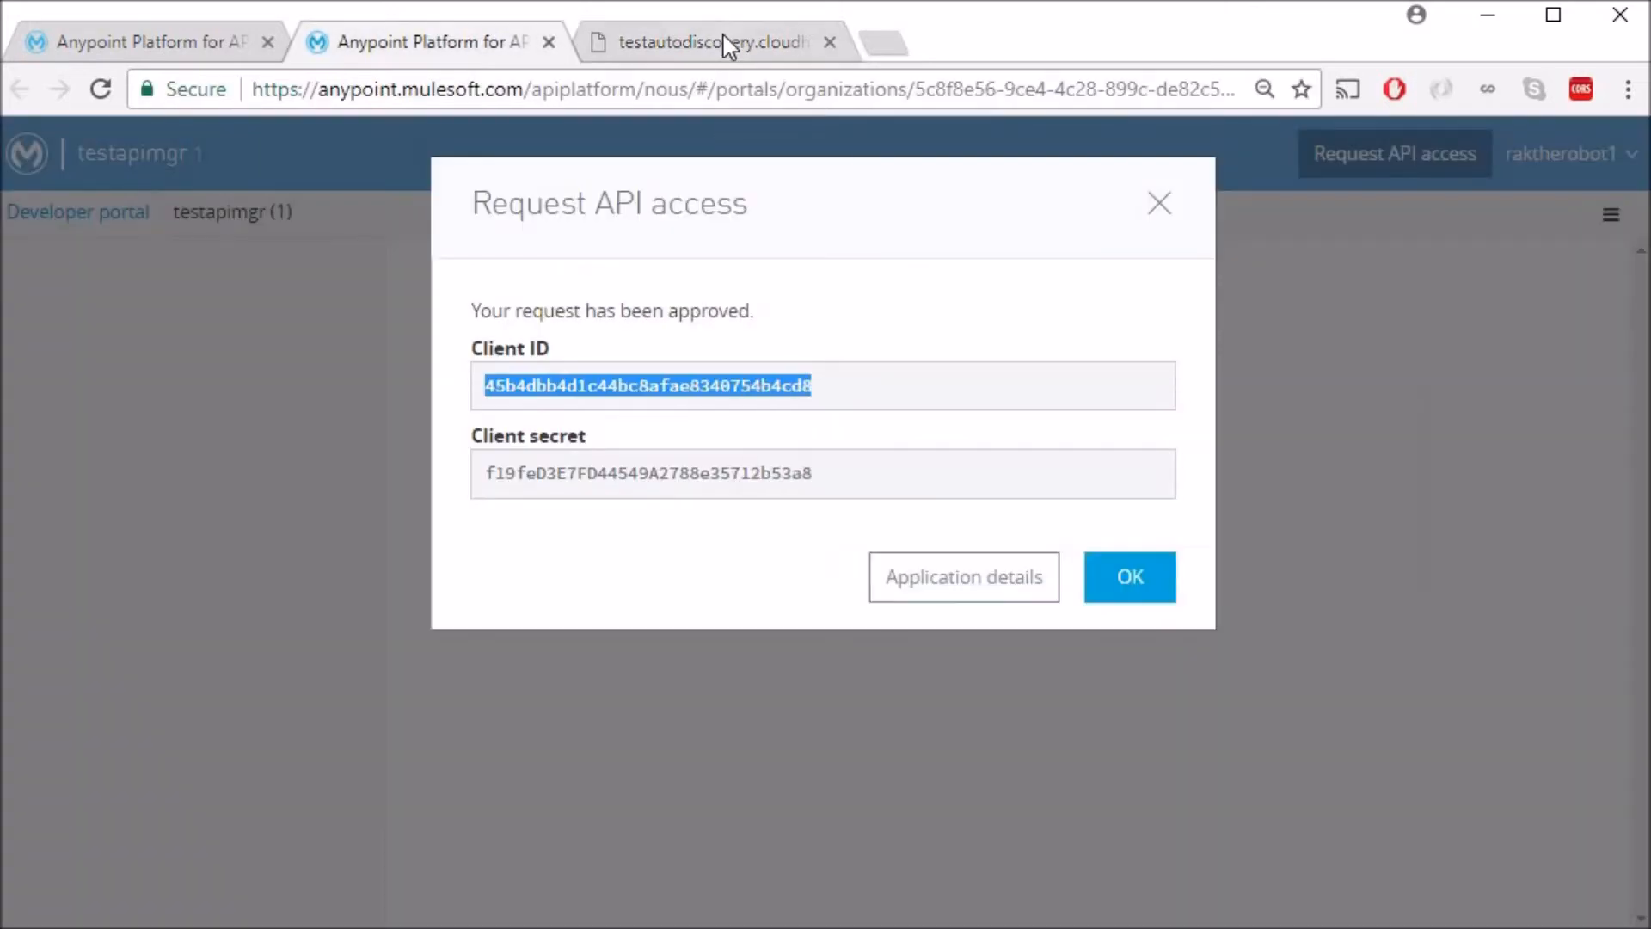
mouse_move(850, 528)
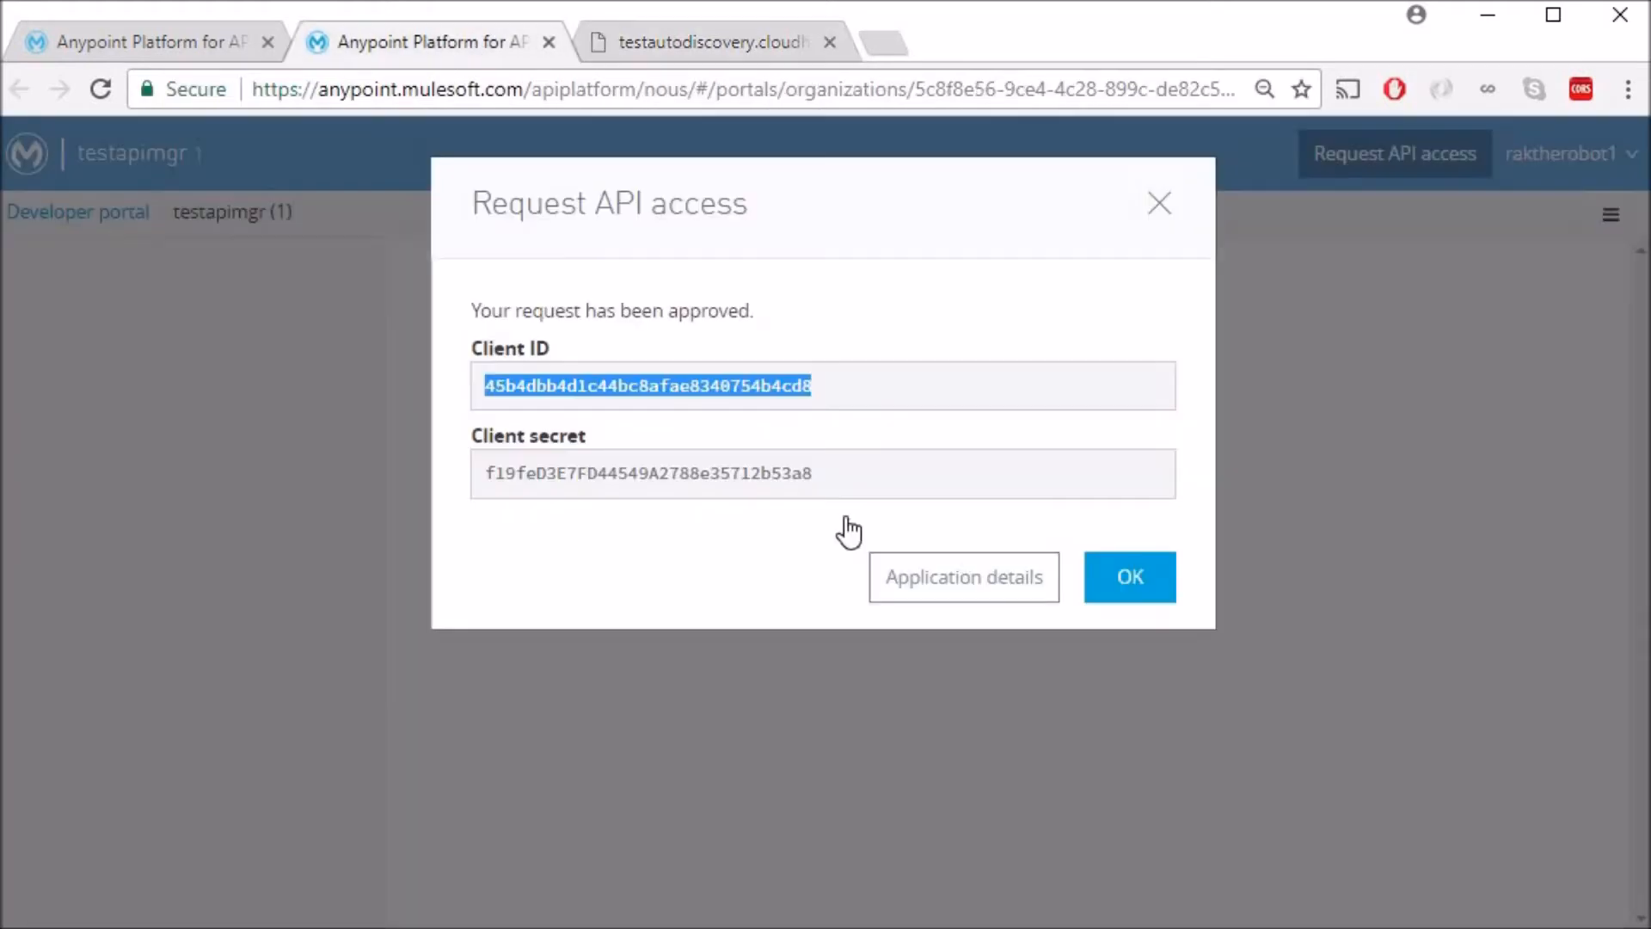
right_click(648, 473)
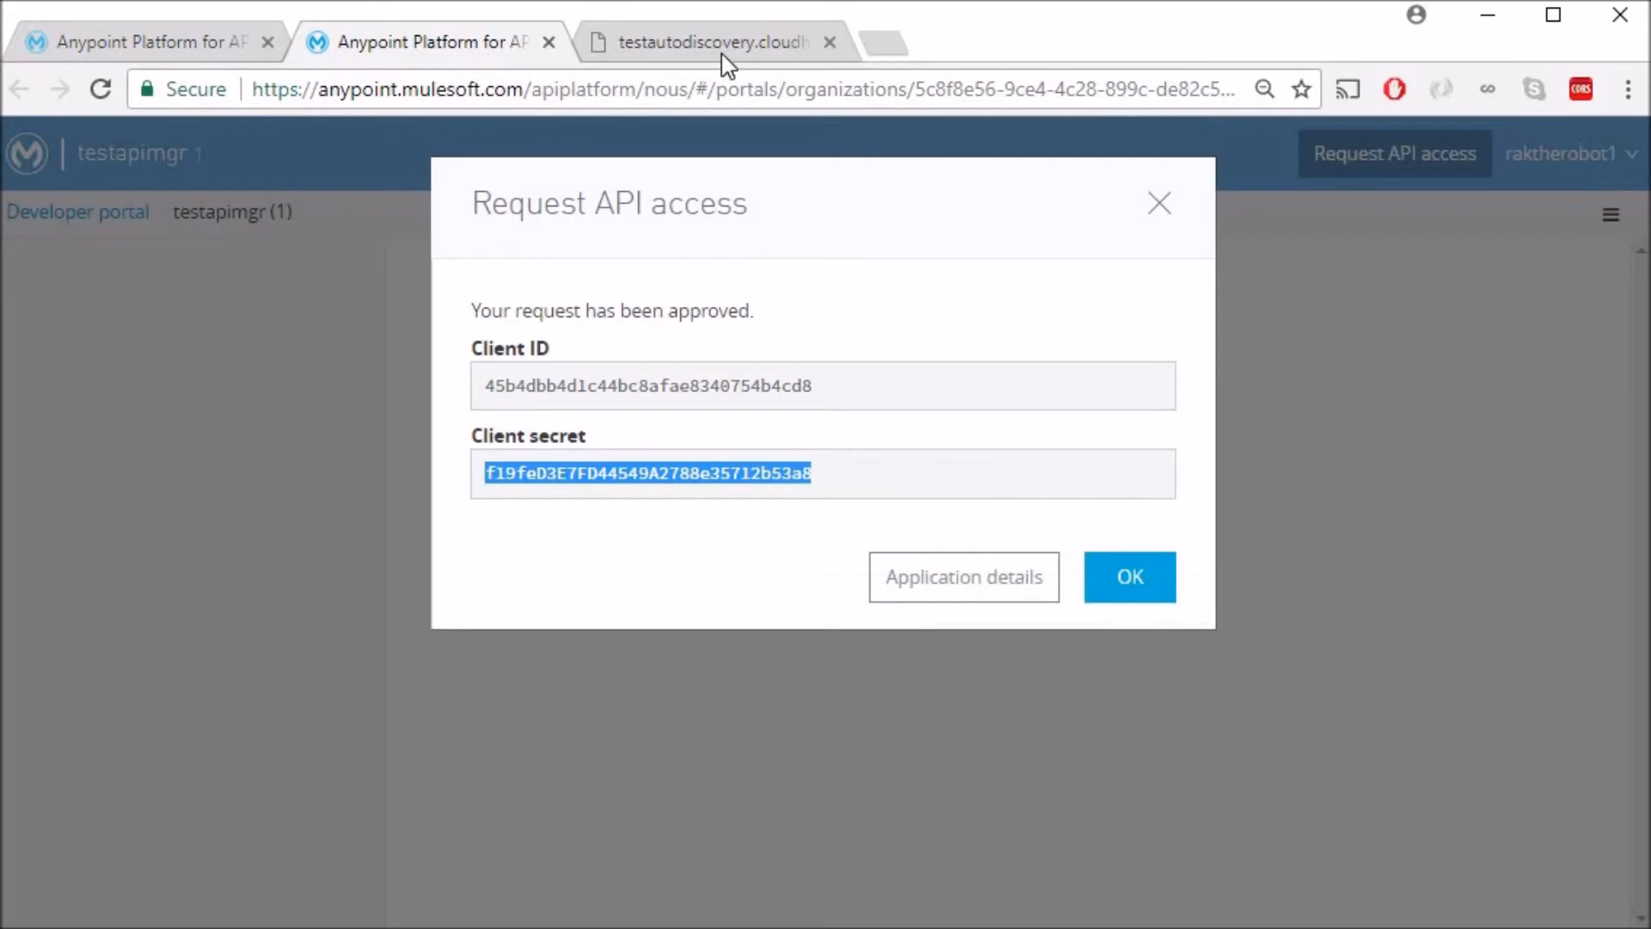
click(705, 41)
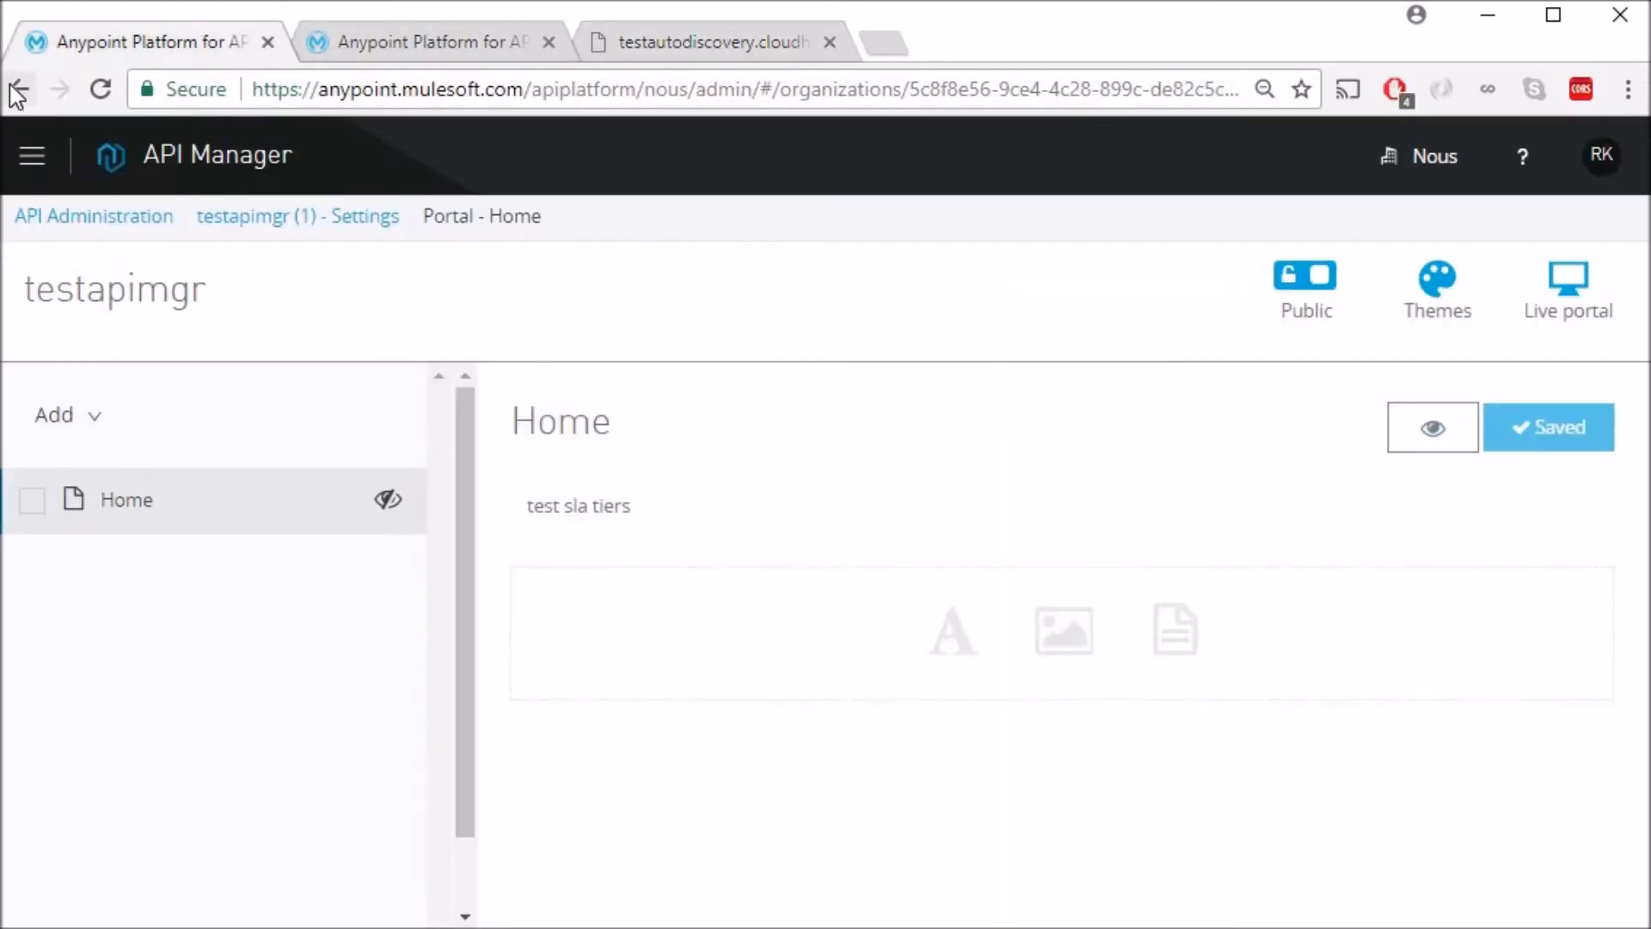
mouse_move(19, 87)
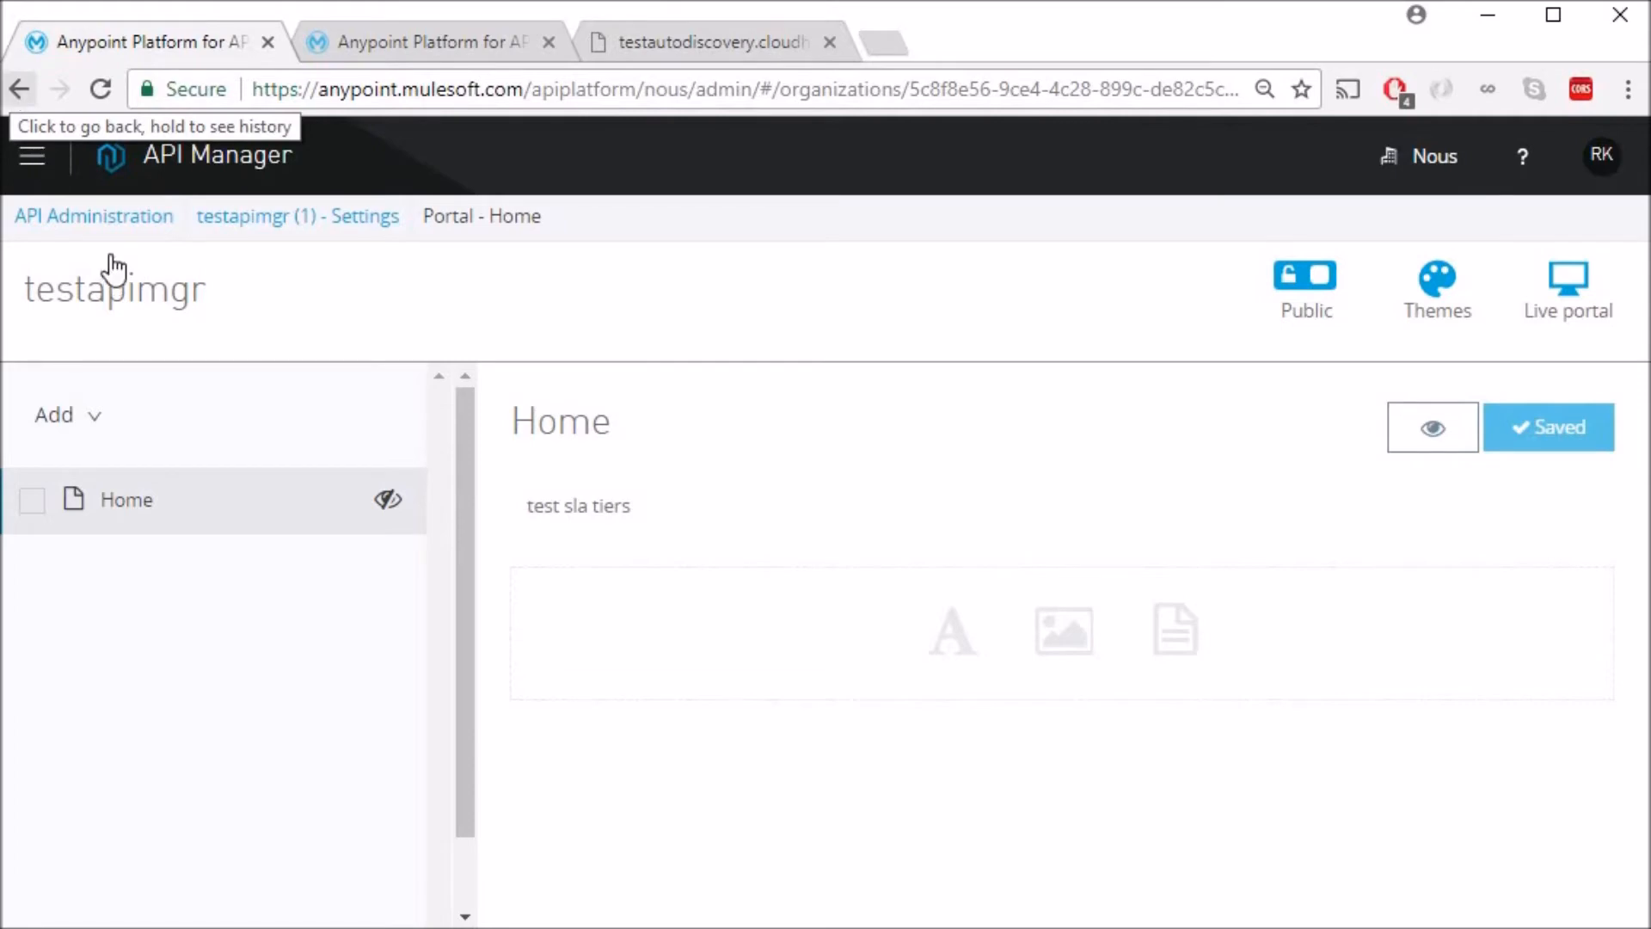
Apply the Rate limiting - SLA based policy with default client expressions, then return to settings.
click(93, 216)
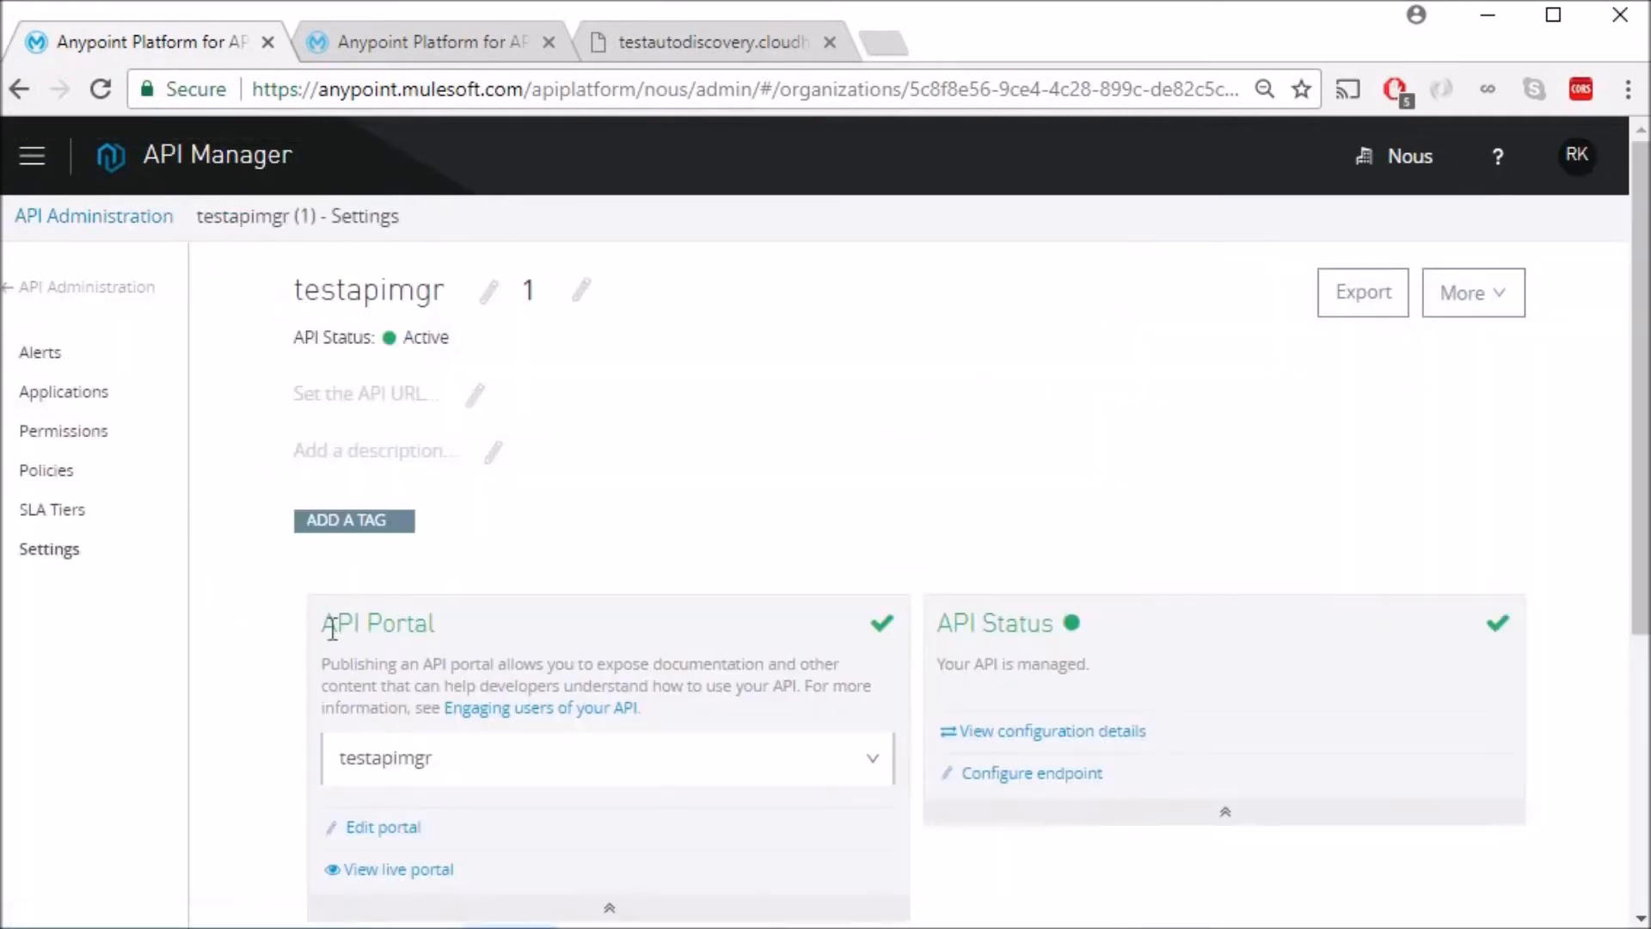
click(46, 469)
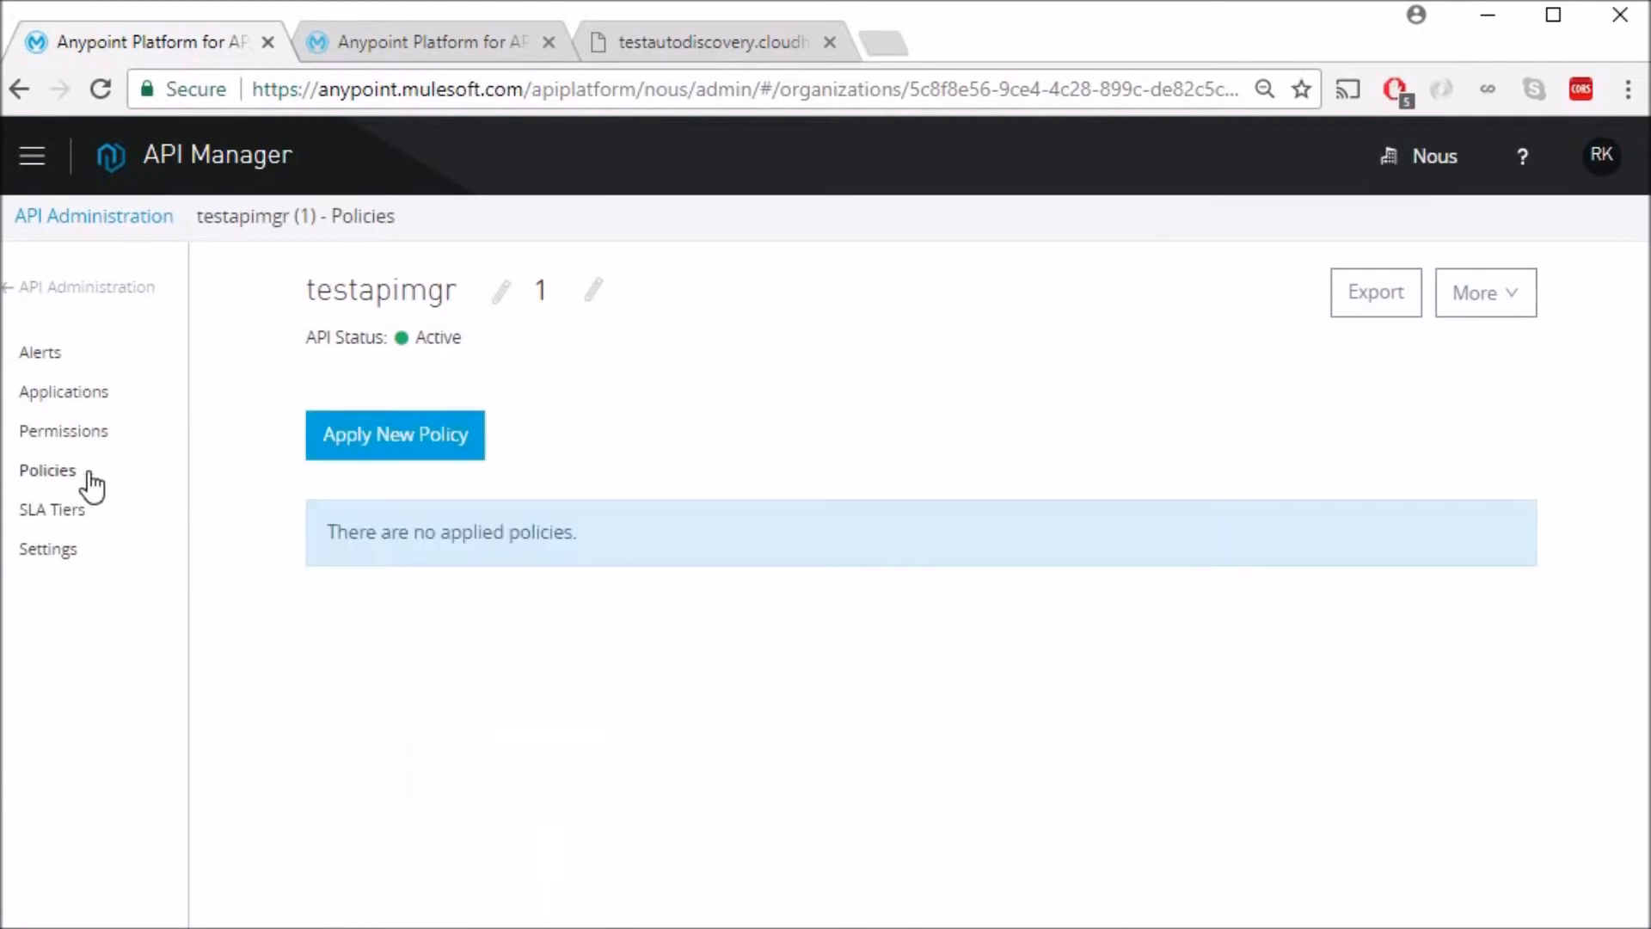
click(396, 435)
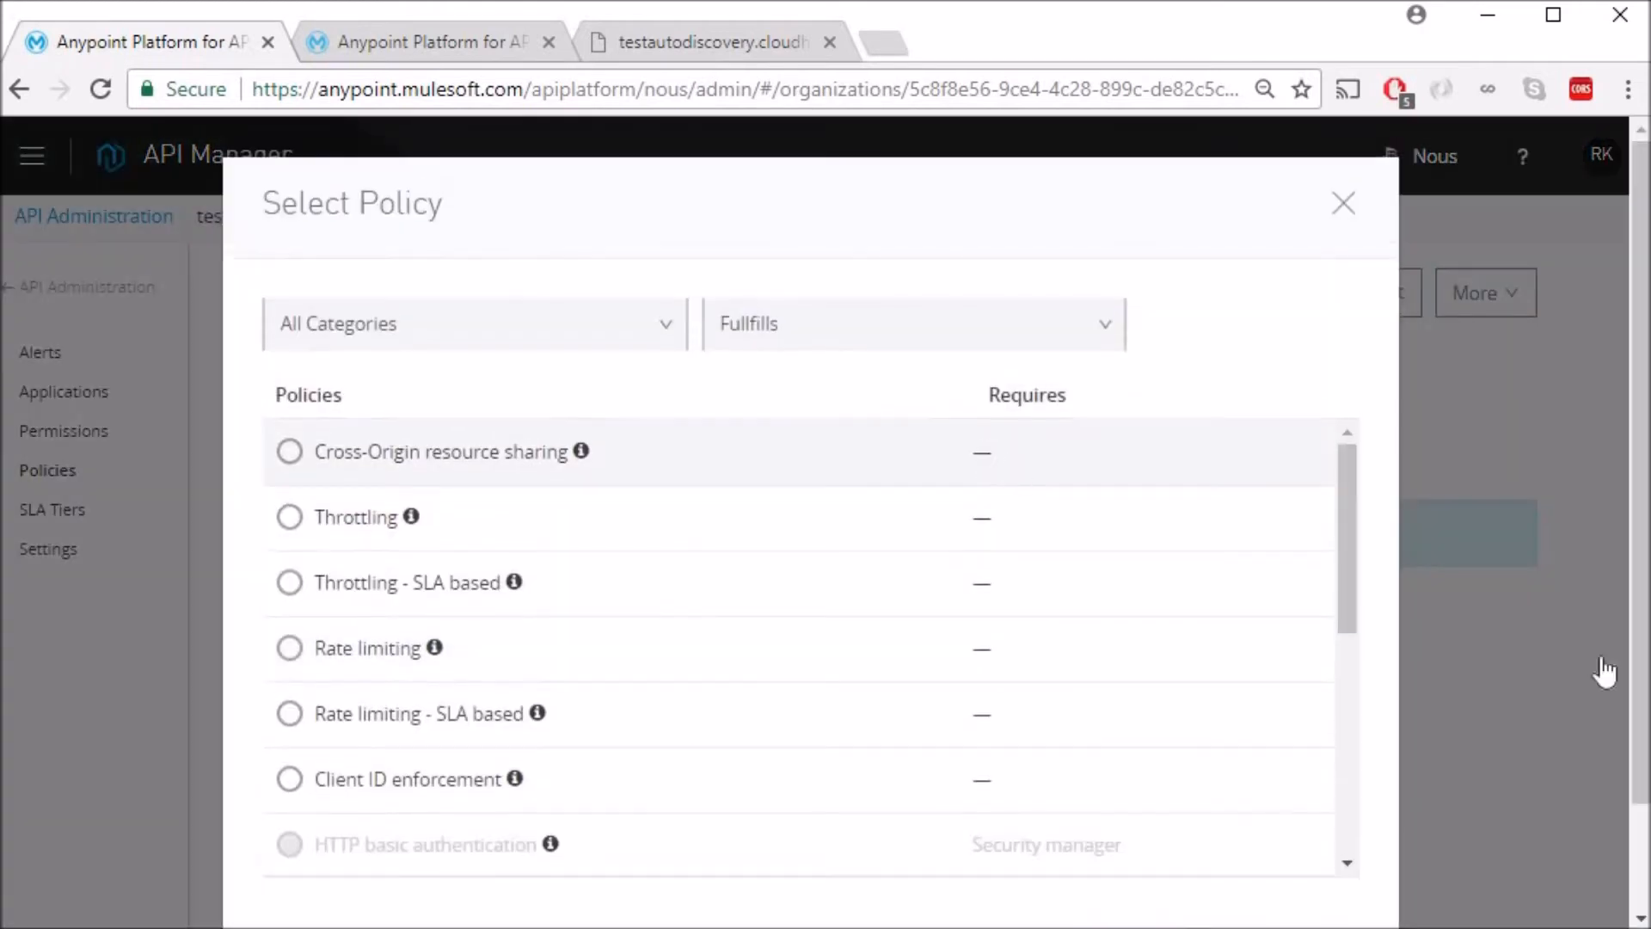
click(289, 712)
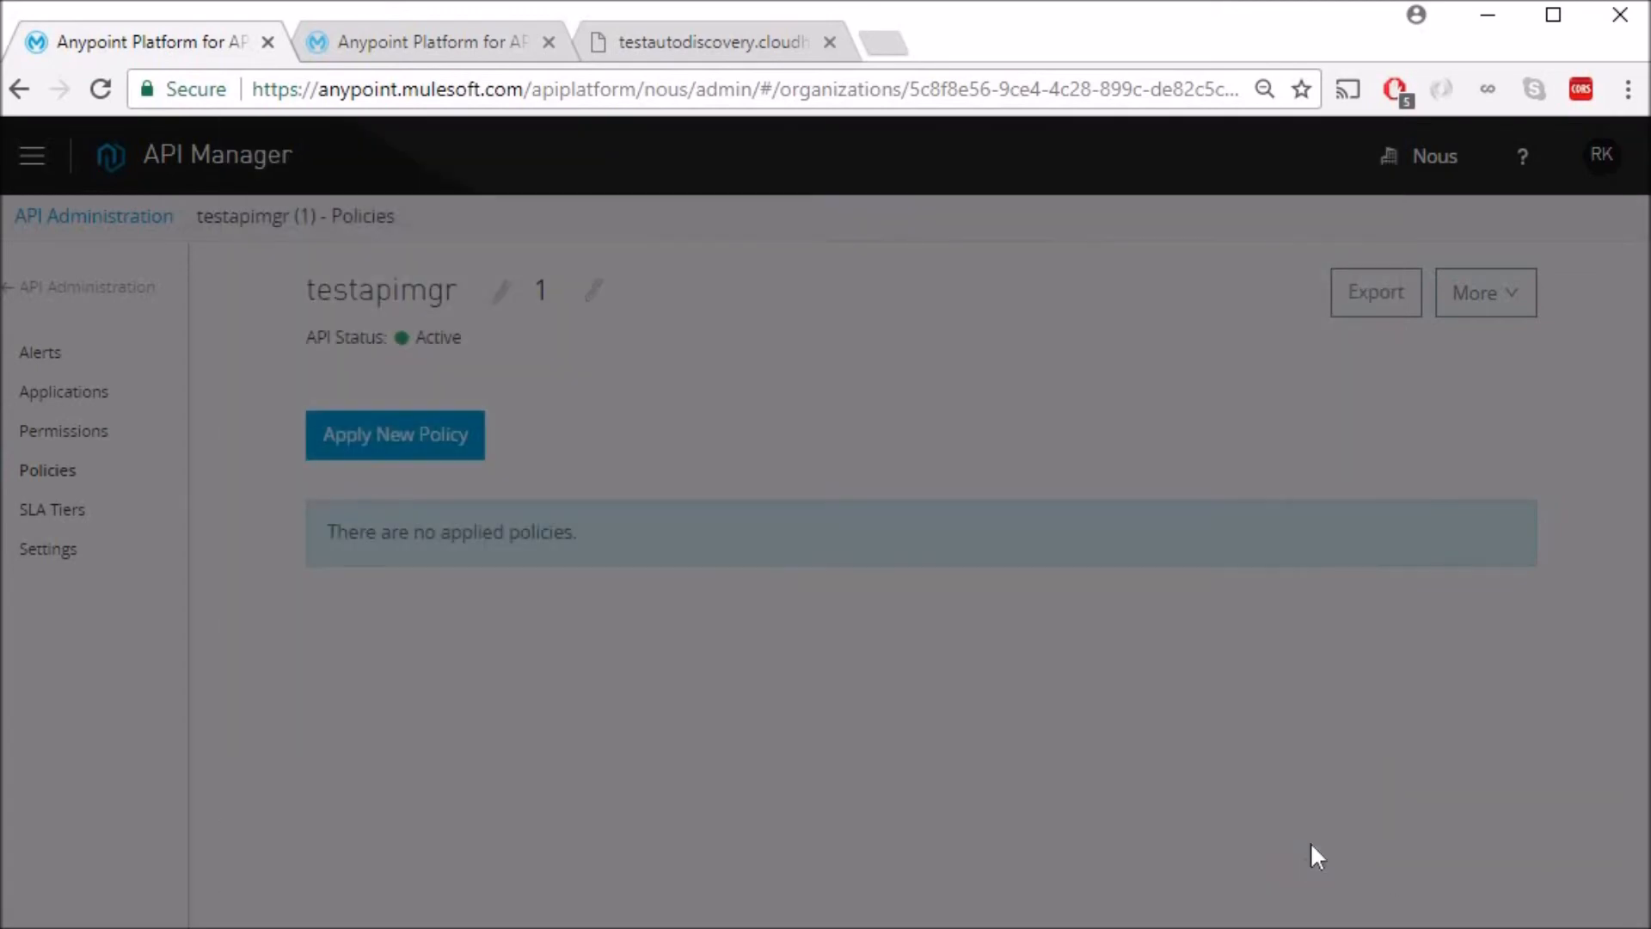
click(394, 433)
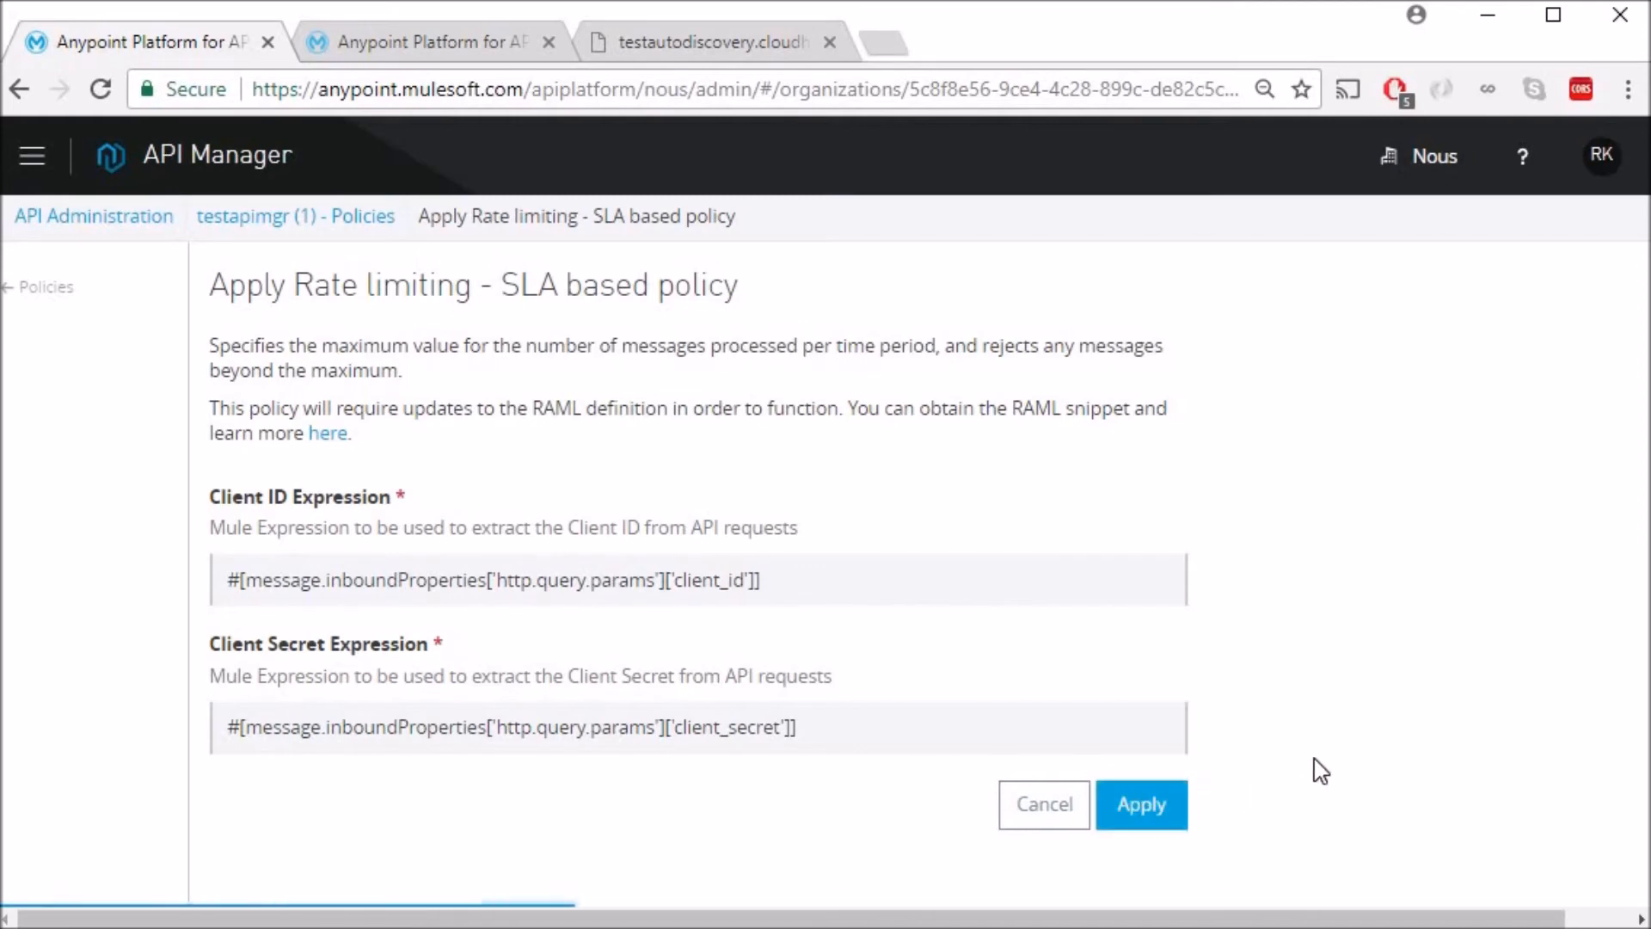
click(1143, 805)
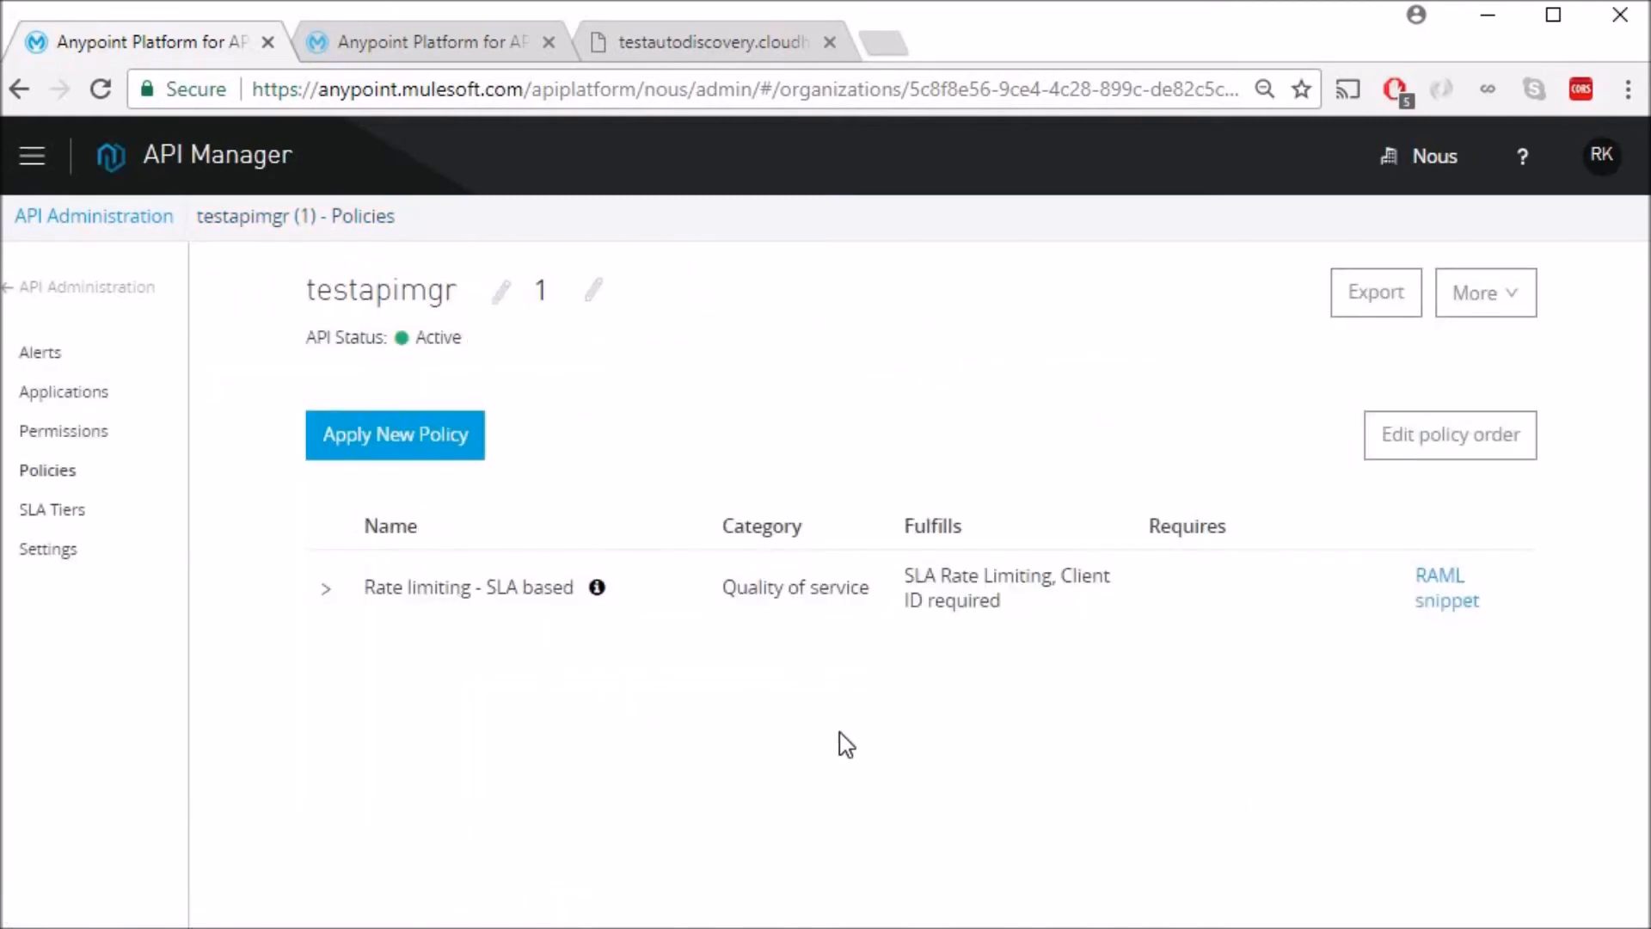
mouse_move(398, 617)
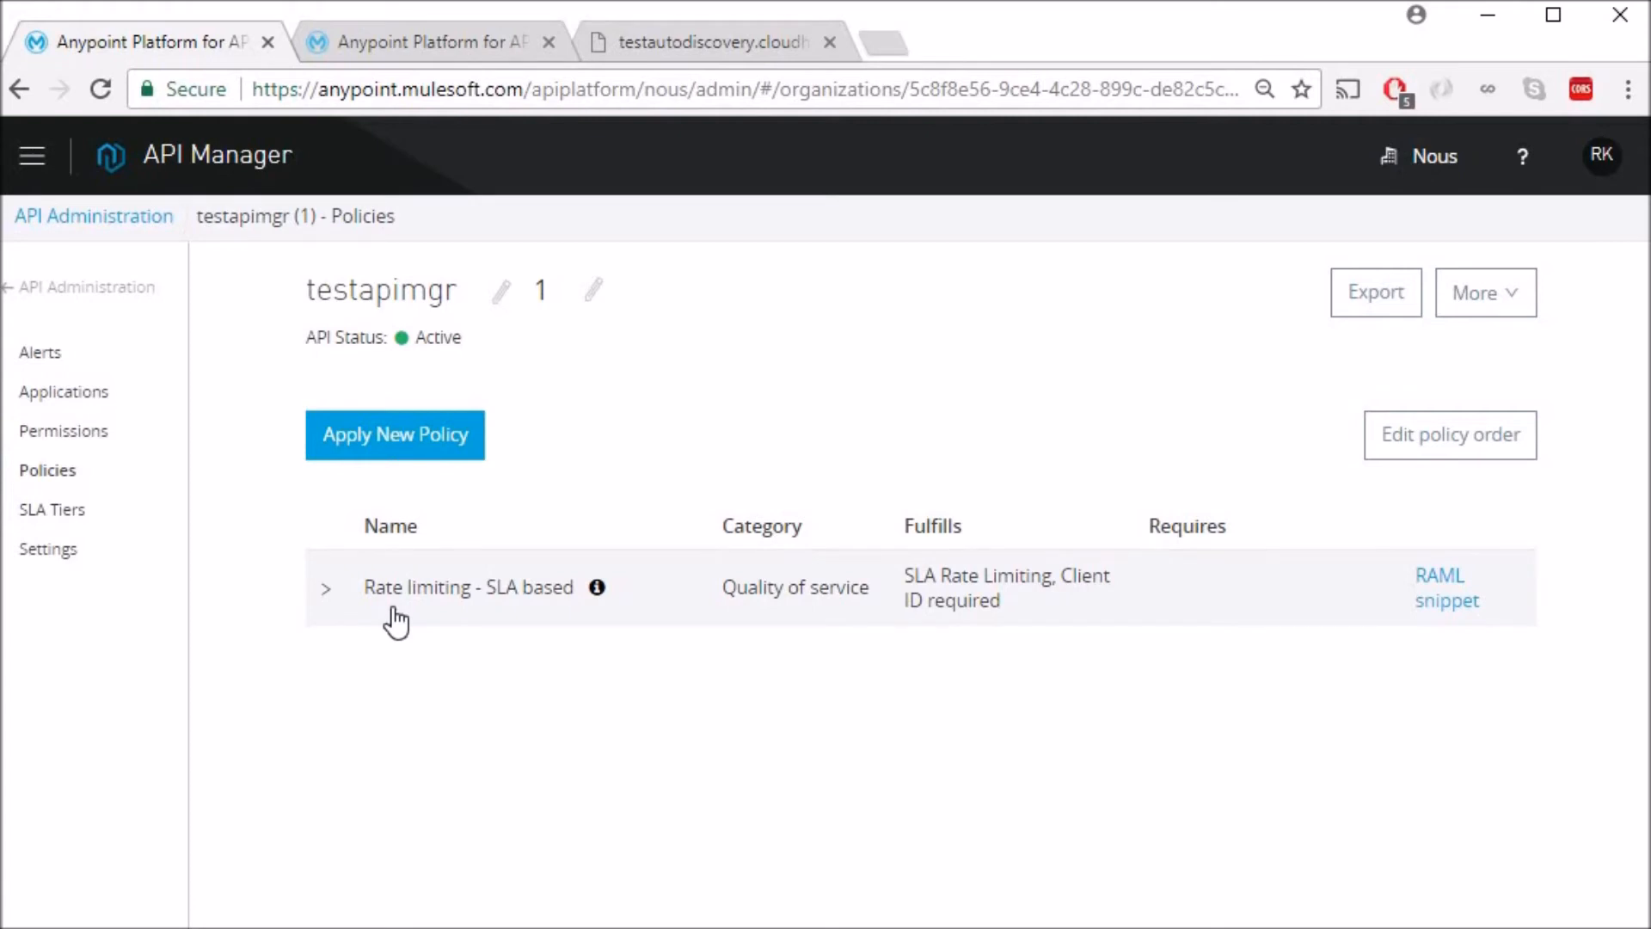
mouse_move(434, 697)
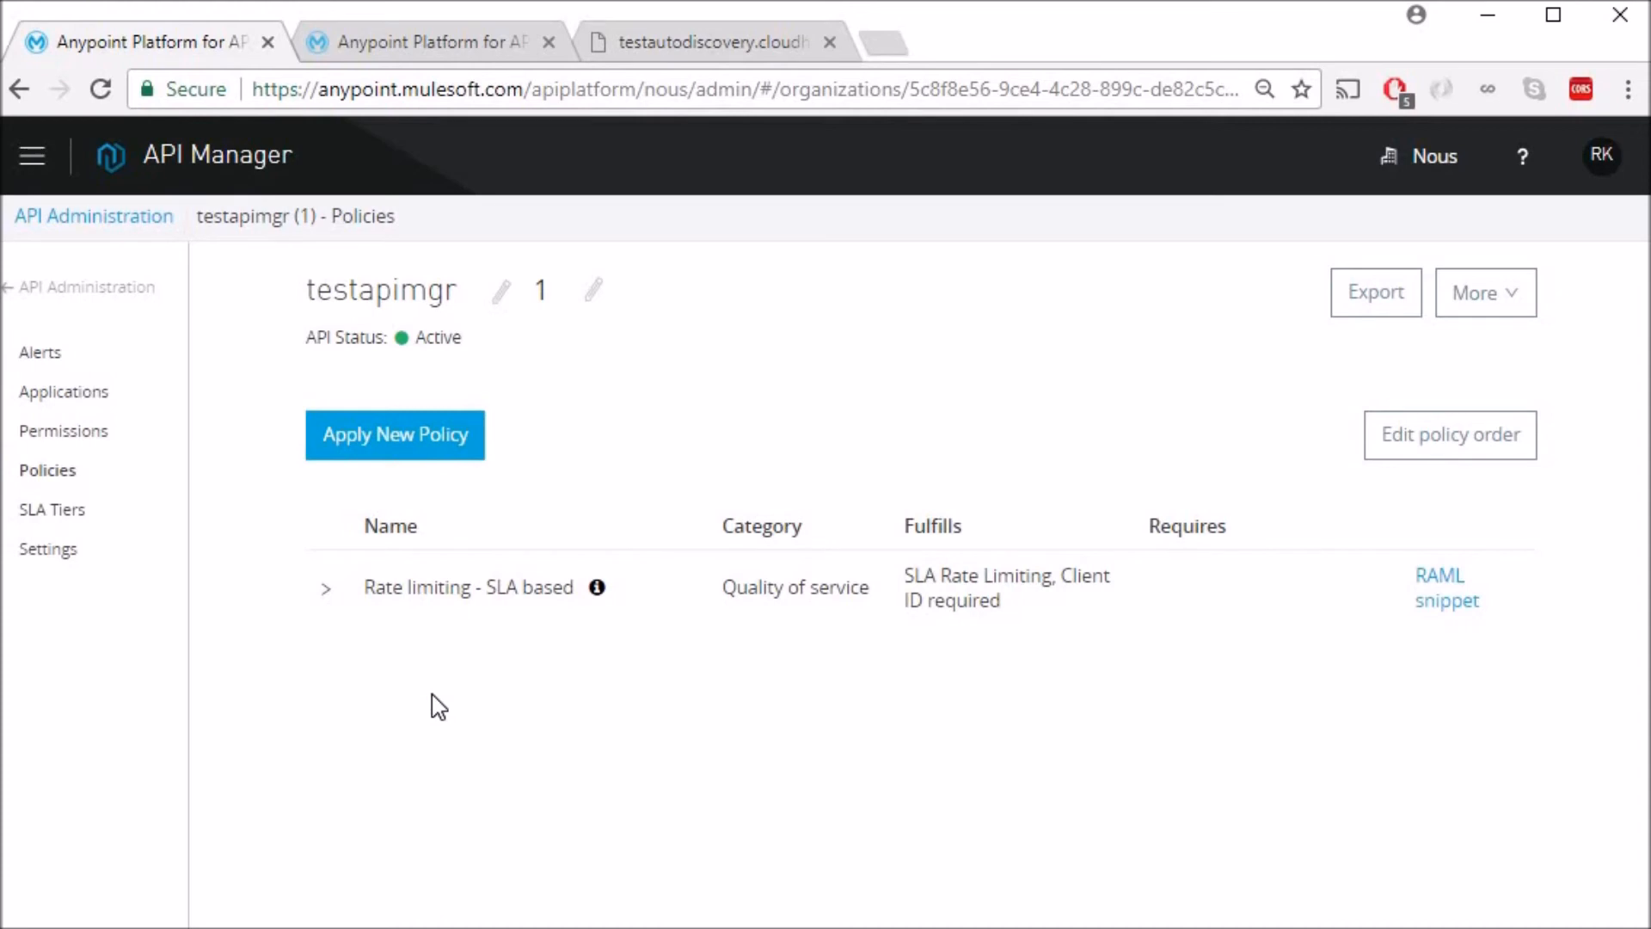
mouse_move(430, 734)
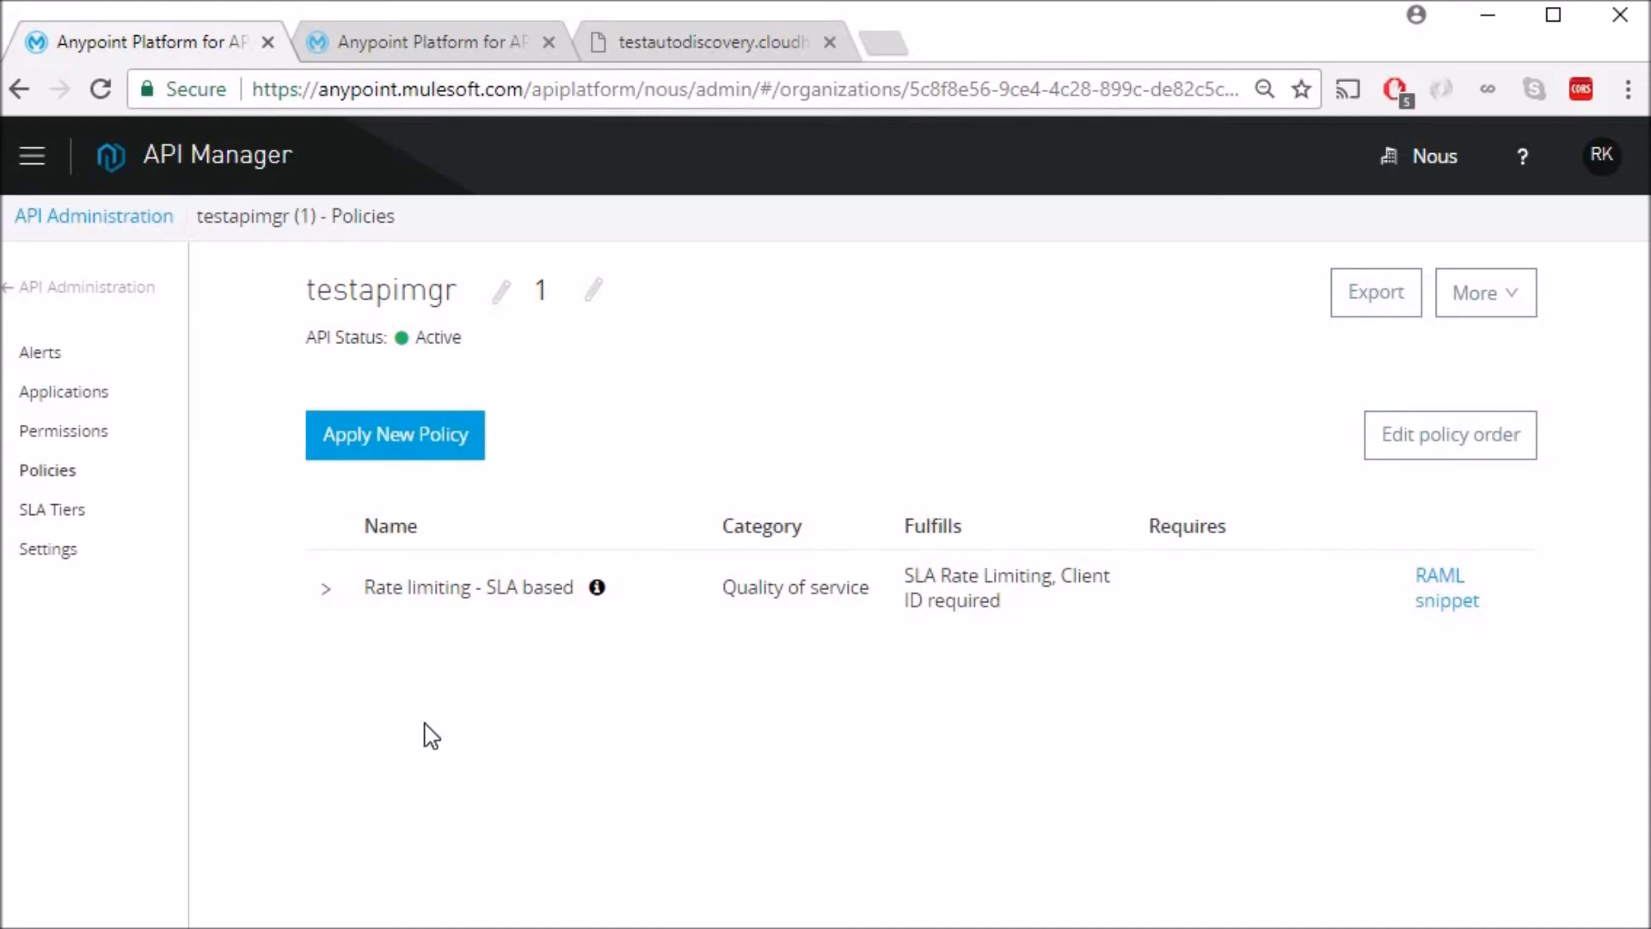
mouse_move(330, 626)
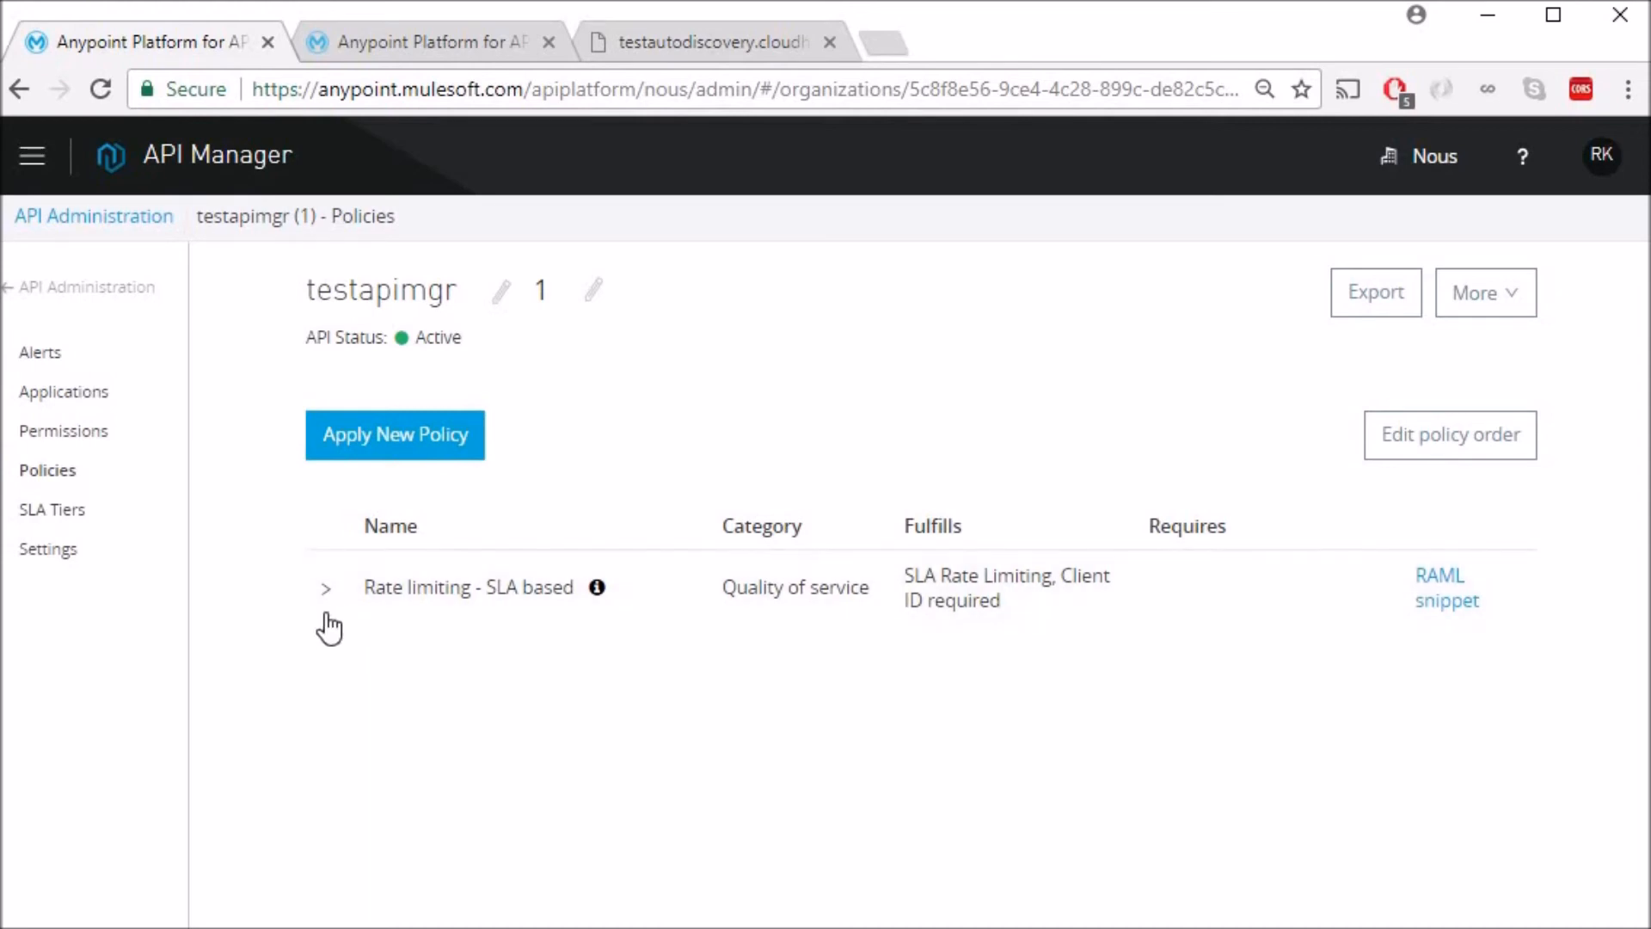
mouse_move(332, 672)
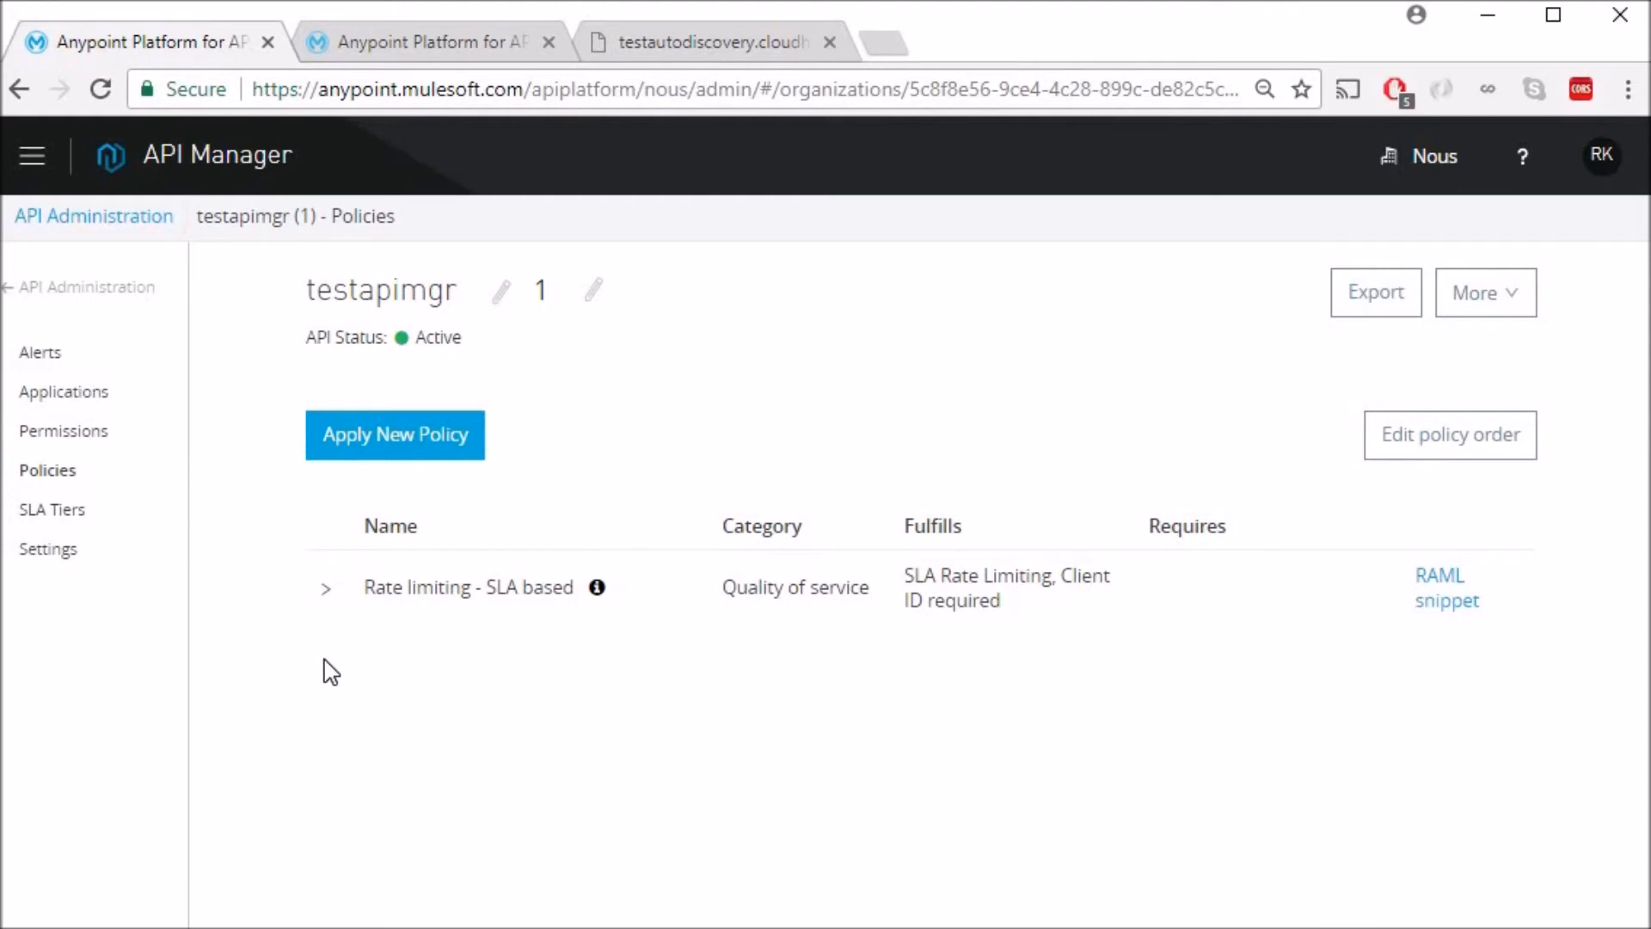
click(711, 42)
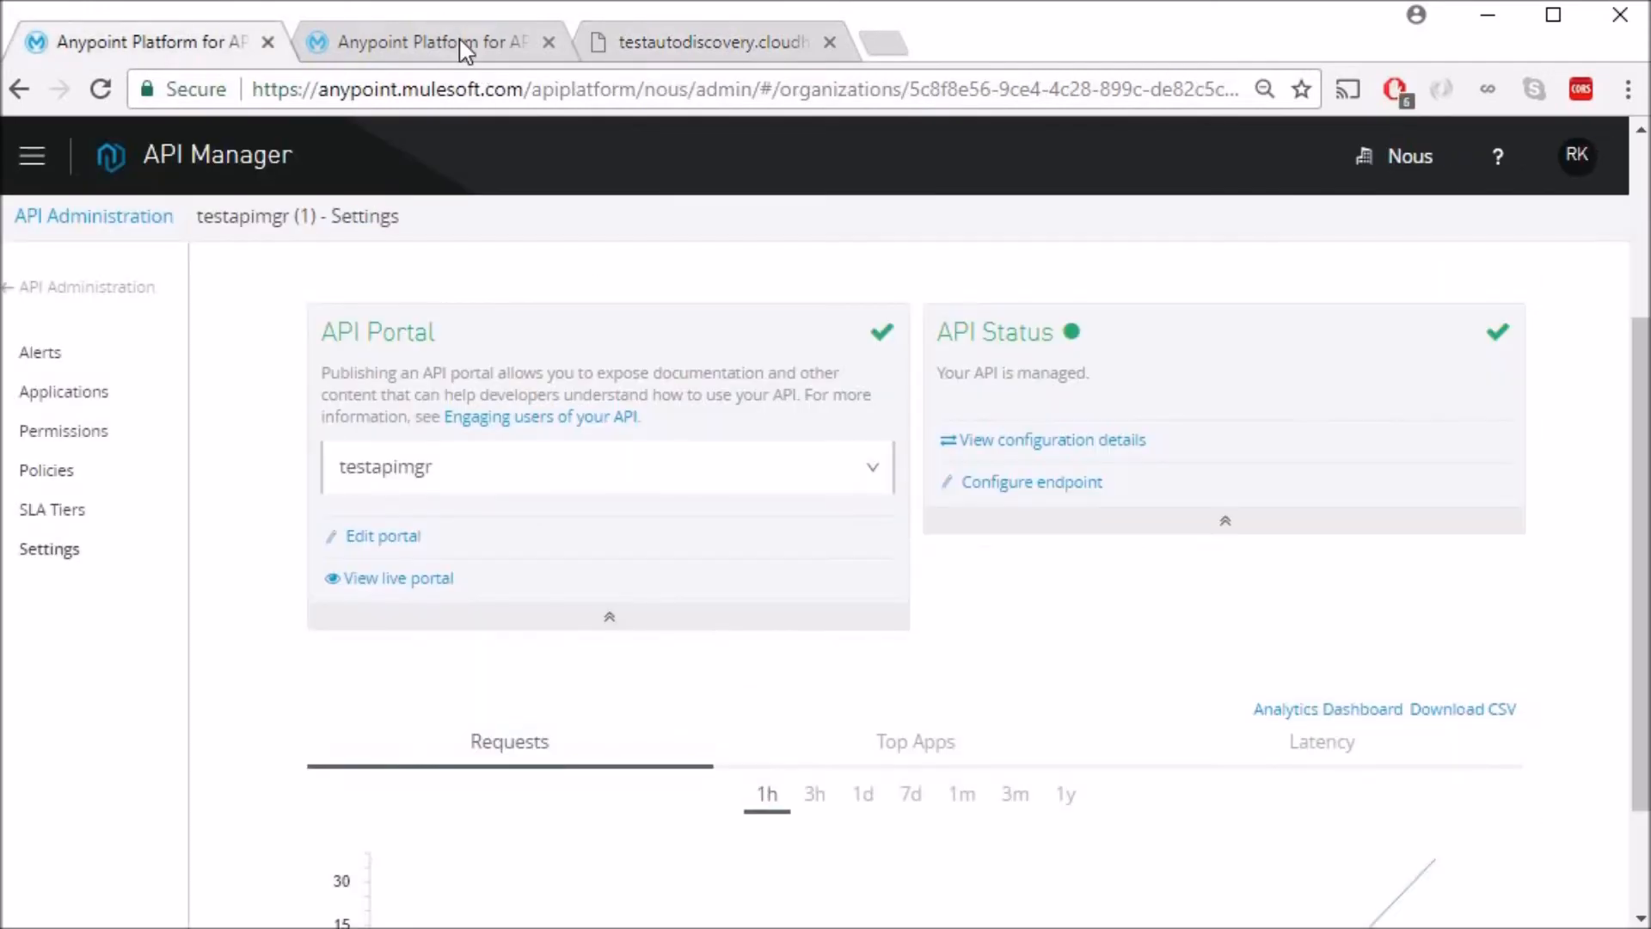
From the portal, request API access with a new application named premiumclient.
click(397, 578)
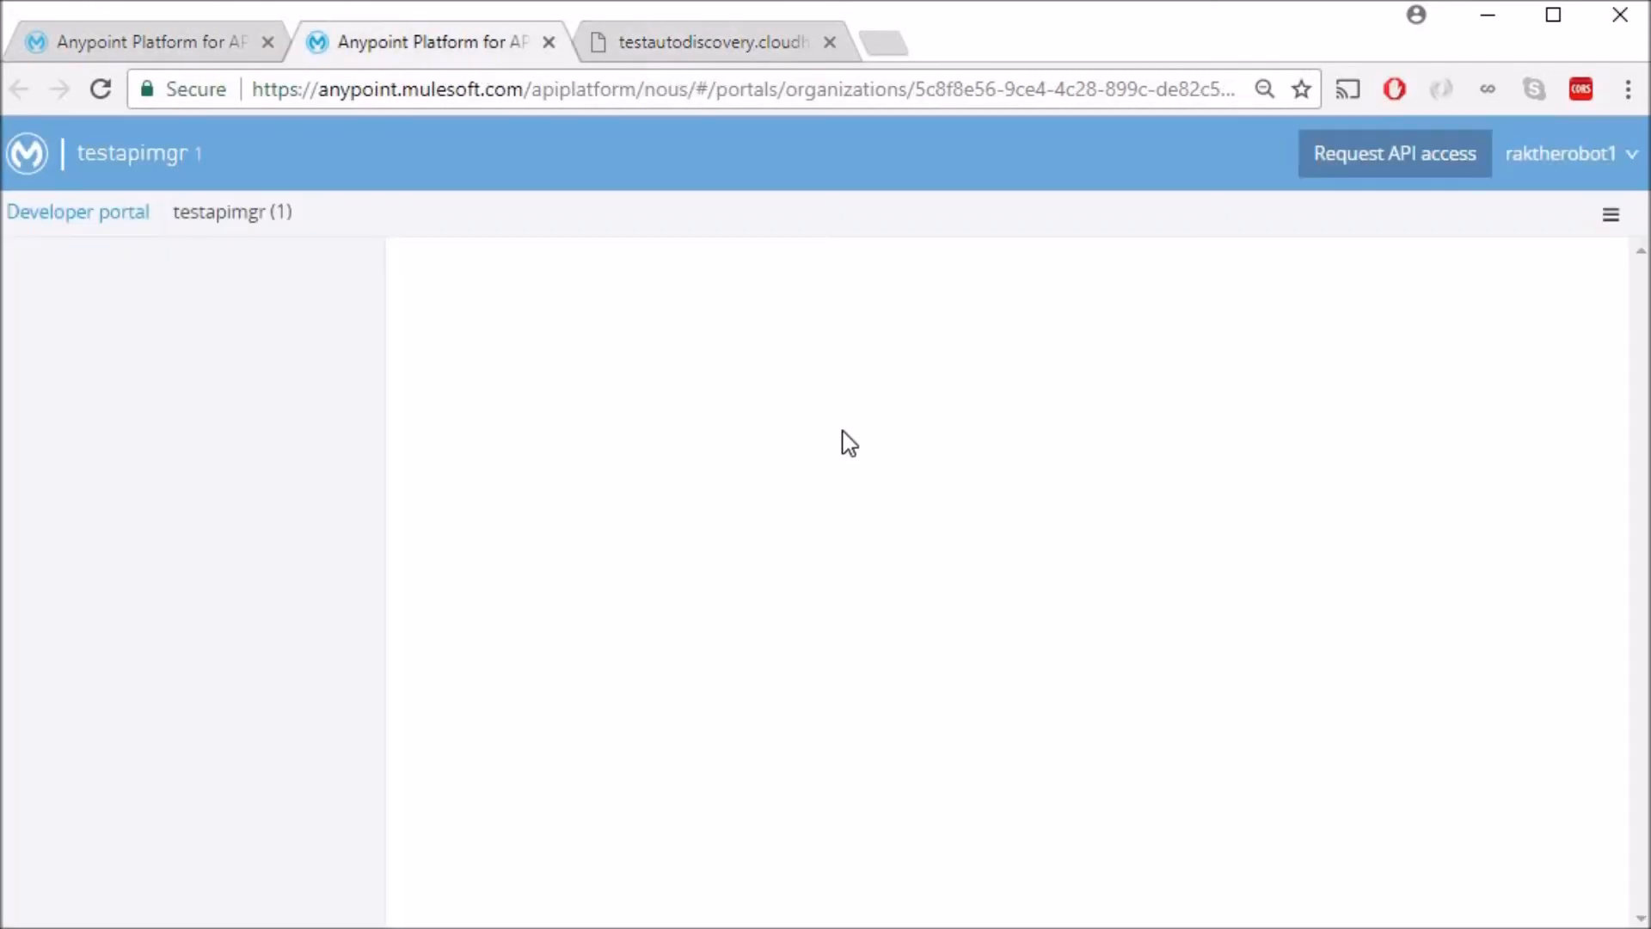
mouse_move(1353, 168)
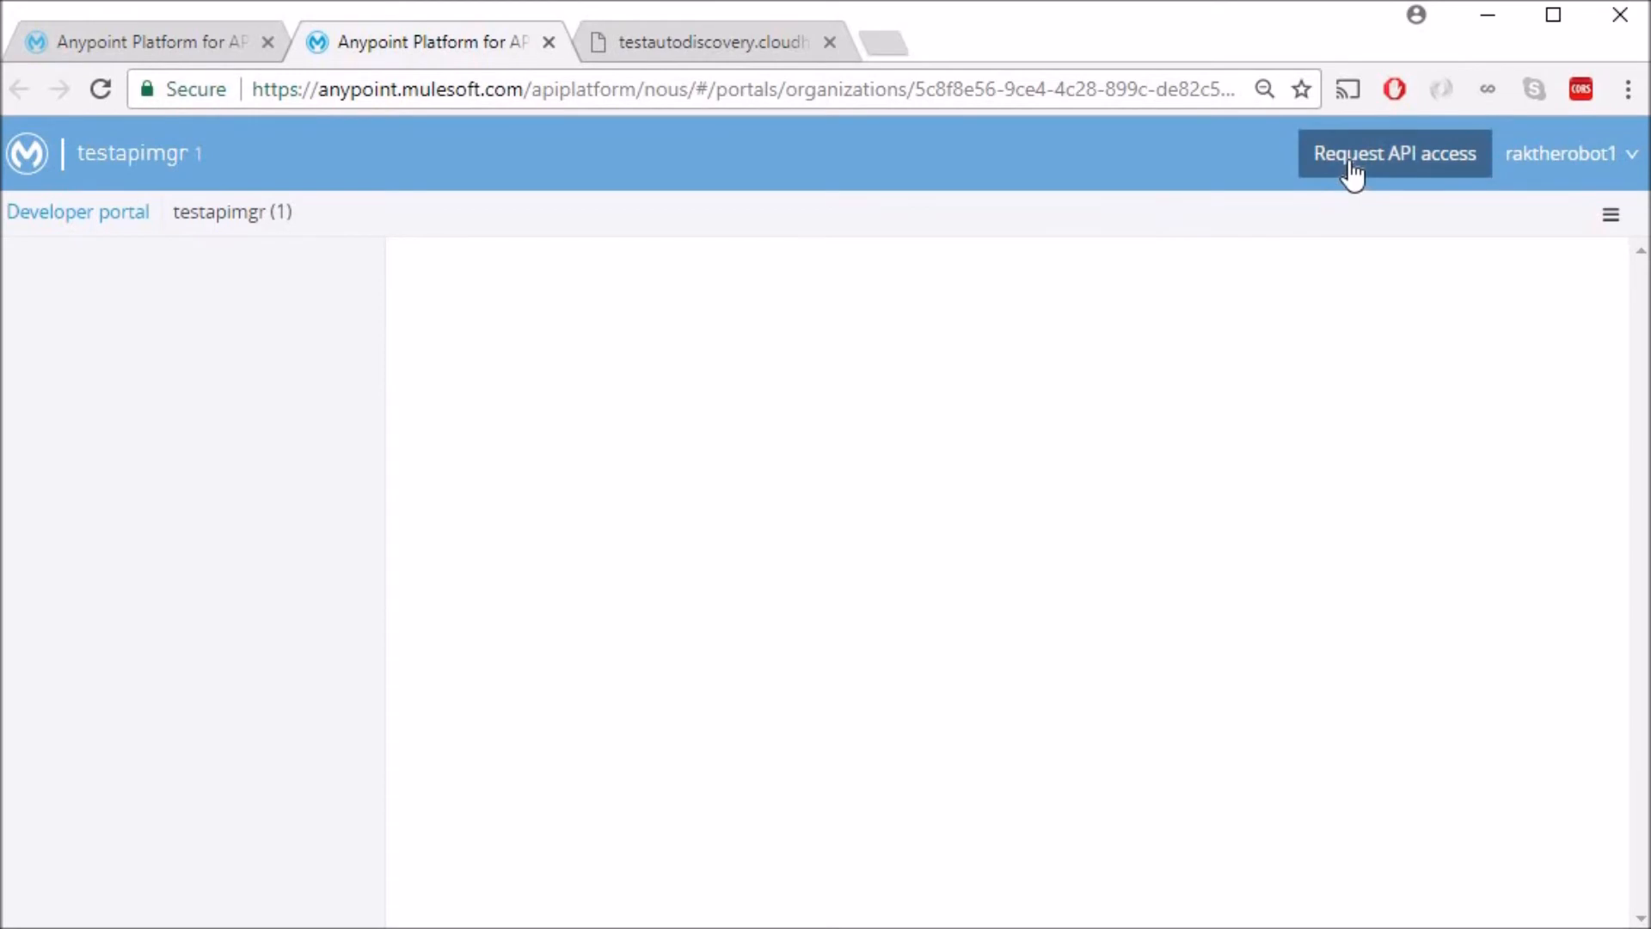
mouse_move(1294, 187)
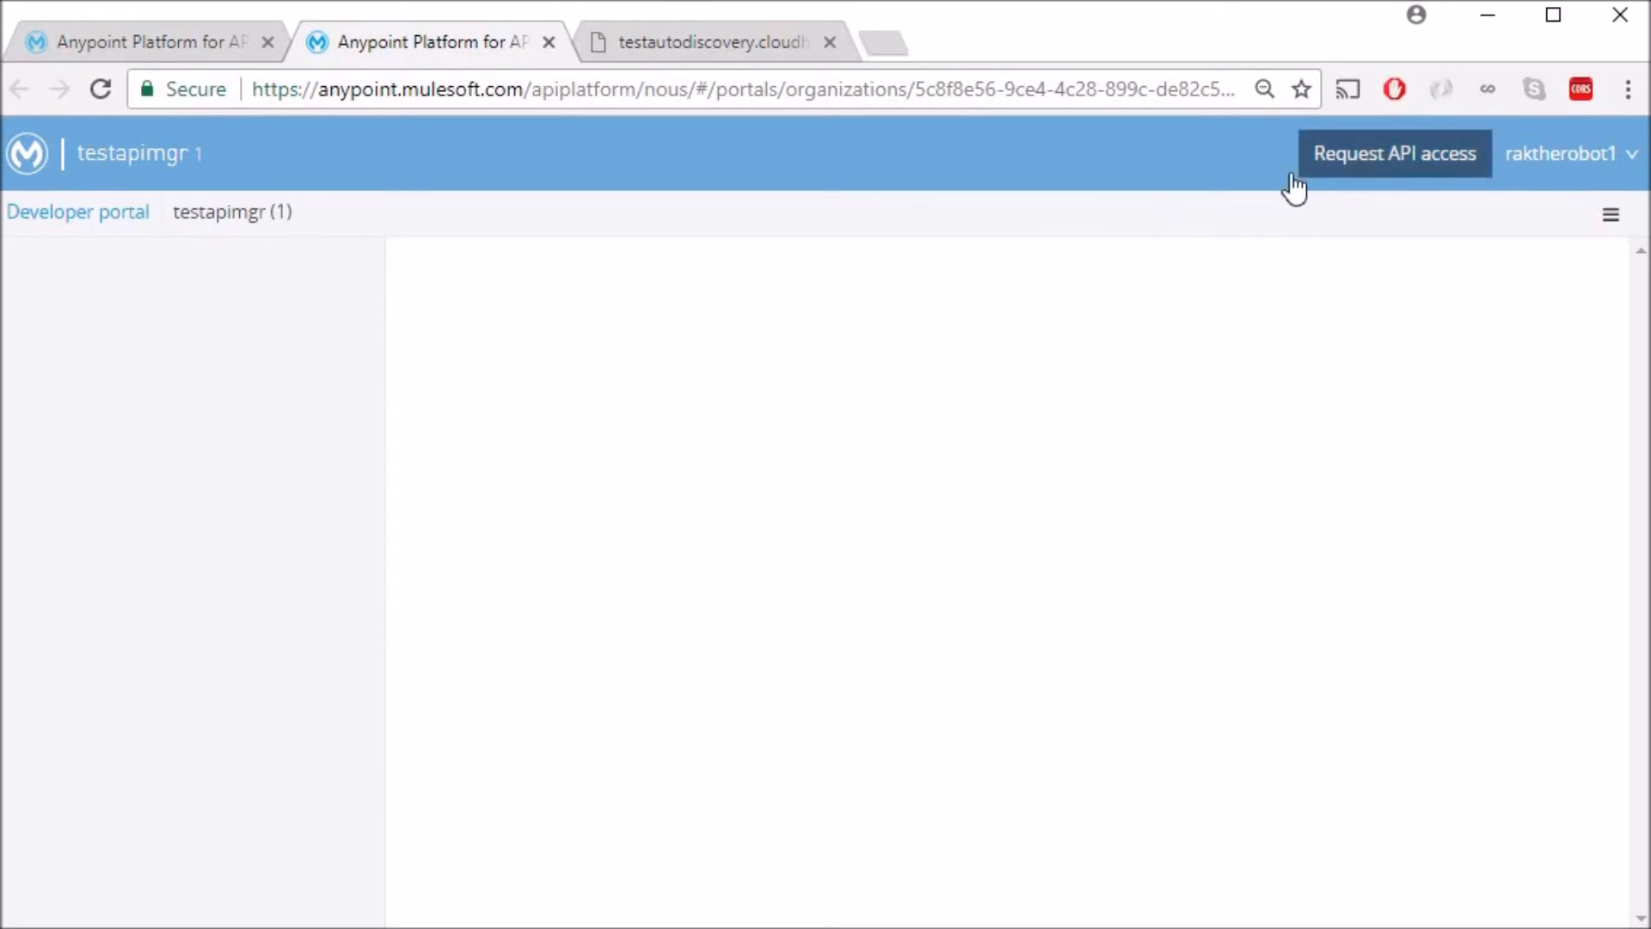
click(1393, 153)
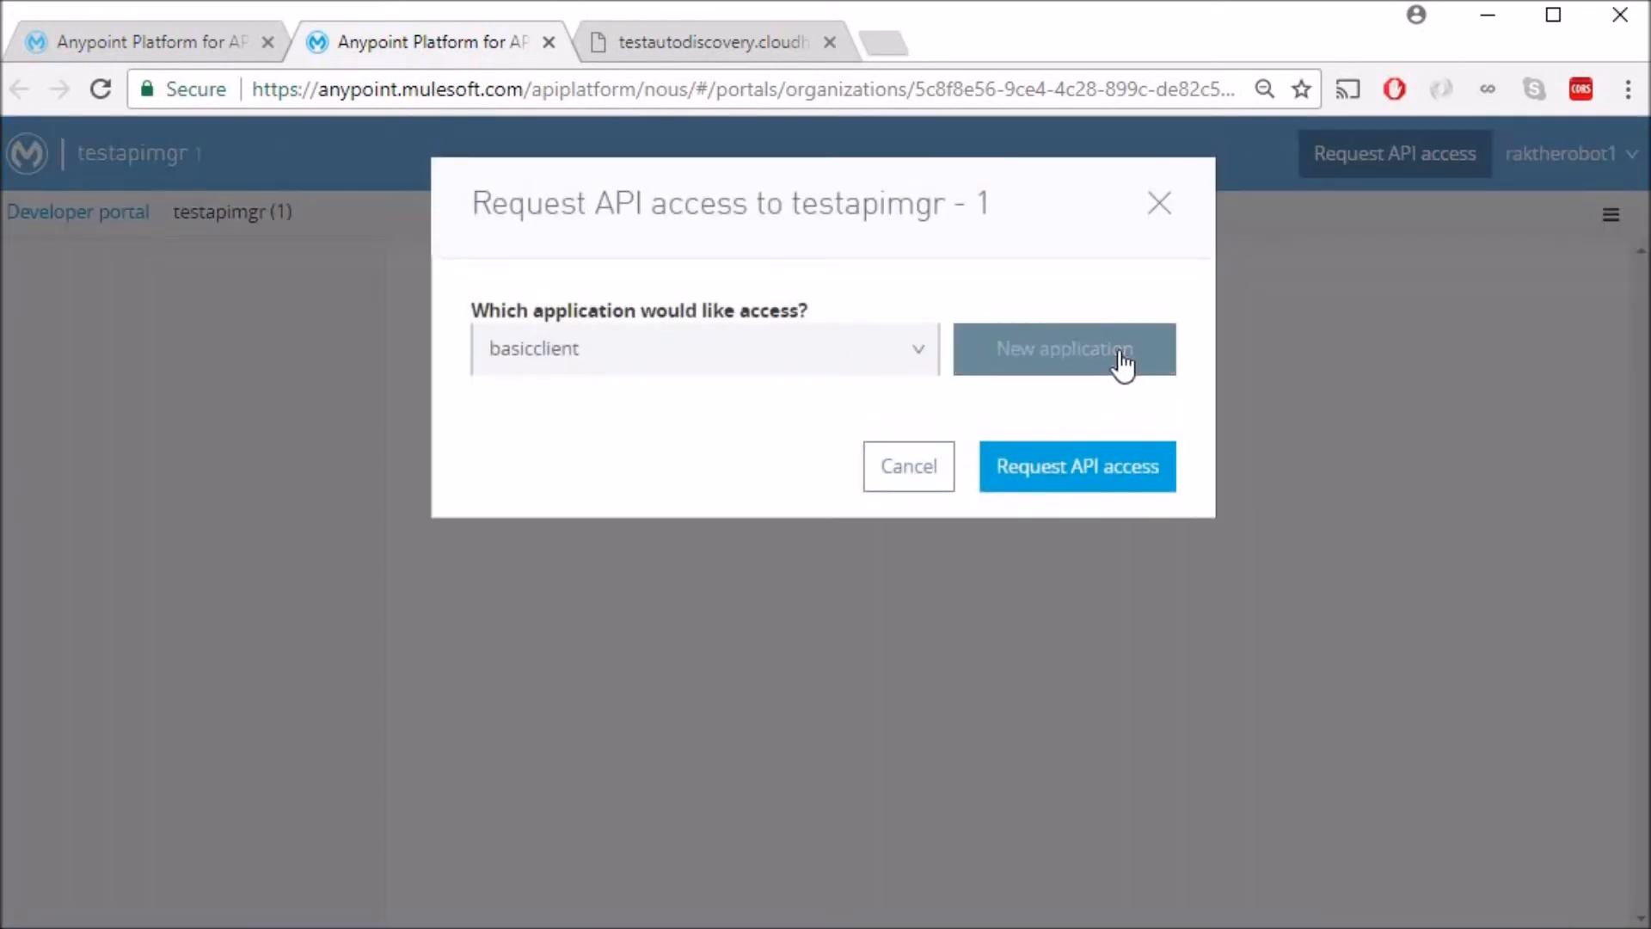
click(1063, 349)
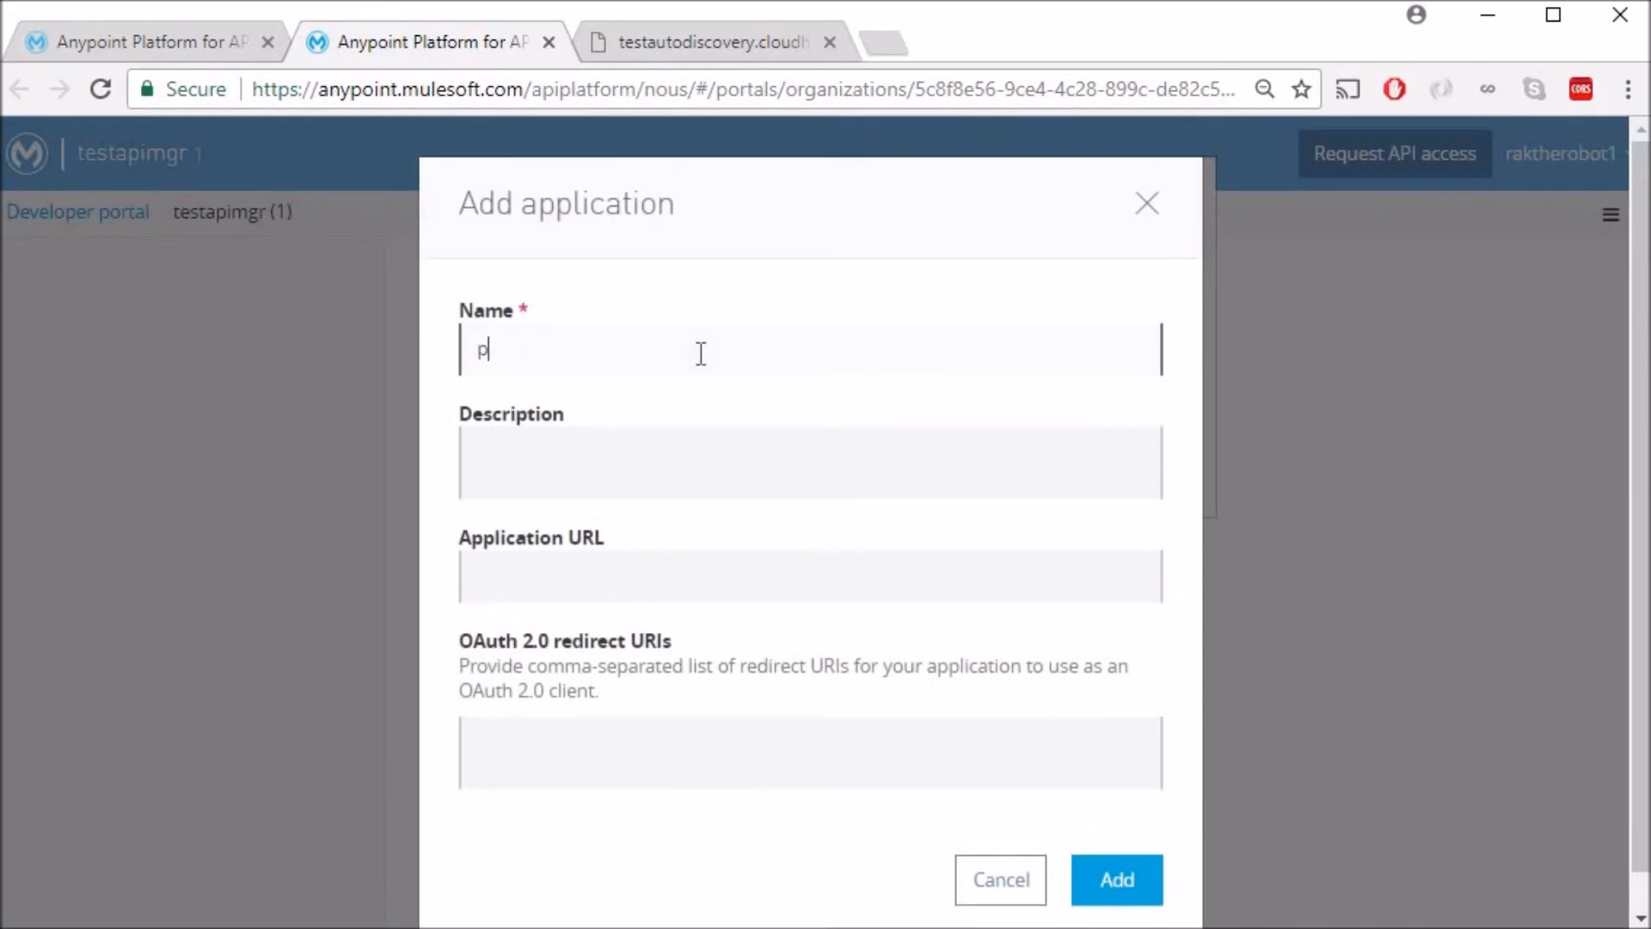
text(remiumd)
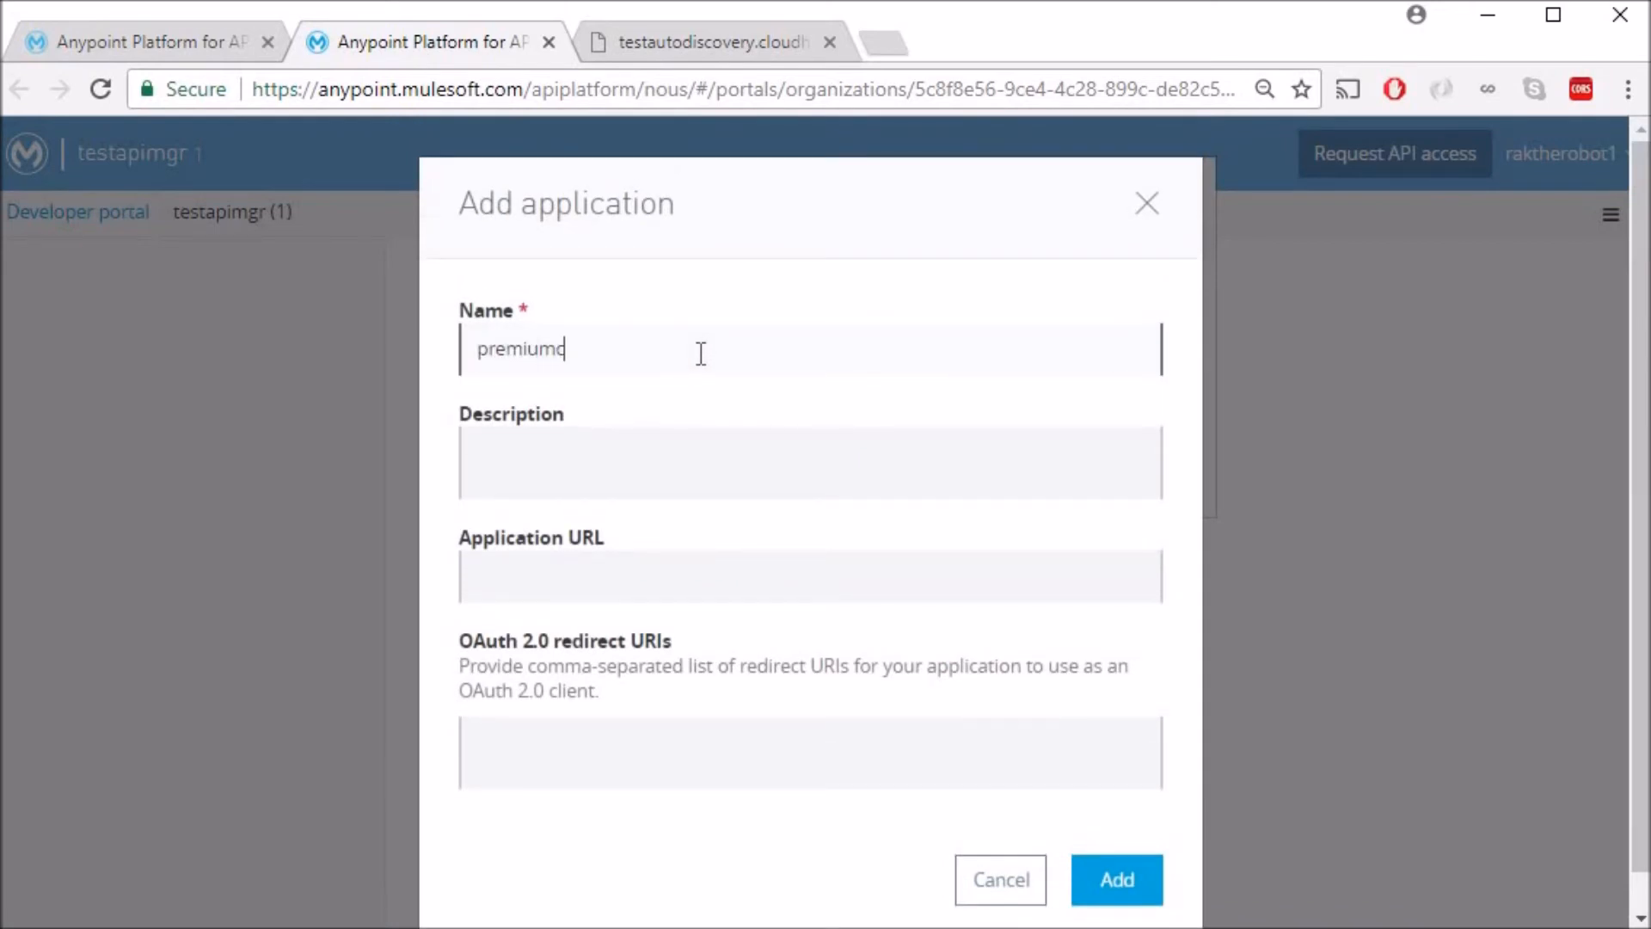
text(lient)
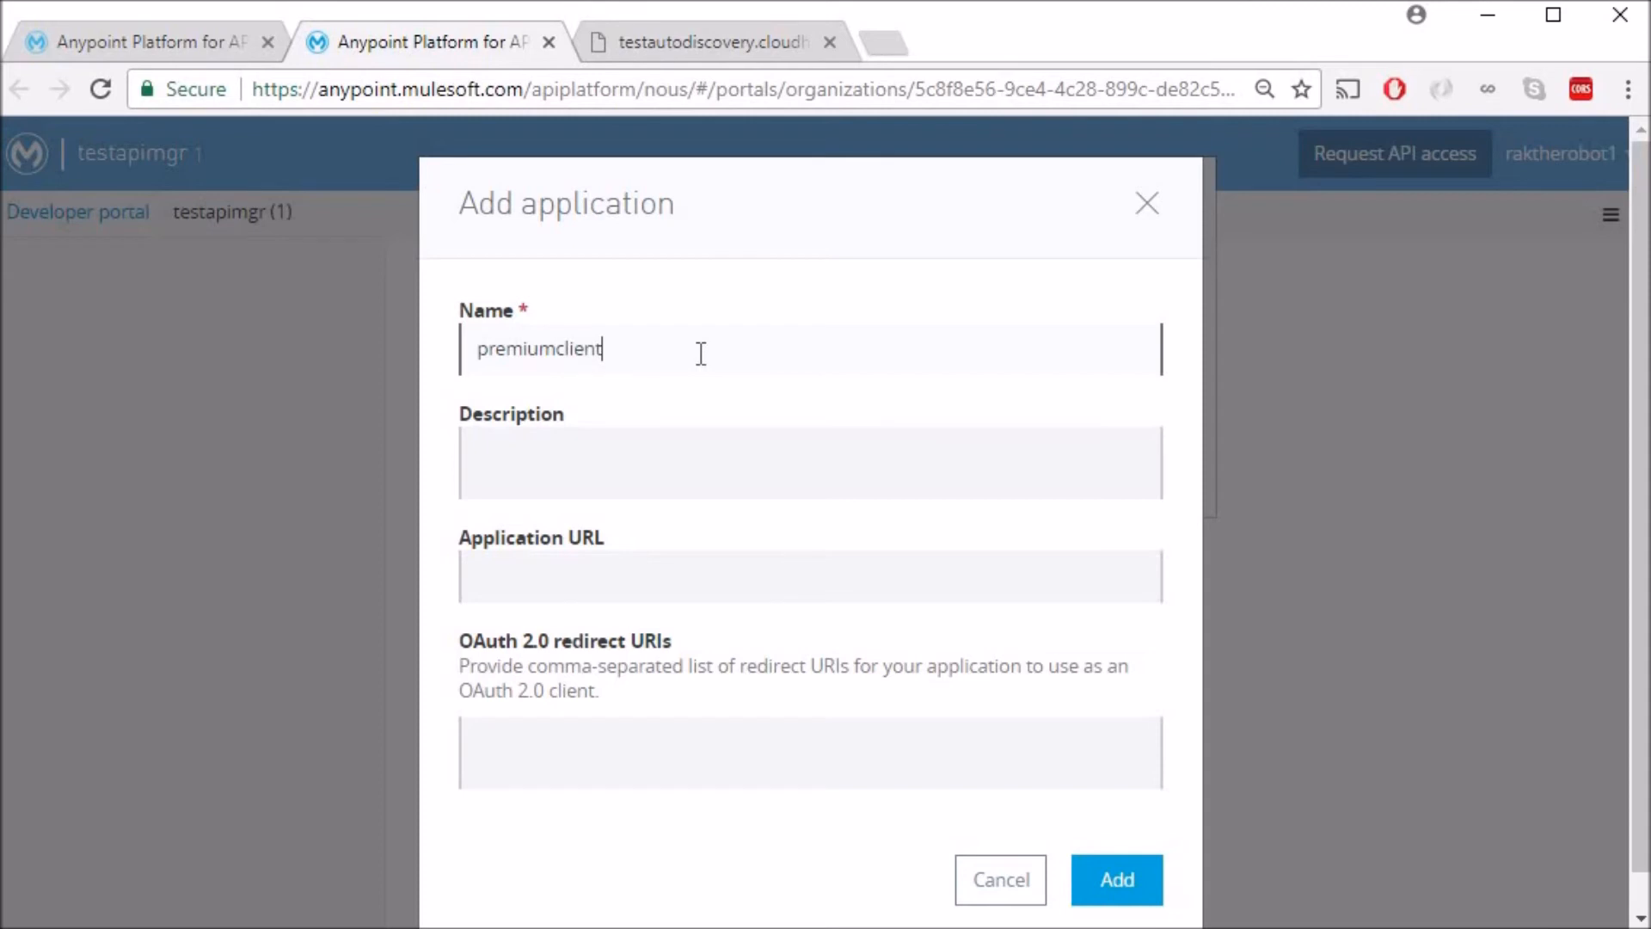
Describe it as 'Test for premium SLA tier', add it and submit the Premium-tier request.
click(800, 460)
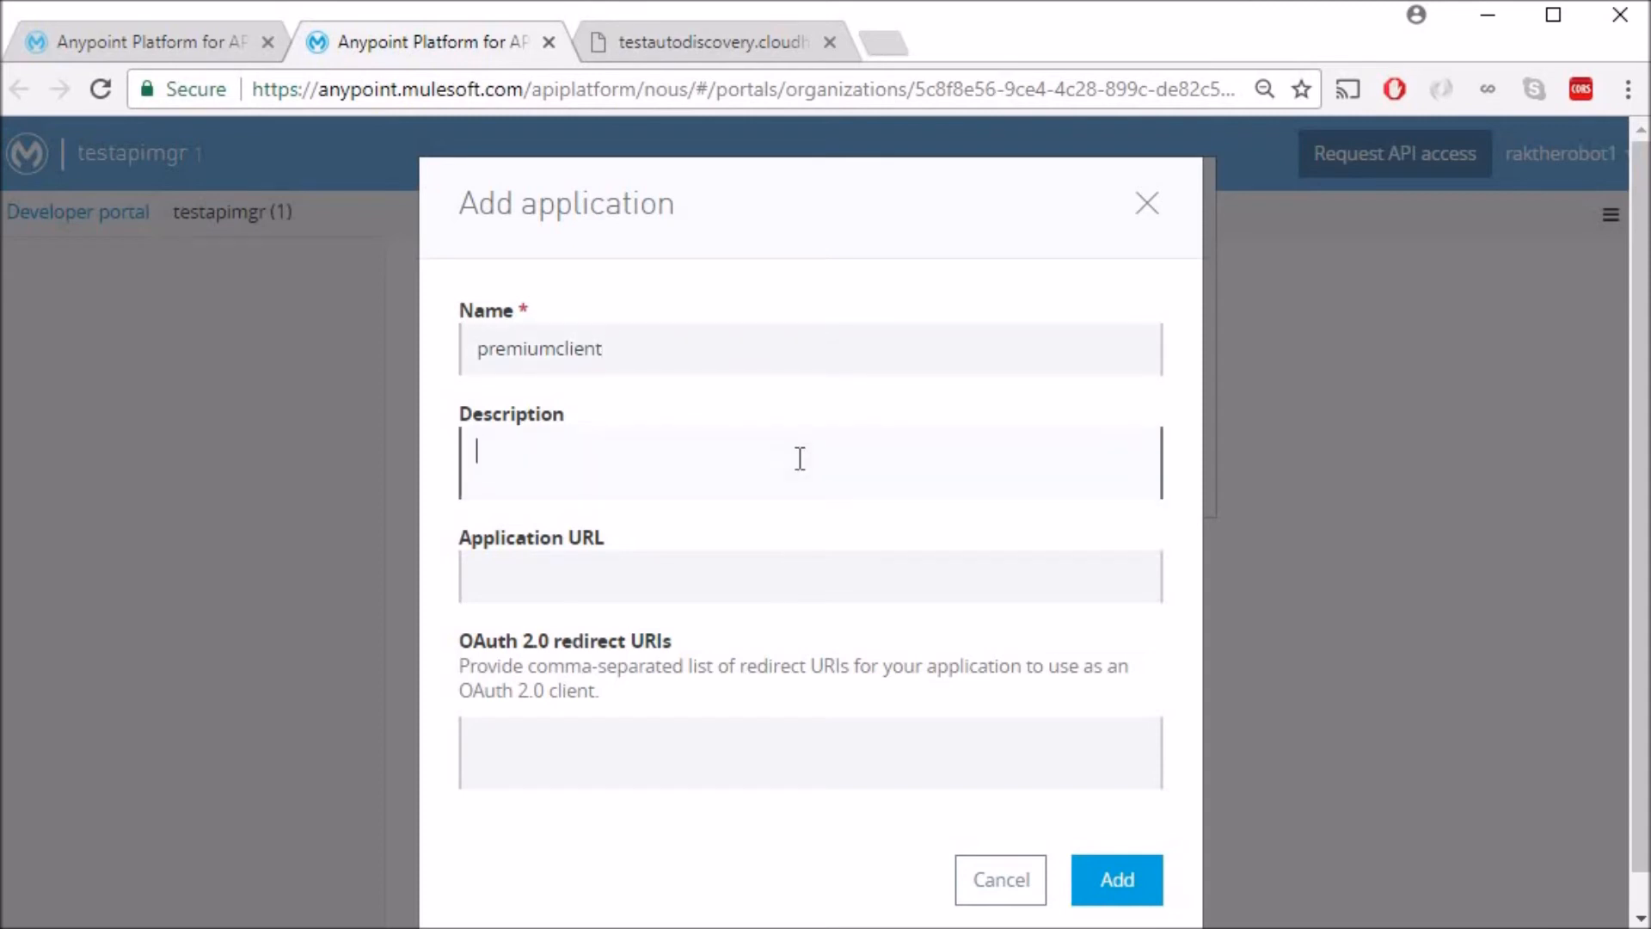
text(Test for)
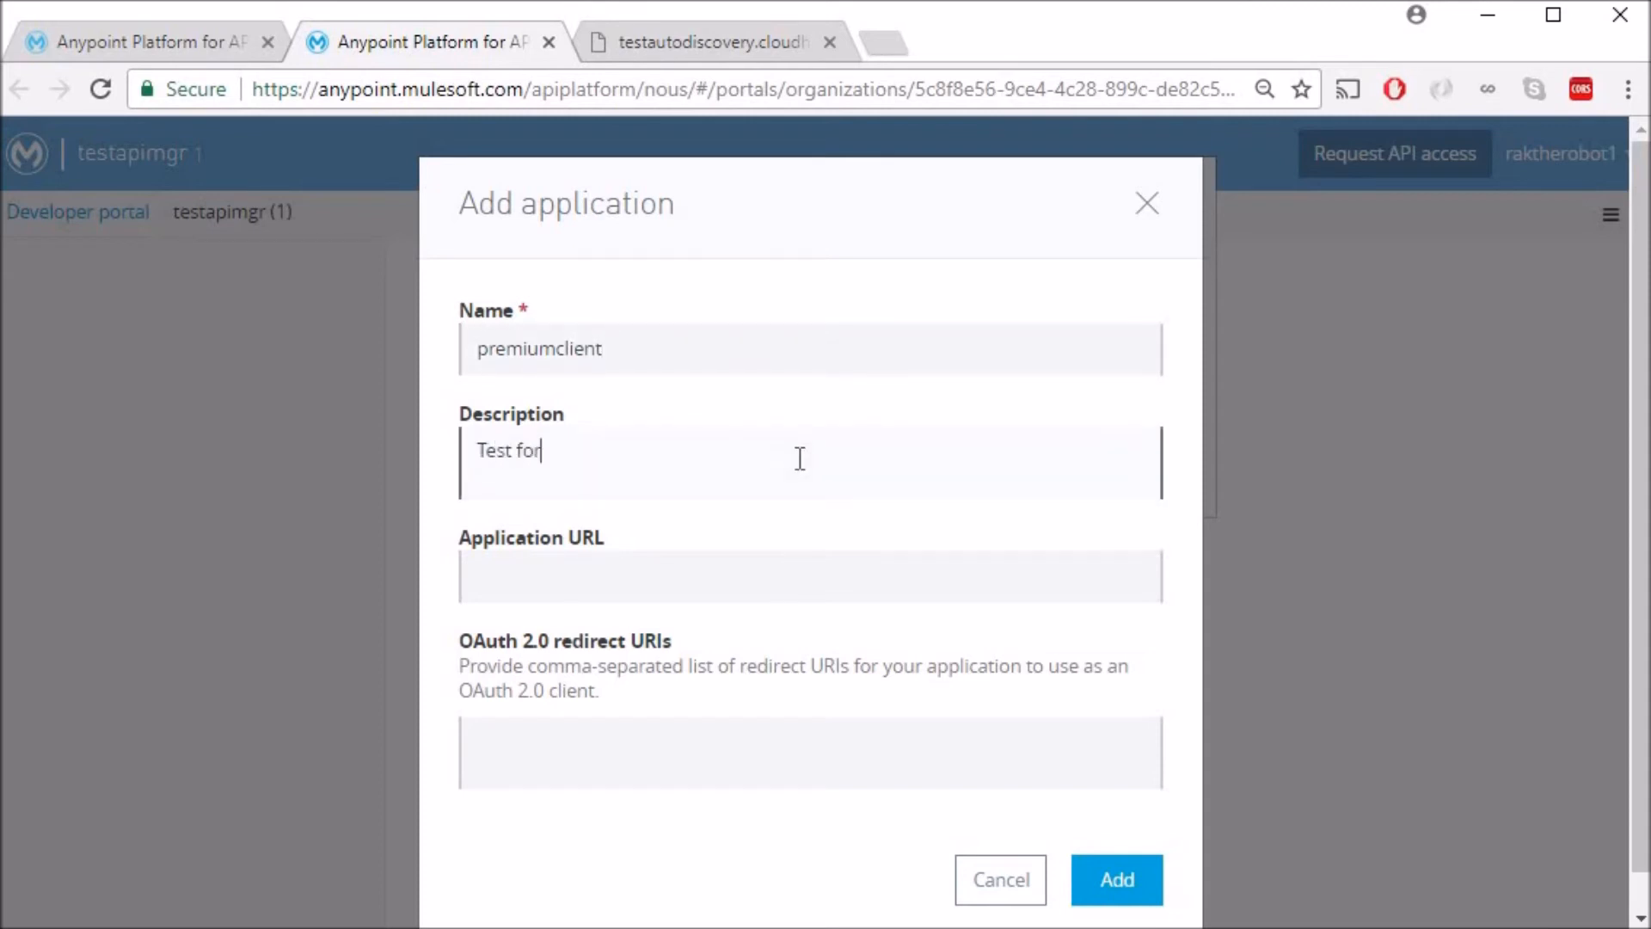
text(premium SL)
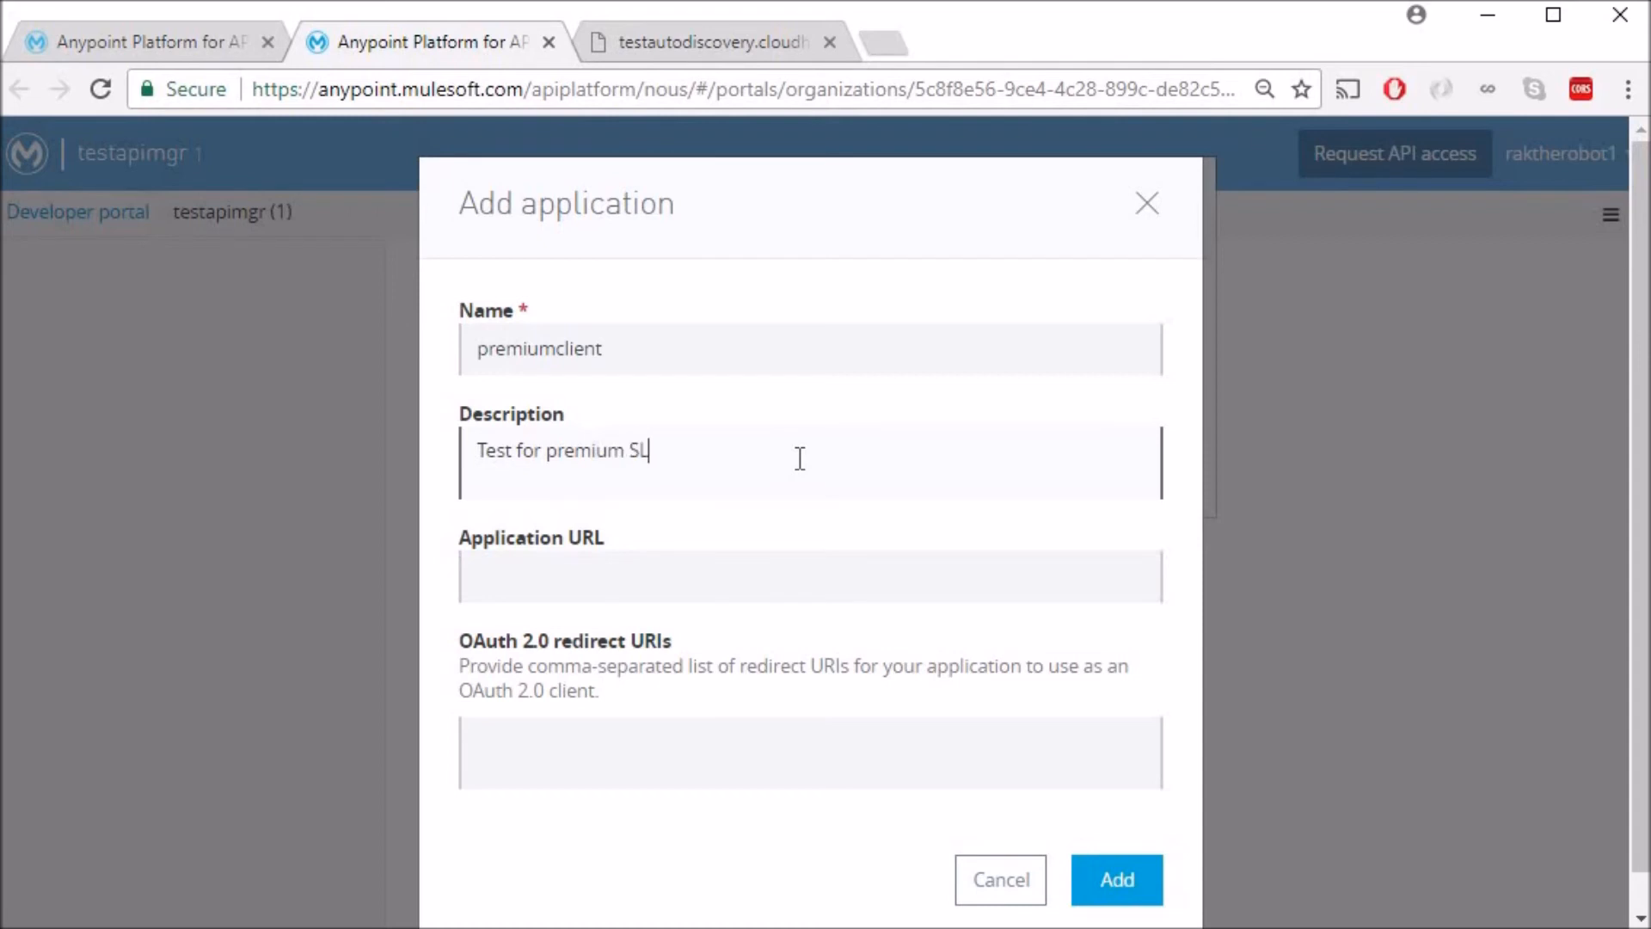
text(A toer)
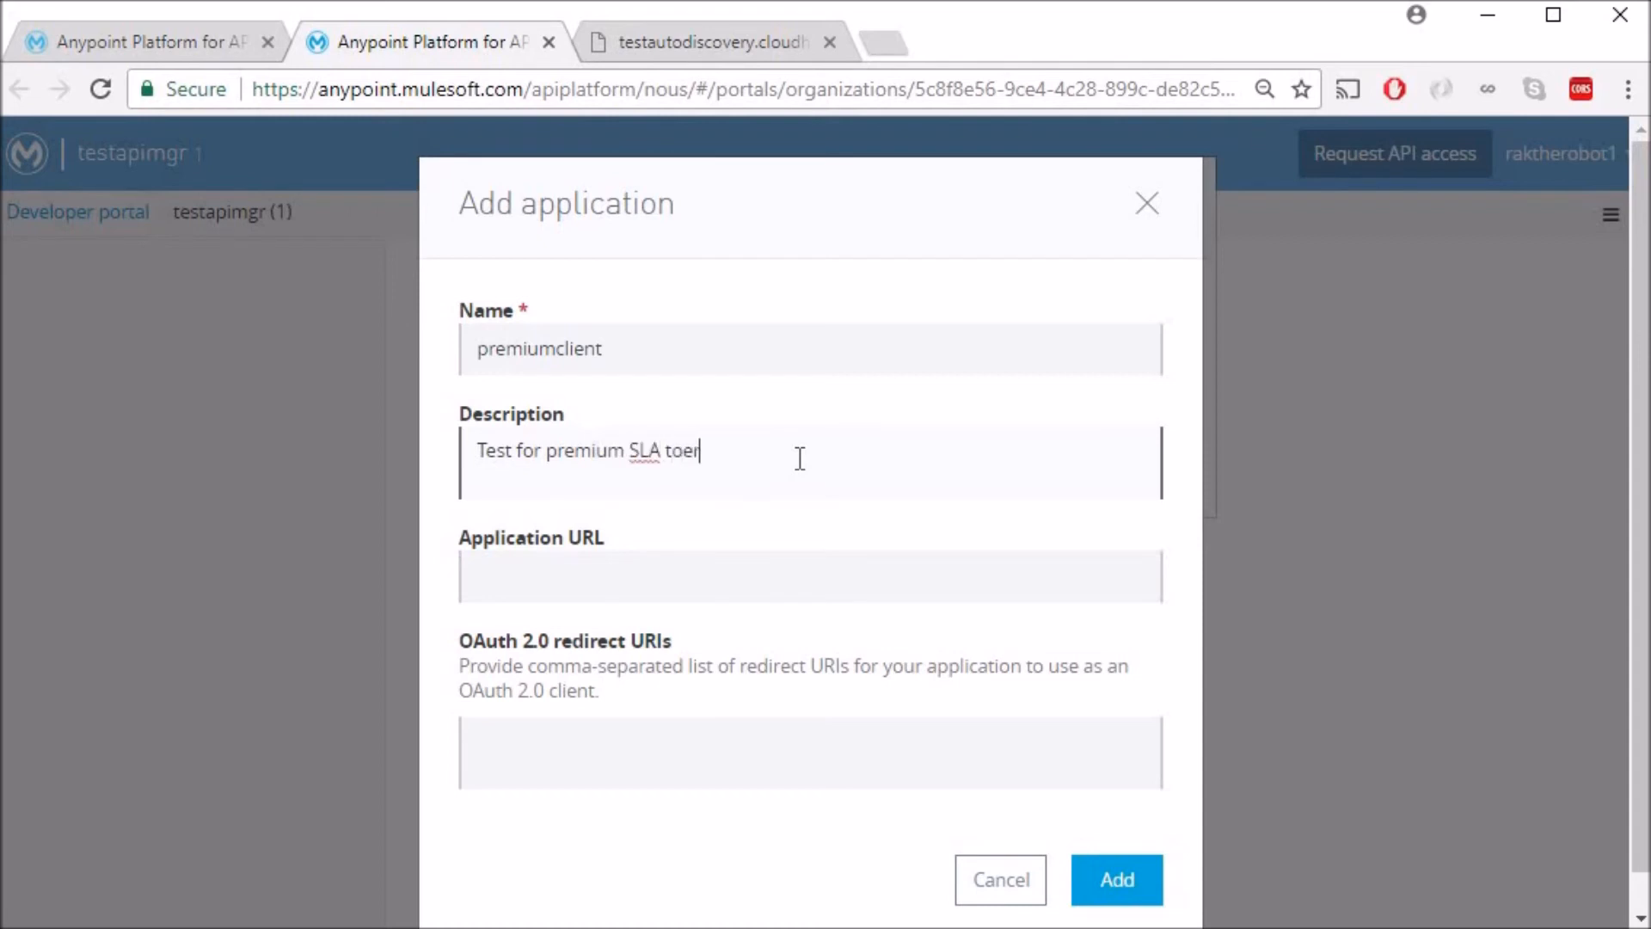
text(tier)
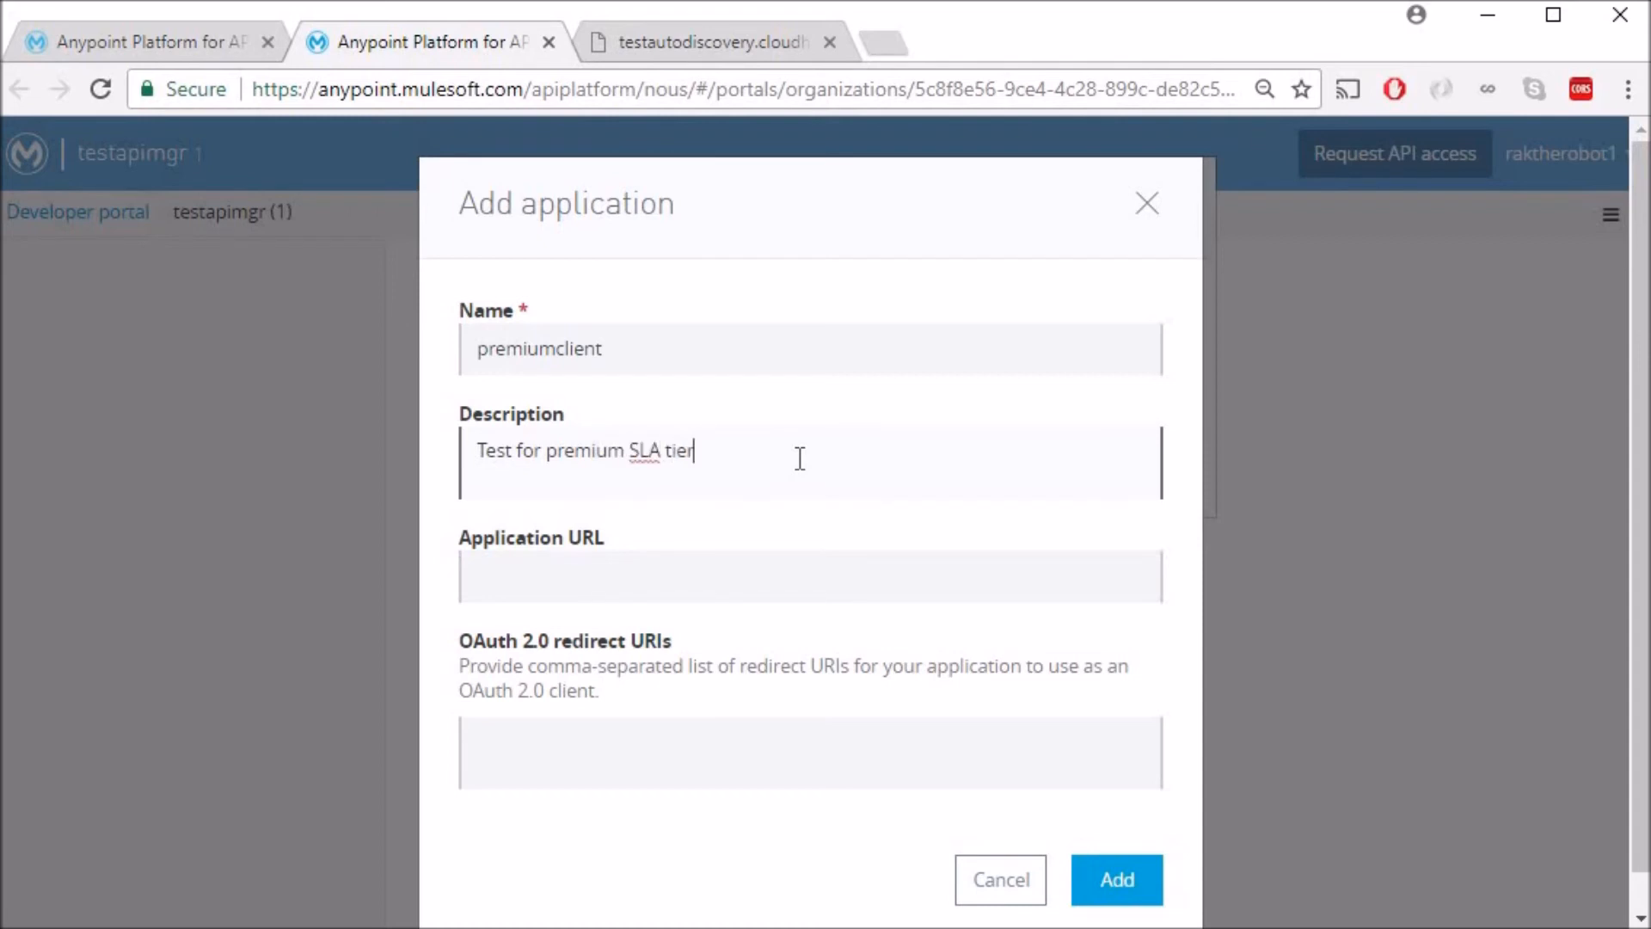
click(1115, 879)
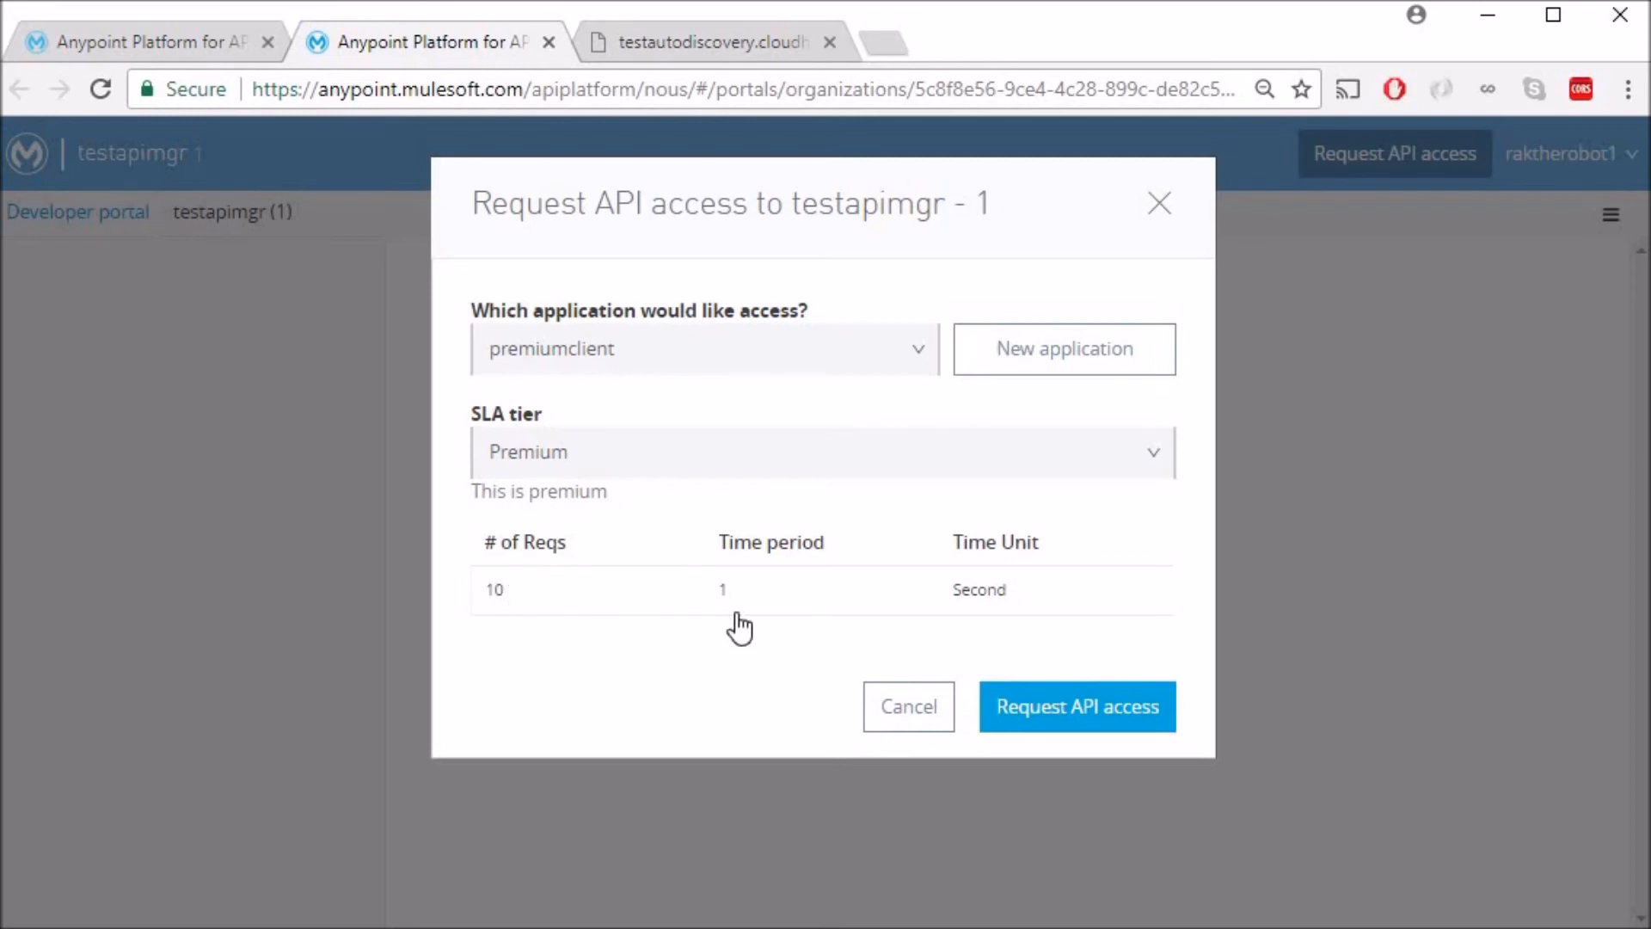
mouse_move(912, 707)
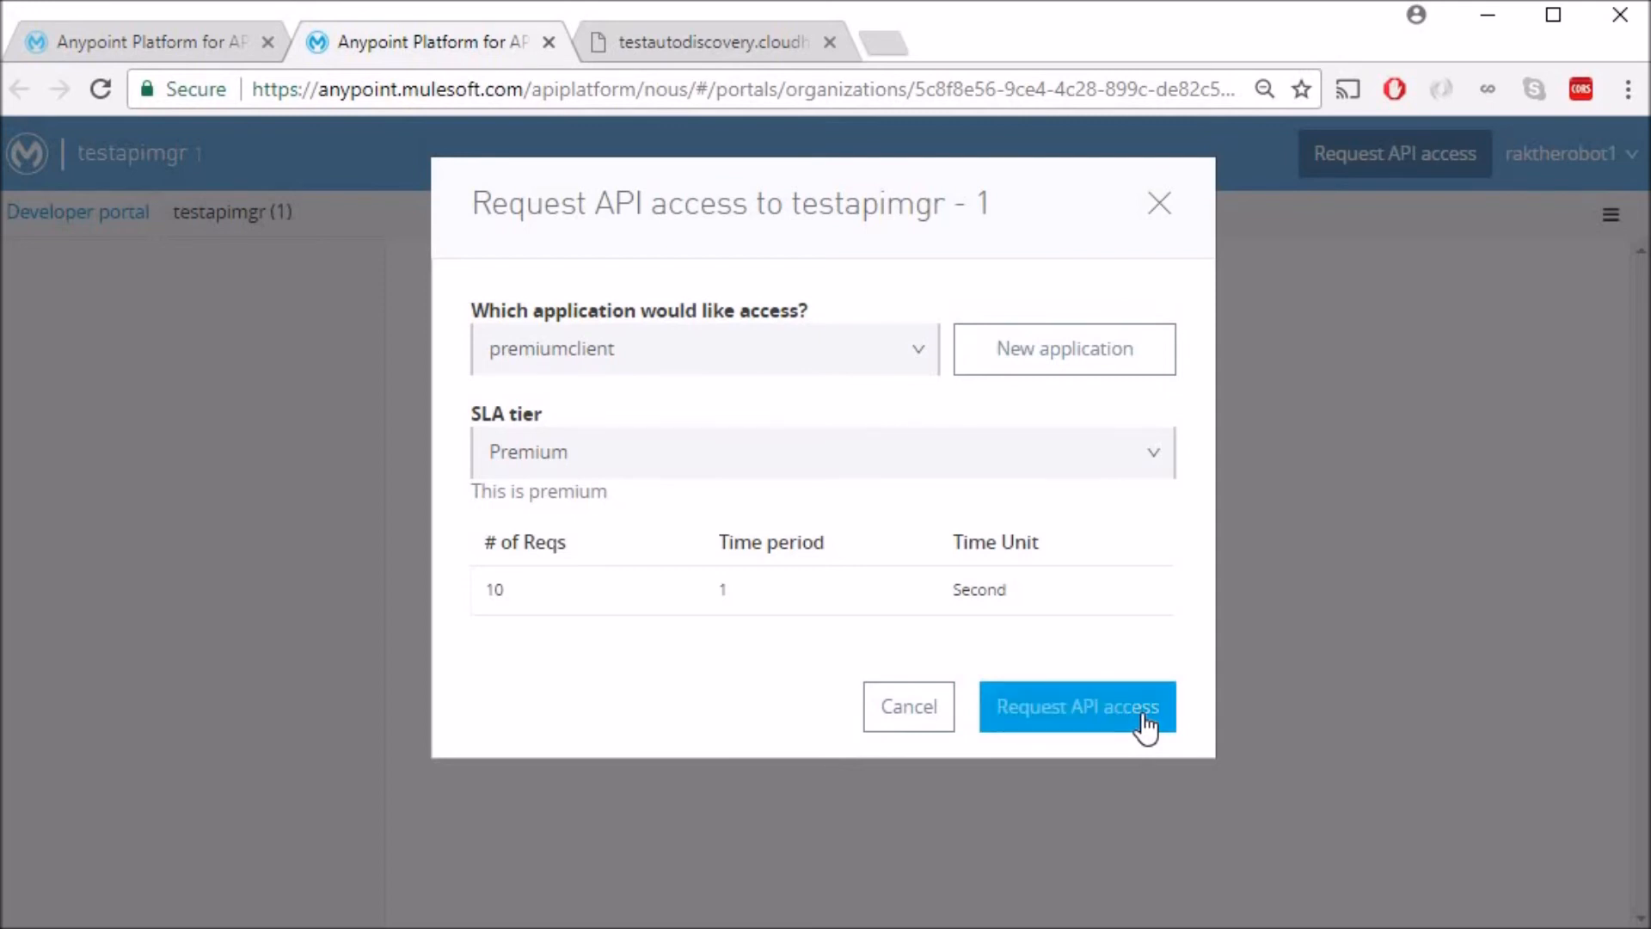
click(1075, 707)
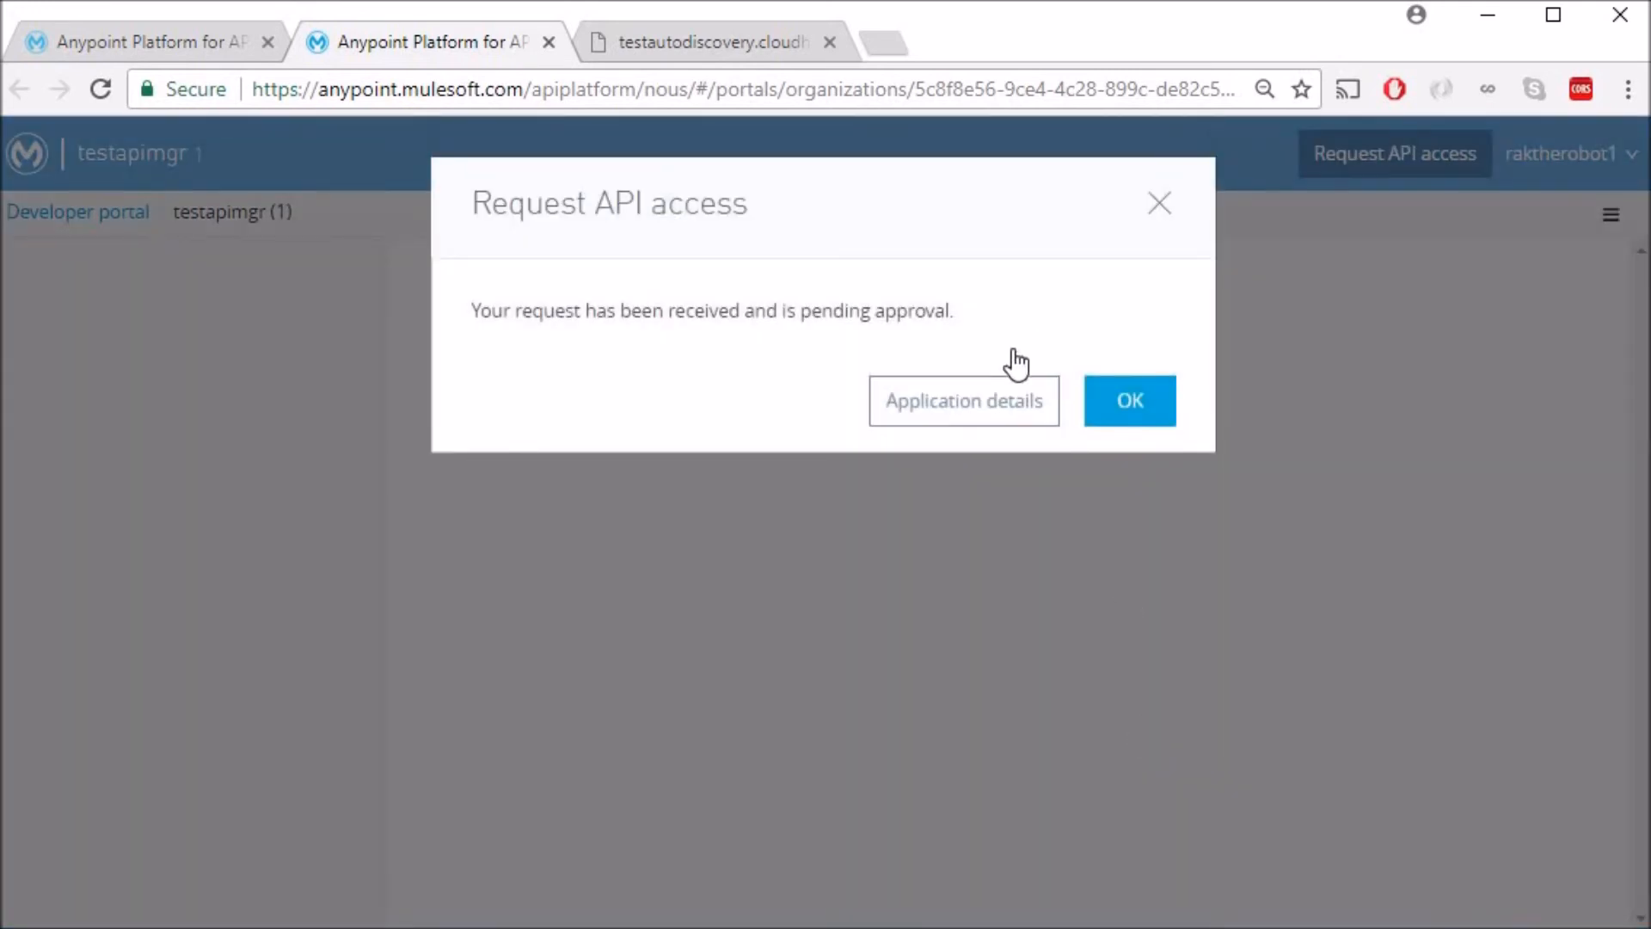
mouse_move(532, 348)
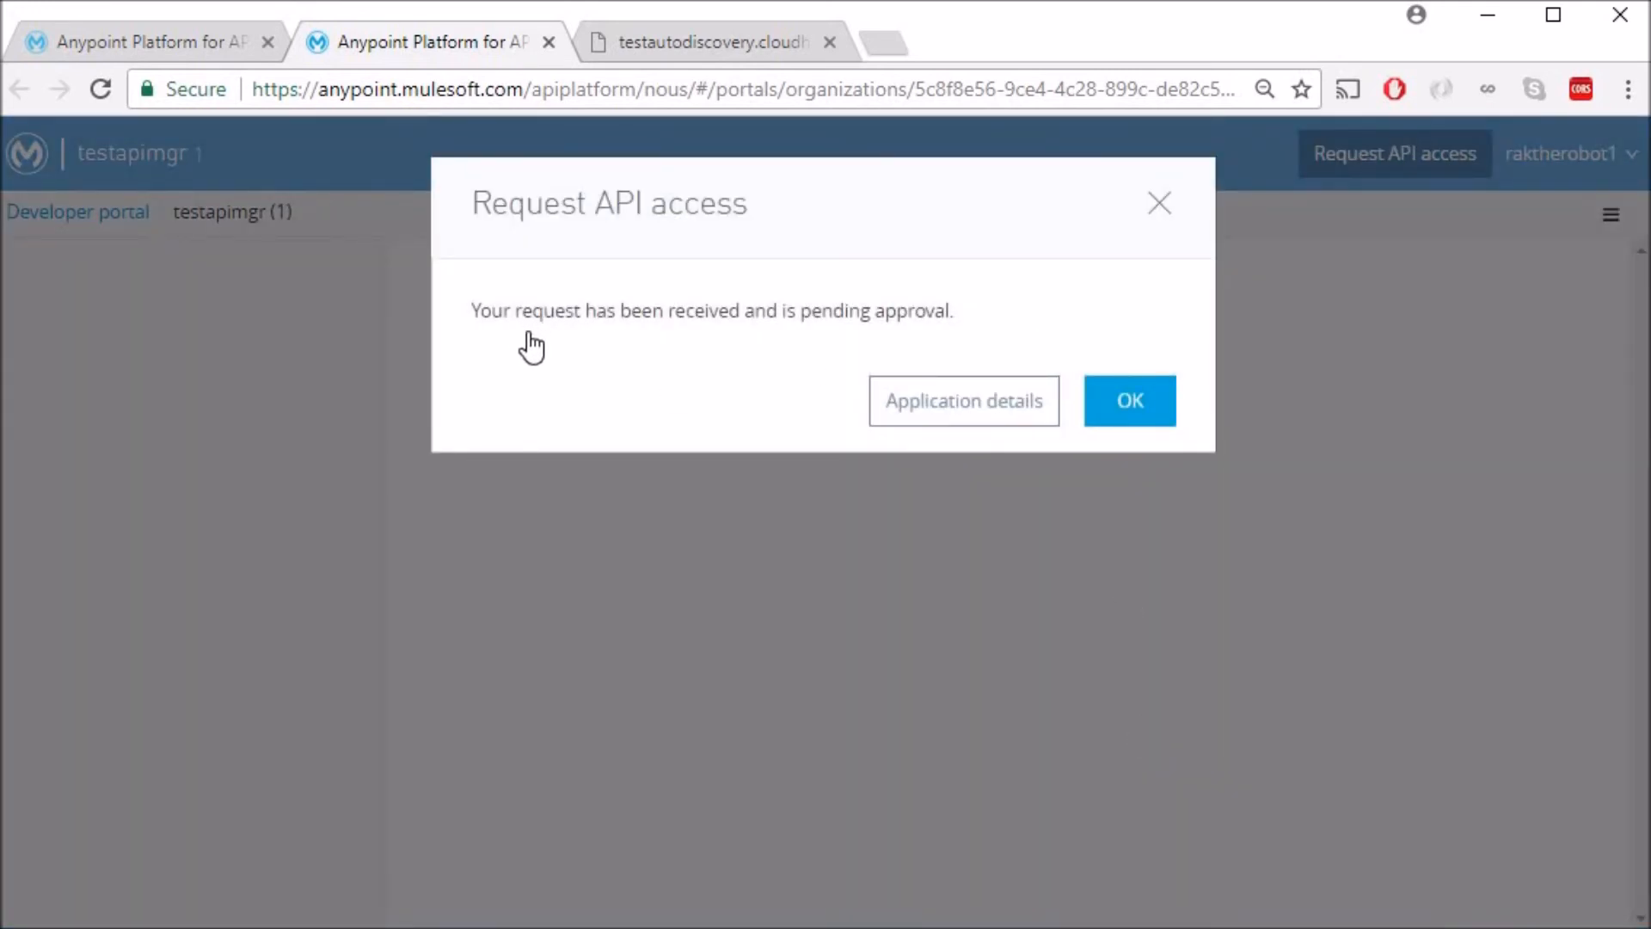
mouse_move(875, 346)
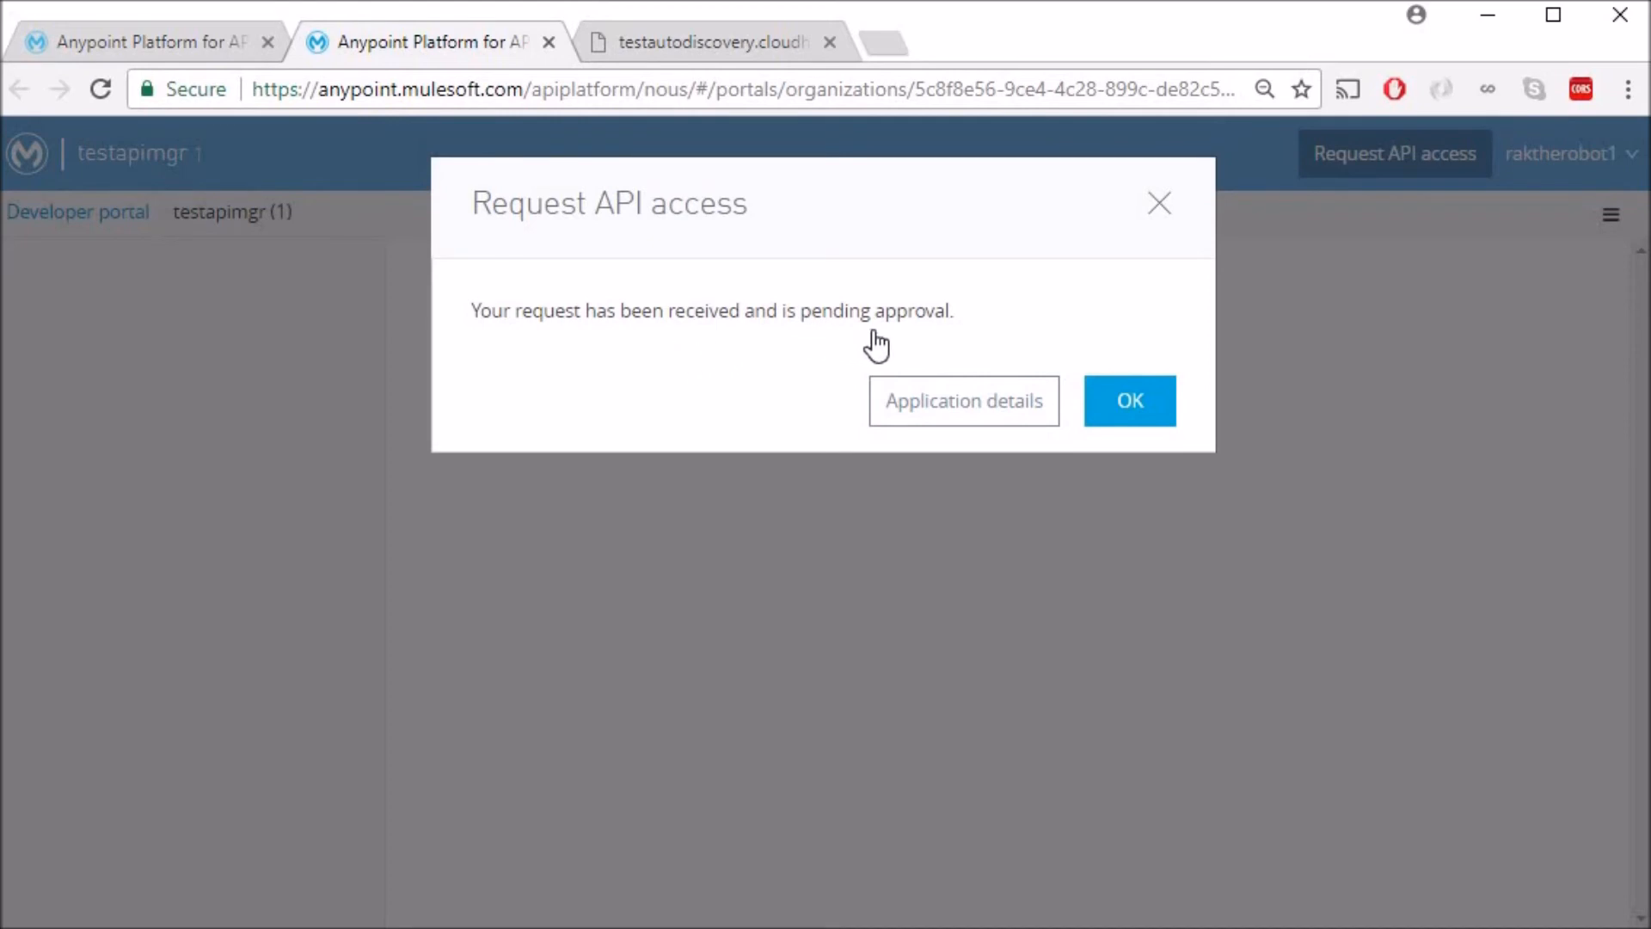
mouse_move(508, 384)
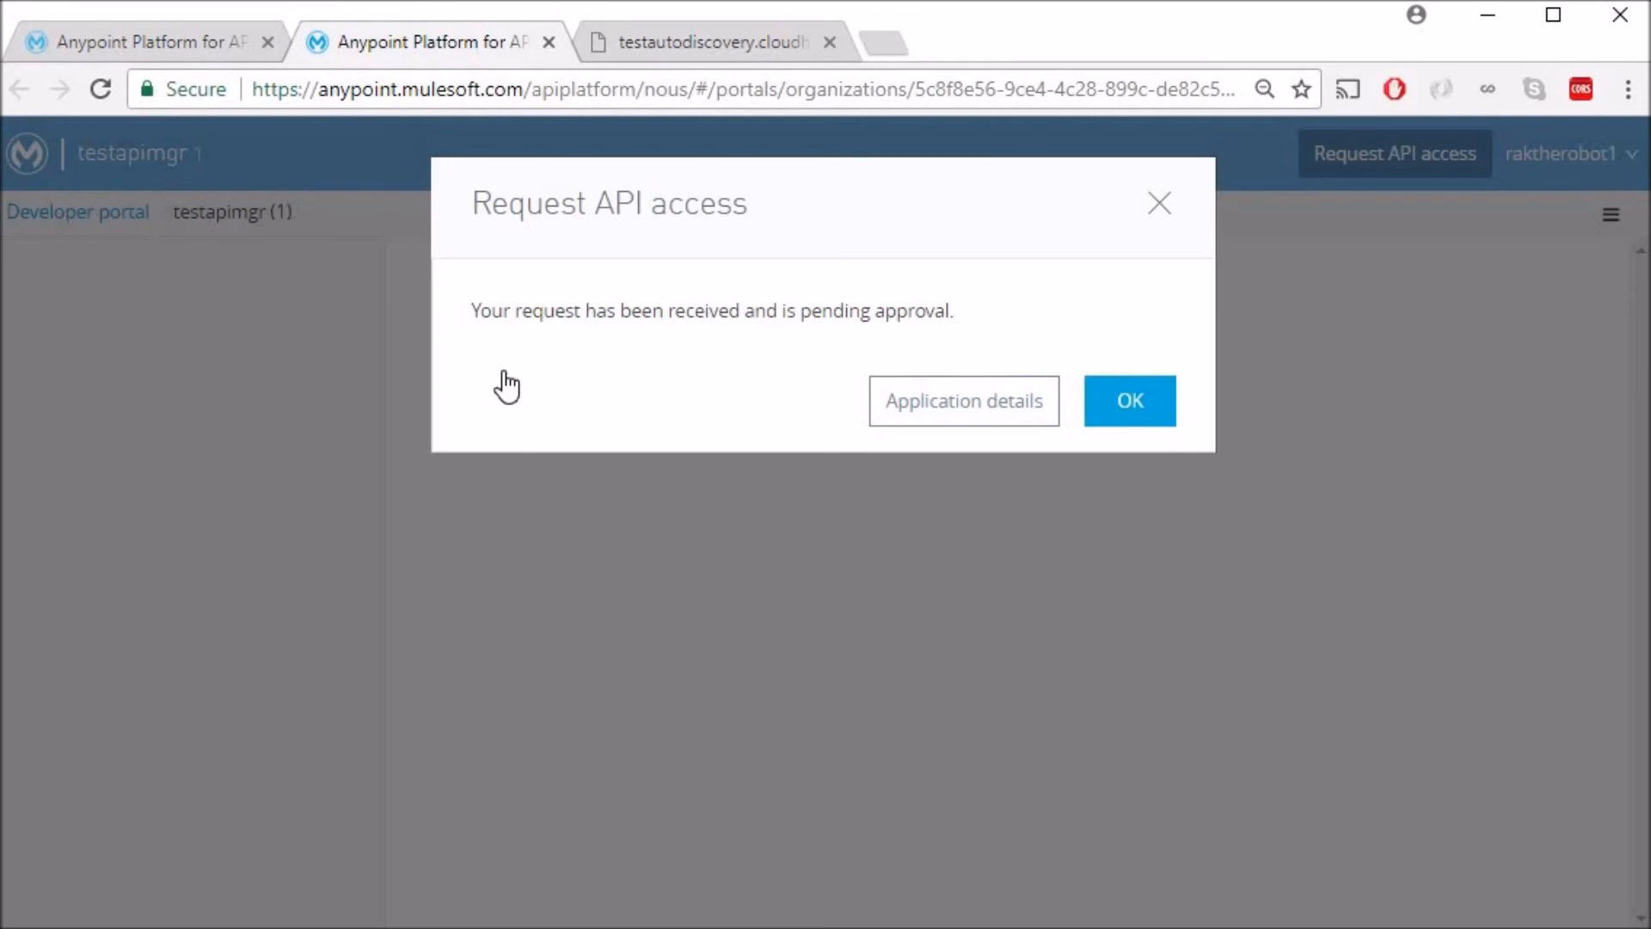
mouse_move(509, 392)
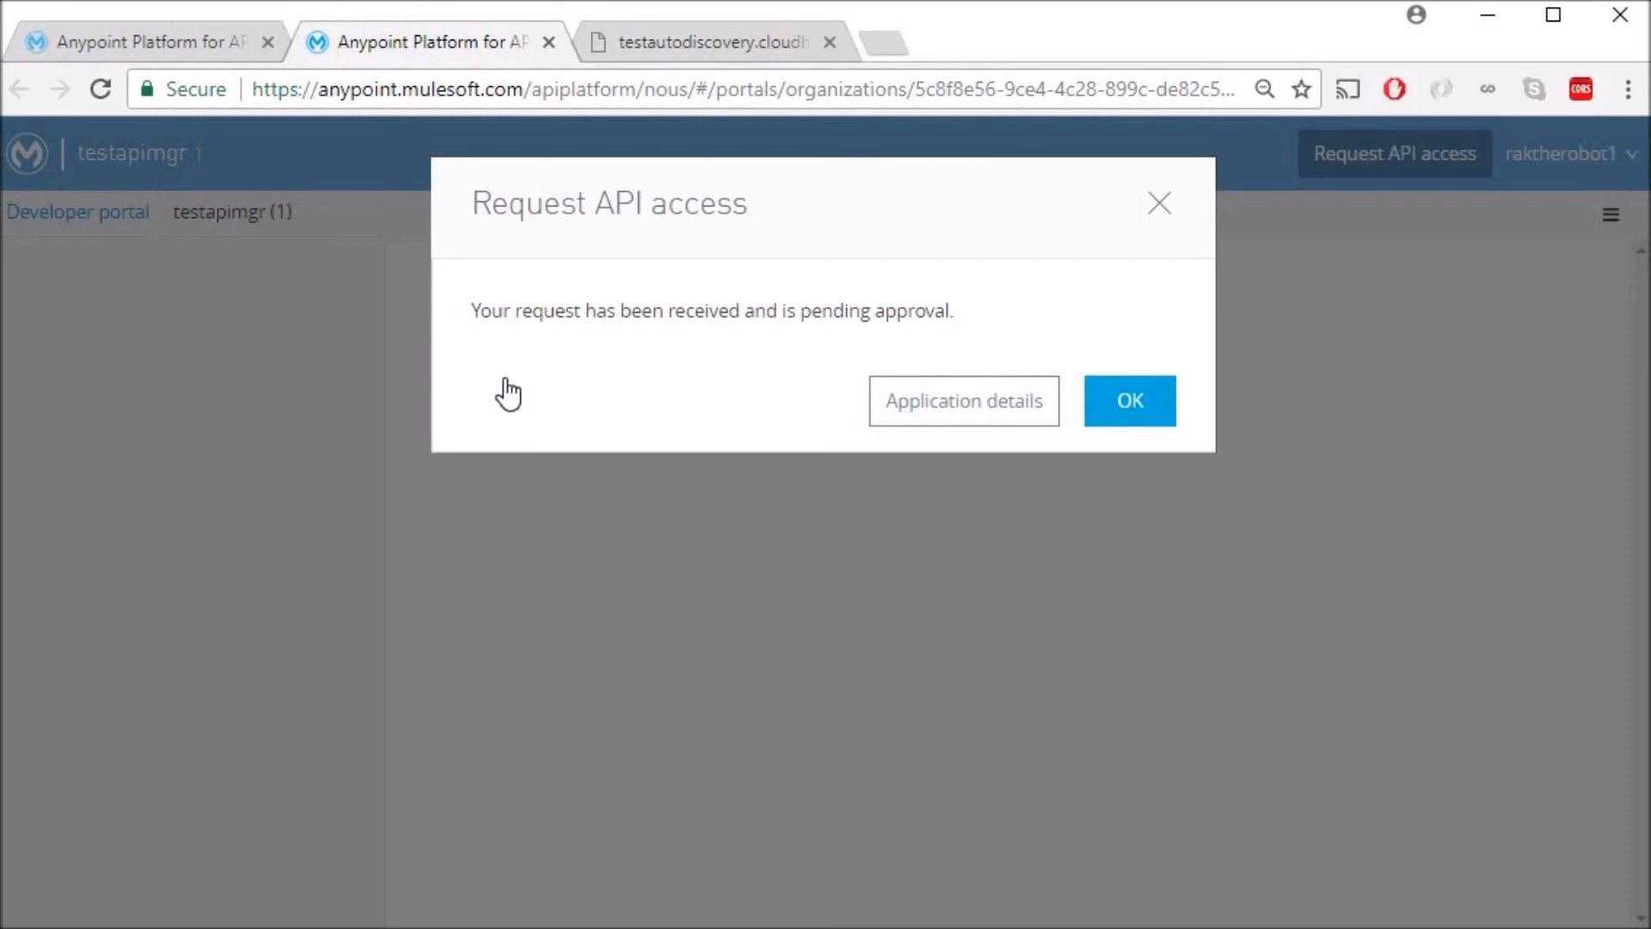
mouse_move(518, 404)
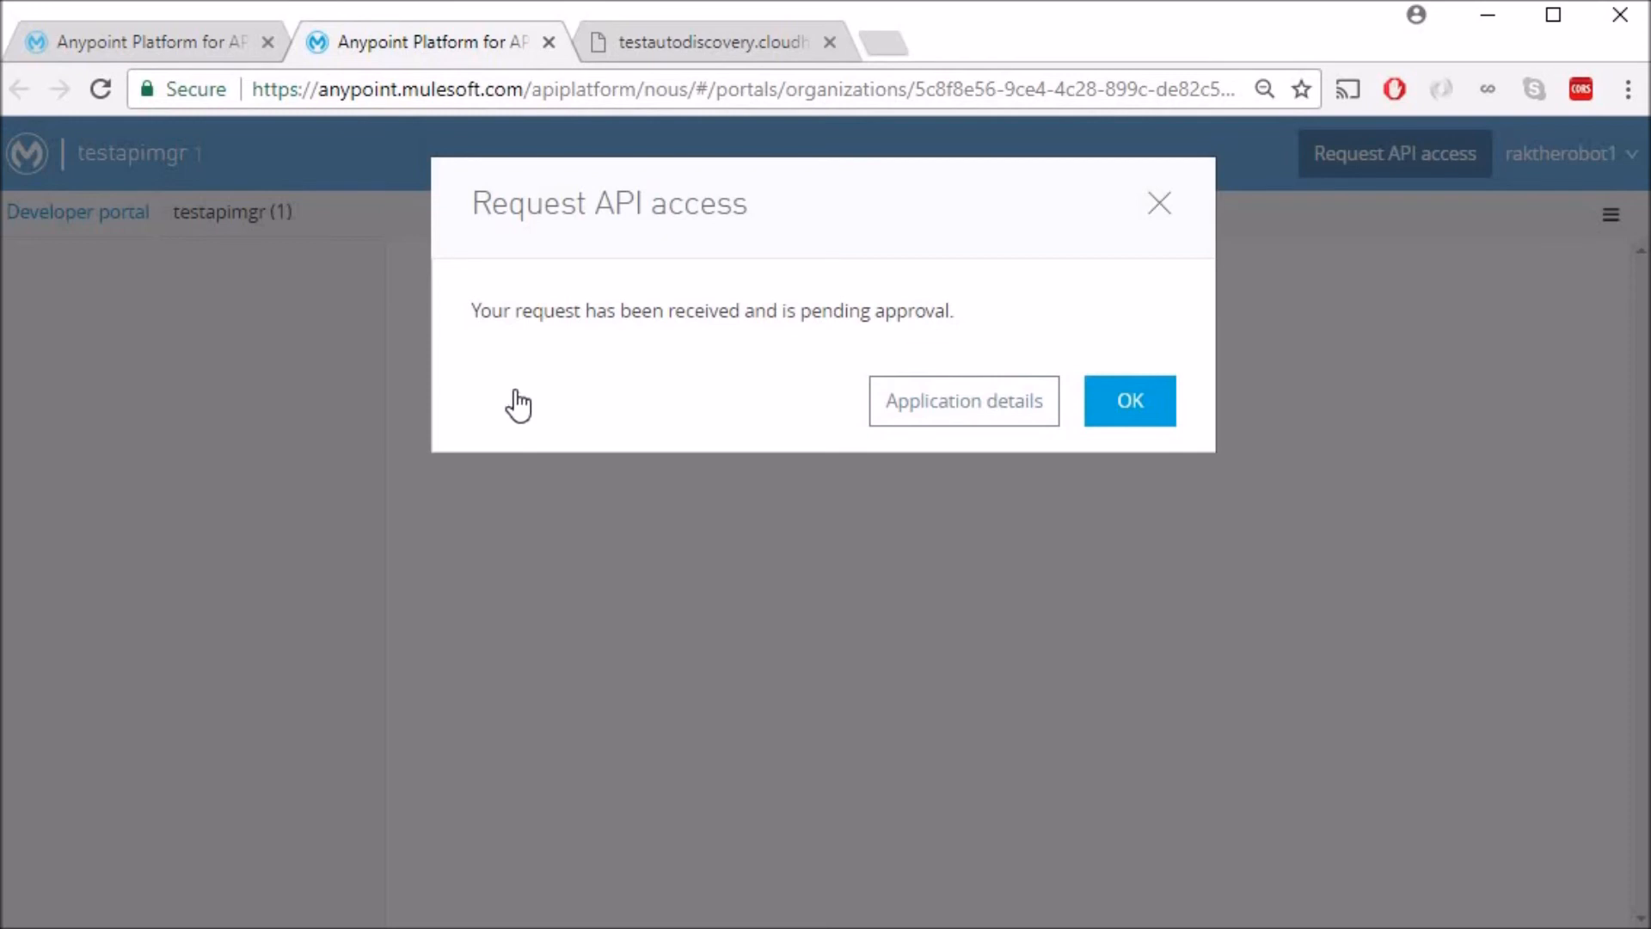
mouse_move(838, 418)
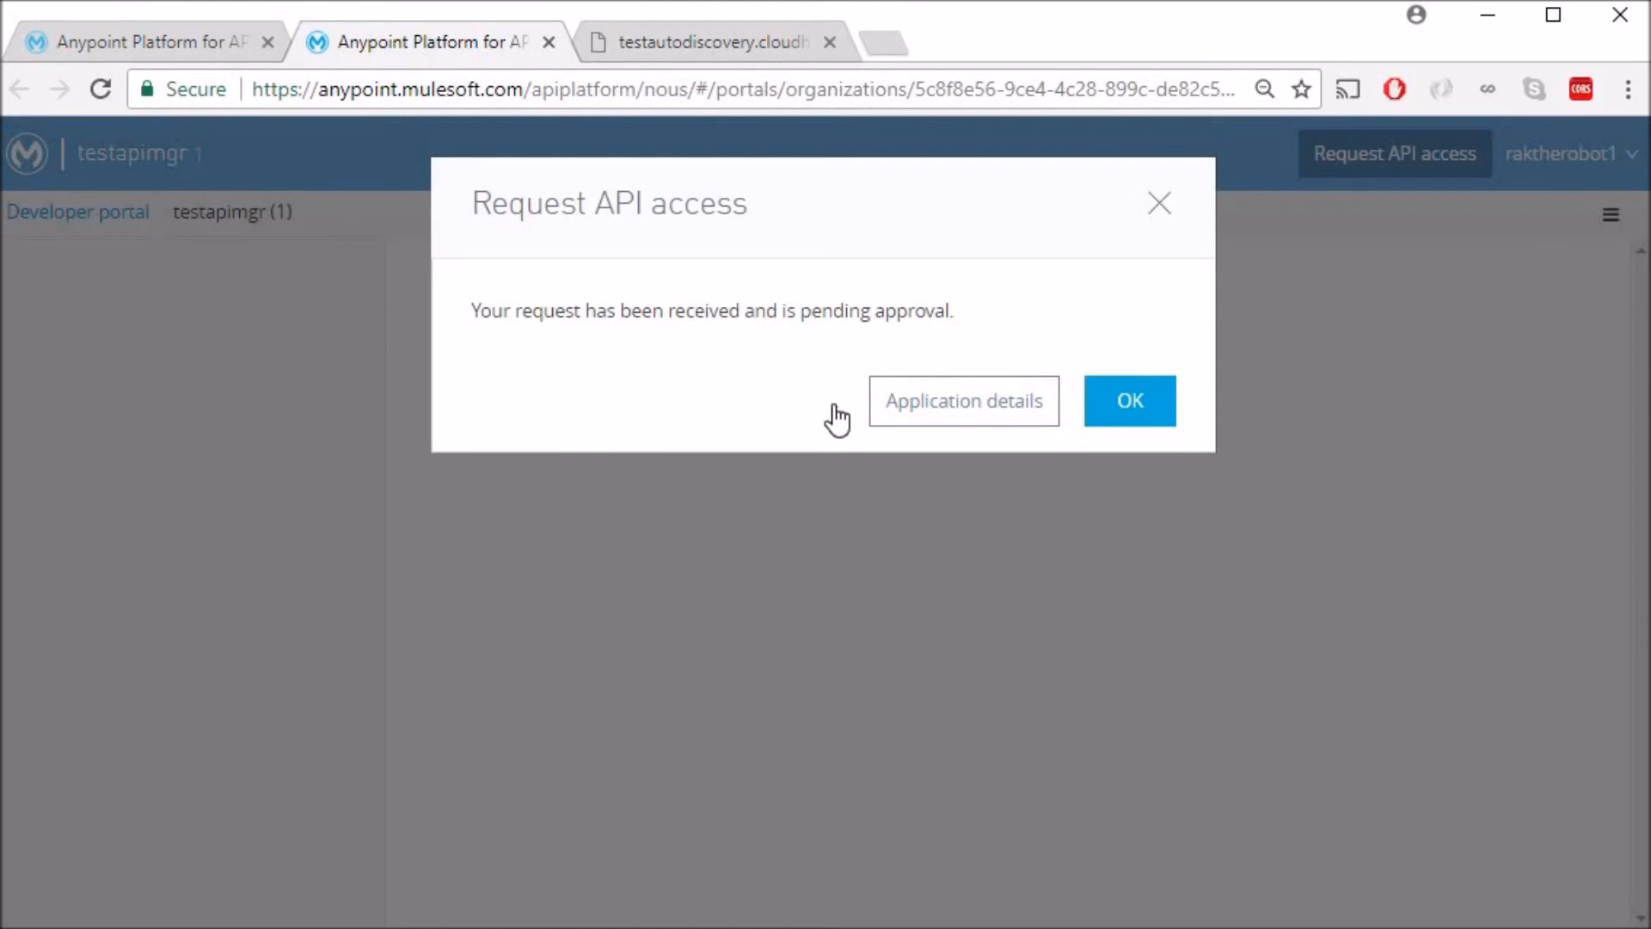
mouse_move(967, 544)
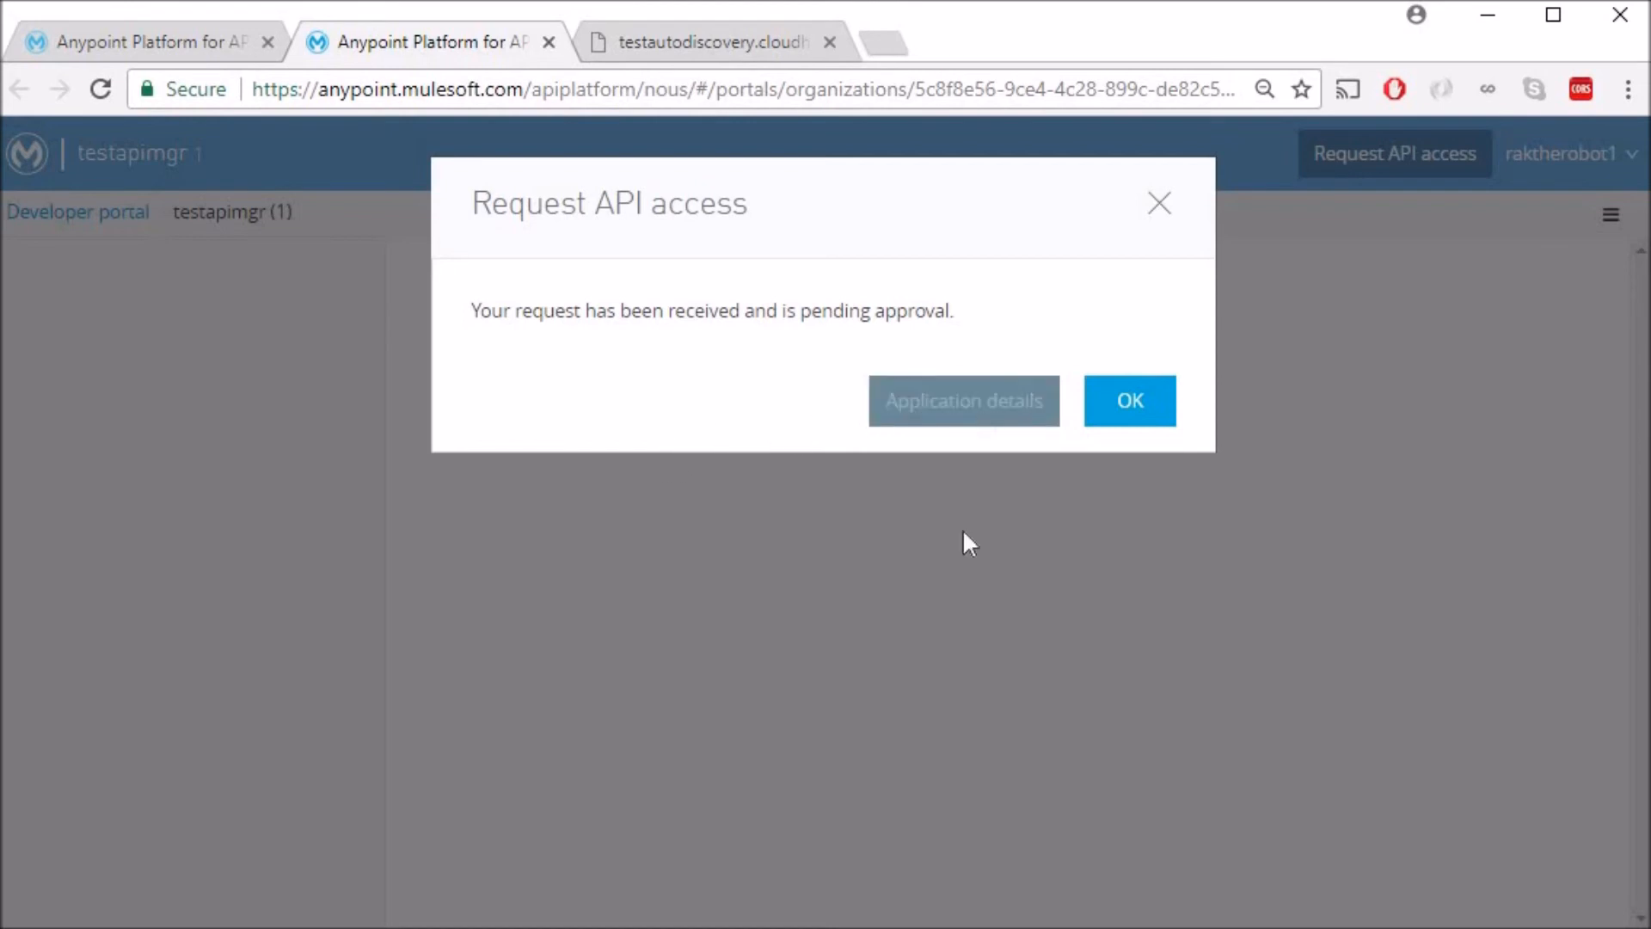
Copy premiumclient's credentials, call the test app to get Invalid client ID, then return to API Manager.
click(1128, 401)
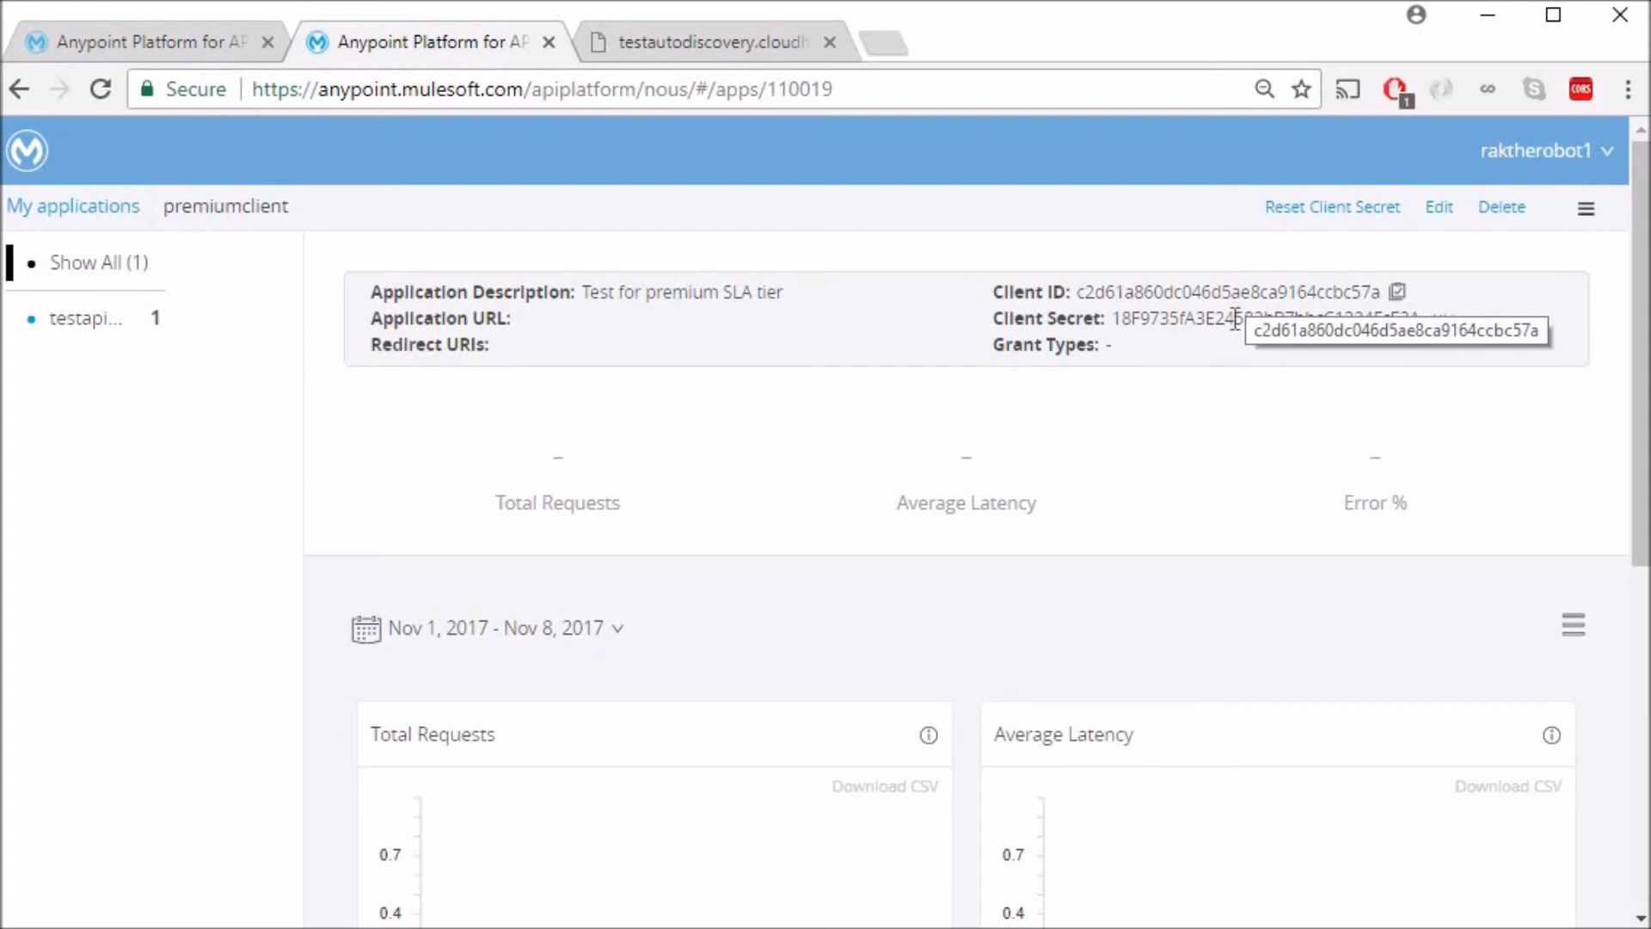
click(1446, 318)
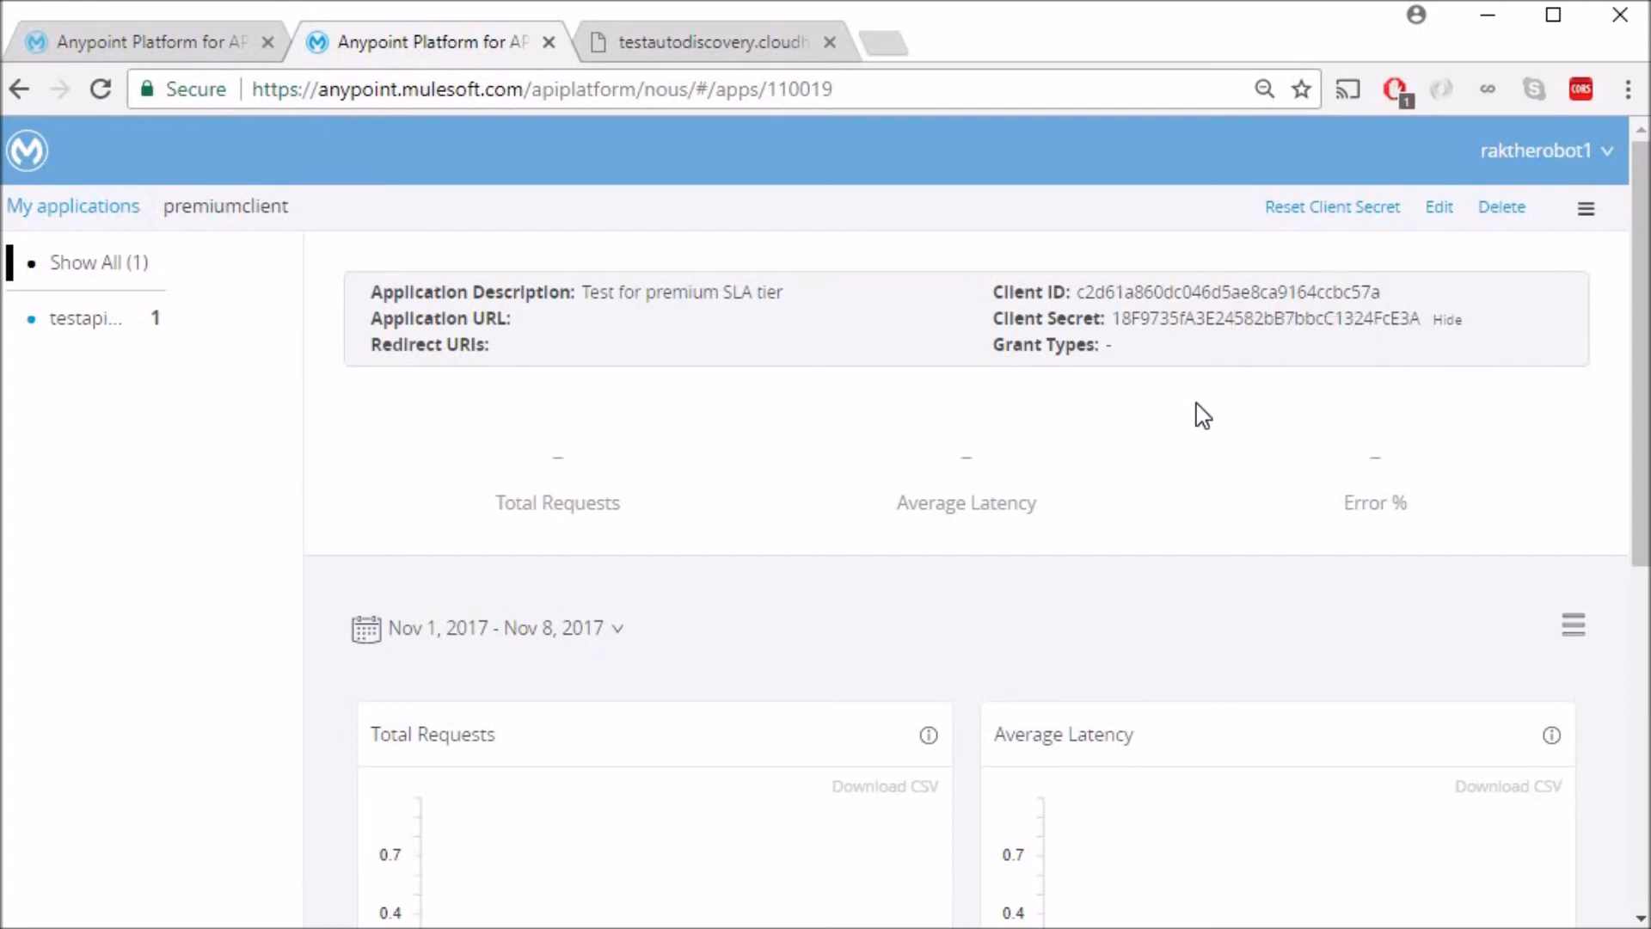
mouse_move(1133, 397)
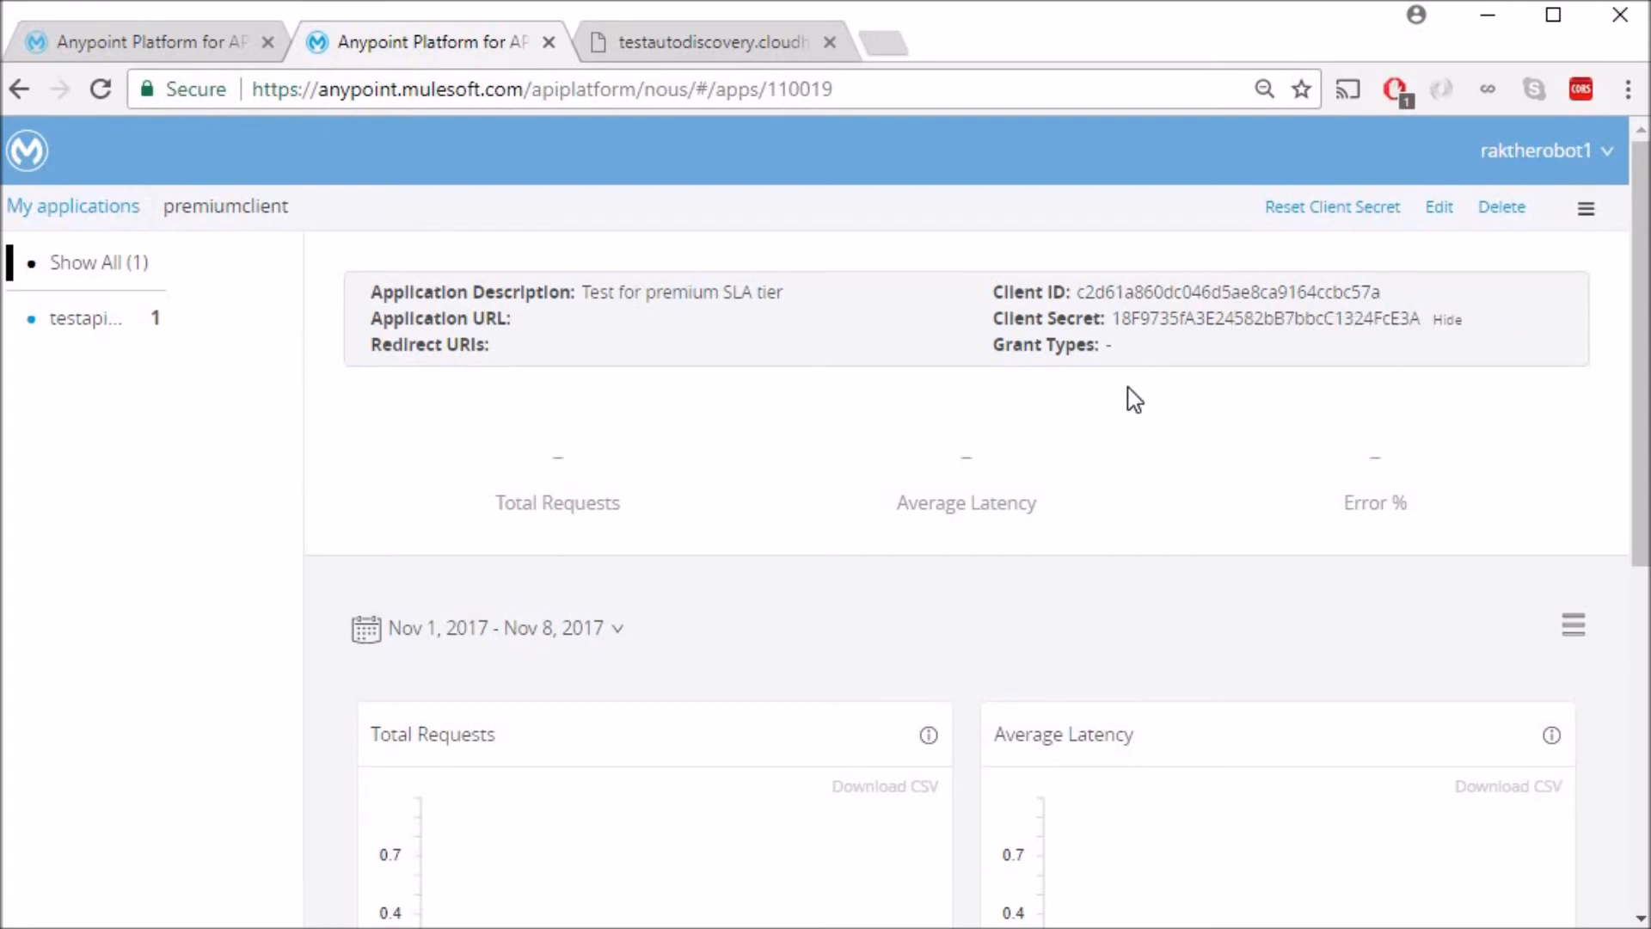
mouse_move(1364, 439)
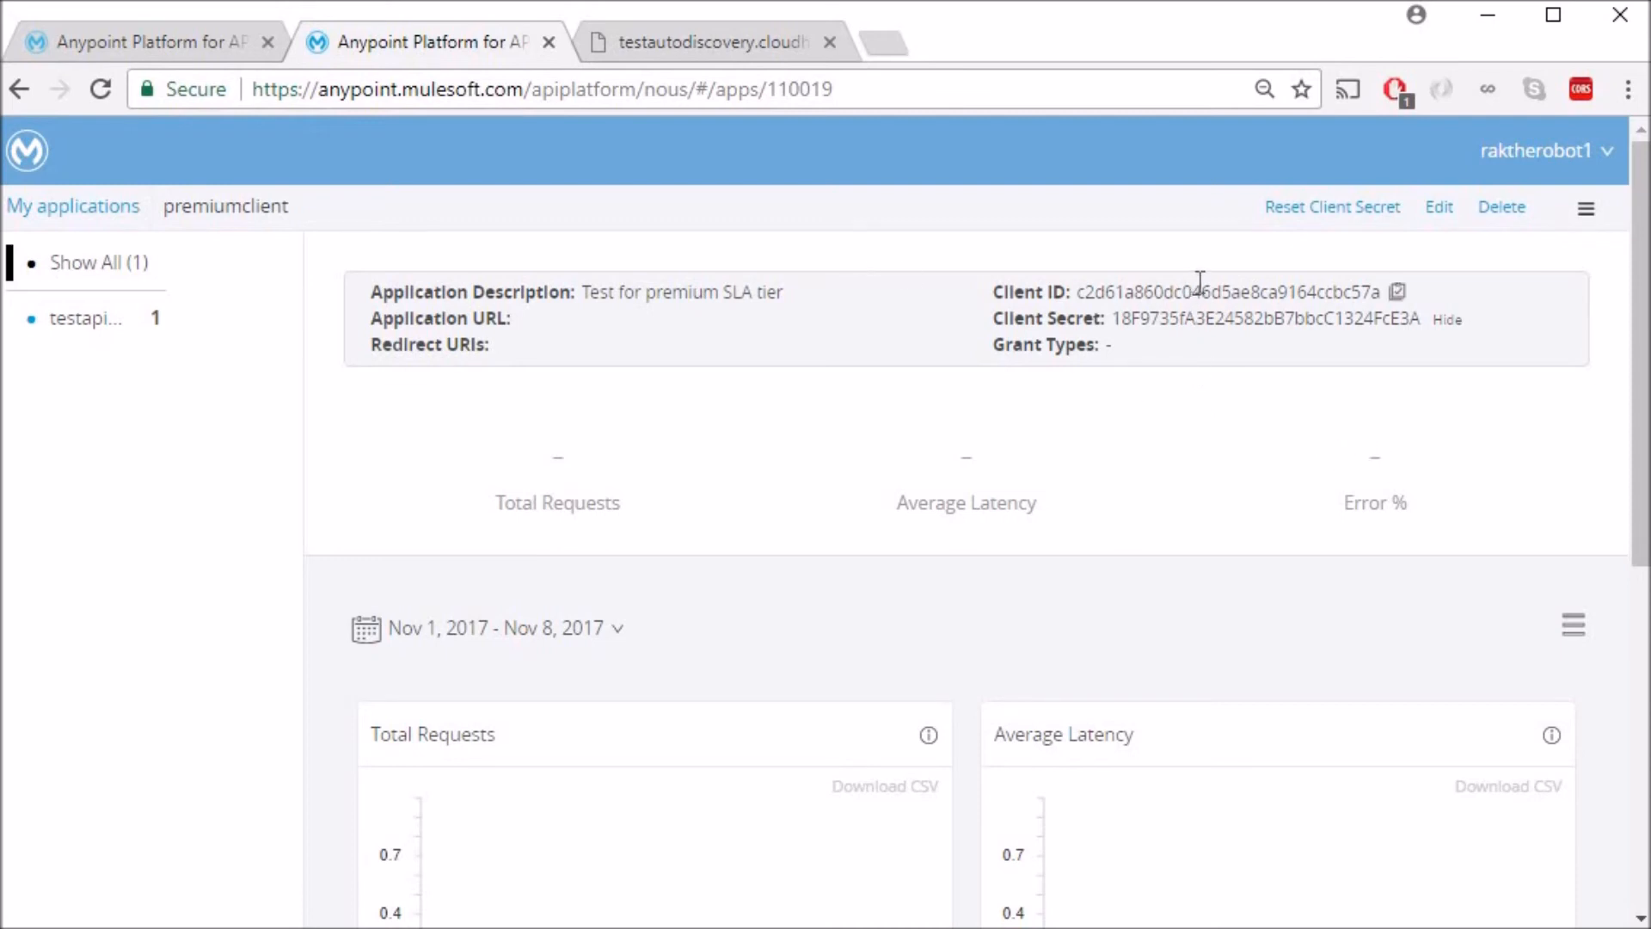
double_click(1222, 292)
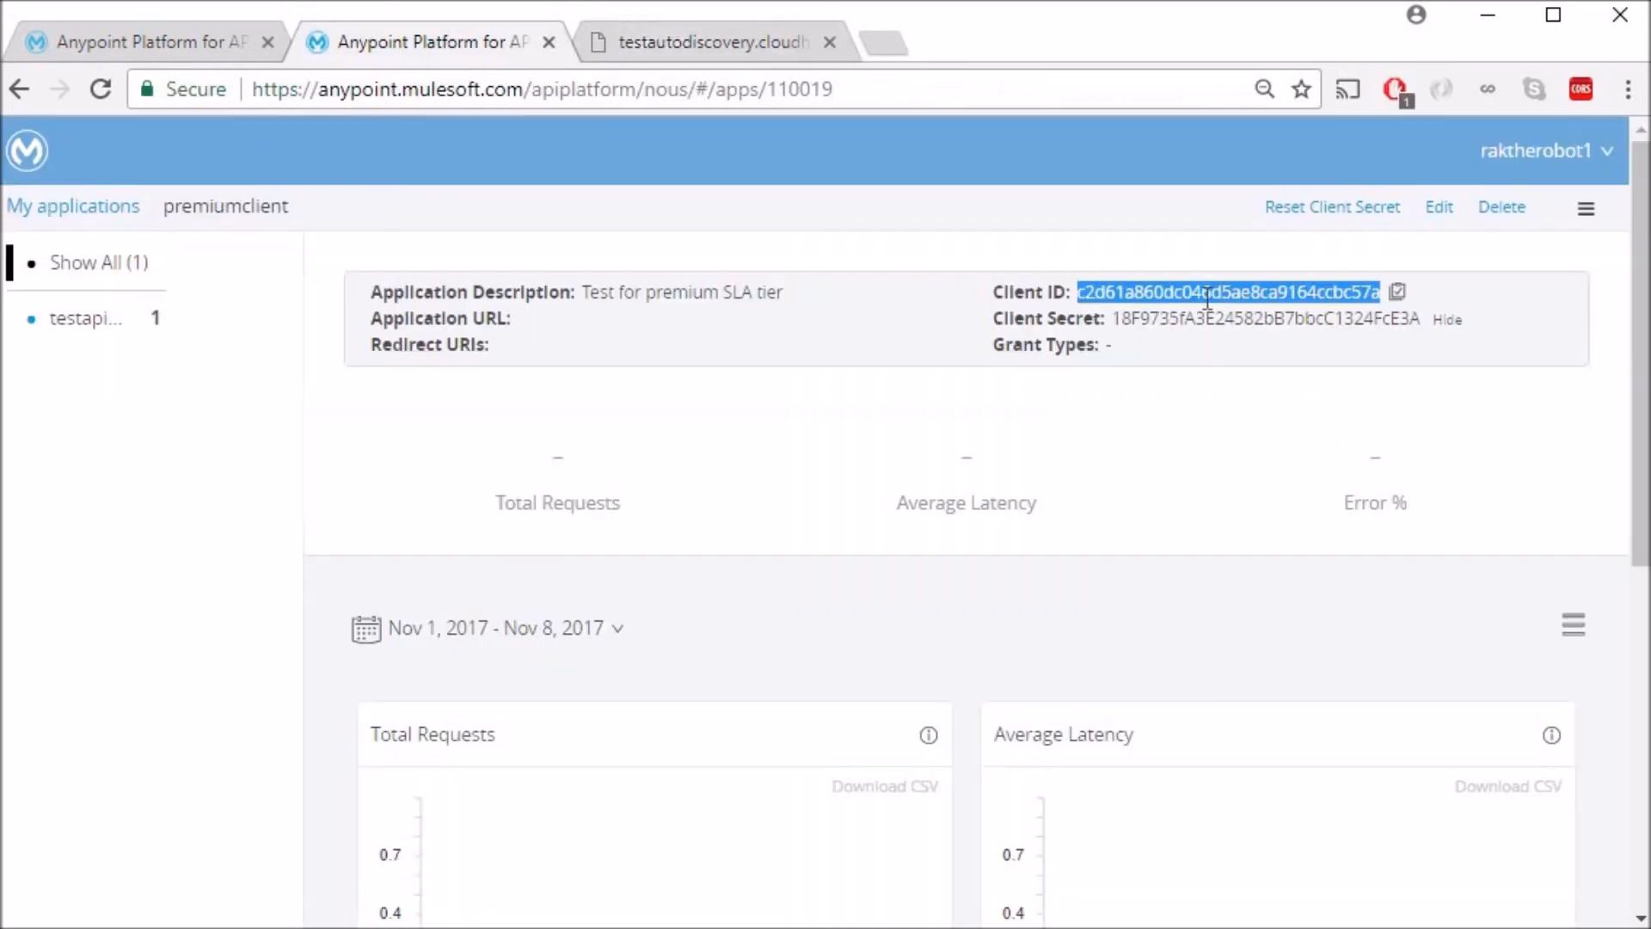
click(710, 42)
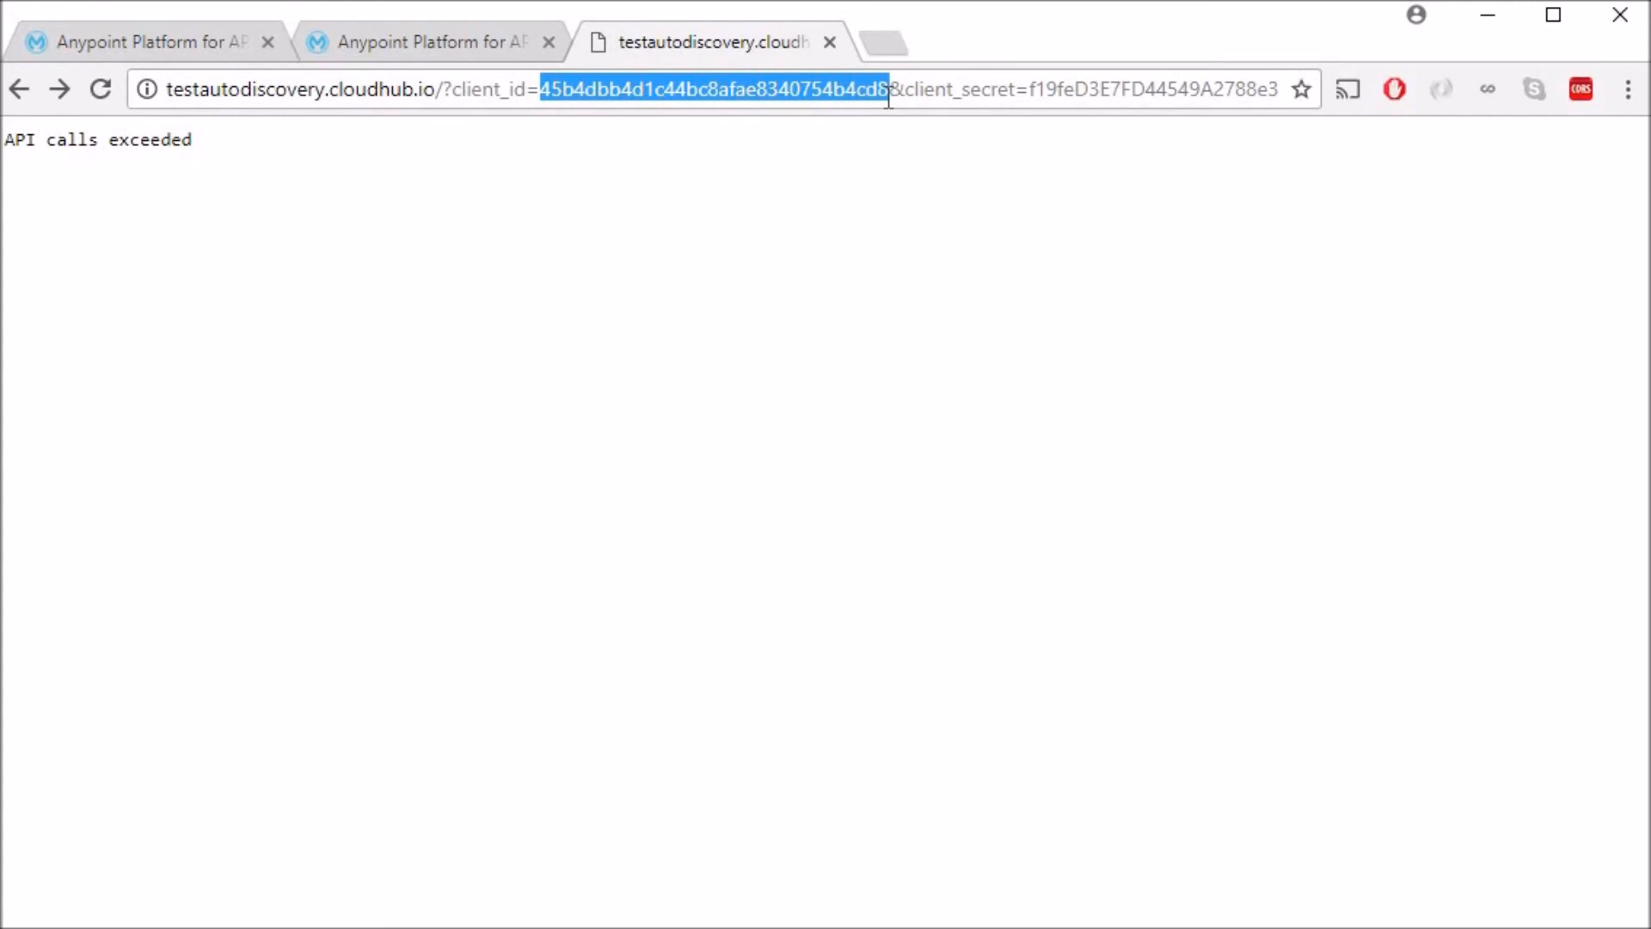
click(427, 42)
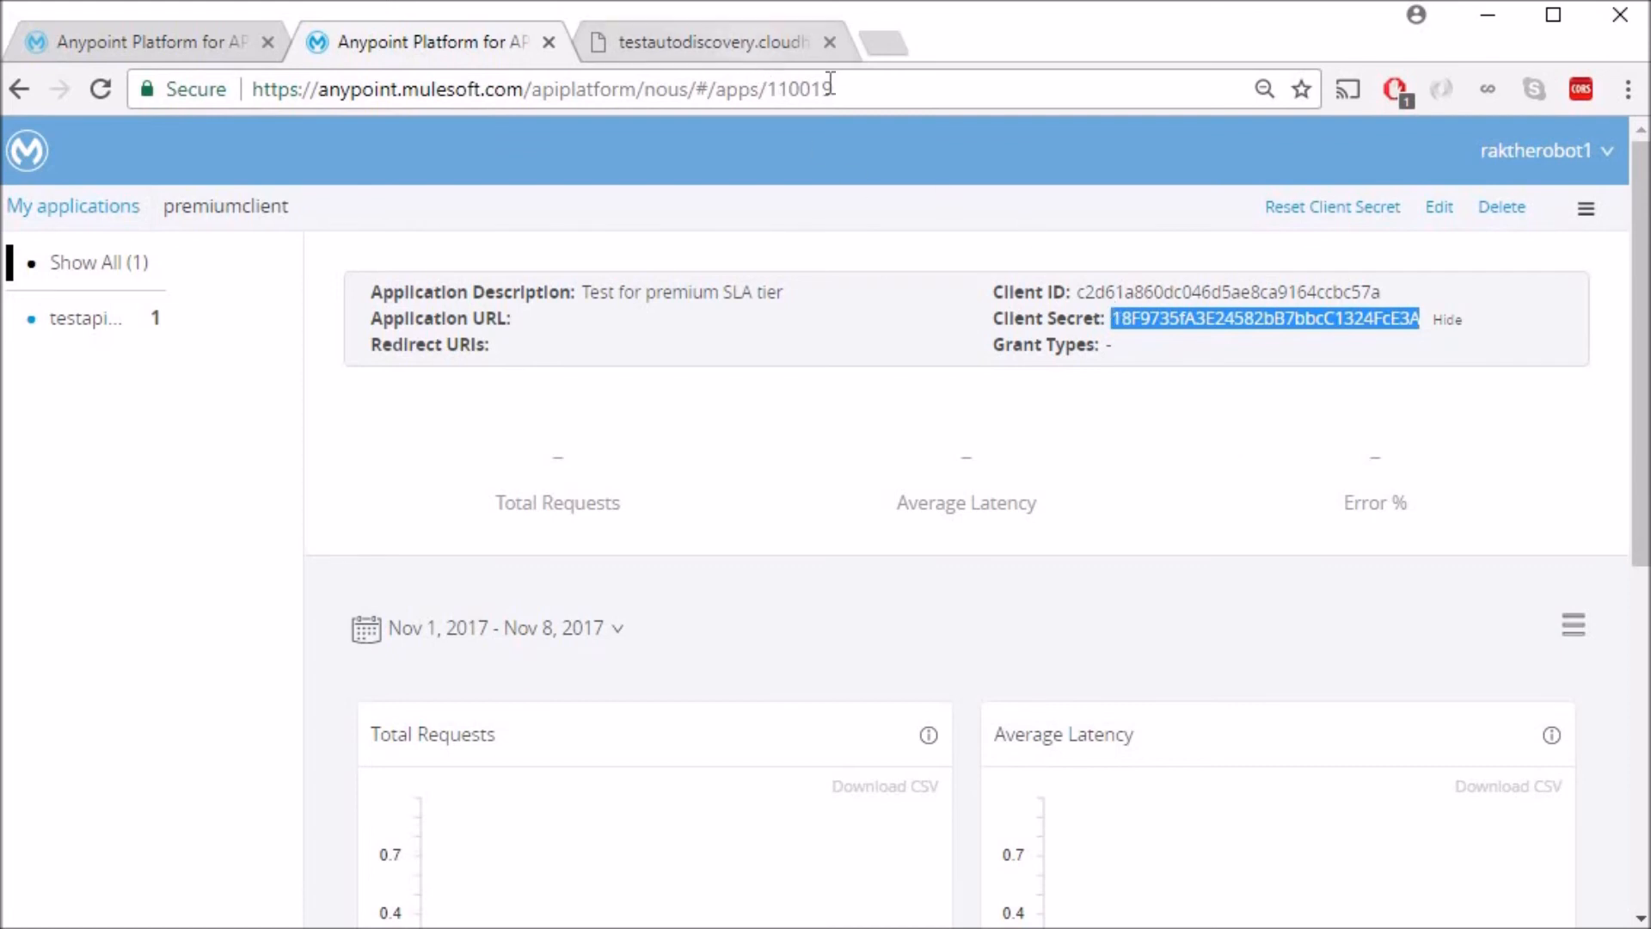
click(707, 41)
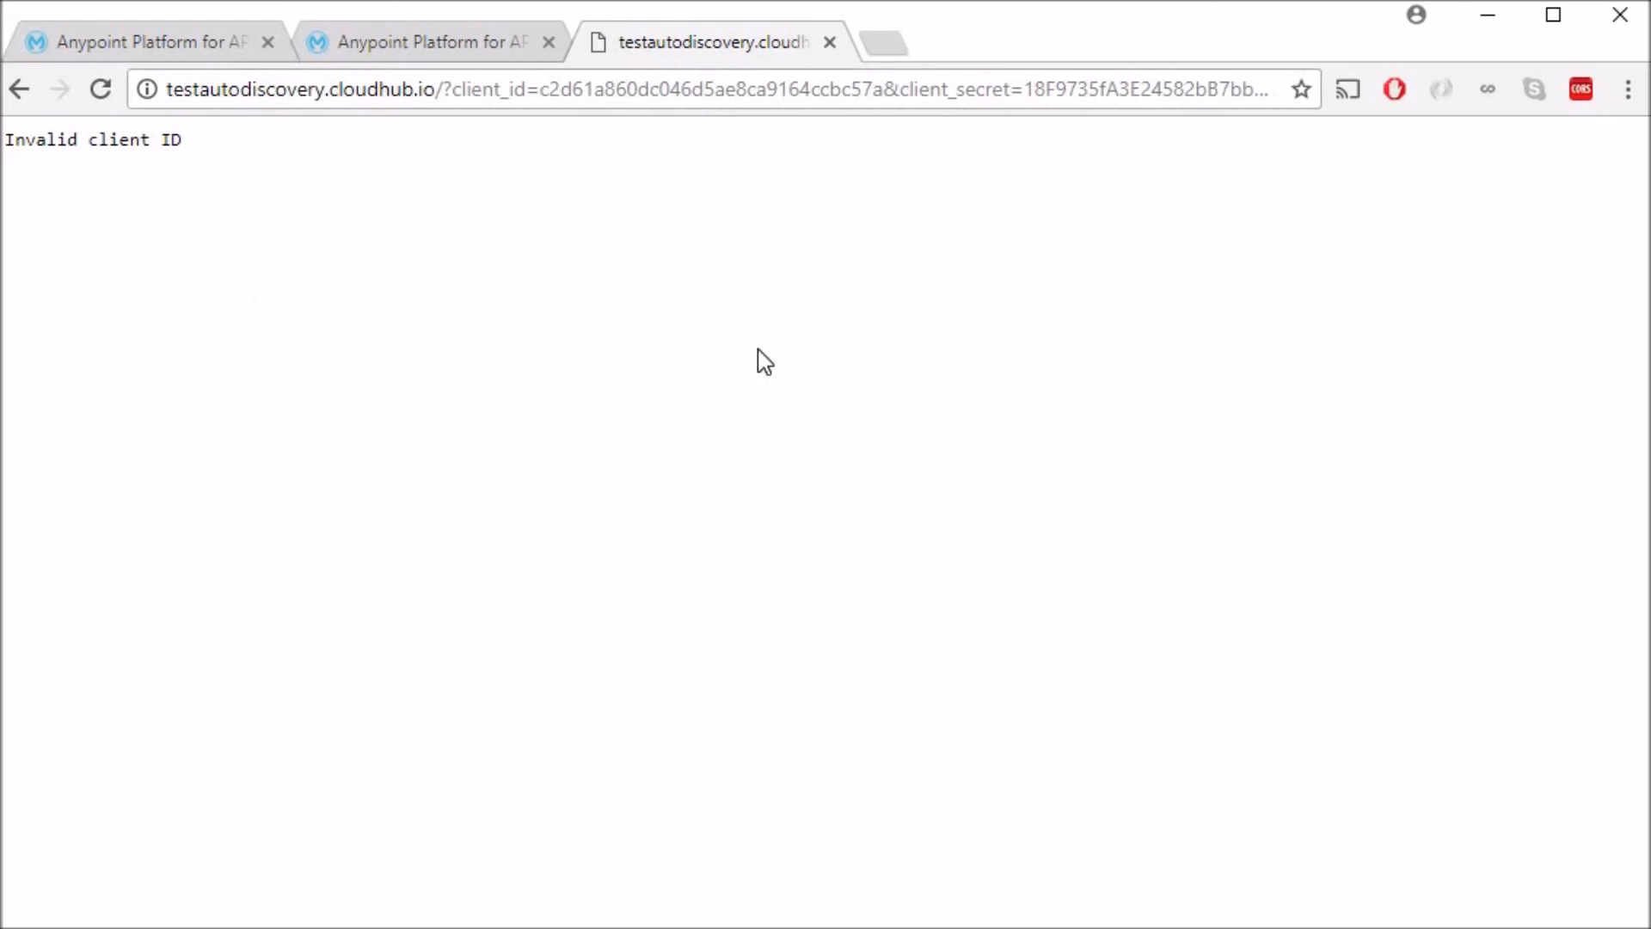
click(148, 41)
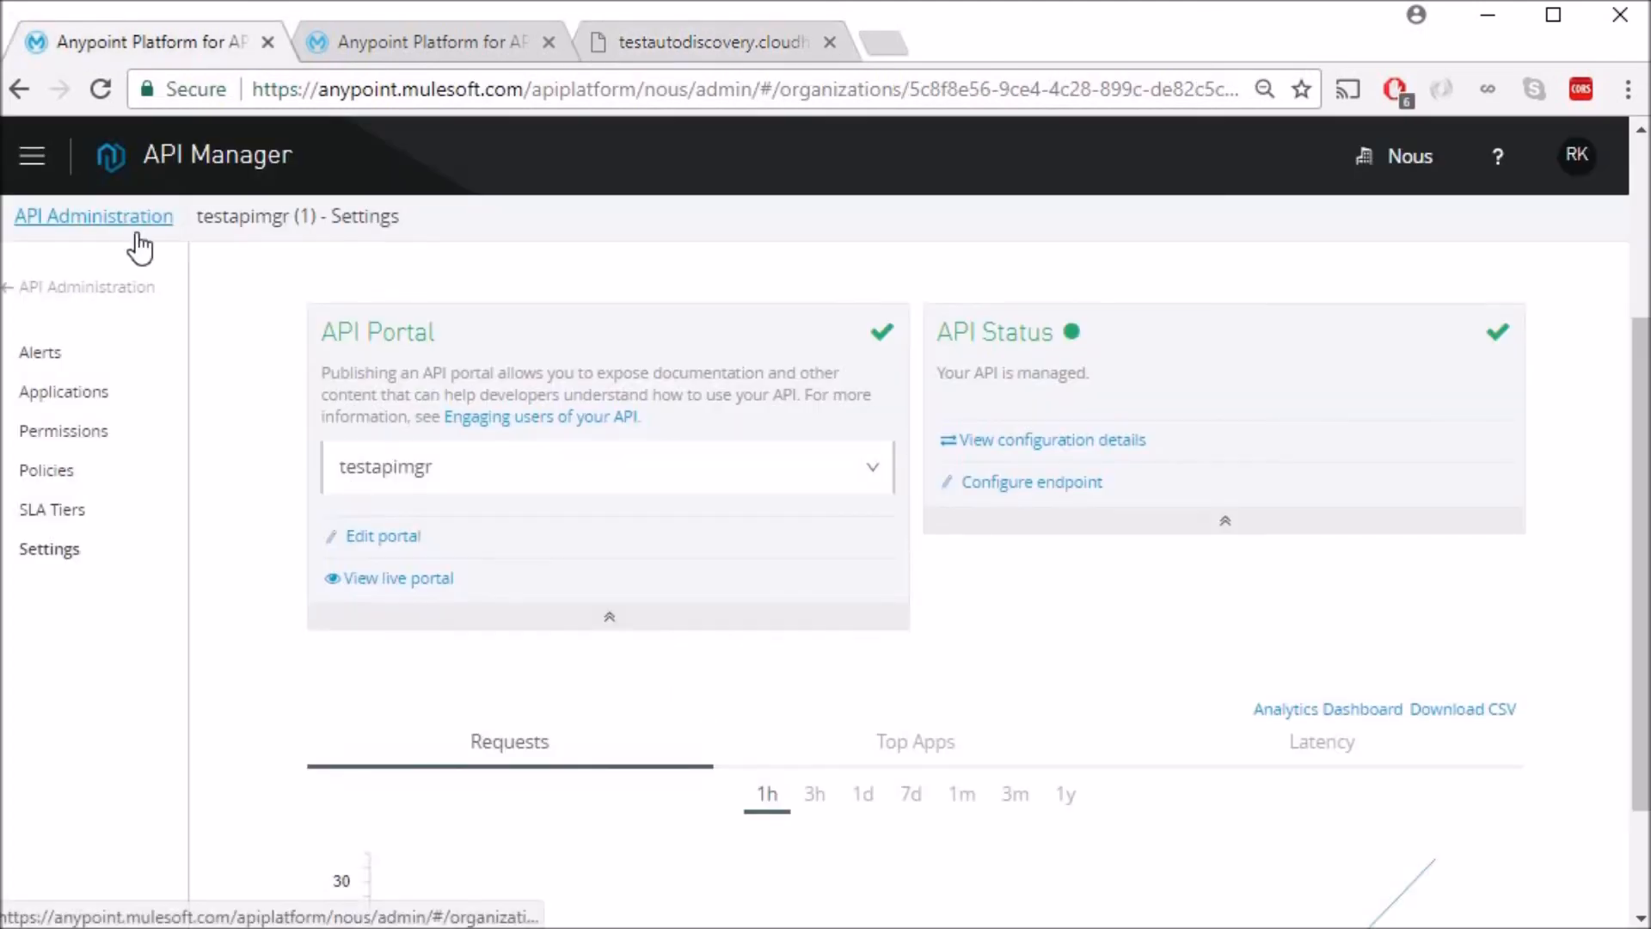
Approve premiumclient's pending testapimgr contract request for the Premium SLA tier.
click(93, 217)
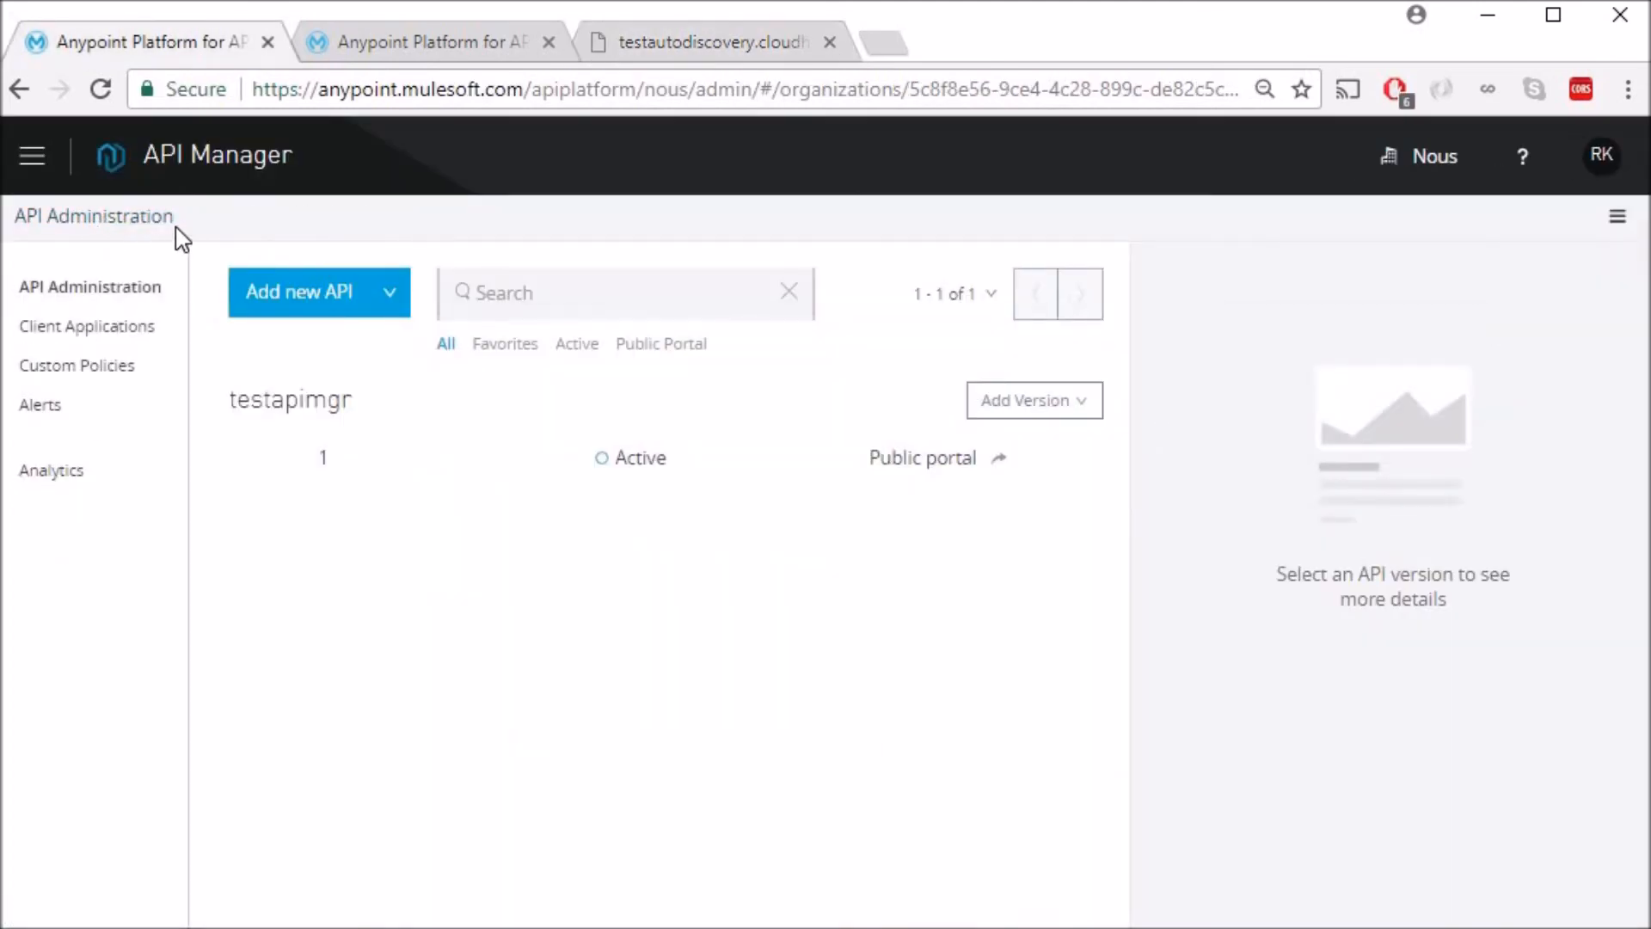
mouse_move(88, 335)
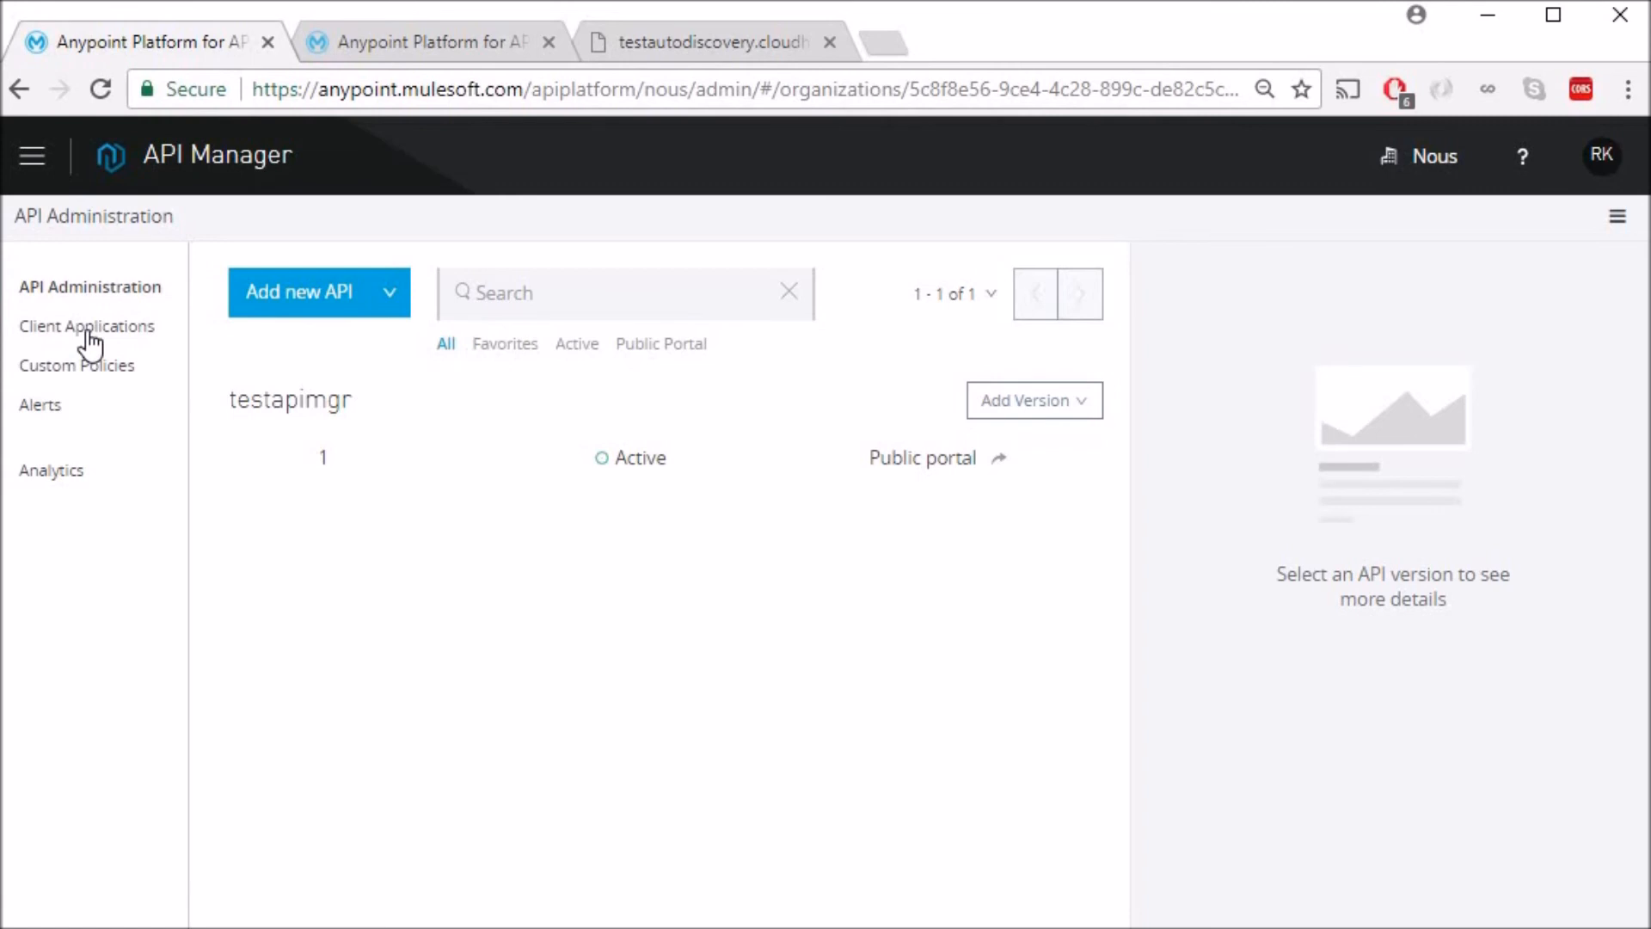
click(88, 327)
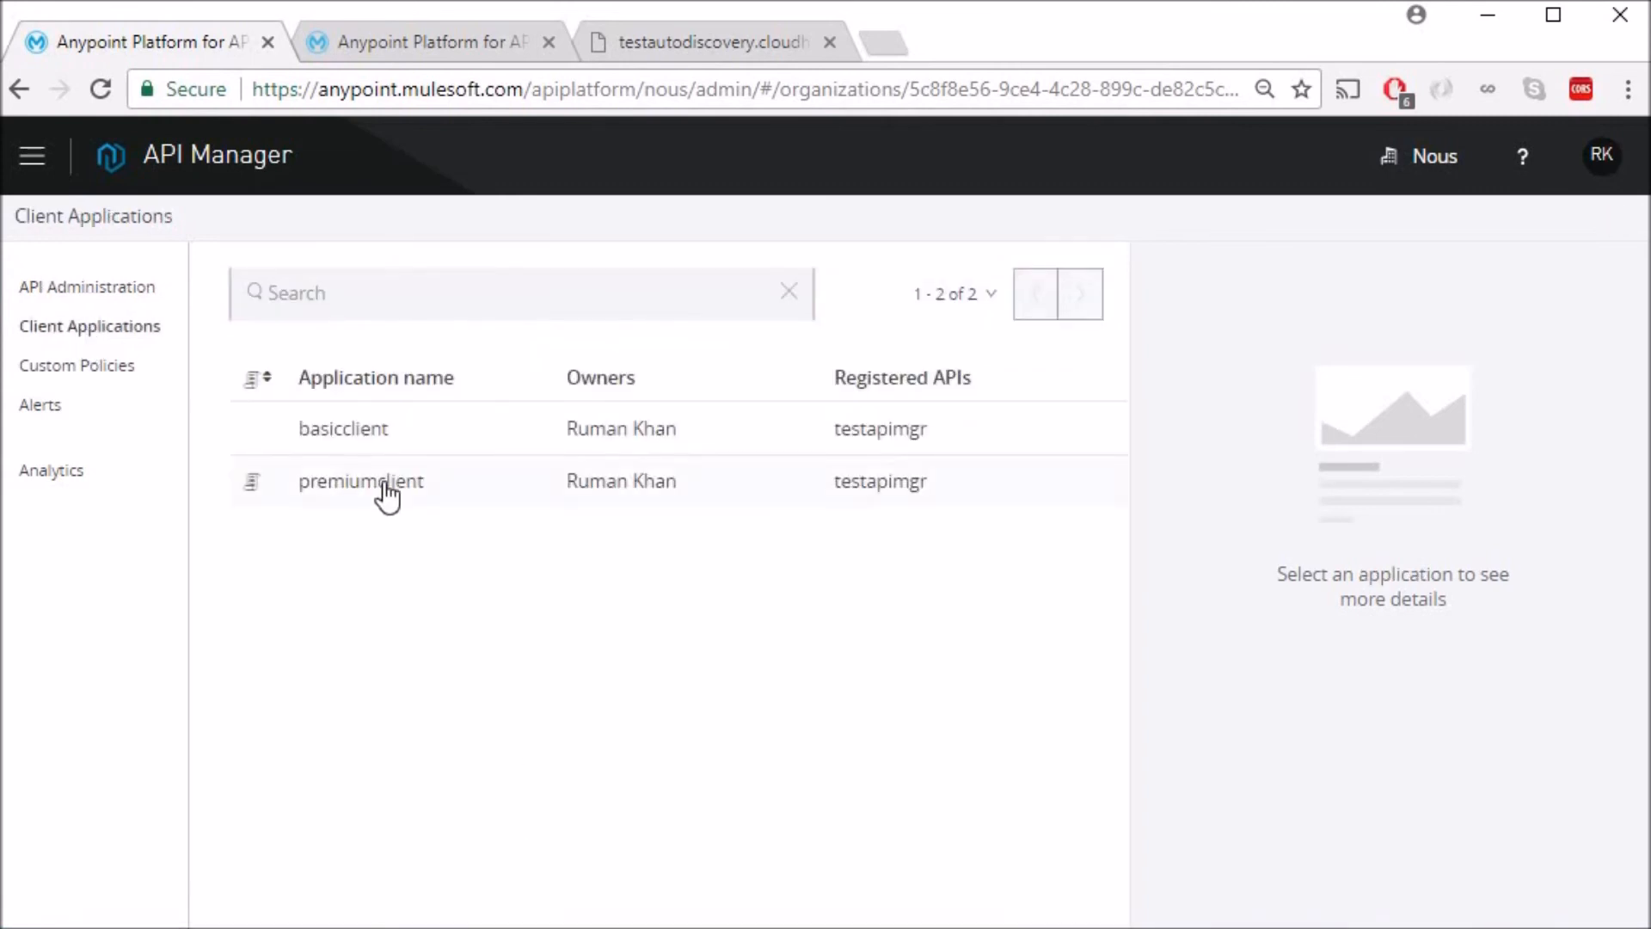
click(359, 482)
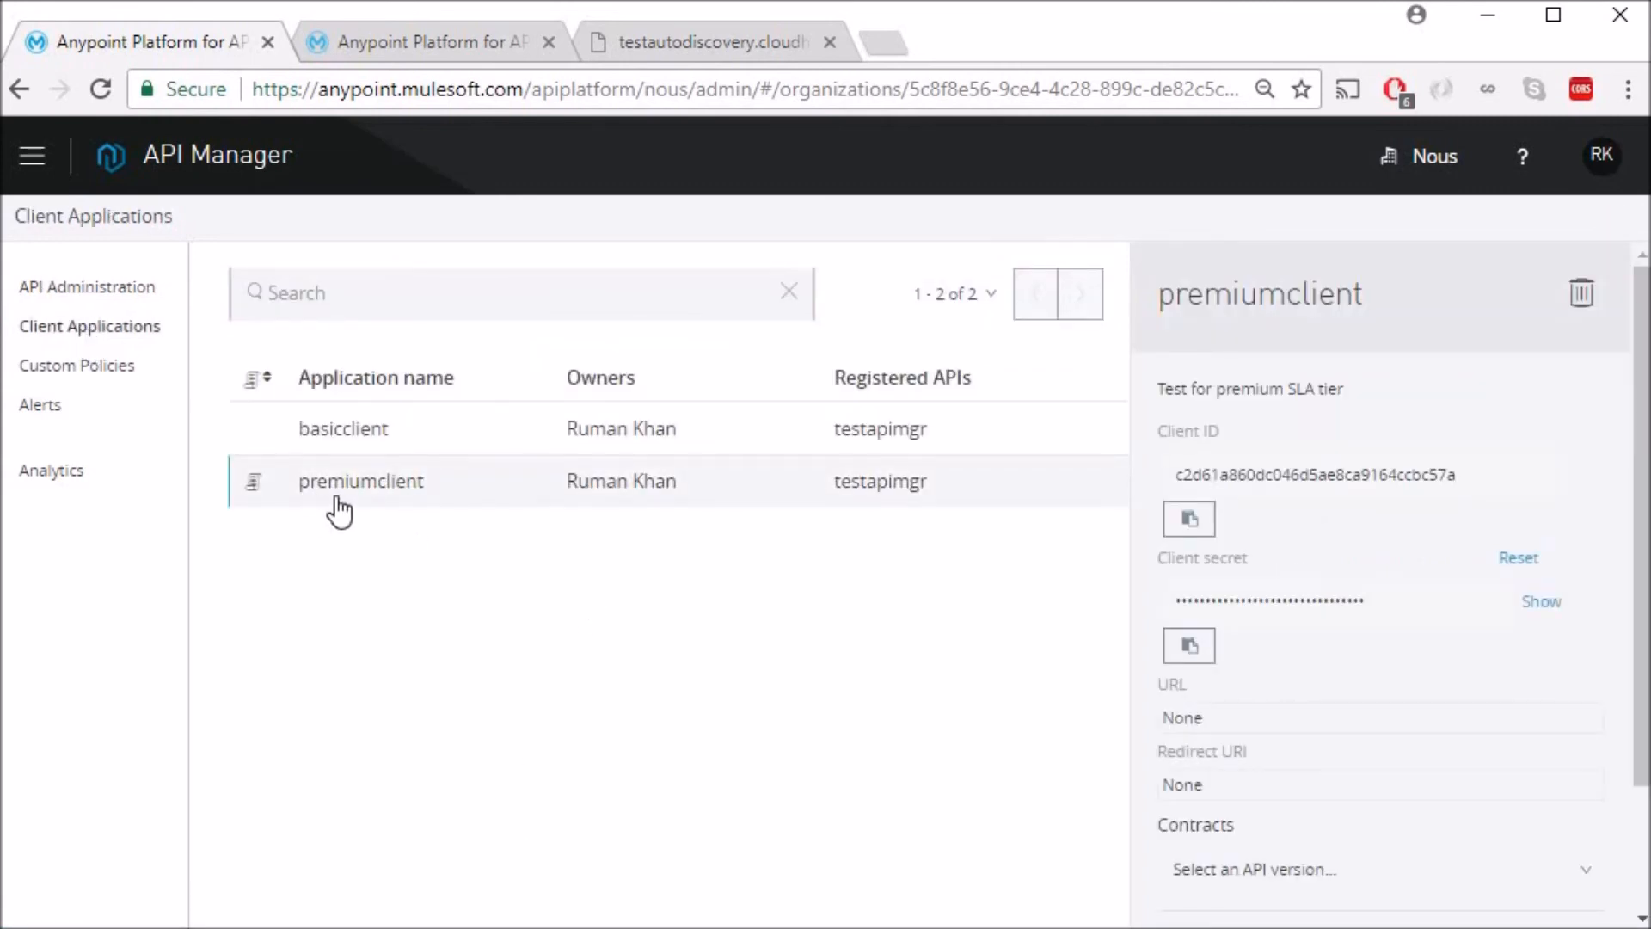
mouse_move(435, 546)
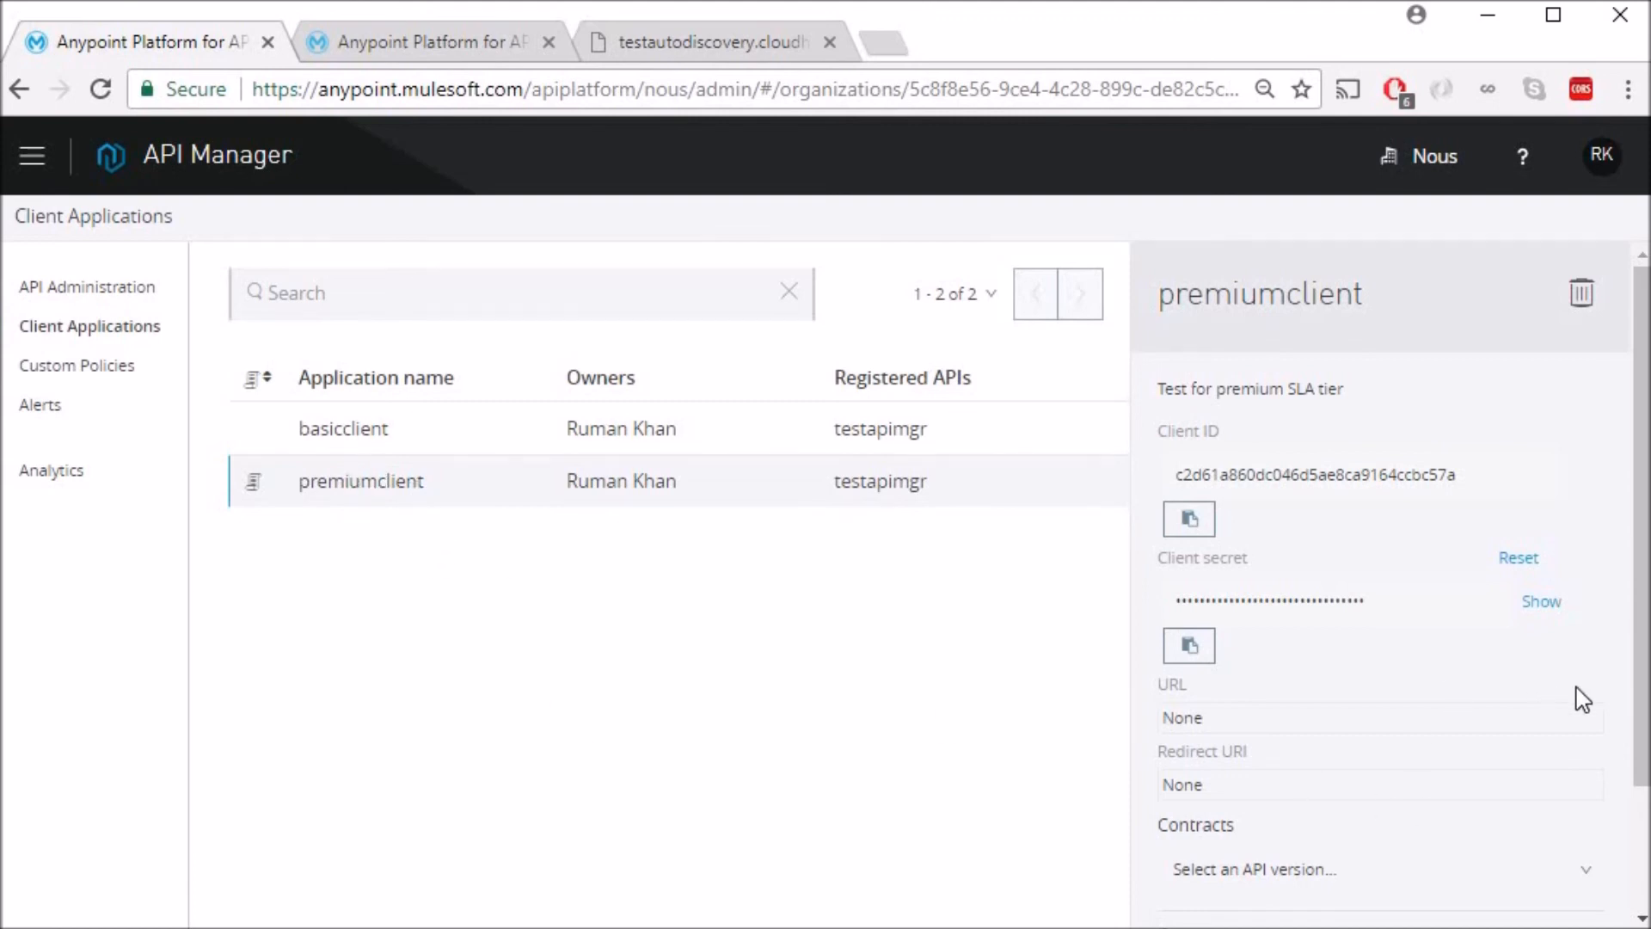
scroll(down, 3)
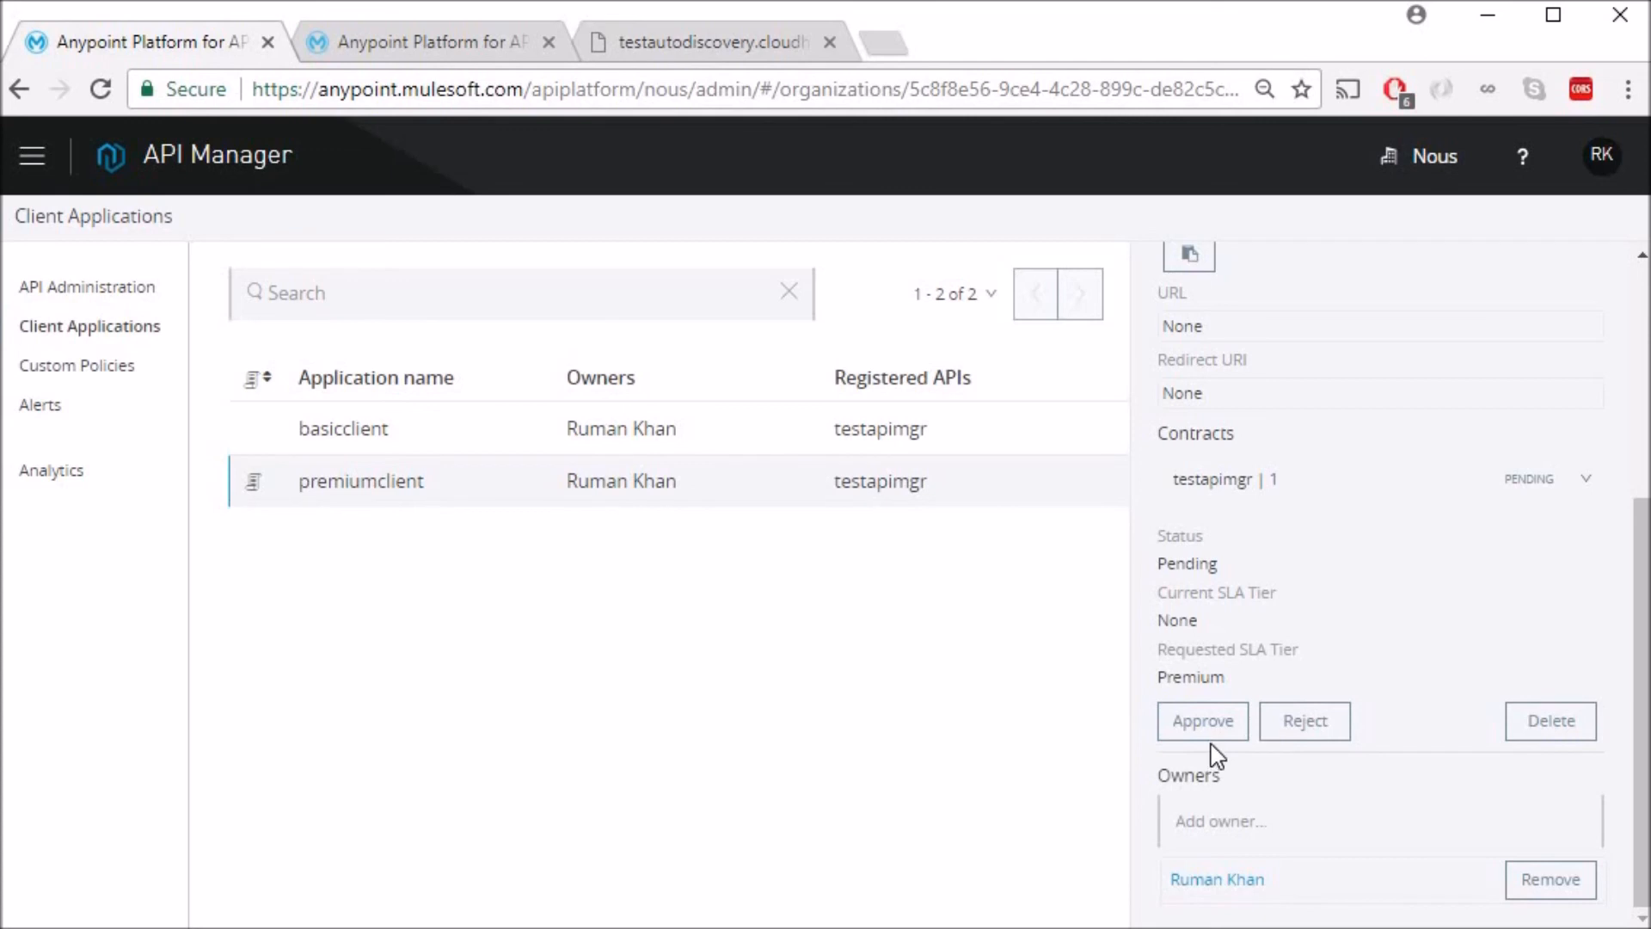
mouse_move(1234, 738)
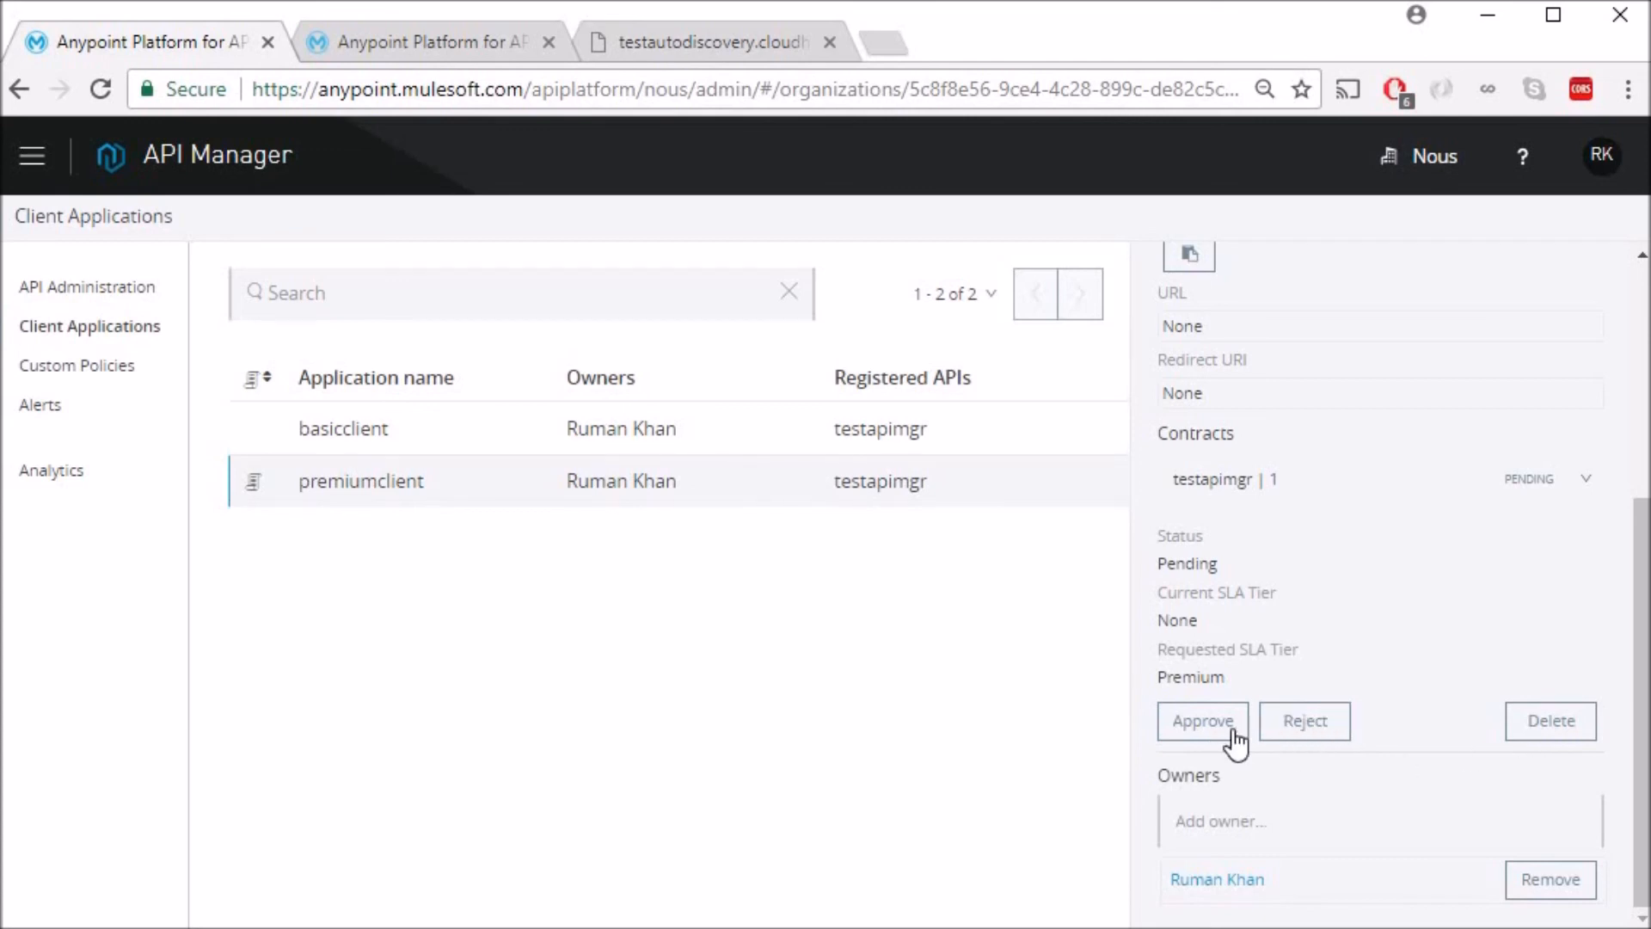
click(1203, 721)
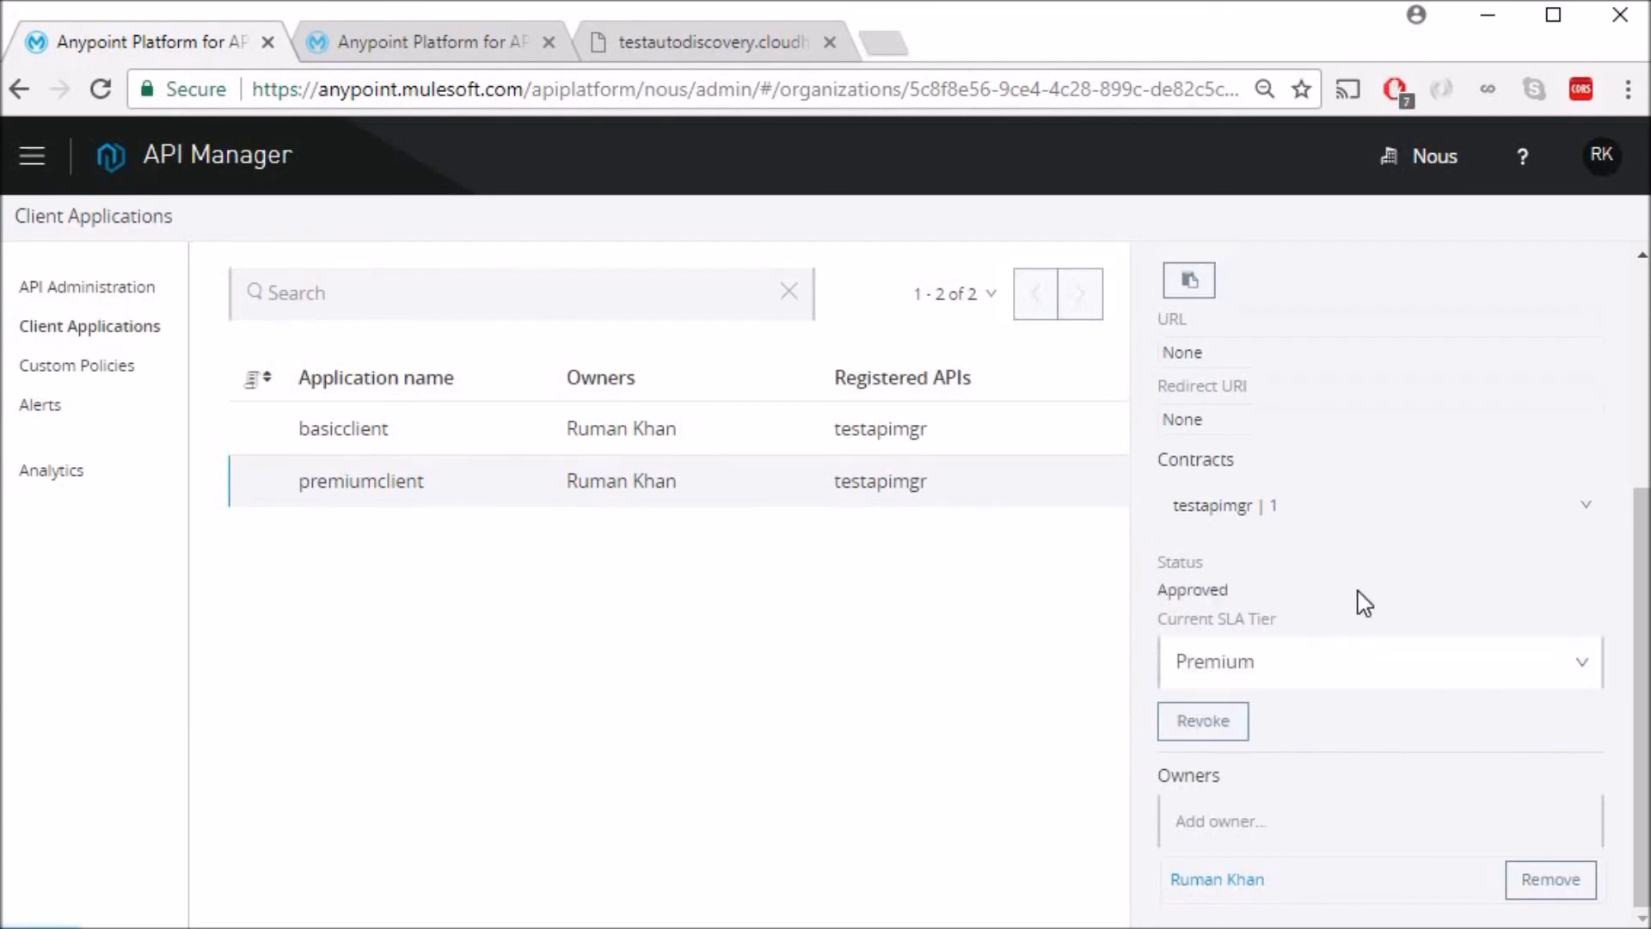
mouse_move(556, 521)
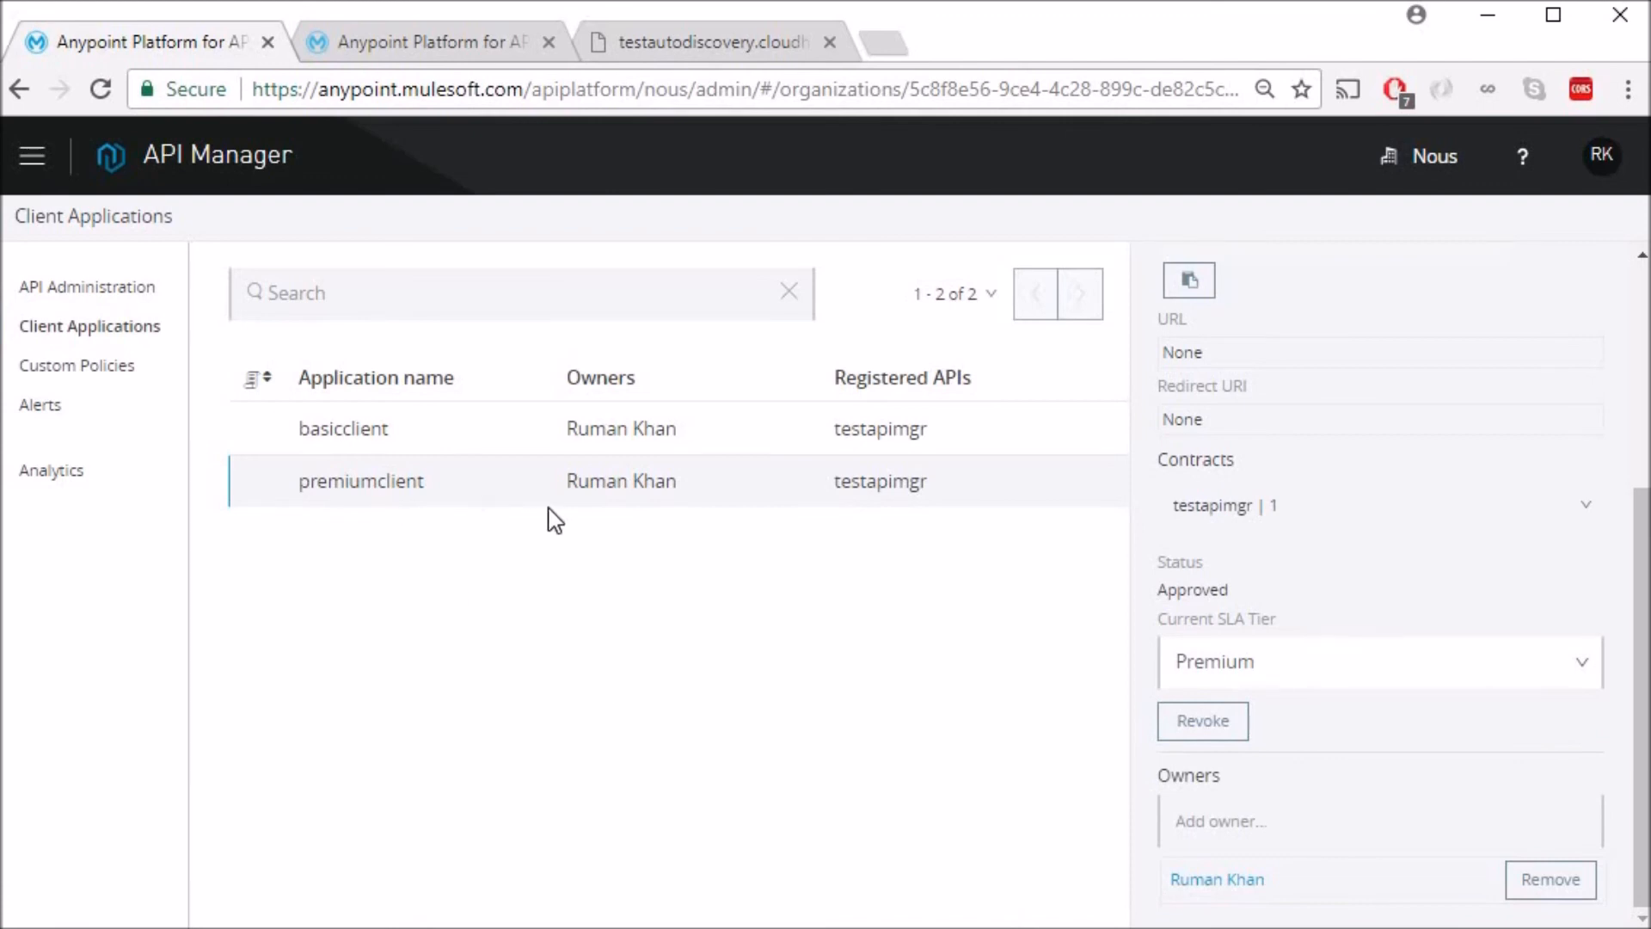
click(711, 42)
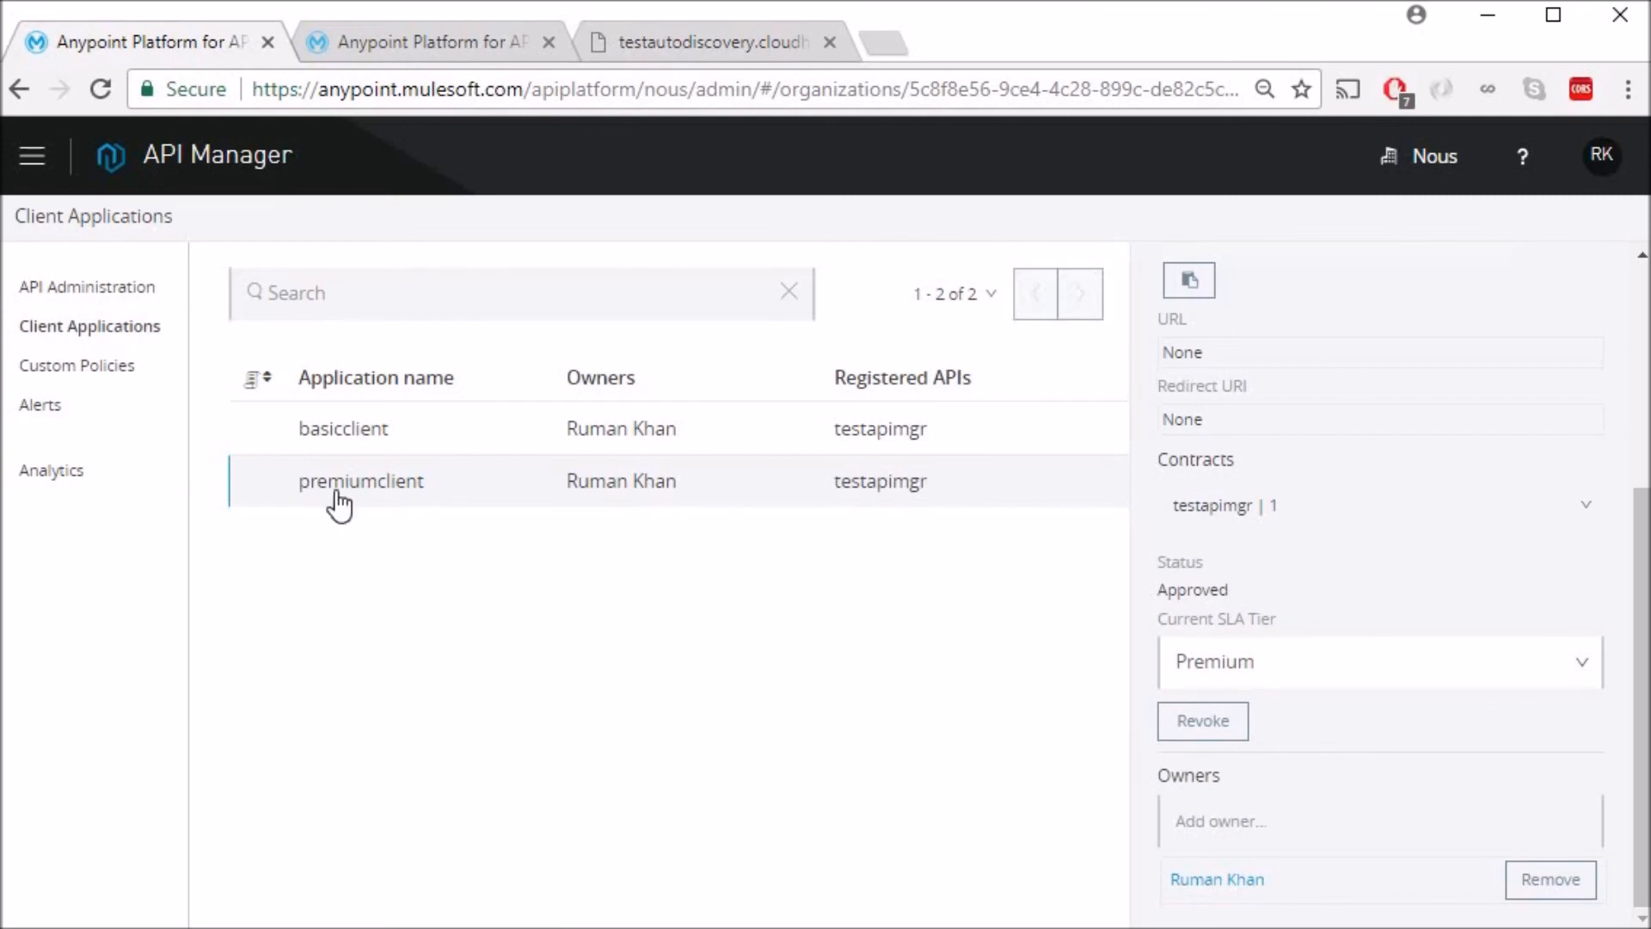
mouse_move(373, 501)
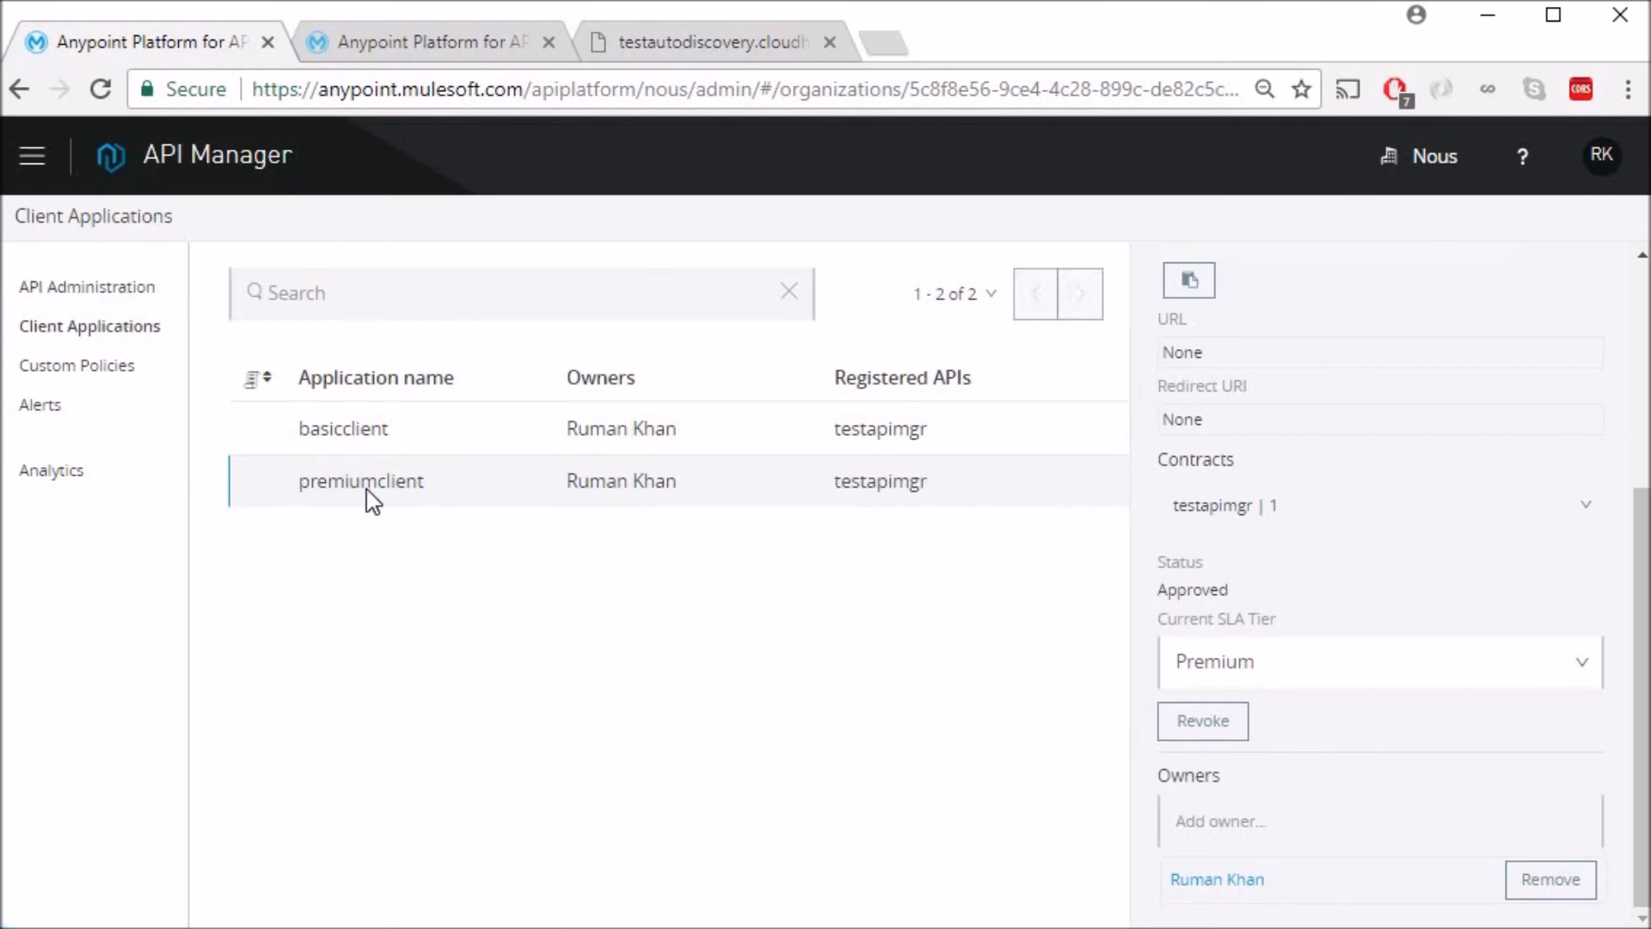
View the policies applied to testapimgr version 1 and the available policy list.
click(90, 285)
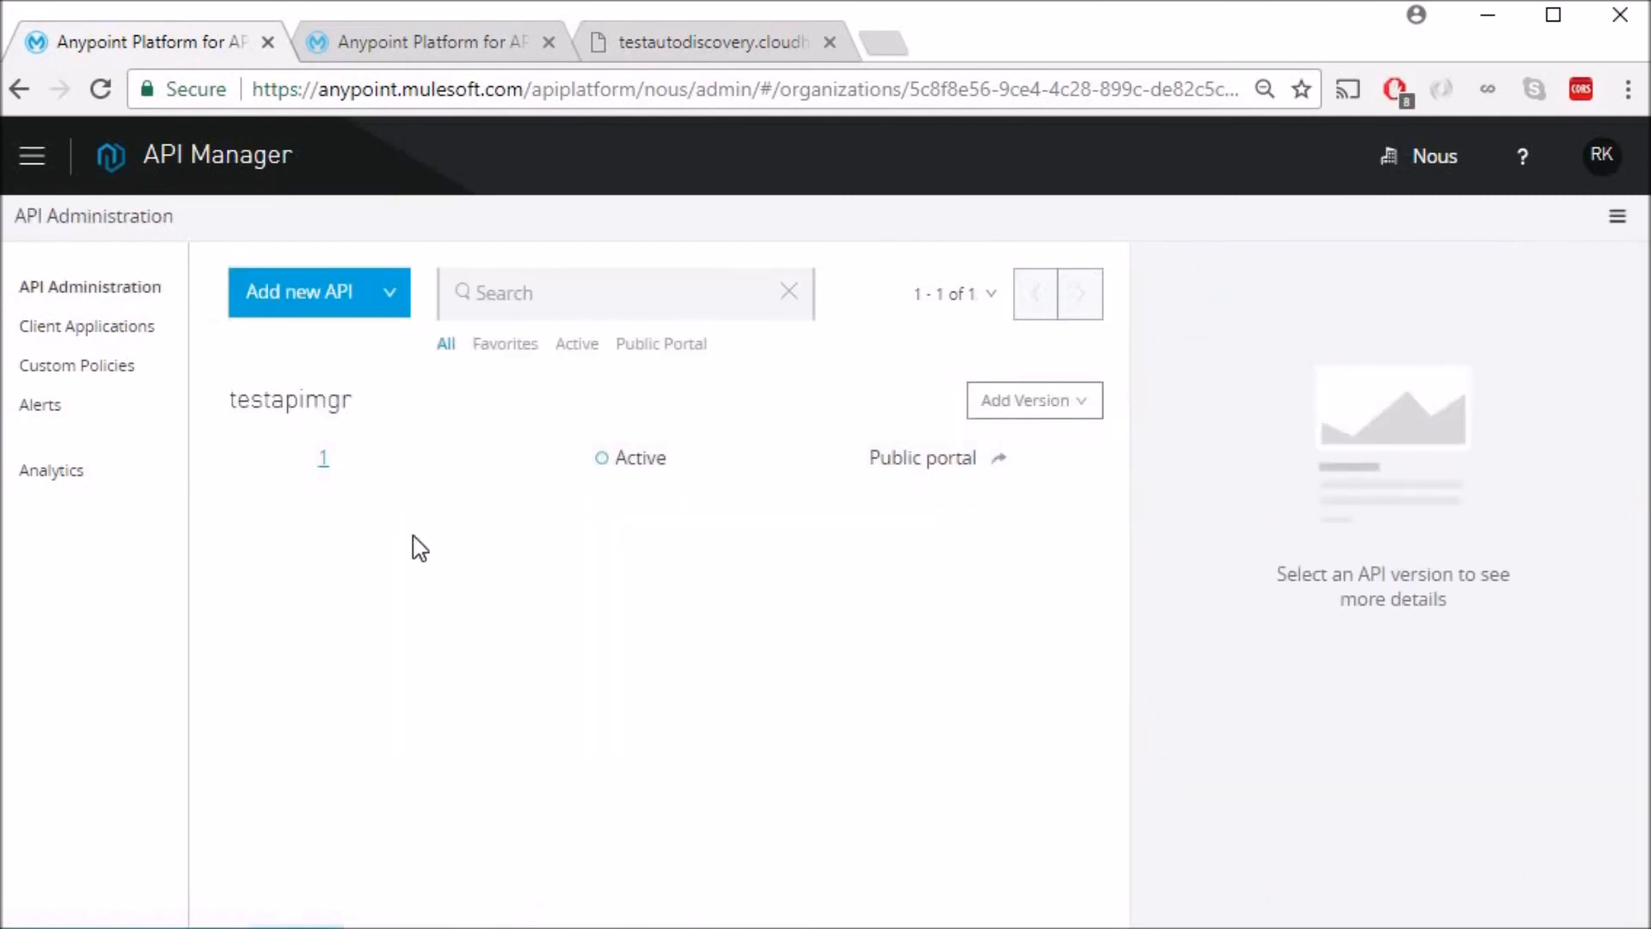
click(322, 458)
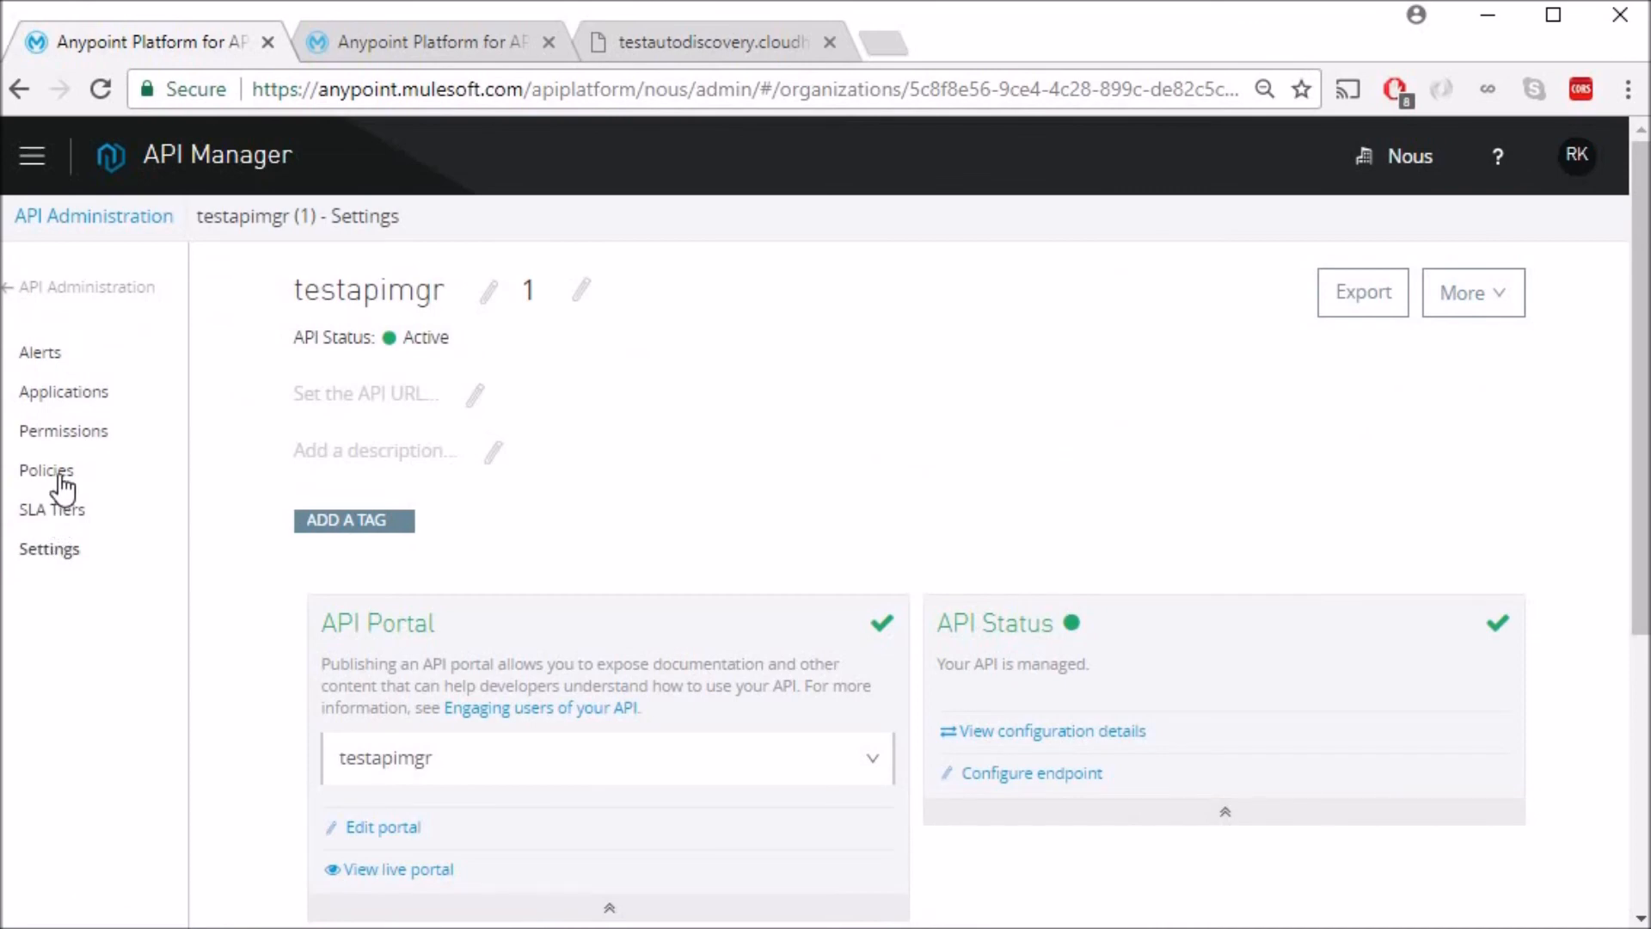
click(46, 469)
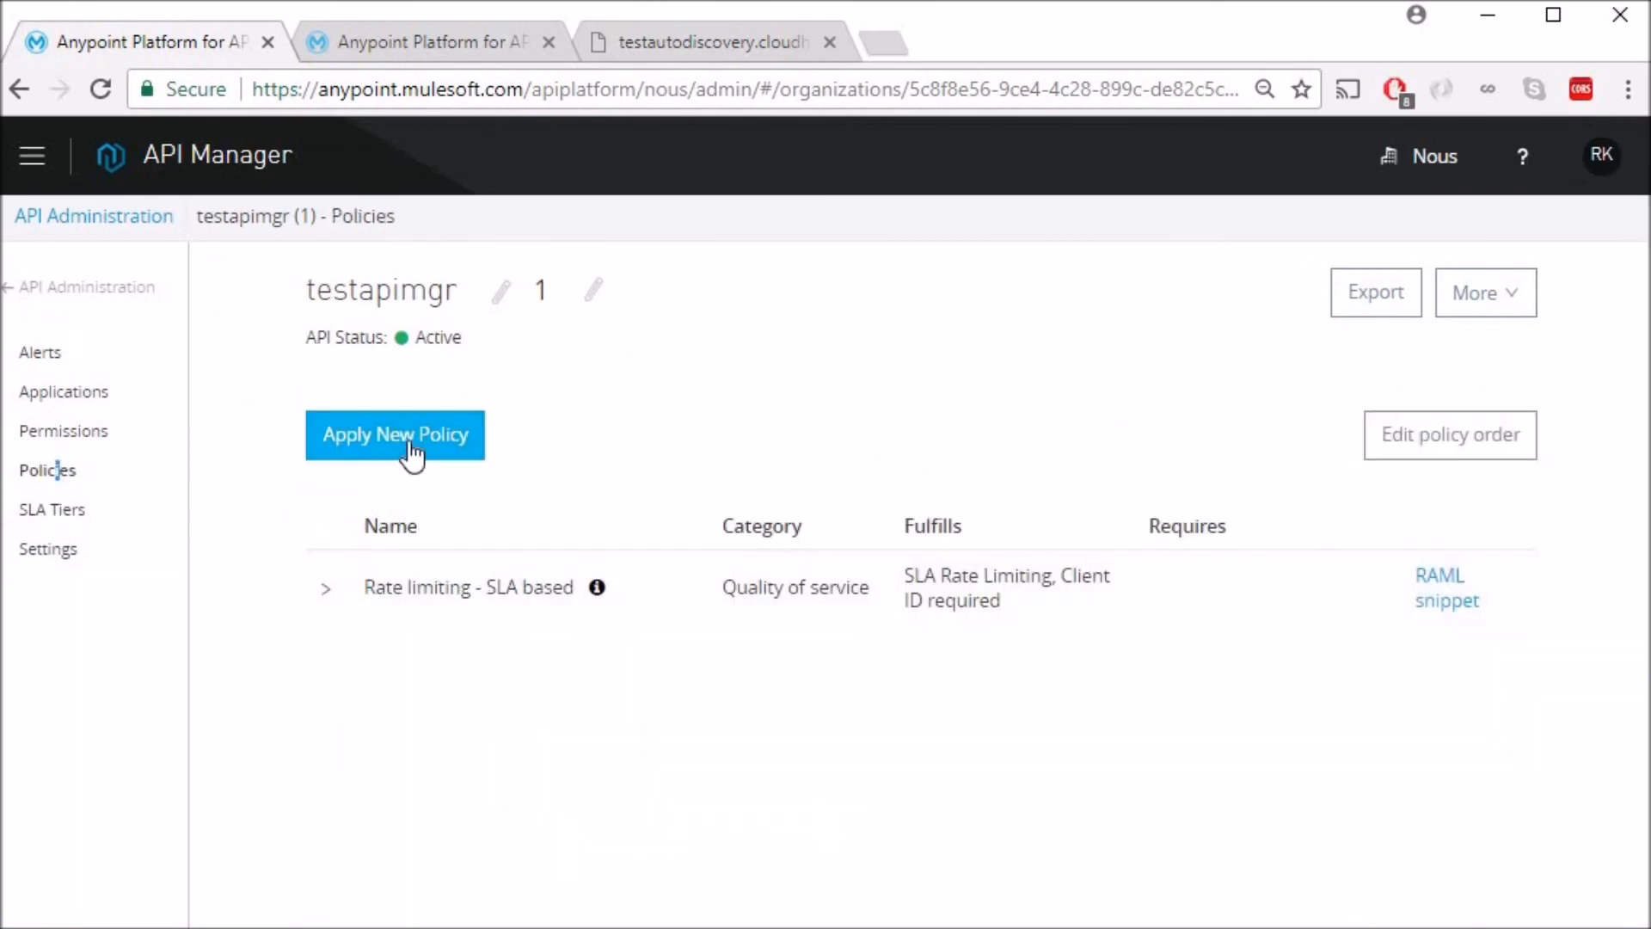
click(395, 433)
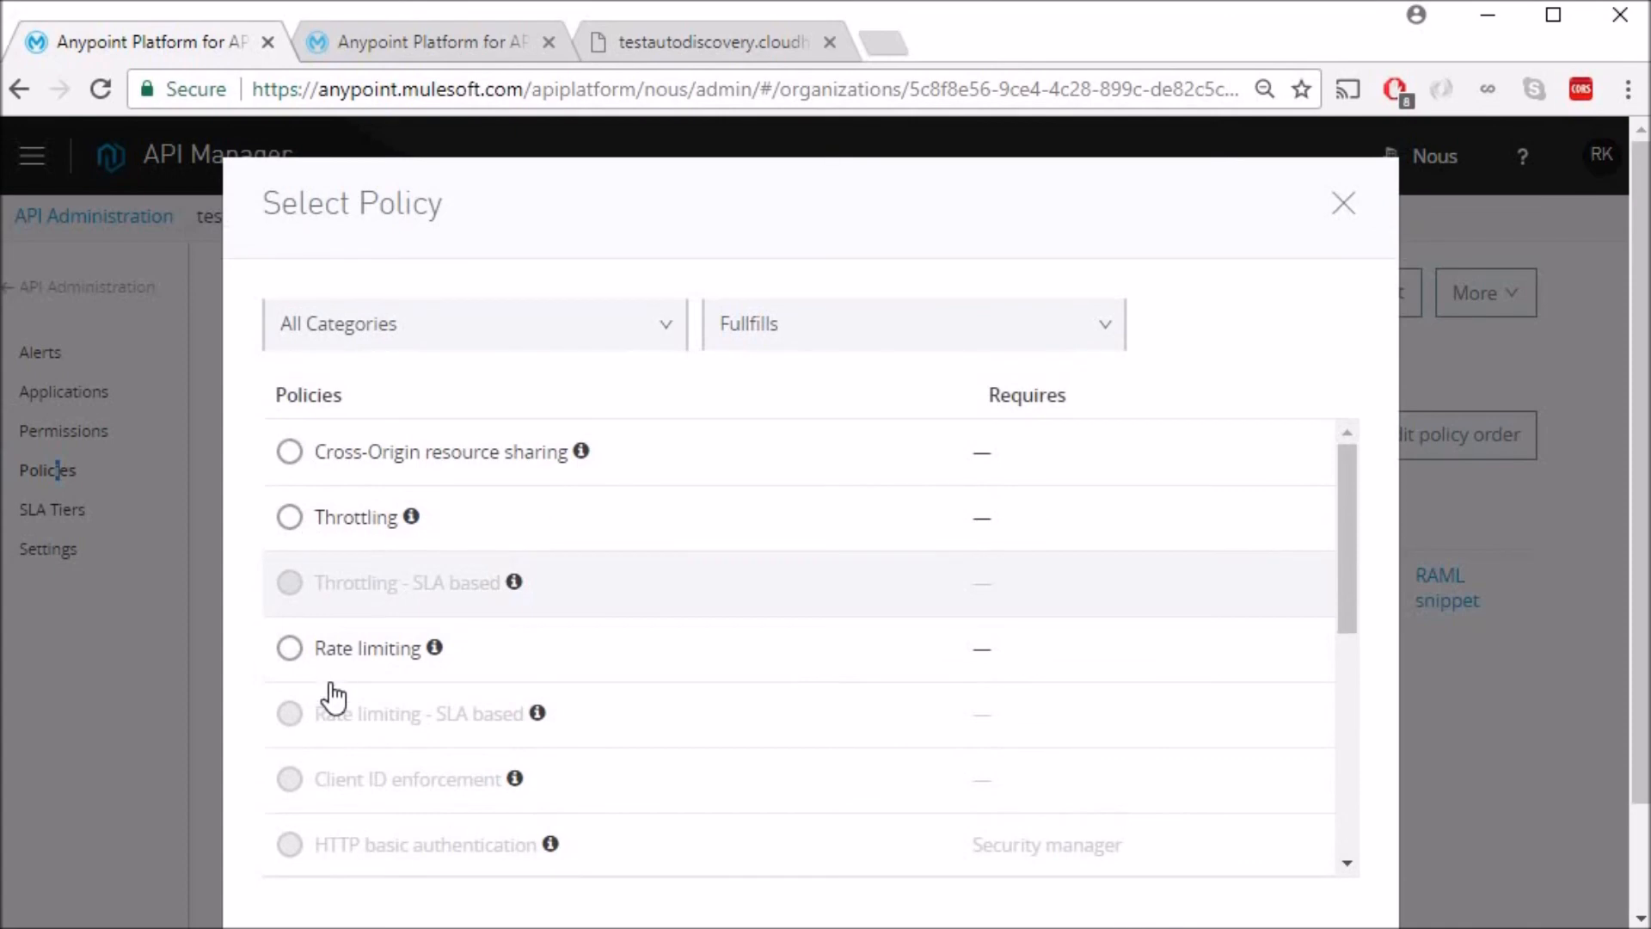
mouse_move(299, 590)
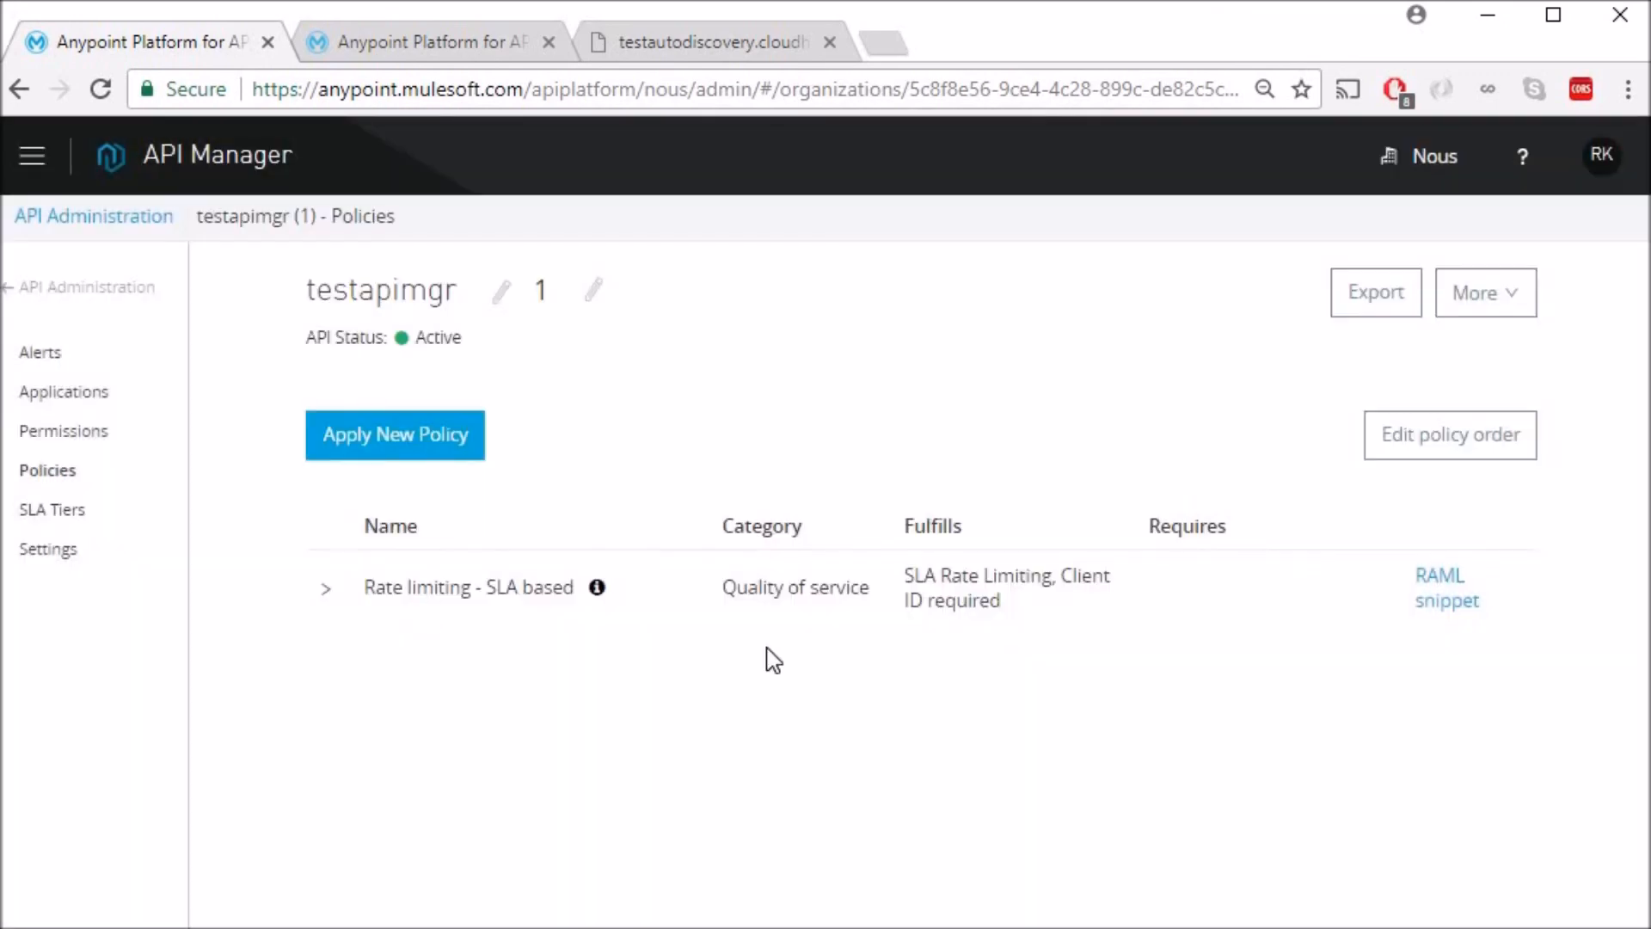
Disable the Rate limiting - SLA based policy via its Actions menu.
click(1466, 717)
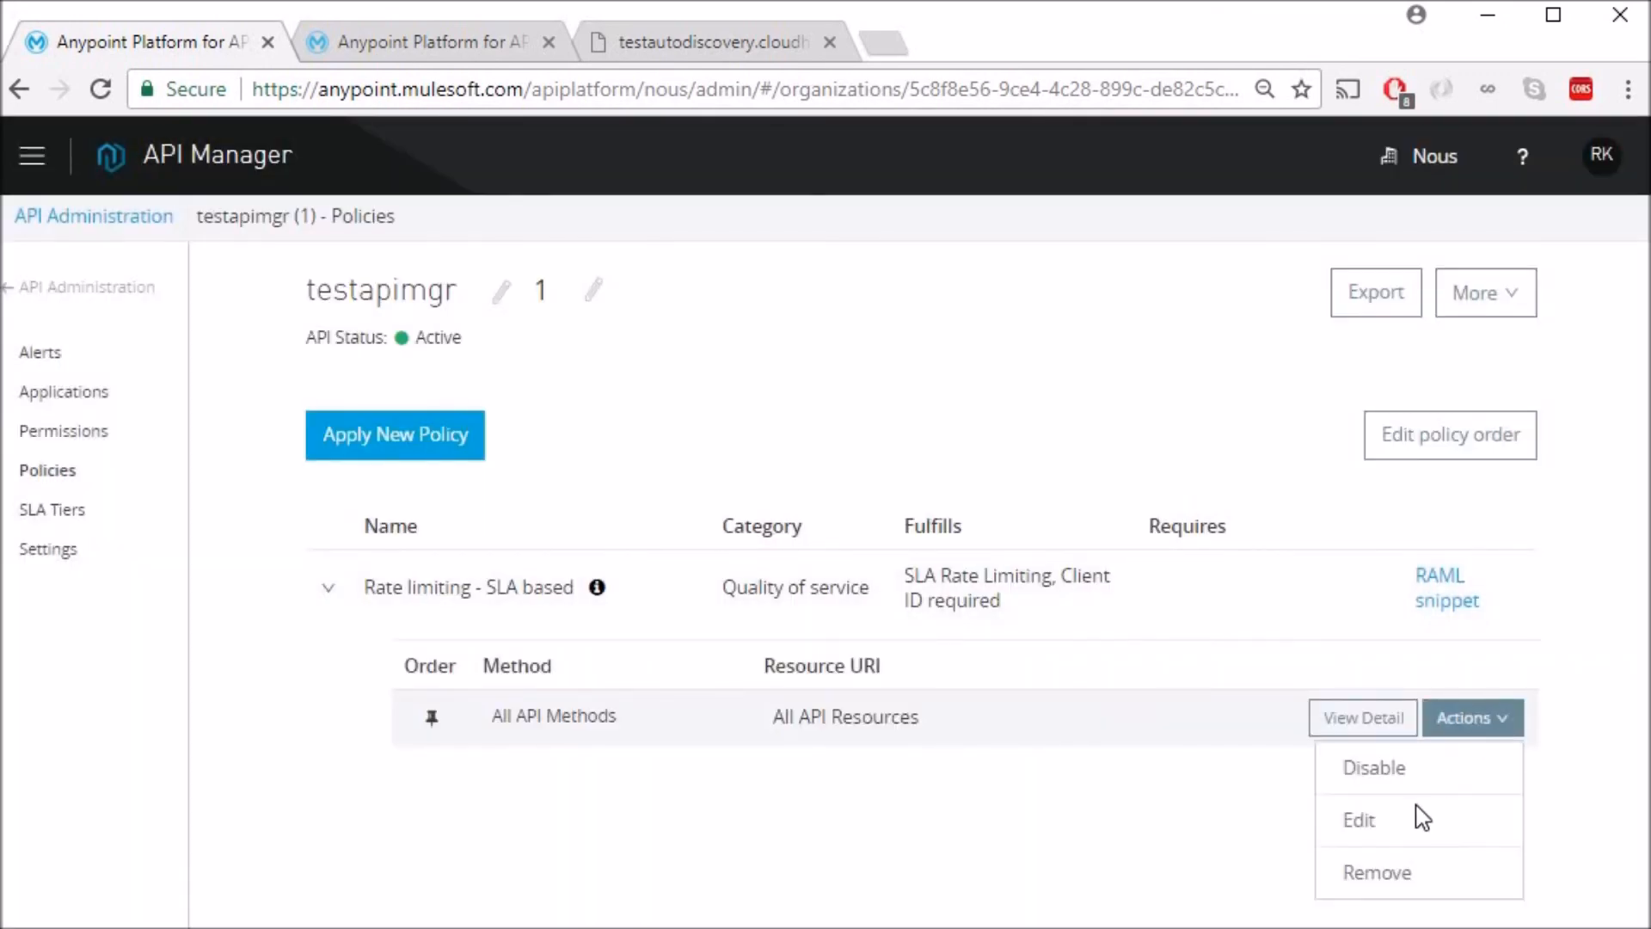
click(1372, 768)
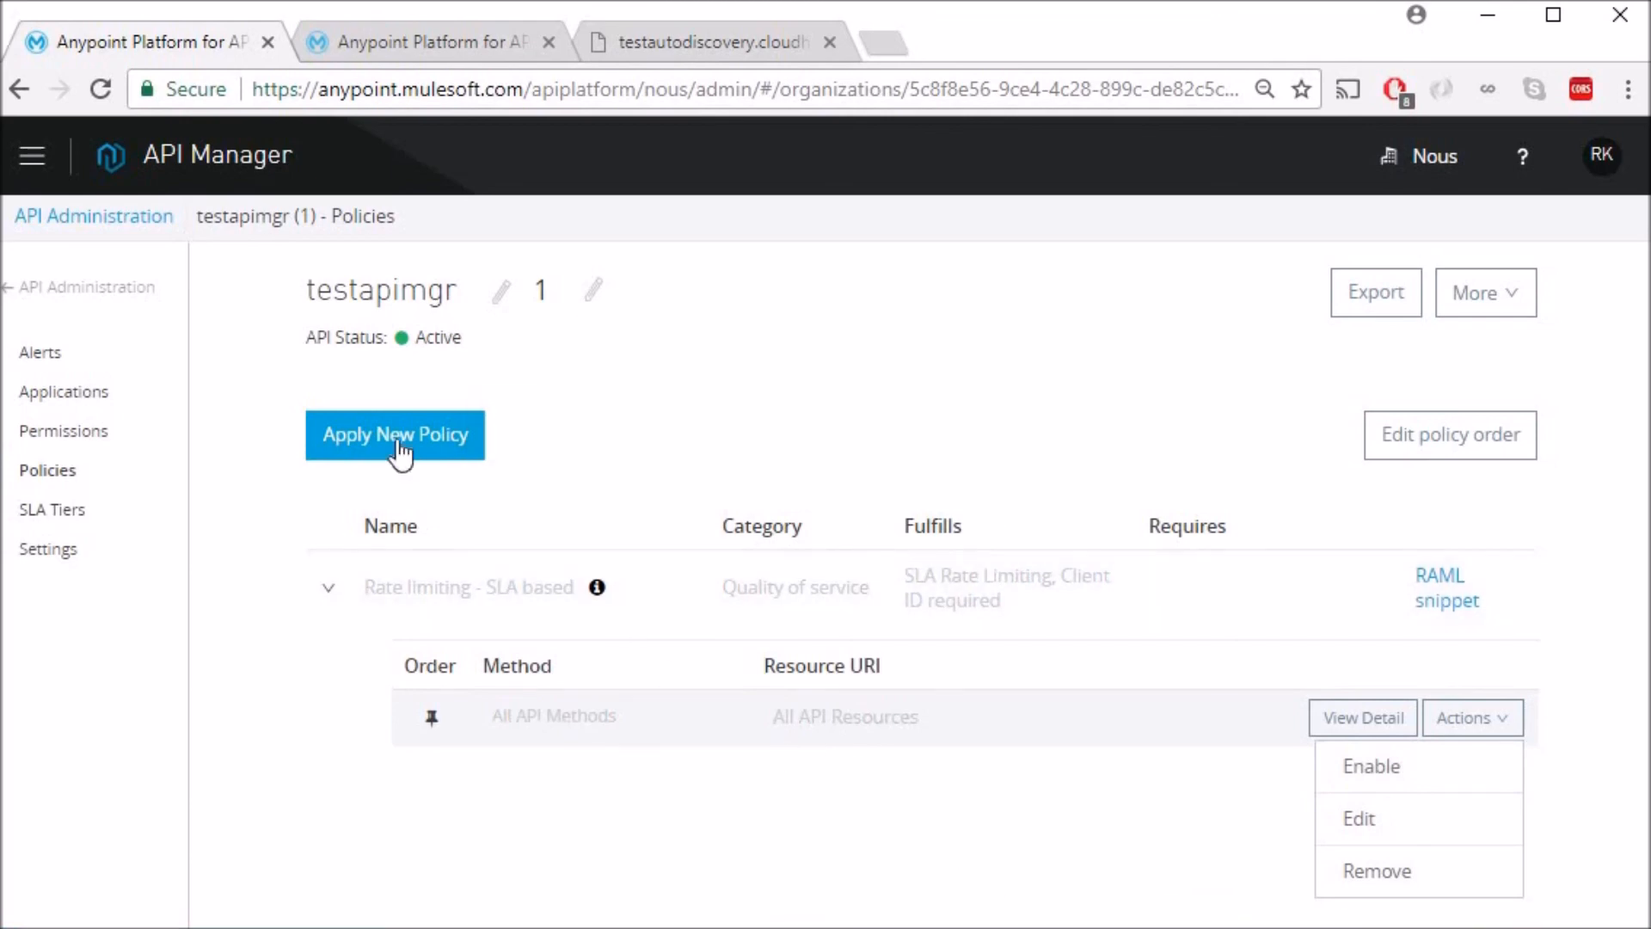
click(394, 433)
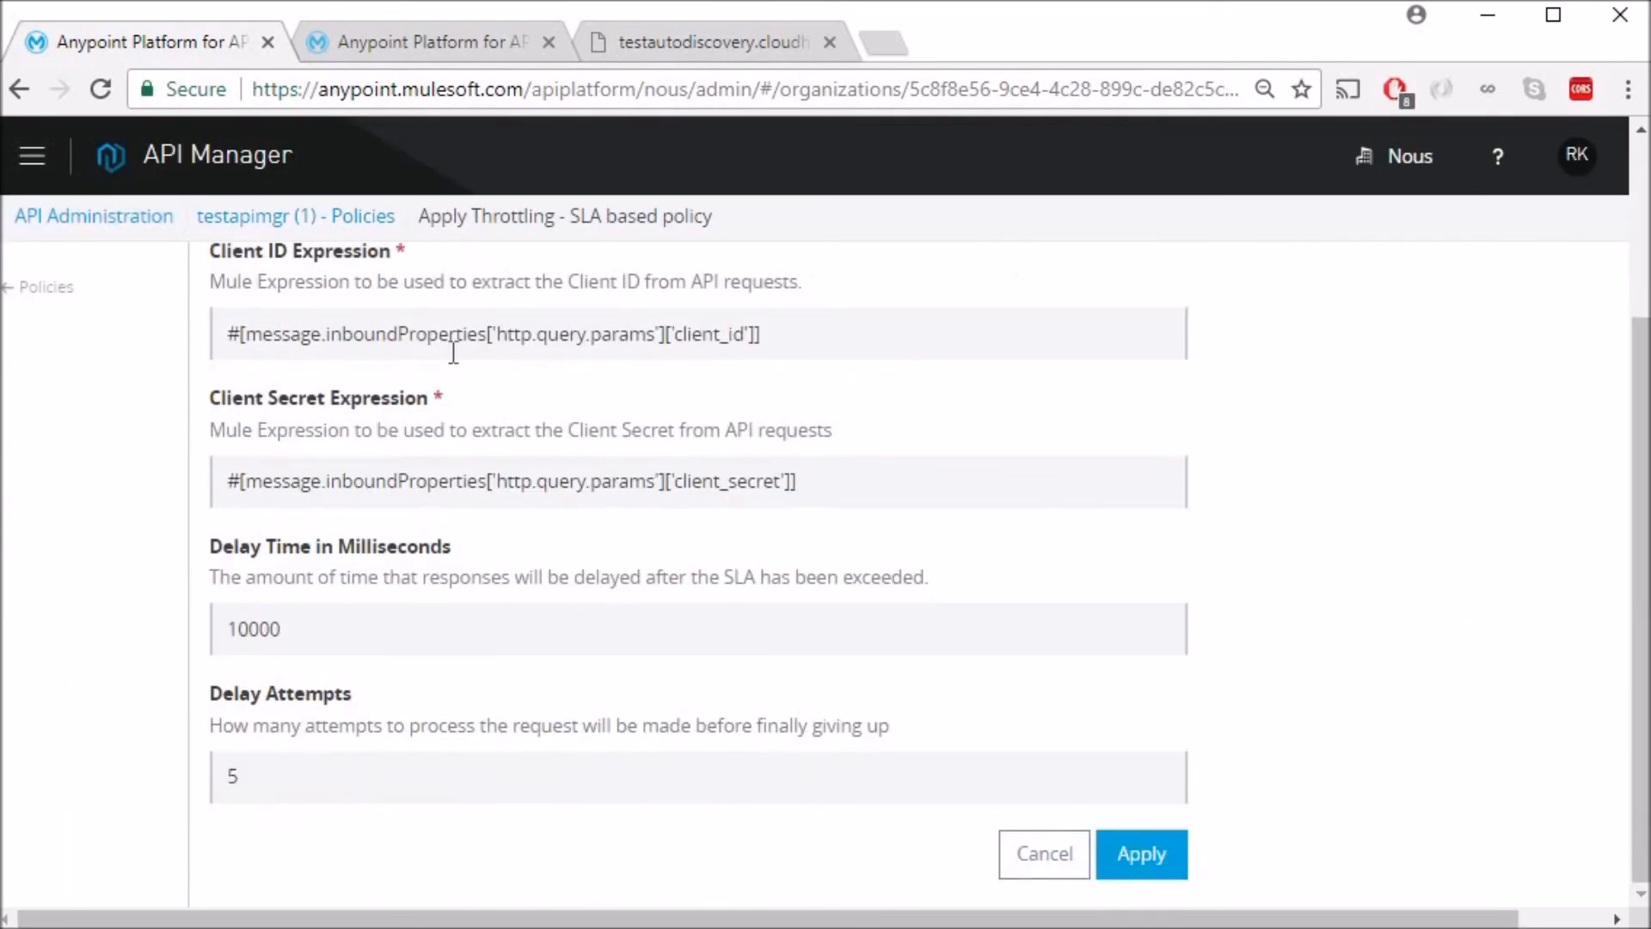
mouse_move(514, 352)
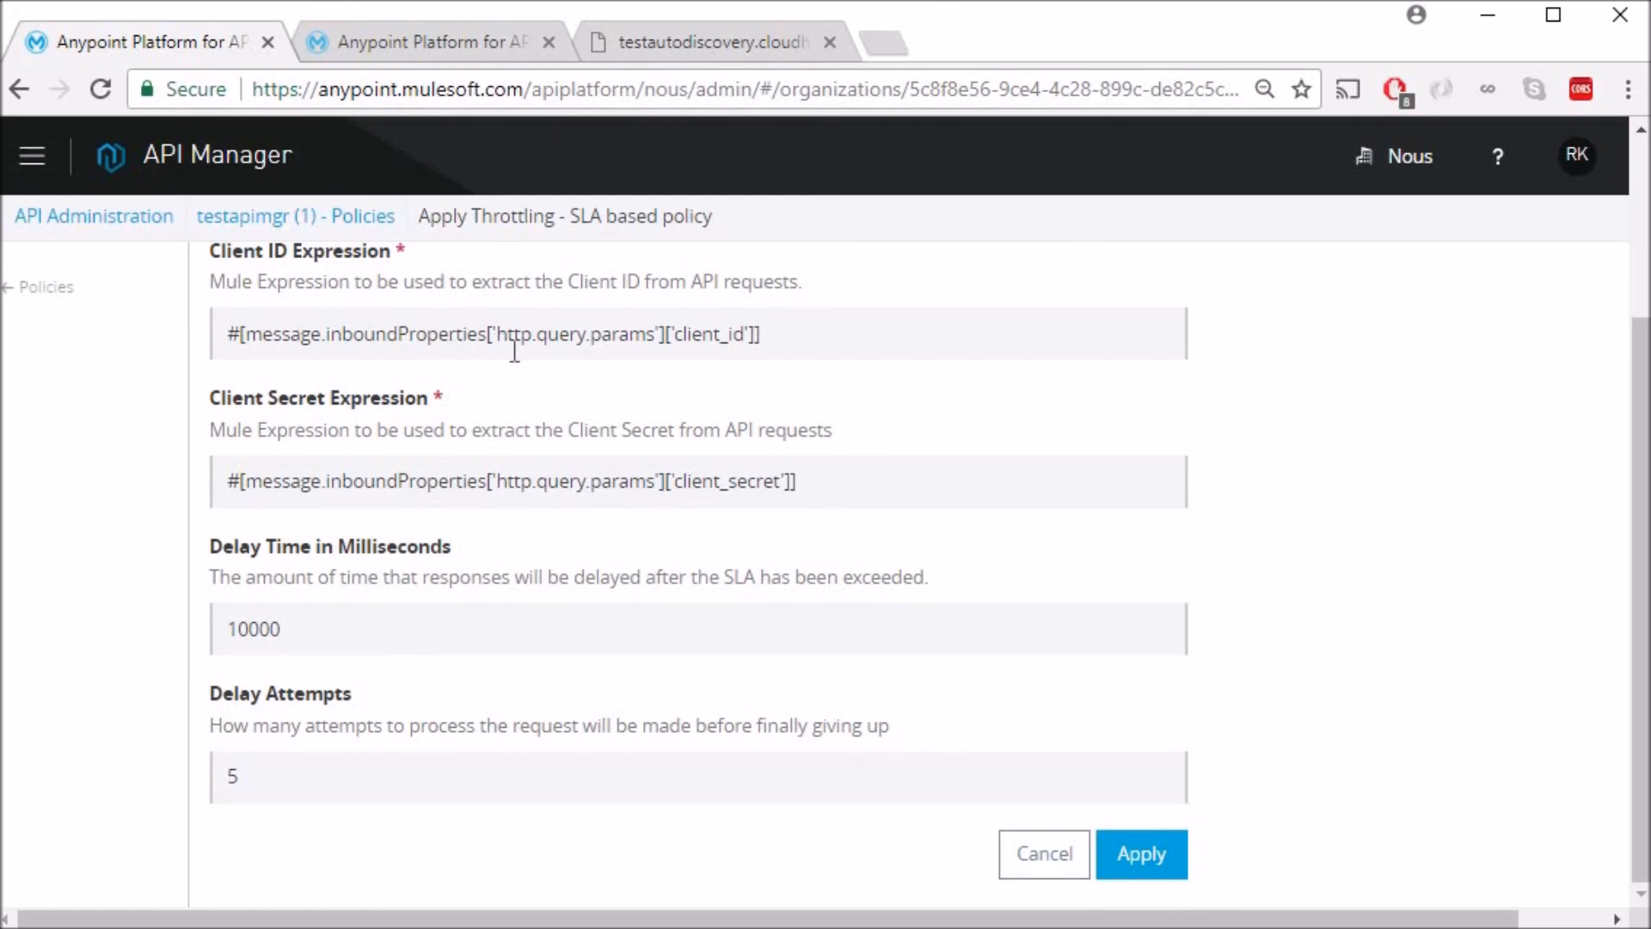
mouse_move(492, 523)
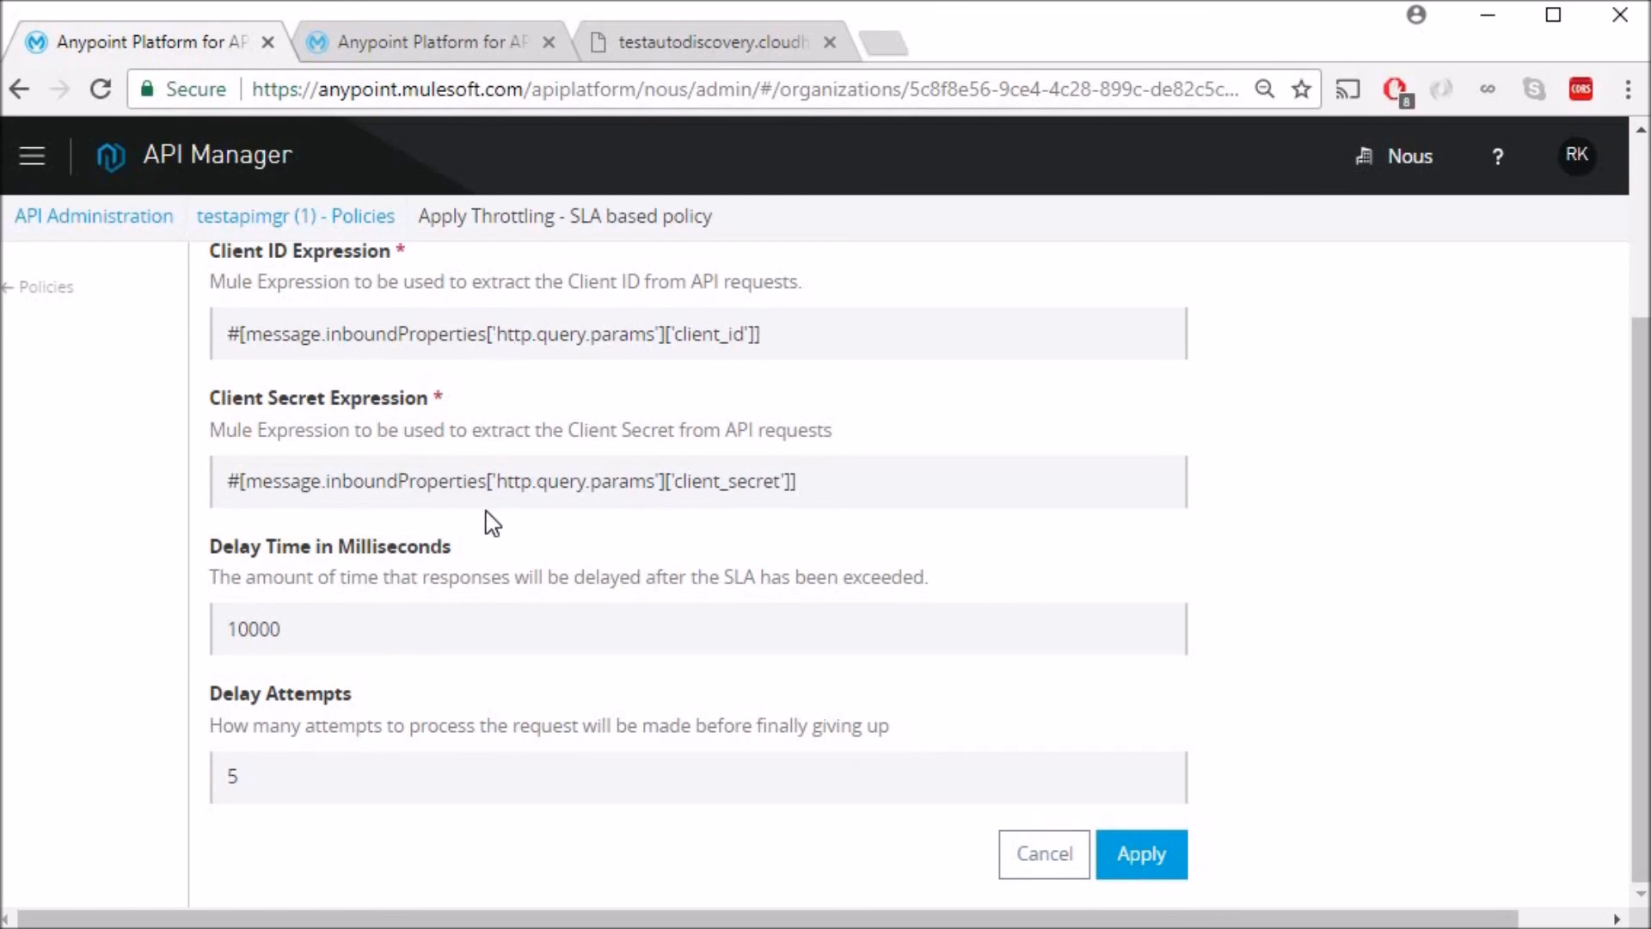
mouse_move(371, 605)
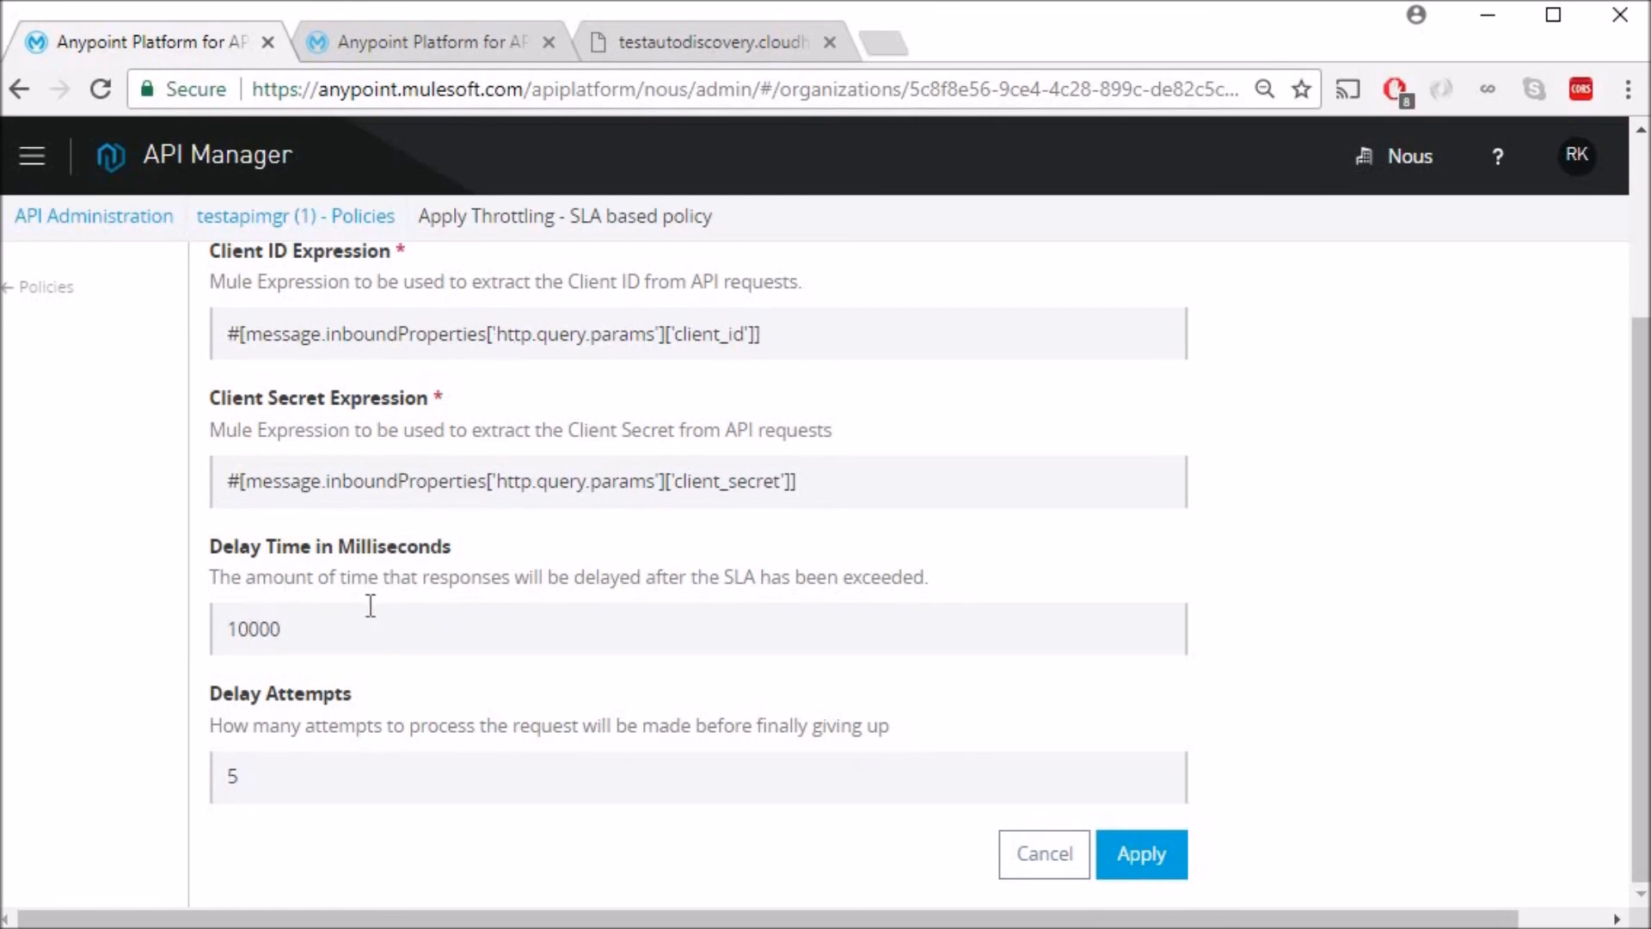
mouse_move(327, 580)
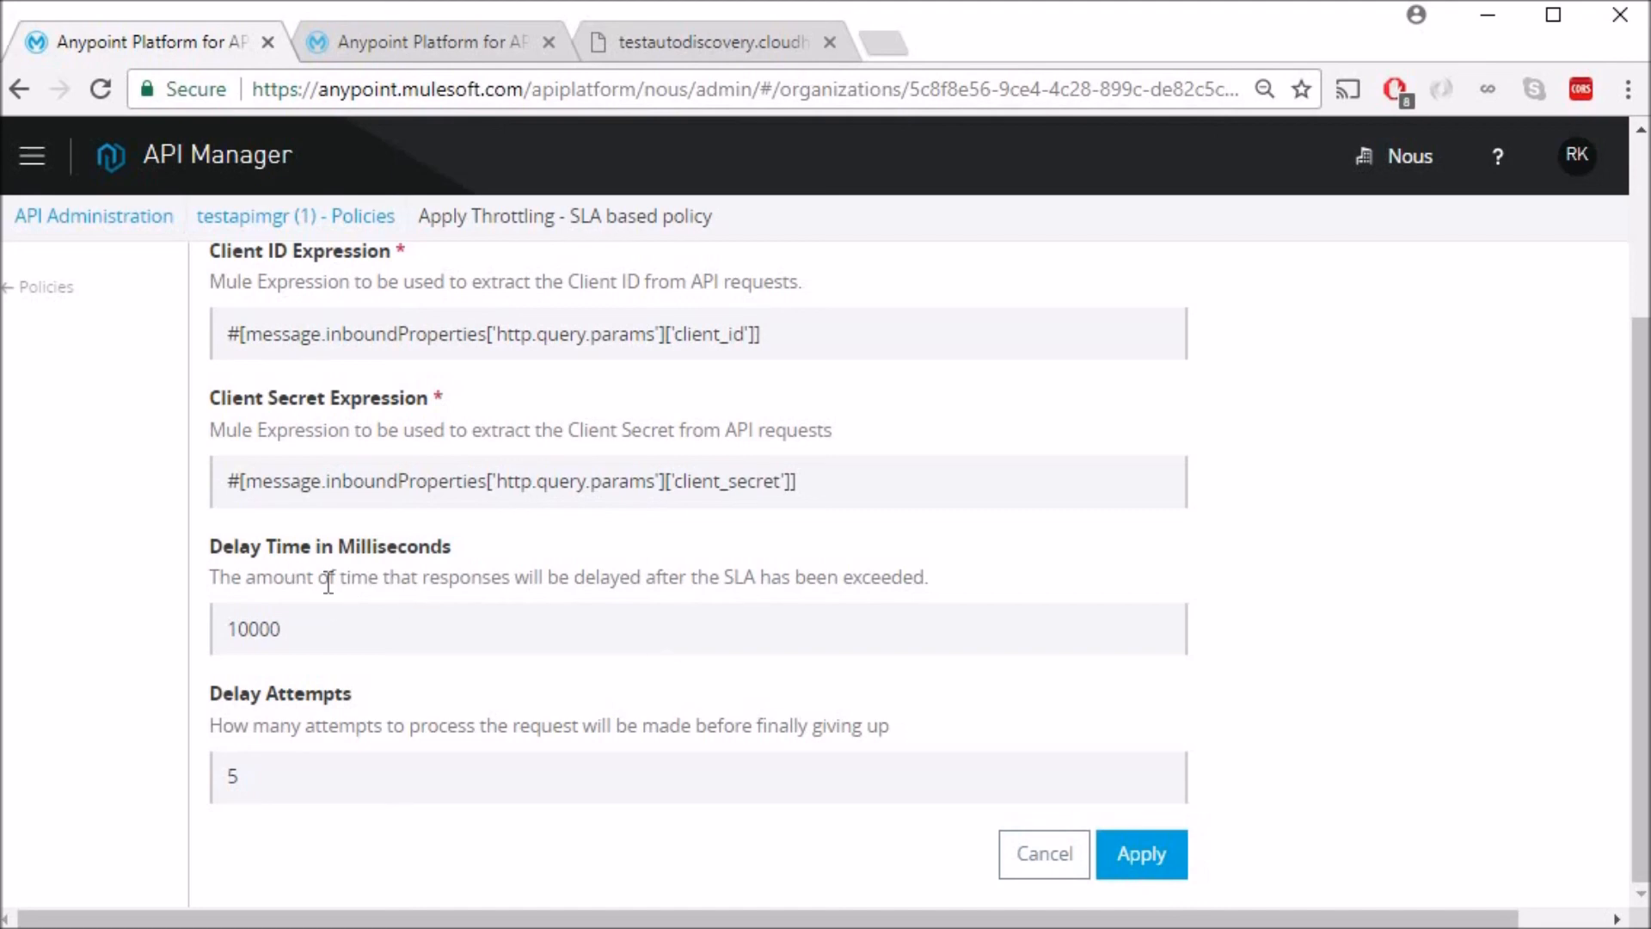
mouse_move(337, 855)
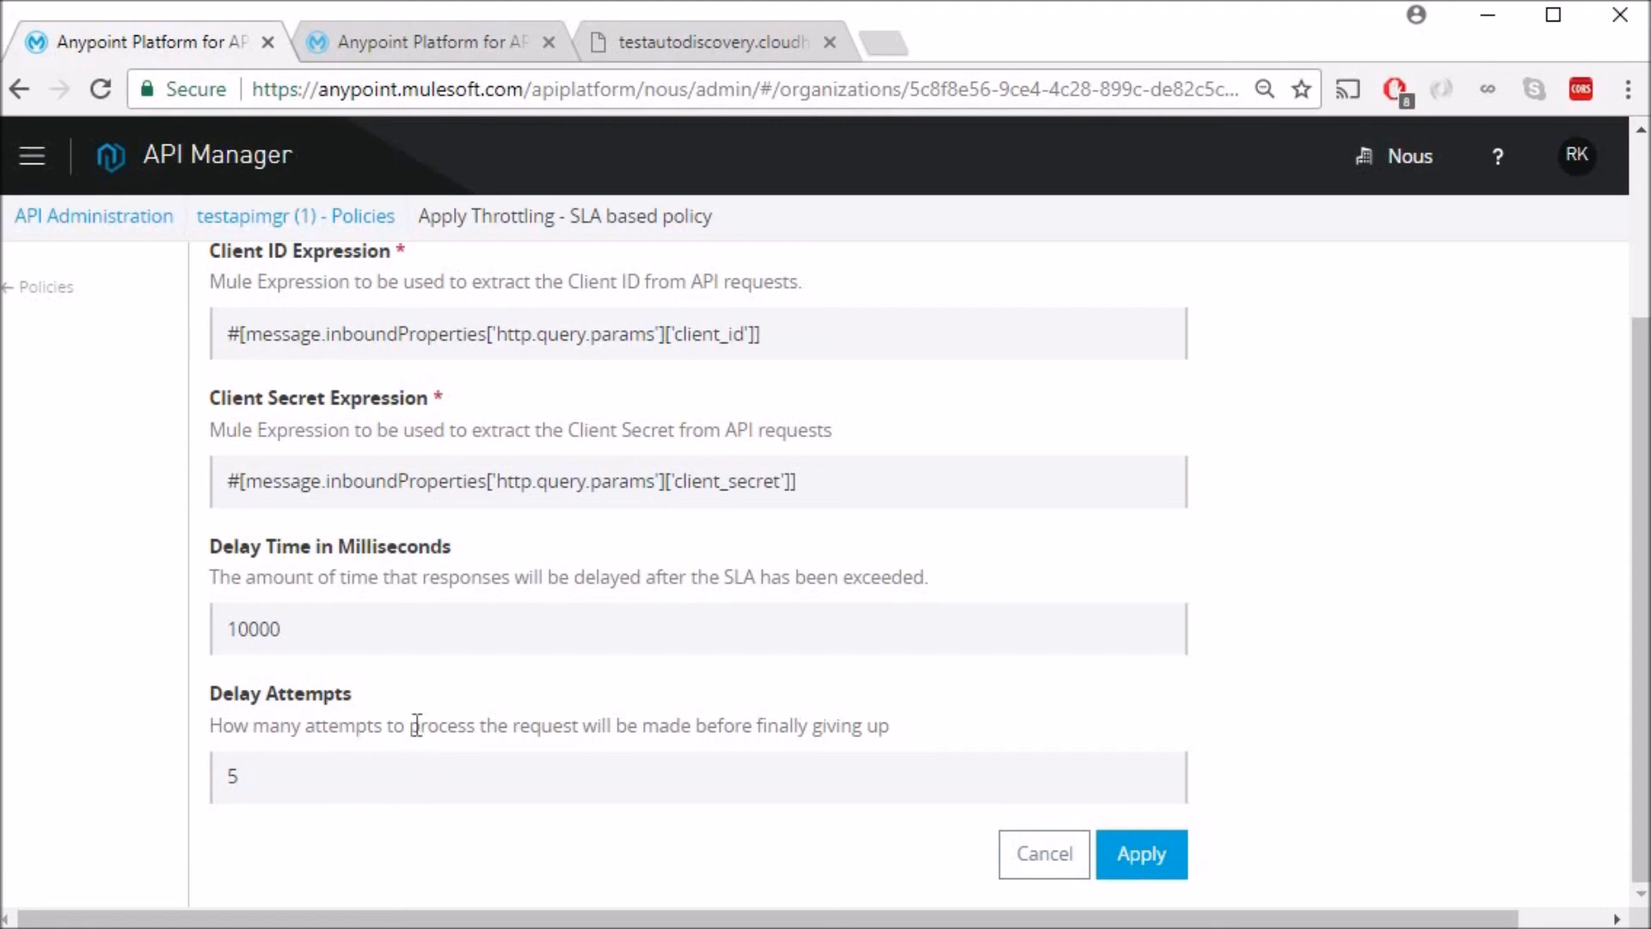
mouse_move(412, 720)
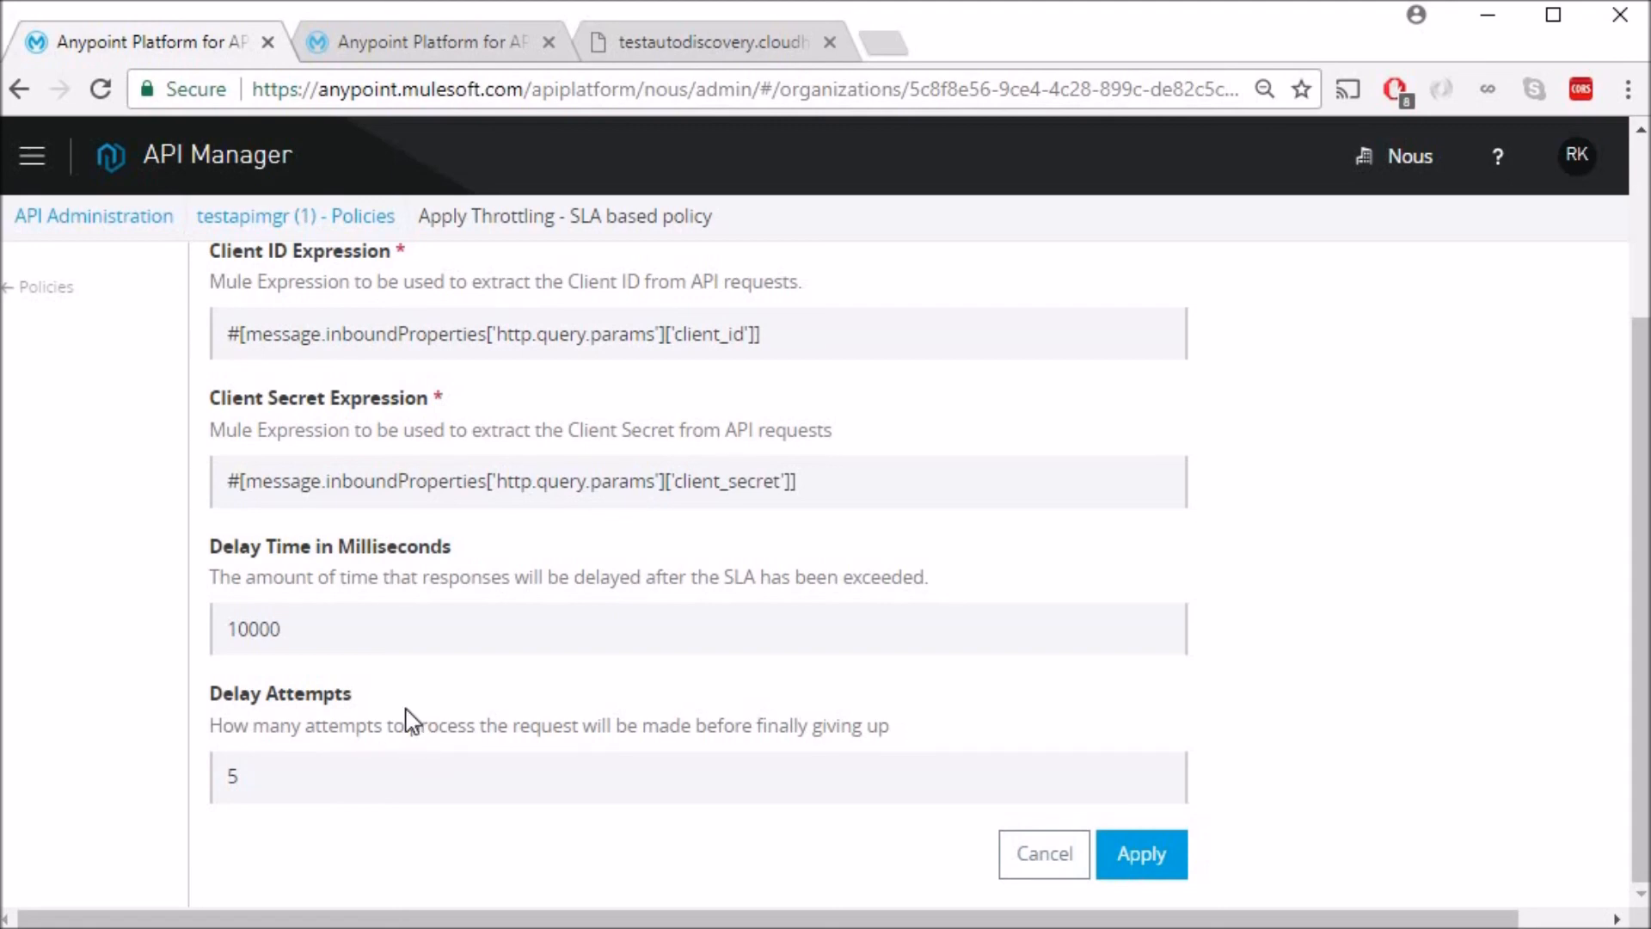